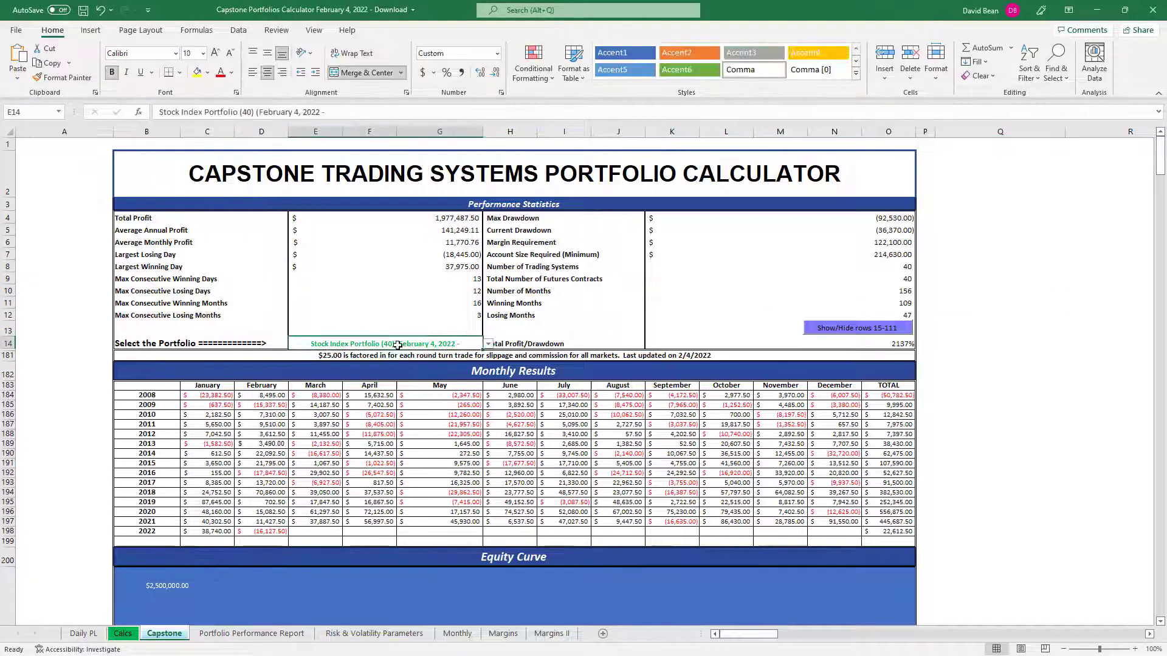
Step: Select Micro Portfolio NQ 20 in the E14 portfolio dropdown and check a statistics cell
{"action": "left_click", "coordinate": [488, 344]}
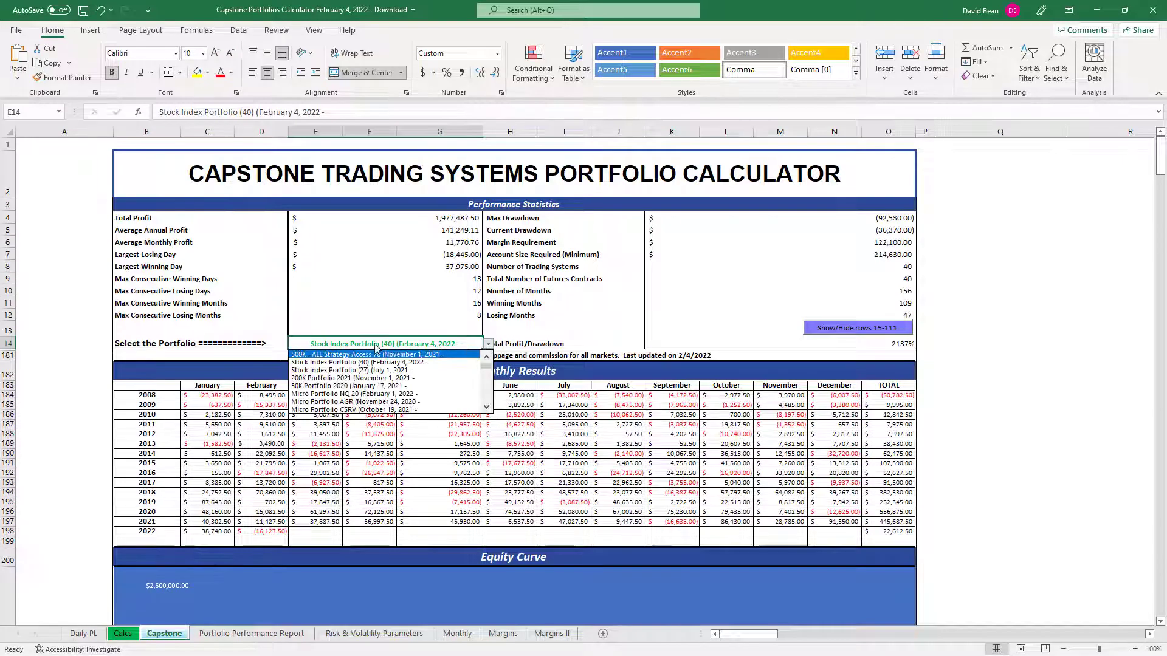
{"action": "left_click", "coordinate": [336, 393]}
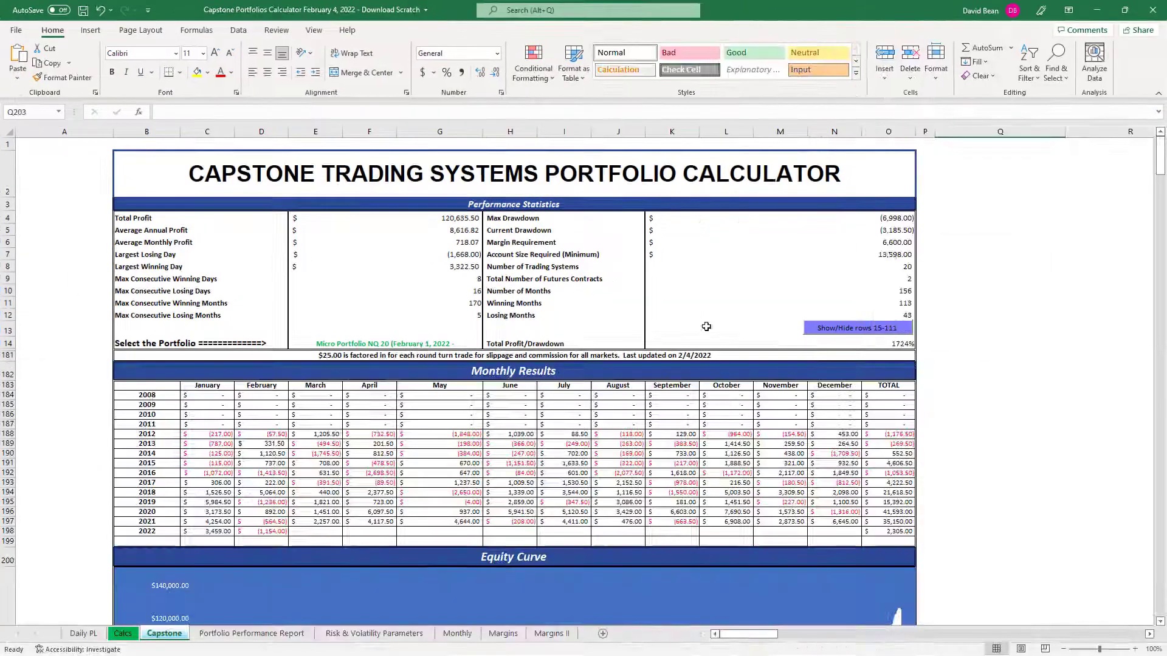
{"action": "left_click", "coordinate": [1000, 216]}
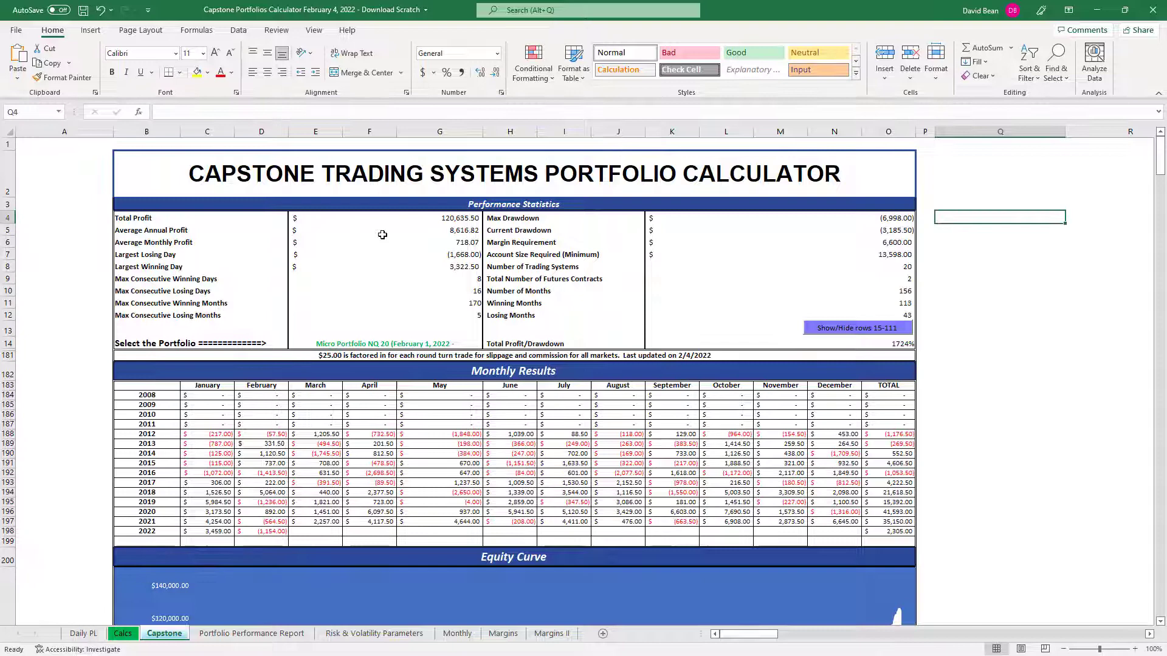
{"action": "mouse_move", "coordinate": [489, 221]}
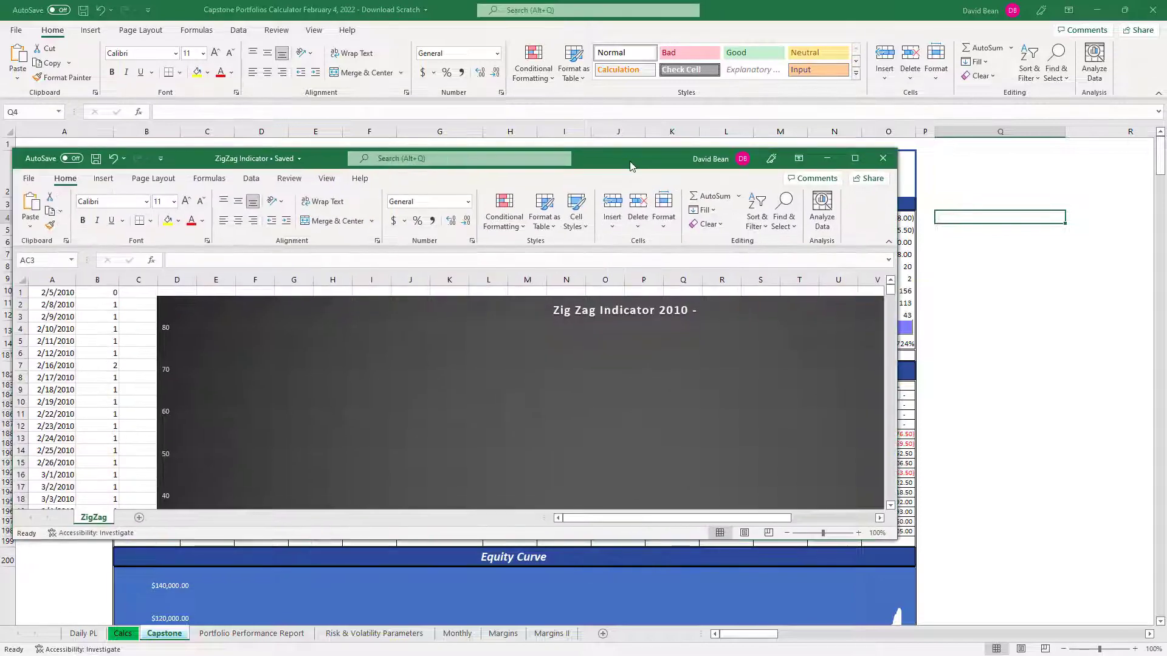
Step: Maximize the ZigZag Indicator workbook to view its Zig Zag Indicator 2010 chart
{"action": "left_click", "coordinate": [855, 158]}
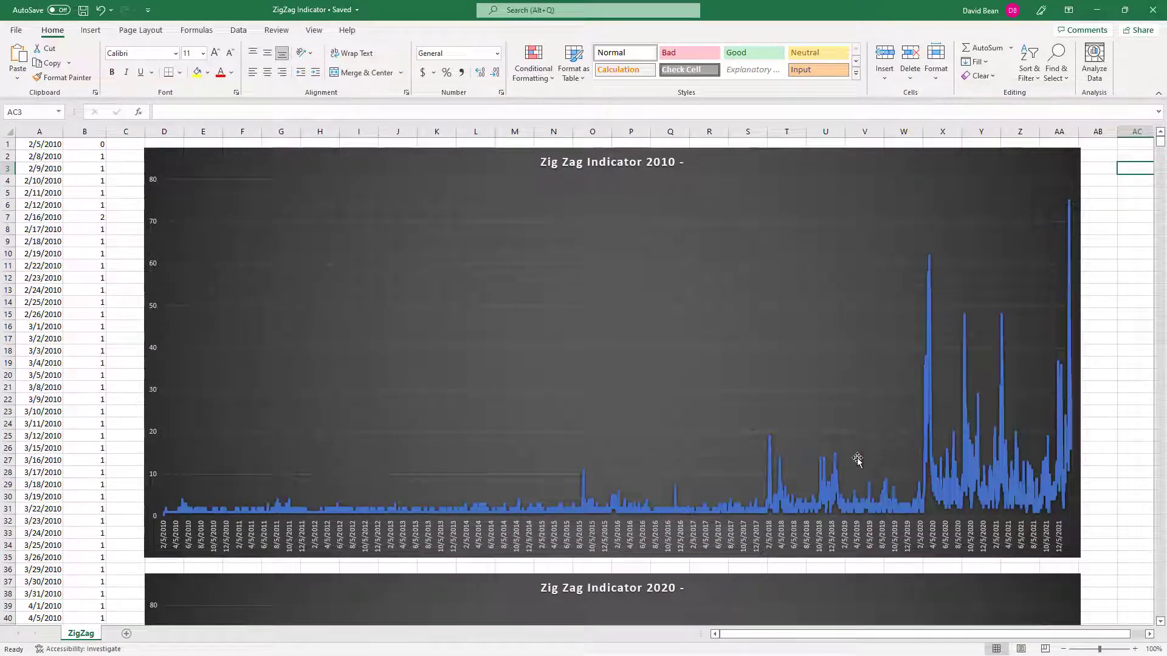
{"action": "mouse_move", "coordinate": [787, 506]}
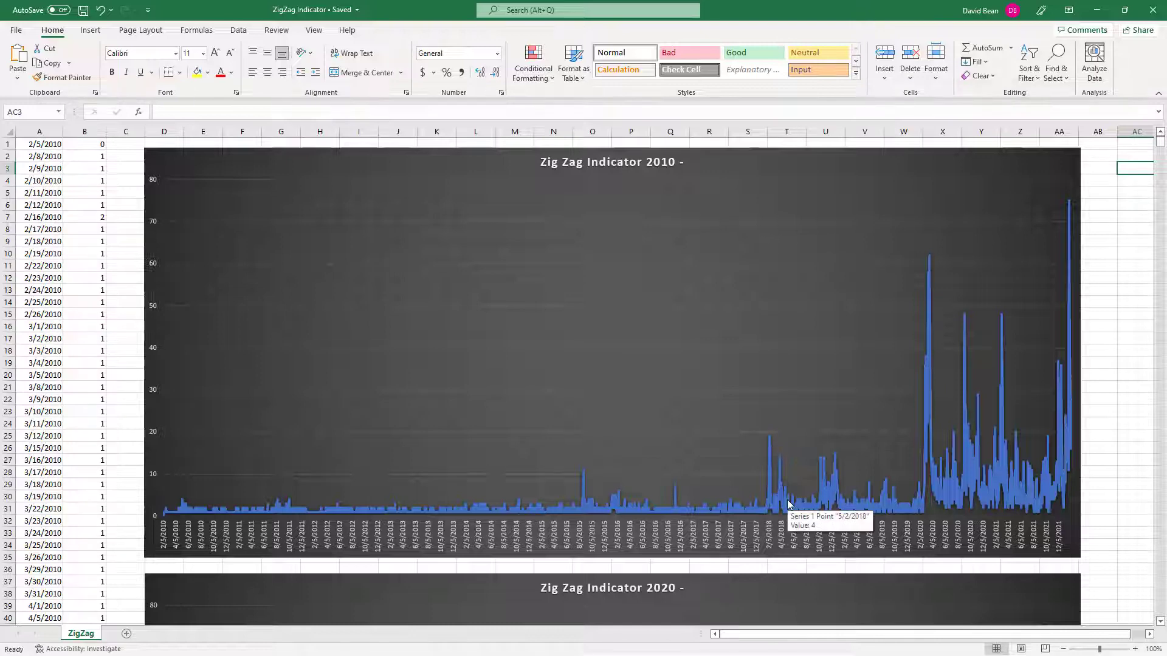
{"action": "mouse_move", "coordinate": [1005, 499]}
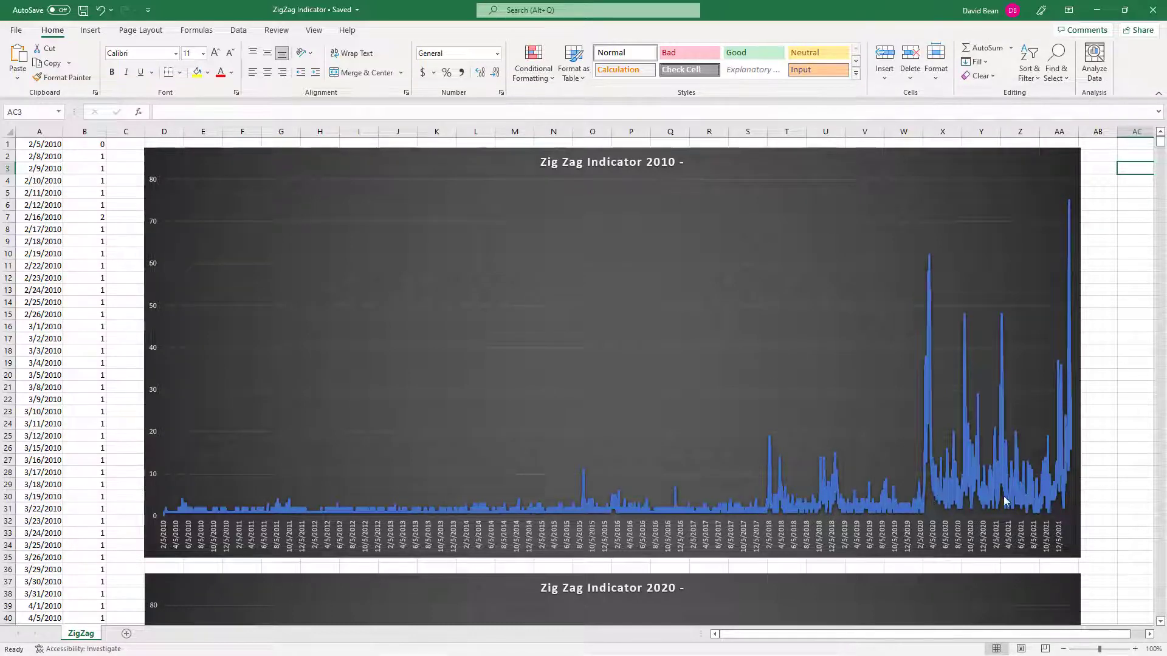
{"action": "mouse_move", "coordinate": [1022, 509]}
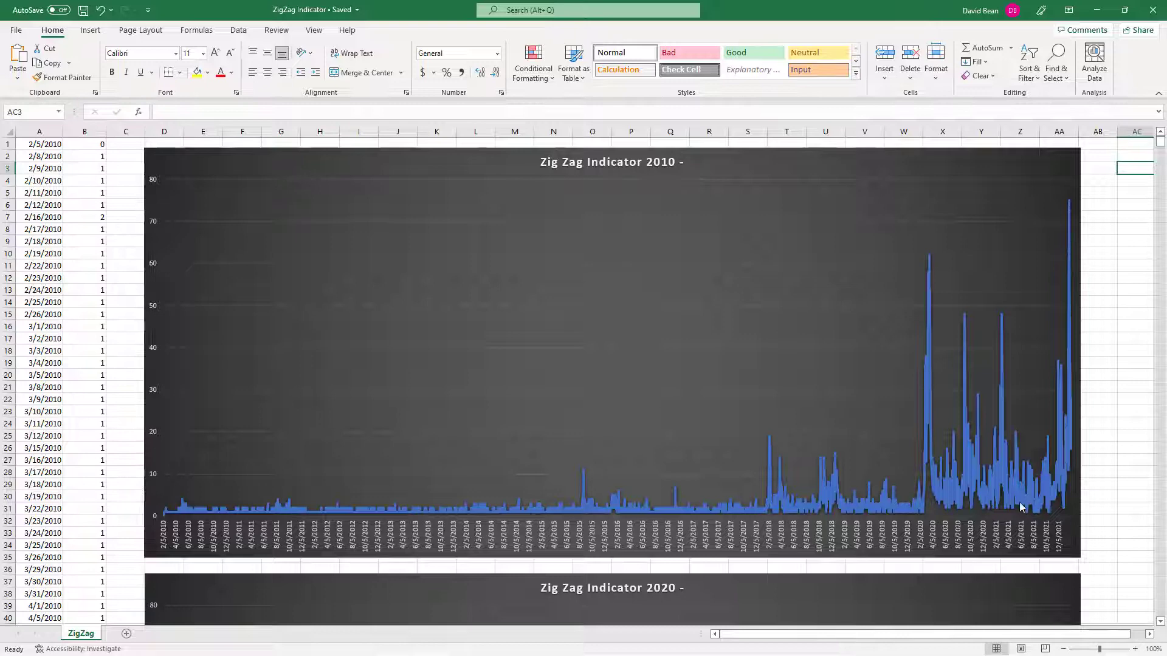
{"action": "mouse_move", "coordinate": [937, 501]}
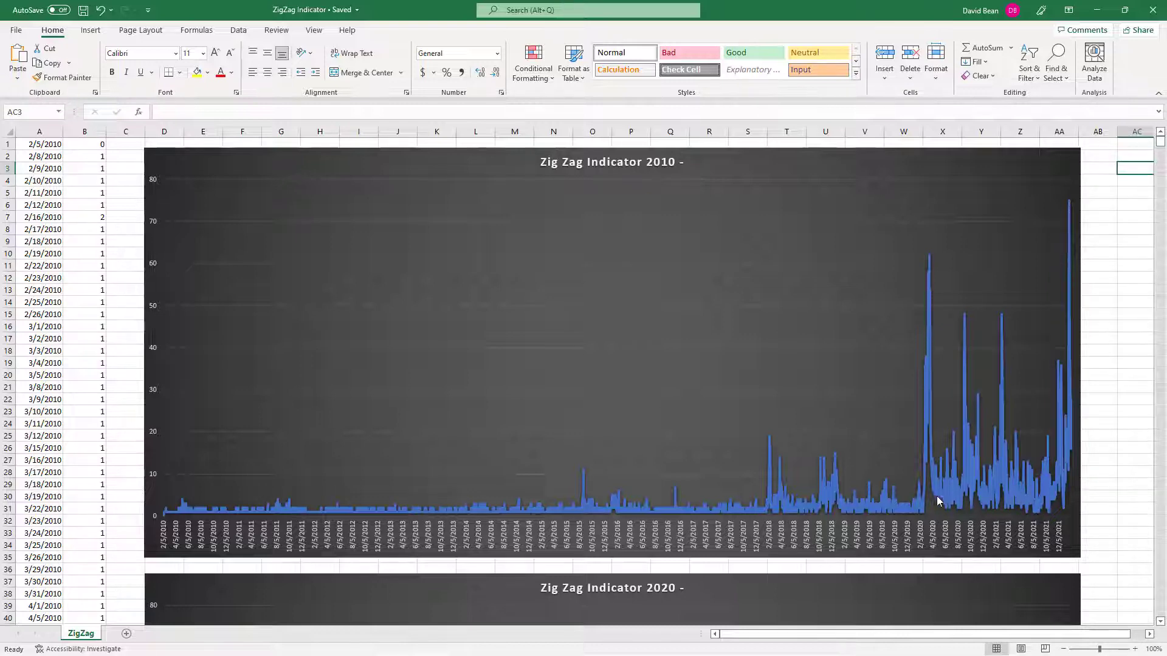
{"action": "mouse_move", "coordinate": [1010, 354]}
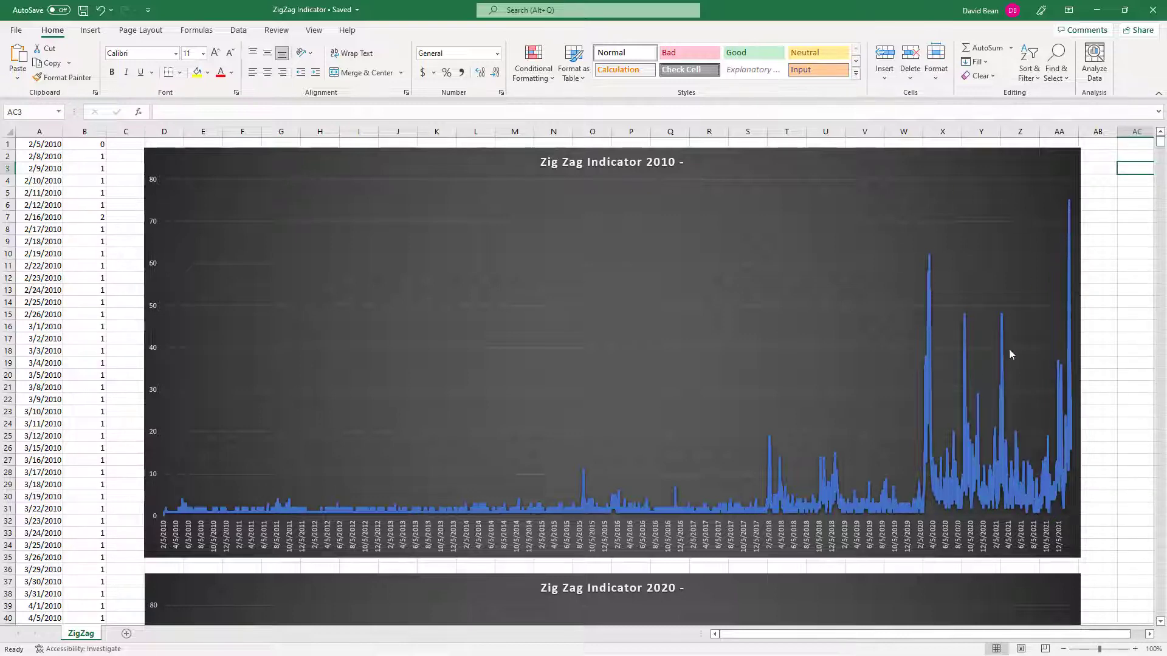
{"action": "mouse_move", "coordinate": [604, 495]}
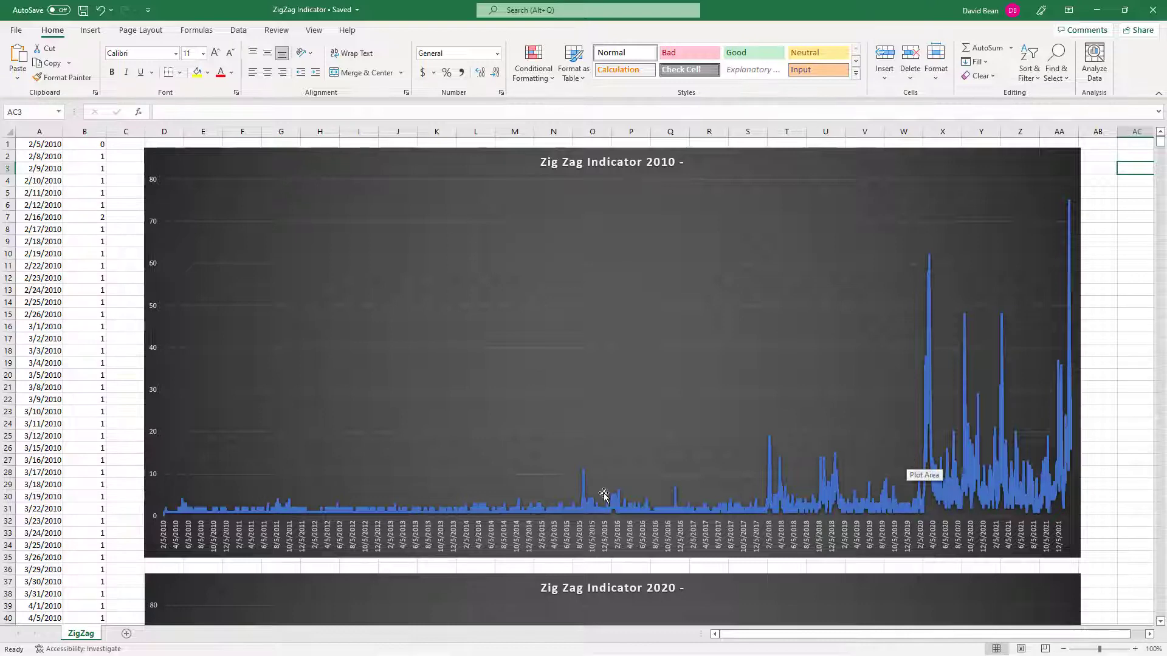
{"action": "mouse_move", "coordinate": [1151, 314]}
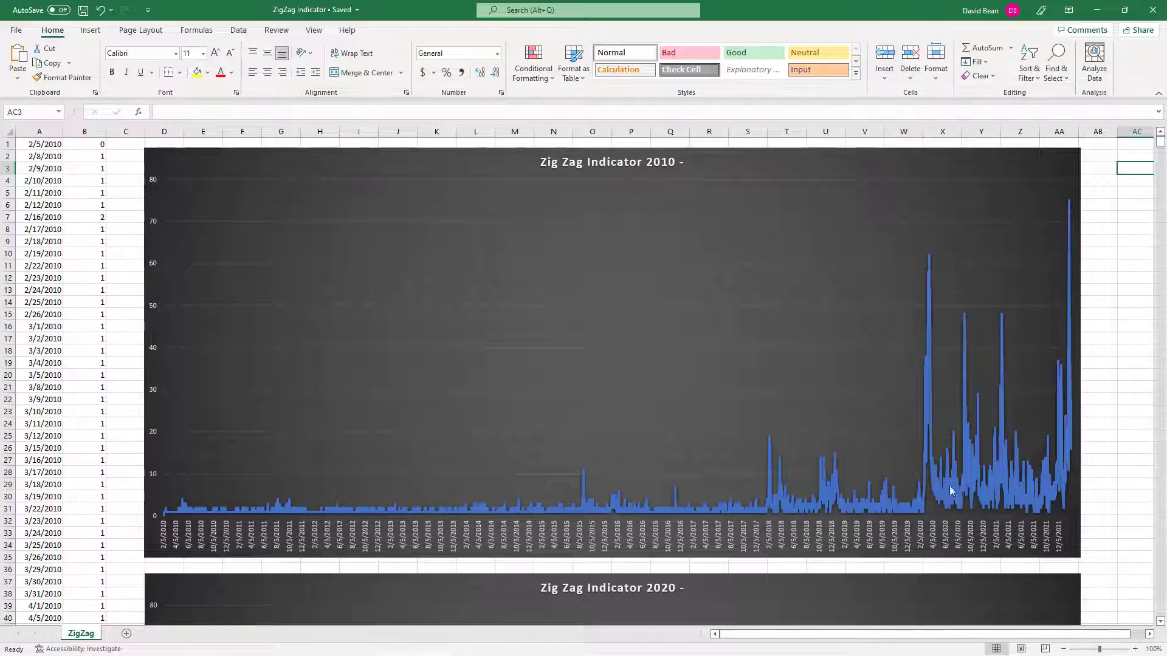
{"action": "mouse_move", "coordinate": [553, 495]}
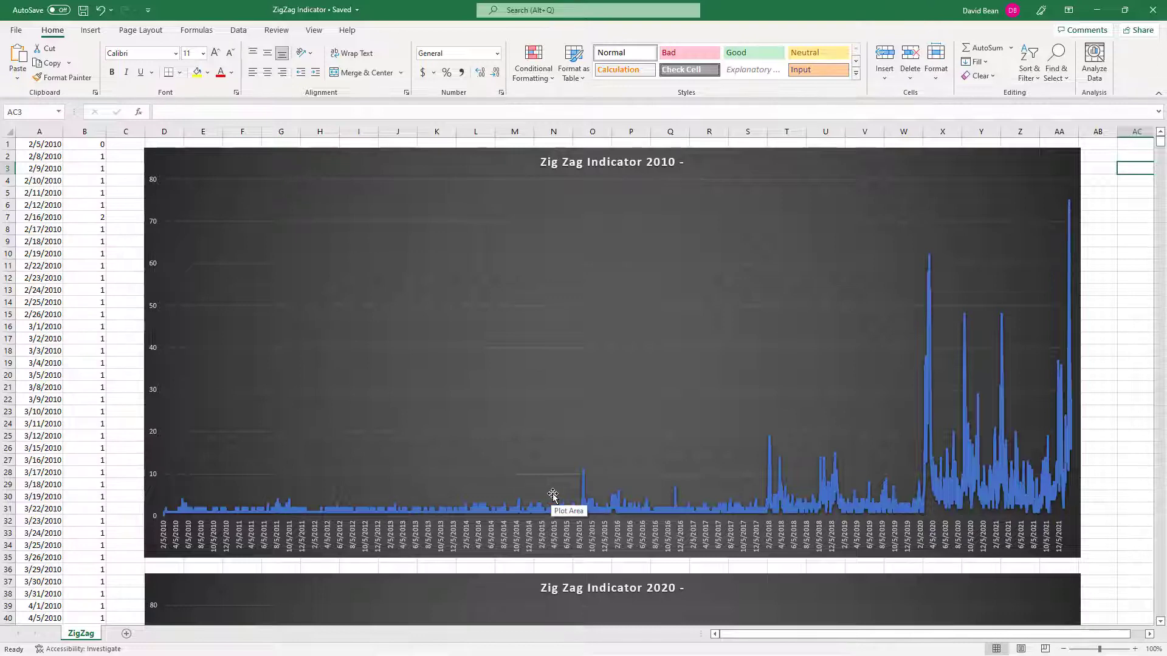
{"action": "mouse_move", "coordinate": [644, 508]}
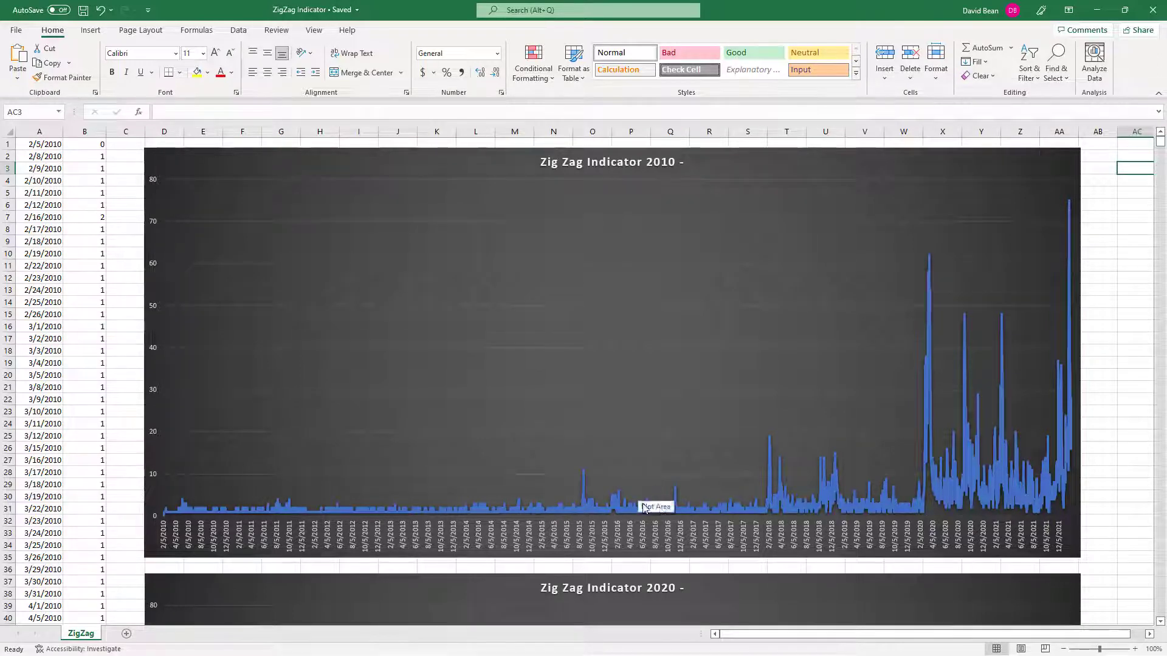
{"action": "mouse_move", "coordinate": [642, 521]}
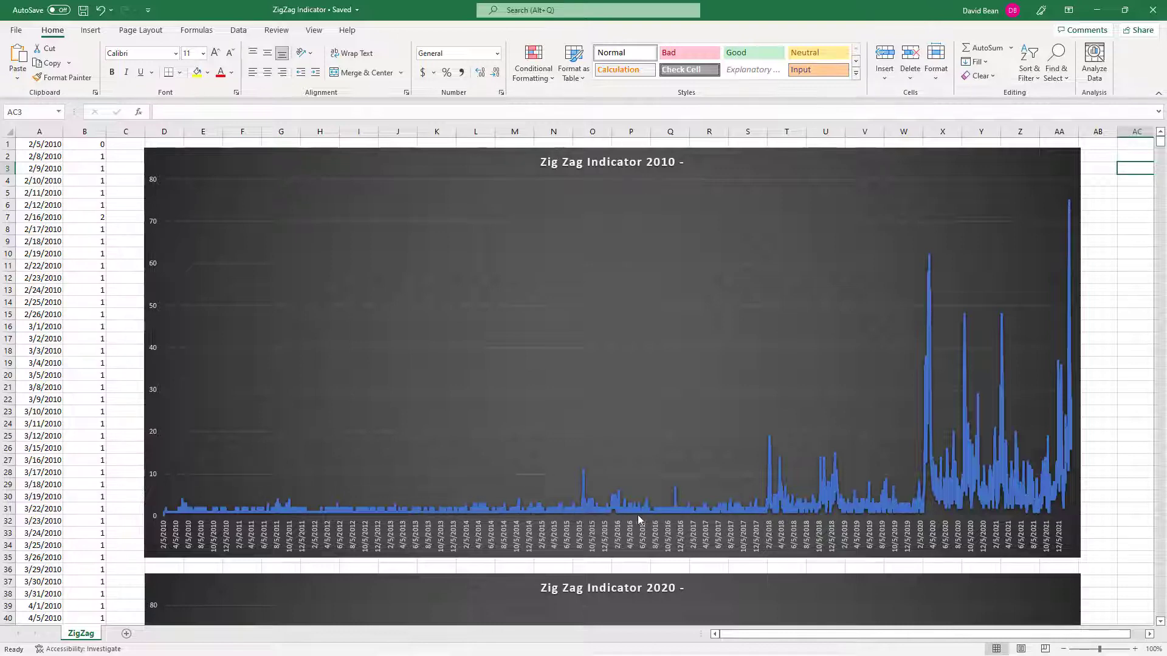
{"action": "mouse_move", "coordinate": [754, 505]}
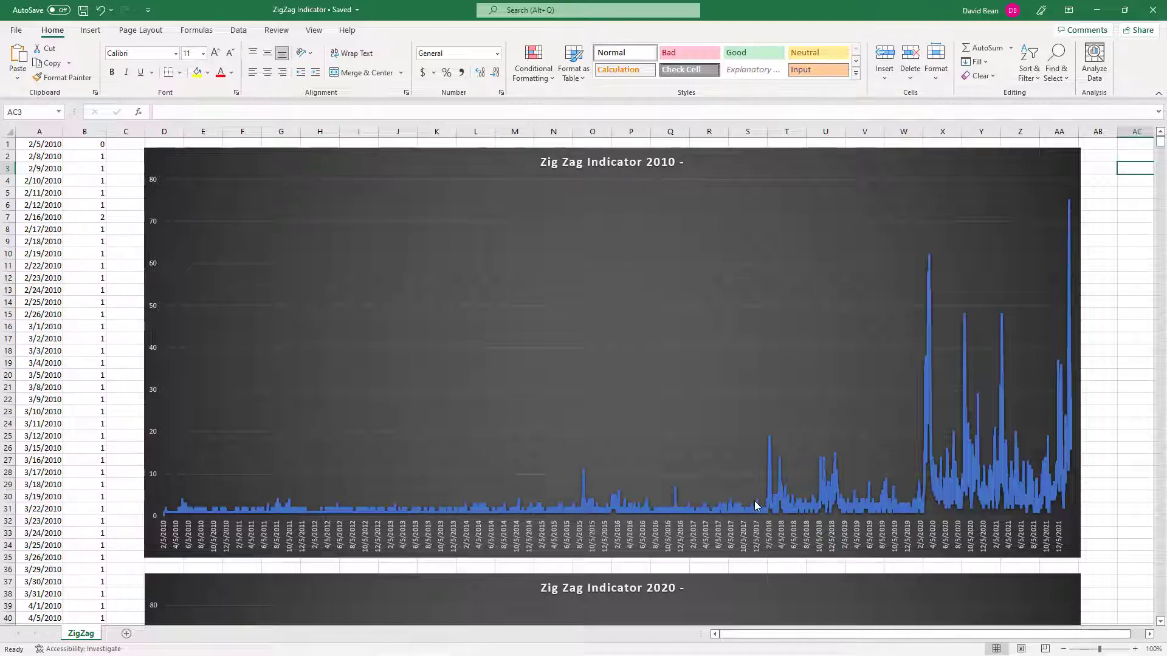
{"action": "mouse_move", "coordinate": [792, 426]}
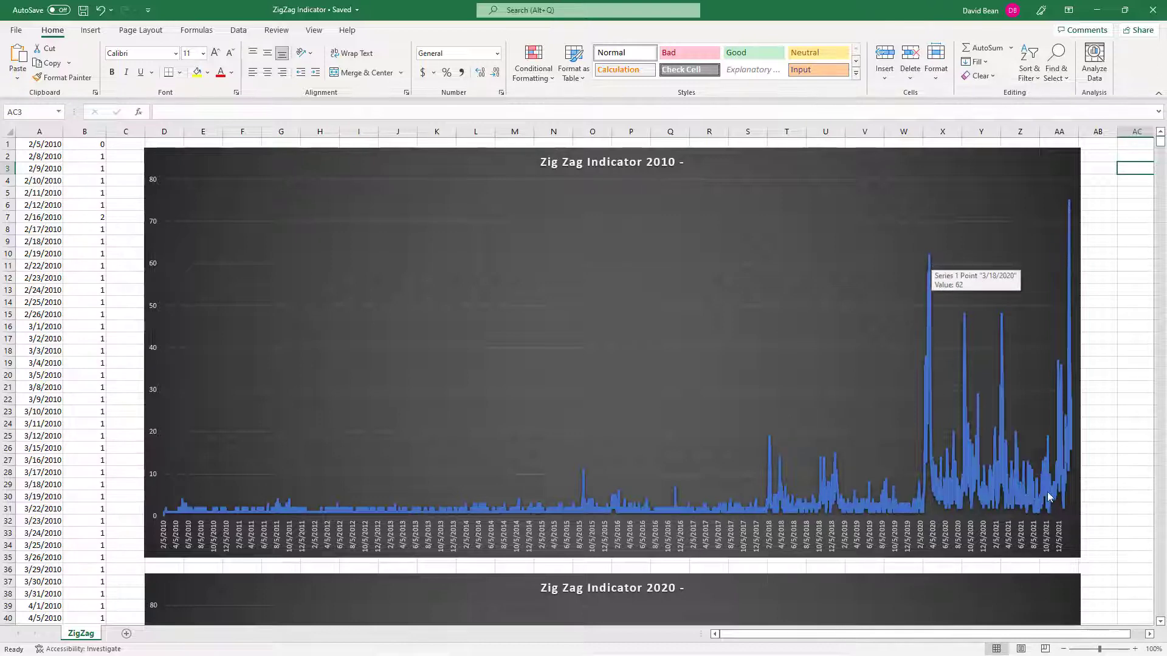
{"action": "mouse_move", "coordinate": [813, 15]}
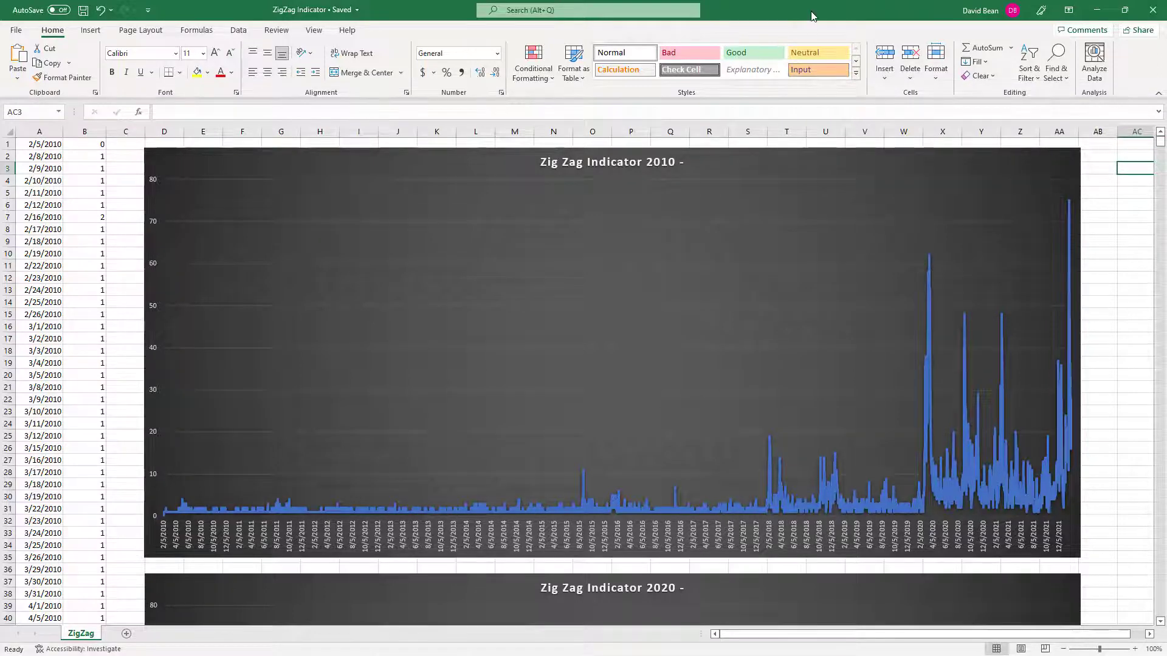
{"action": "mouse_move", "coordinate": [1070, 207]}
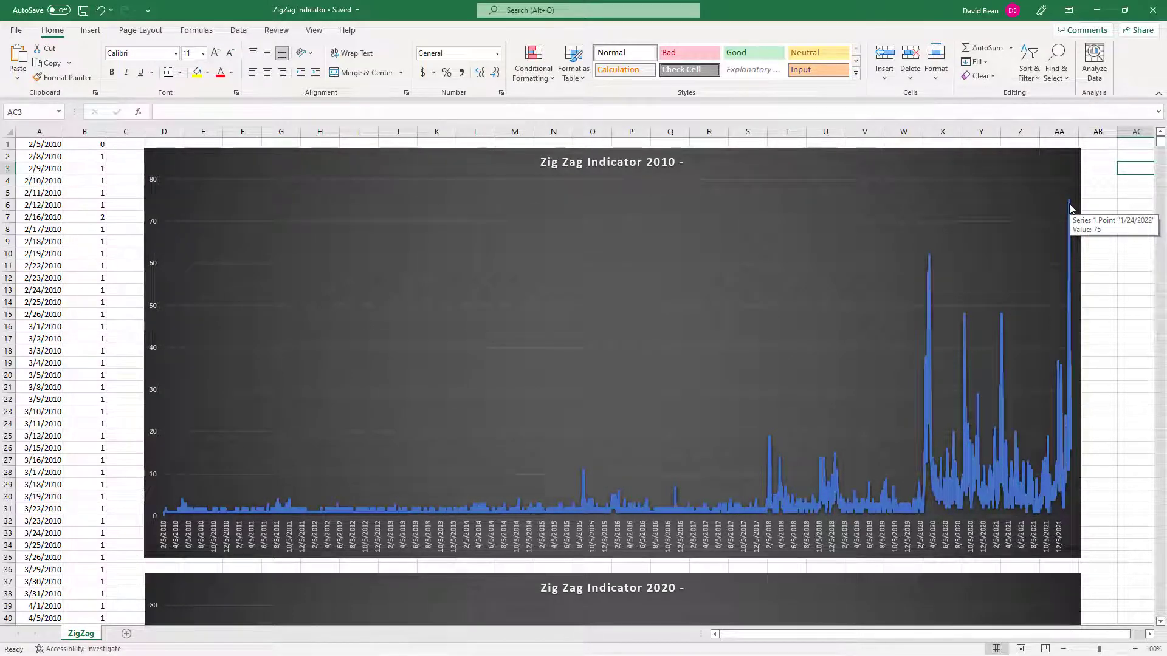
{"action": "mouse_move", "coordinate": [1070, 207]}
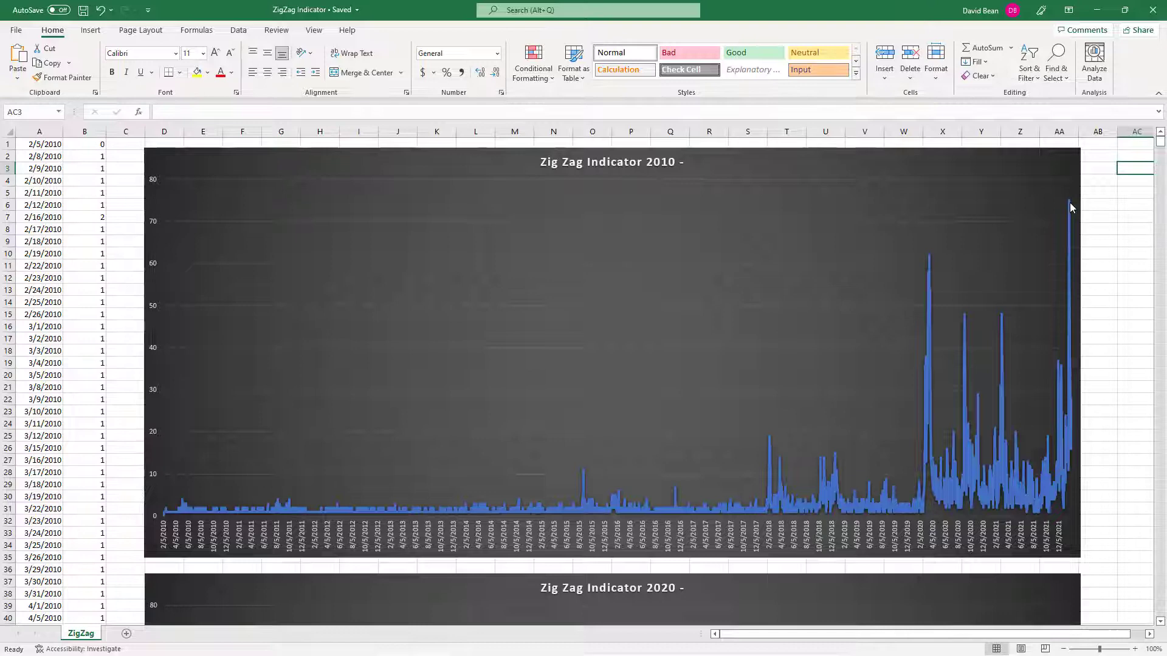
{"action": "mouse_move", "coordinate": [945, 256]}
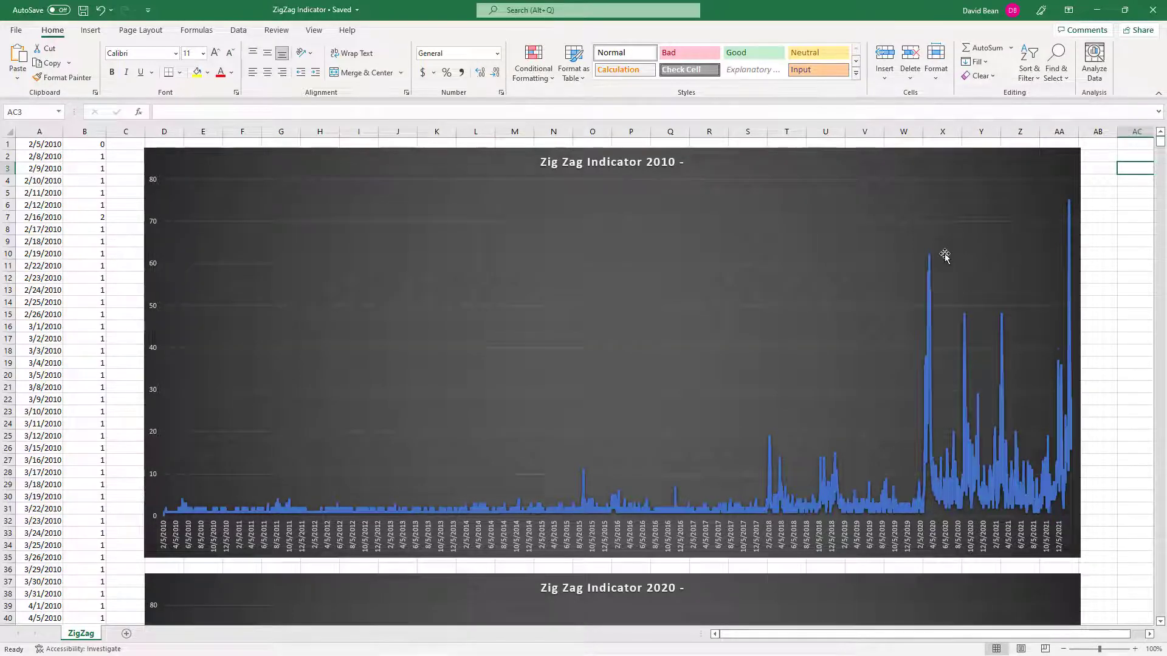
{"action": "mouse_move", "coordinate": [972, 499]}
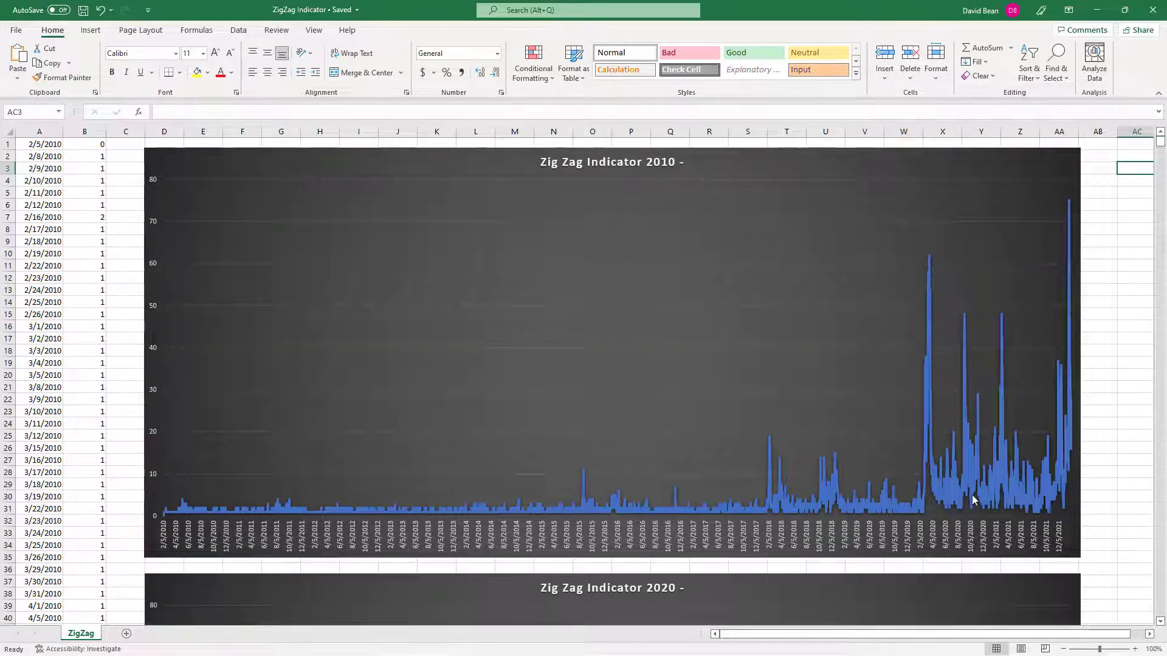
{"action": "mouse_move", "coordinate": [1079, 270]}
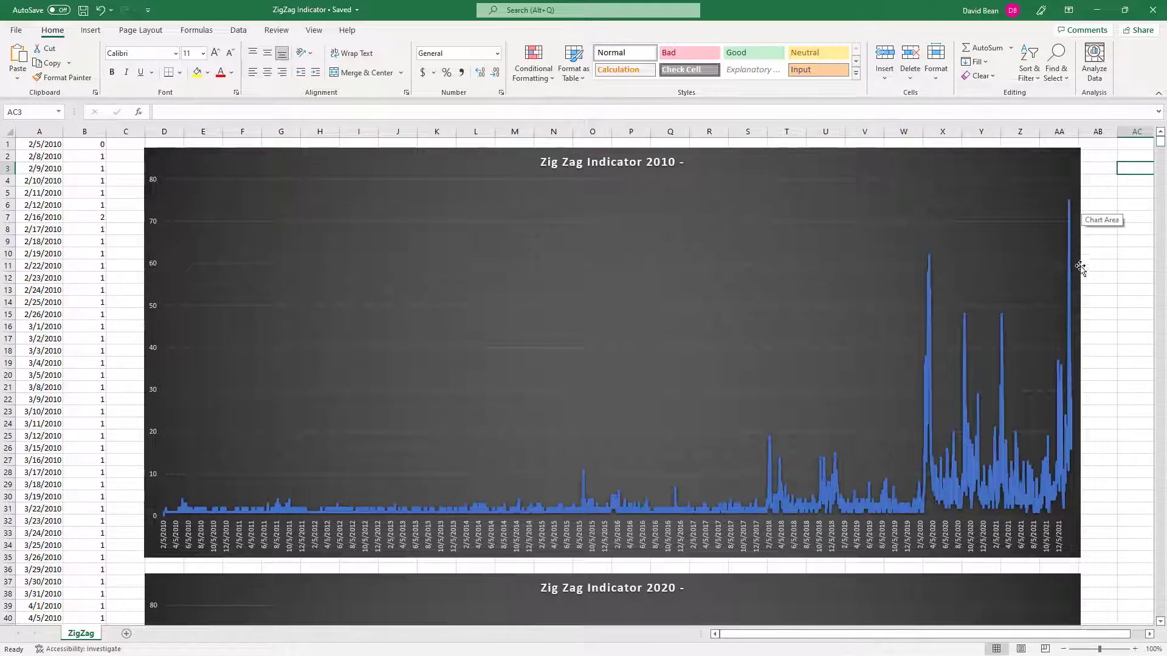
{"action": "mouse_move", "coordinate": [1069, 459]}
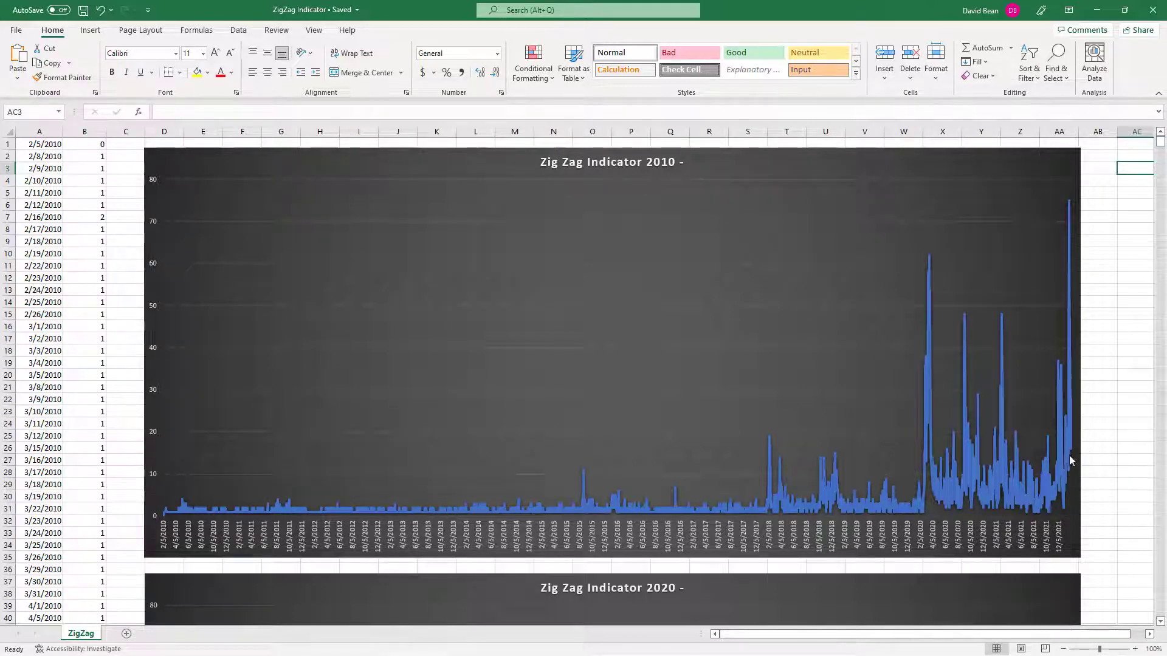
{"action": "mouse_move", "coordinate": [1078, 481]}
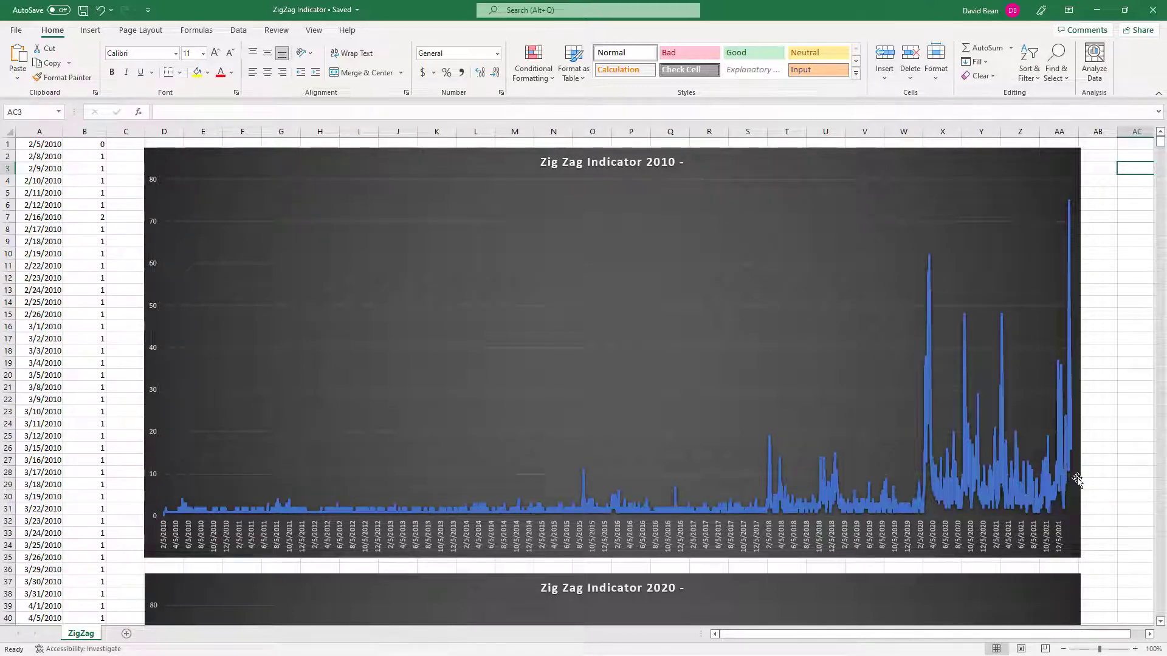
{"action": "mouse_move", "coordinate": [1076, 495]}
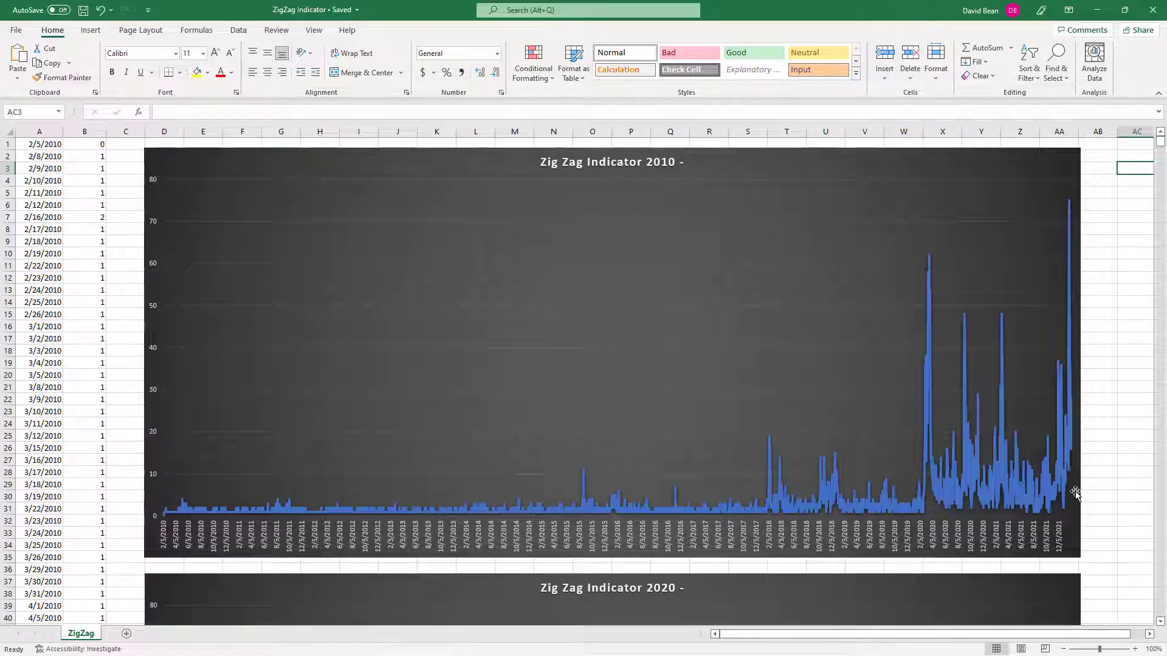
{"action": "mouse_move", "coordinate": [908, 16]}
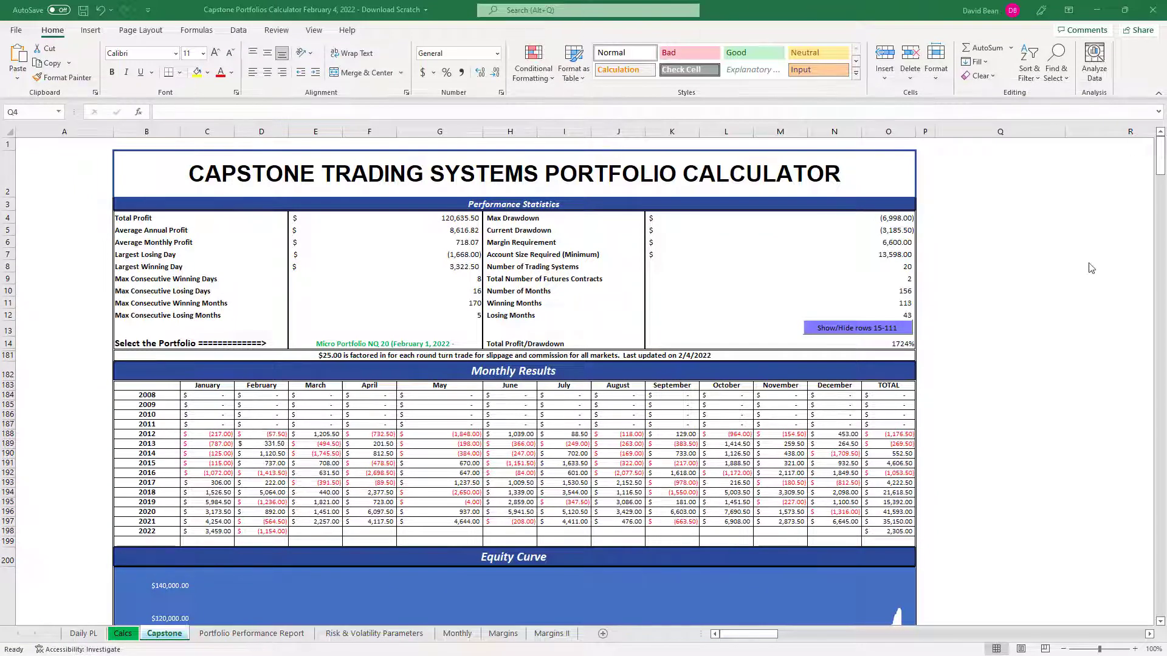
{"action": "left_click", "coordinate": [999, 218]}
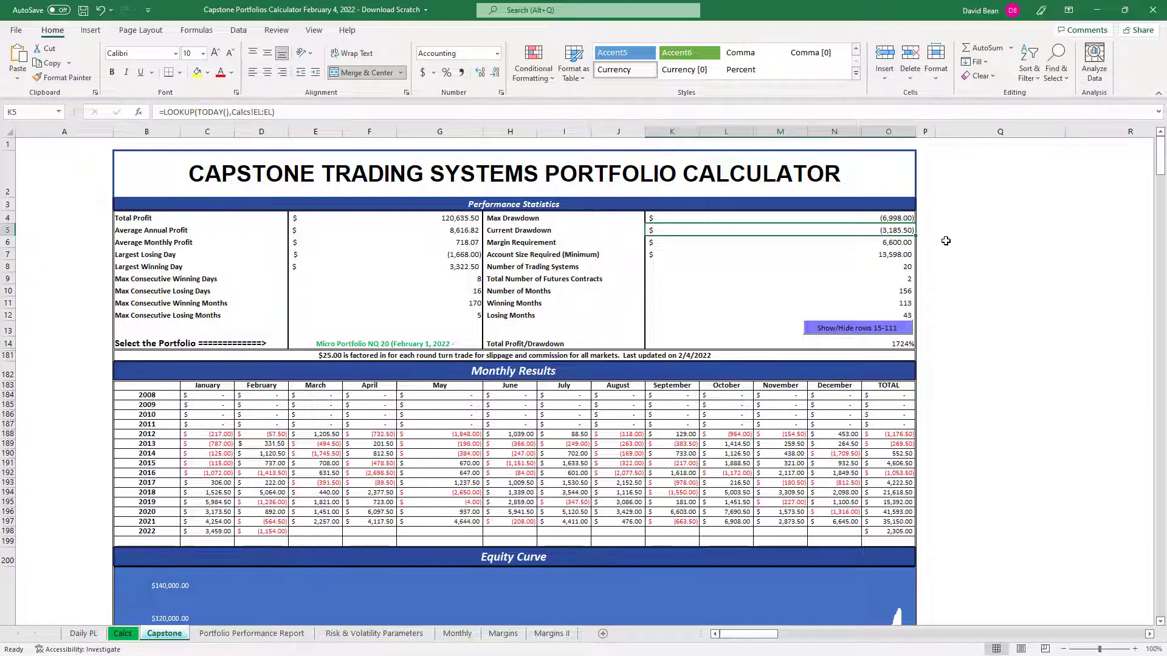
{"action": "mouse_move", "coordinate": [929, 233]}
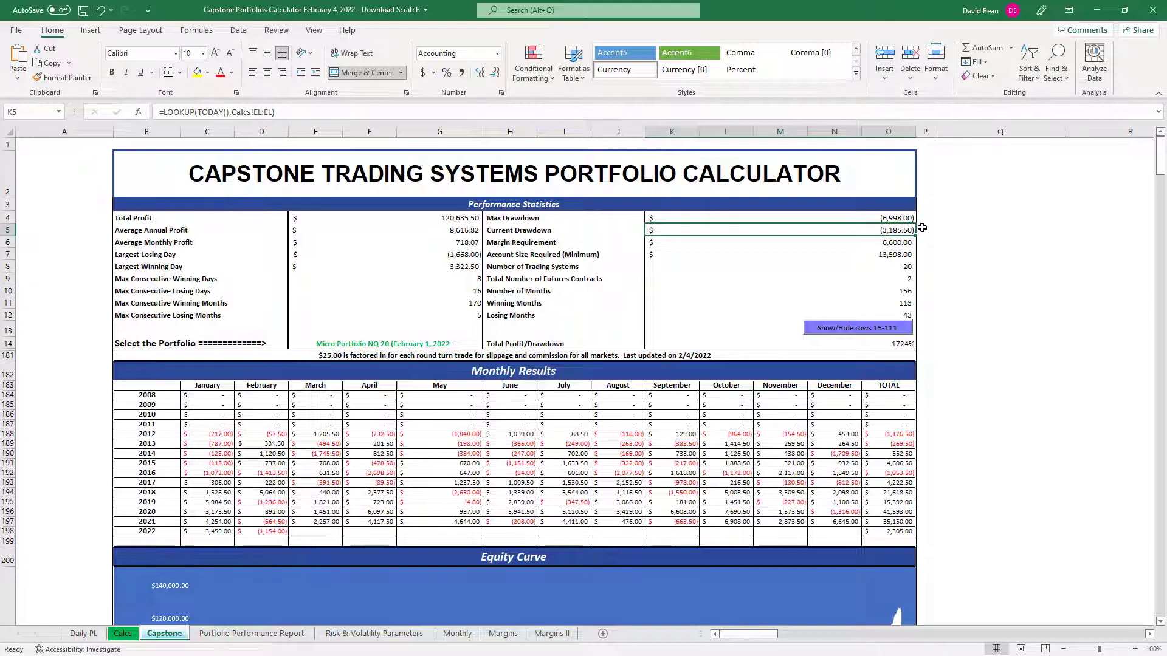
{"action": "mouse_move", "coordinate": [979, 314]}
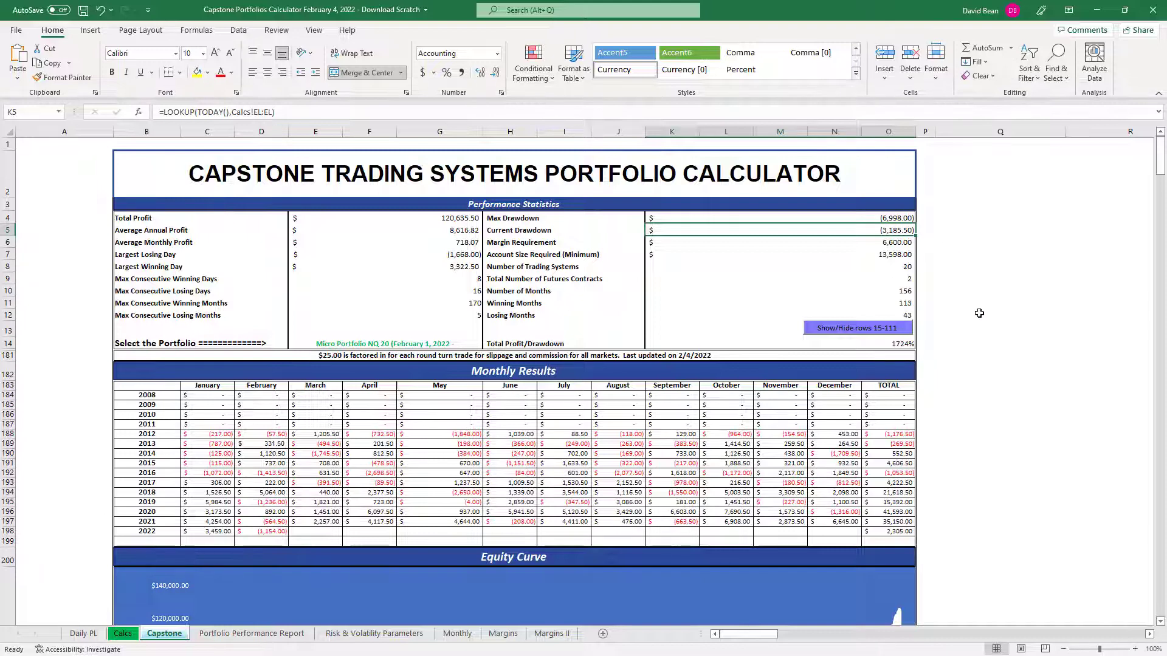
Step: Inspect the 2019, 2020 and 2021 yearly TOTAL formulas in the Monthly Results table
{"action": "scroll", "scroll_direction": "down", "scroll_amount": 3}
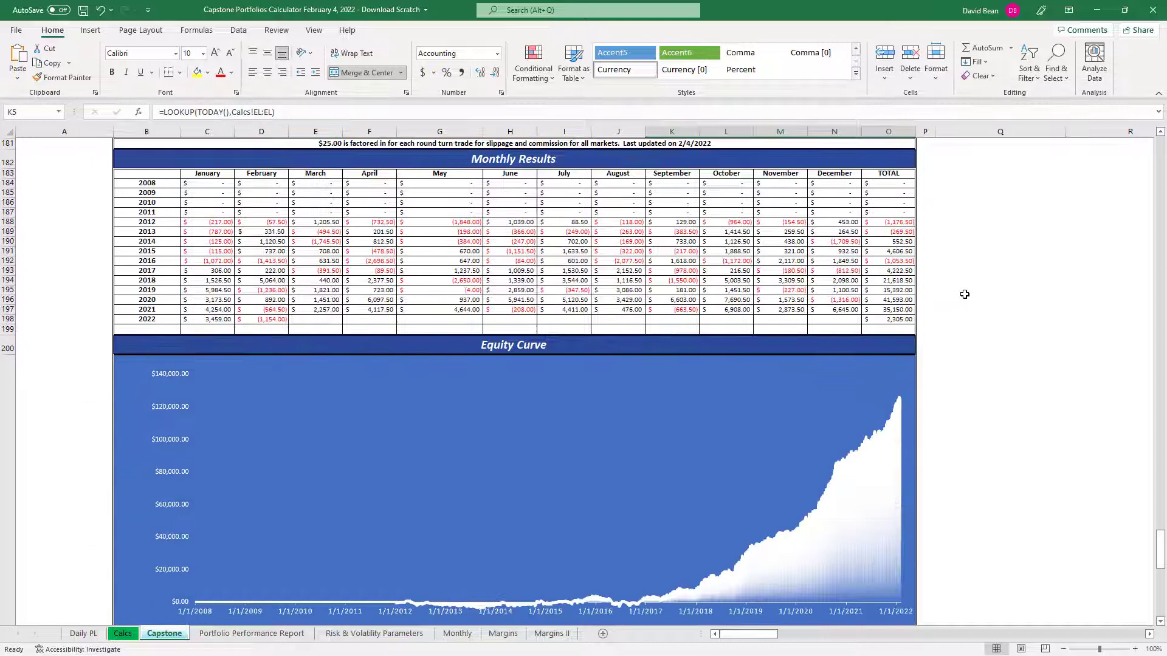
{"action": "mouse_move", "coordinate": [891, 290]}
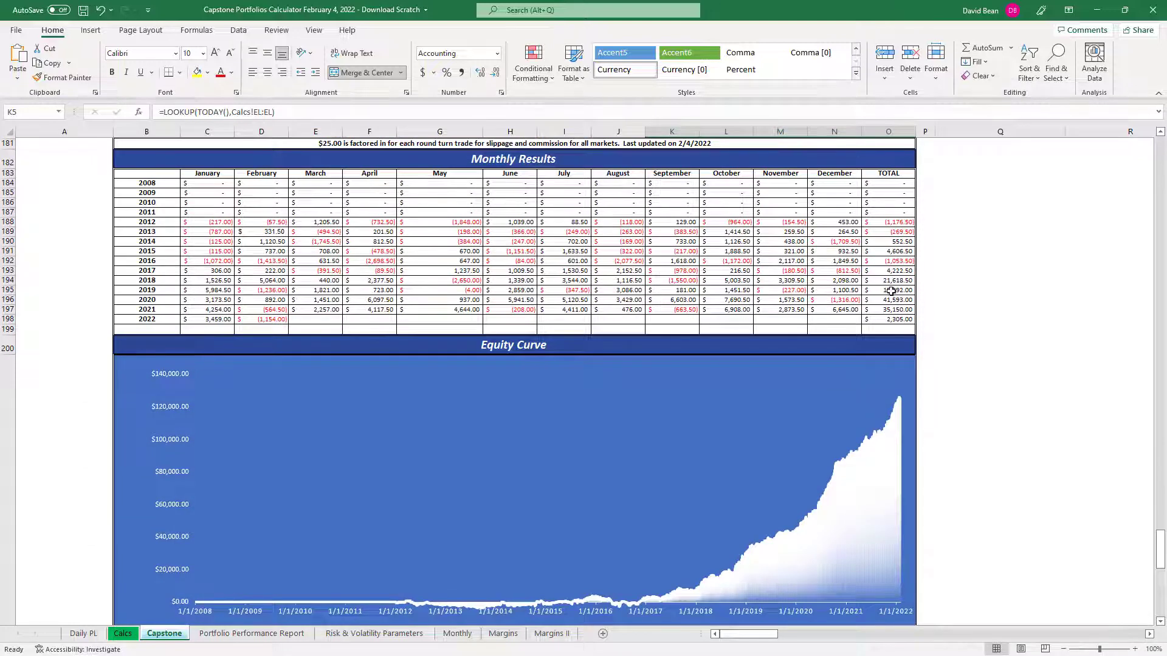
{"action": "left_click", "coordinate": [888, 290]}
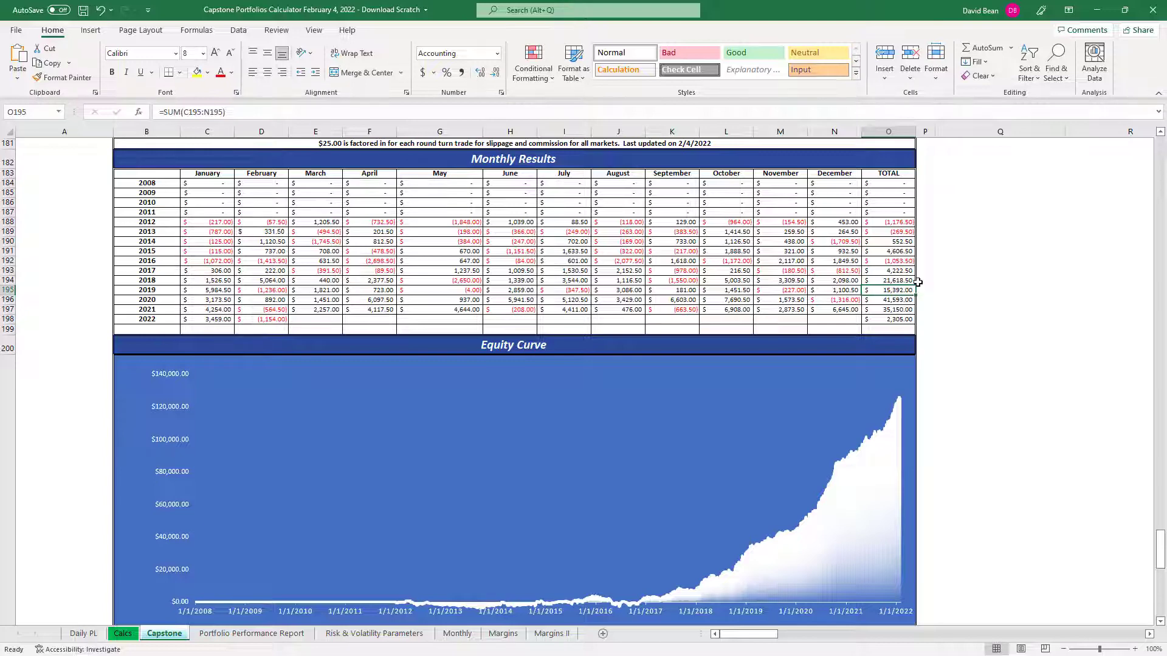
{"action": "left_click", "coordinate": [887, 299]}
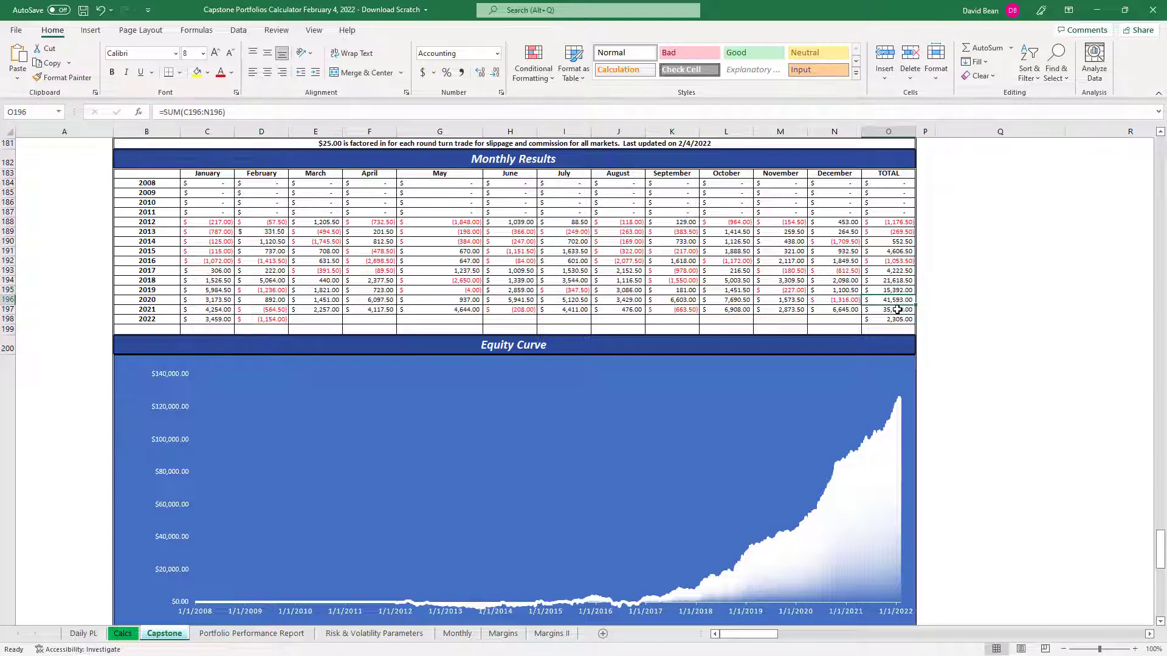
{"action": "left_click", "coordinate": [887, 308]}
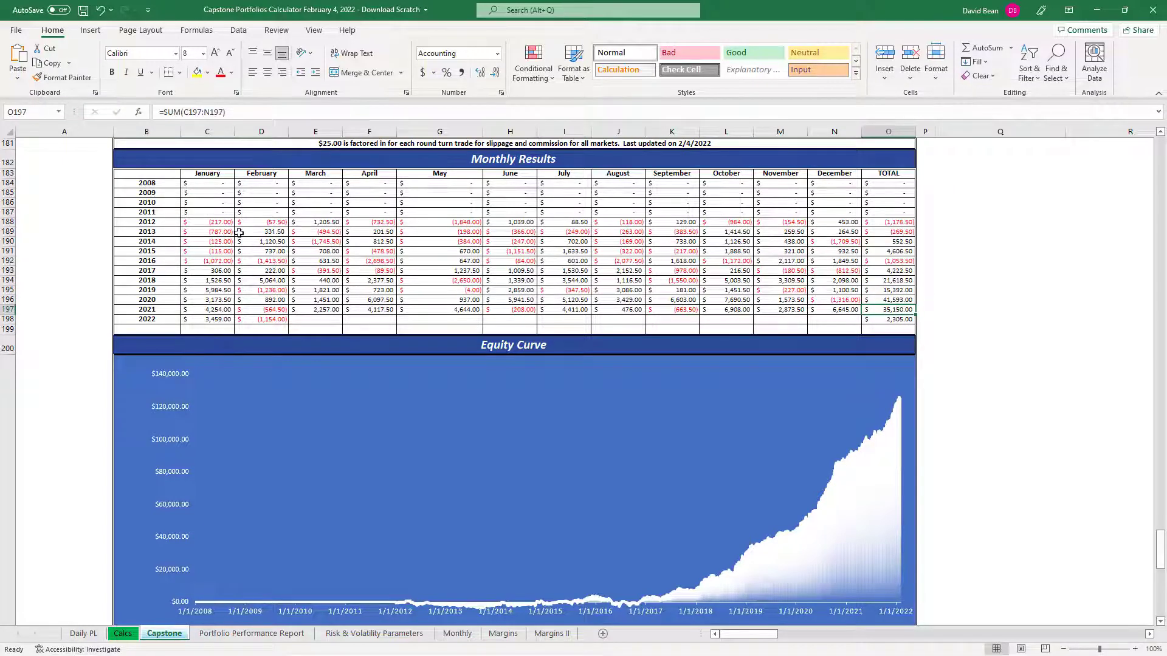
{"action": "mouse_move", "coordinate": [211, 319]}
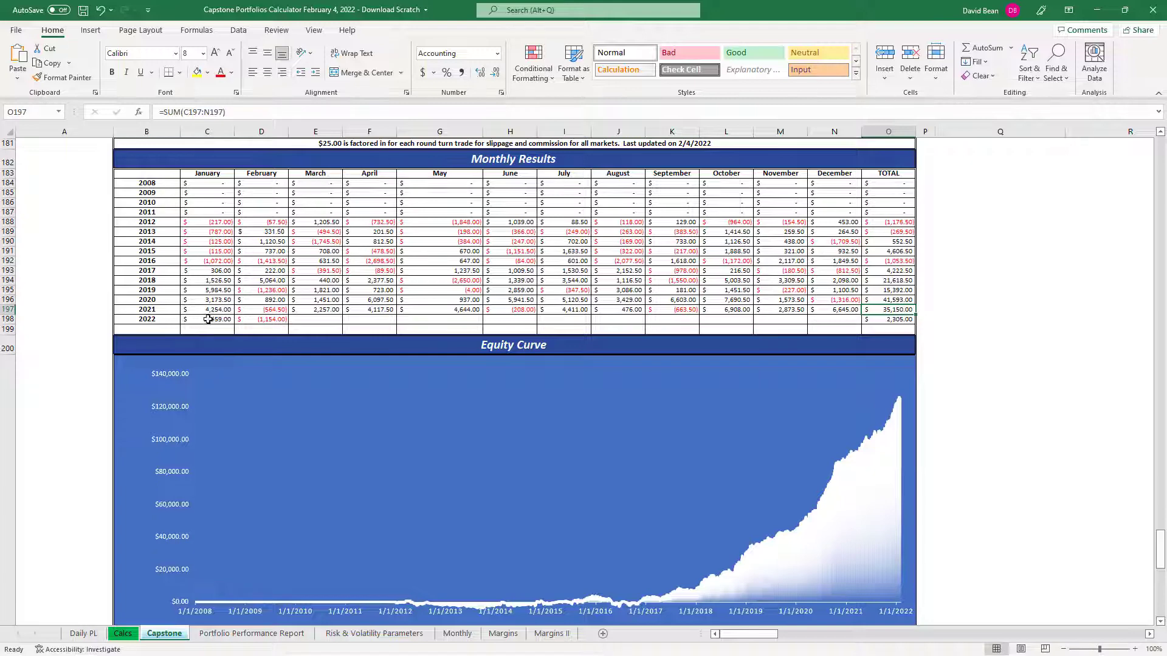
Step: Check the January and February 2022 cells, which pull from the Monthly sheet
{"action": "left_click", "coordinate": [207, 319]}
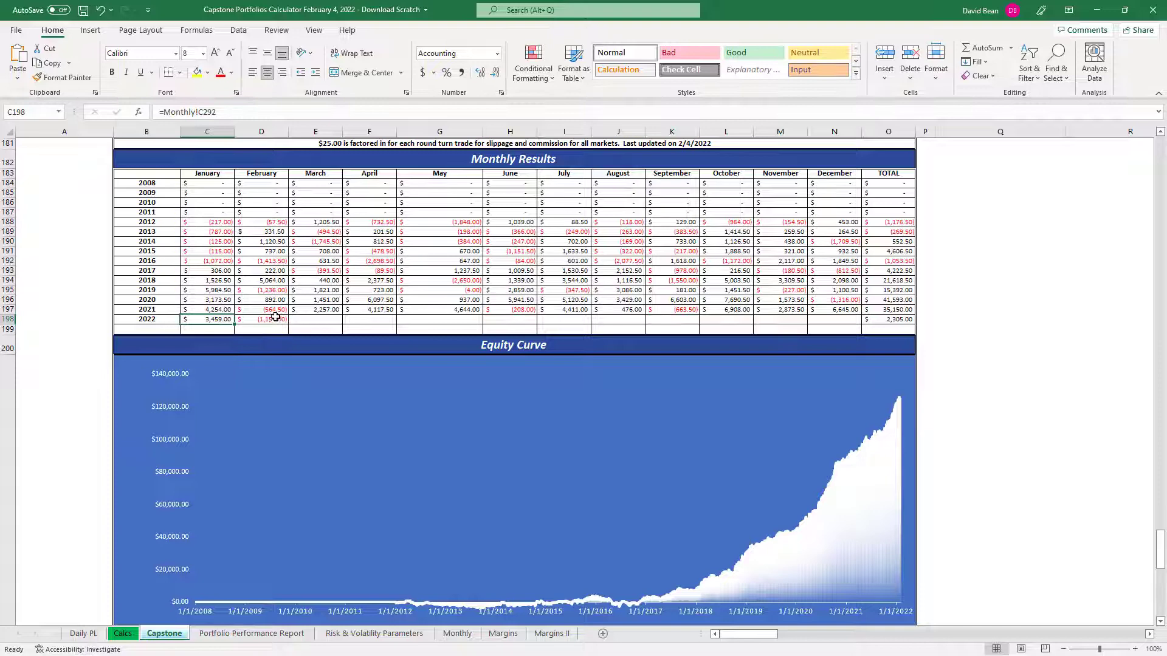
{"action": "left_click", "coordinate": [261, 318]}
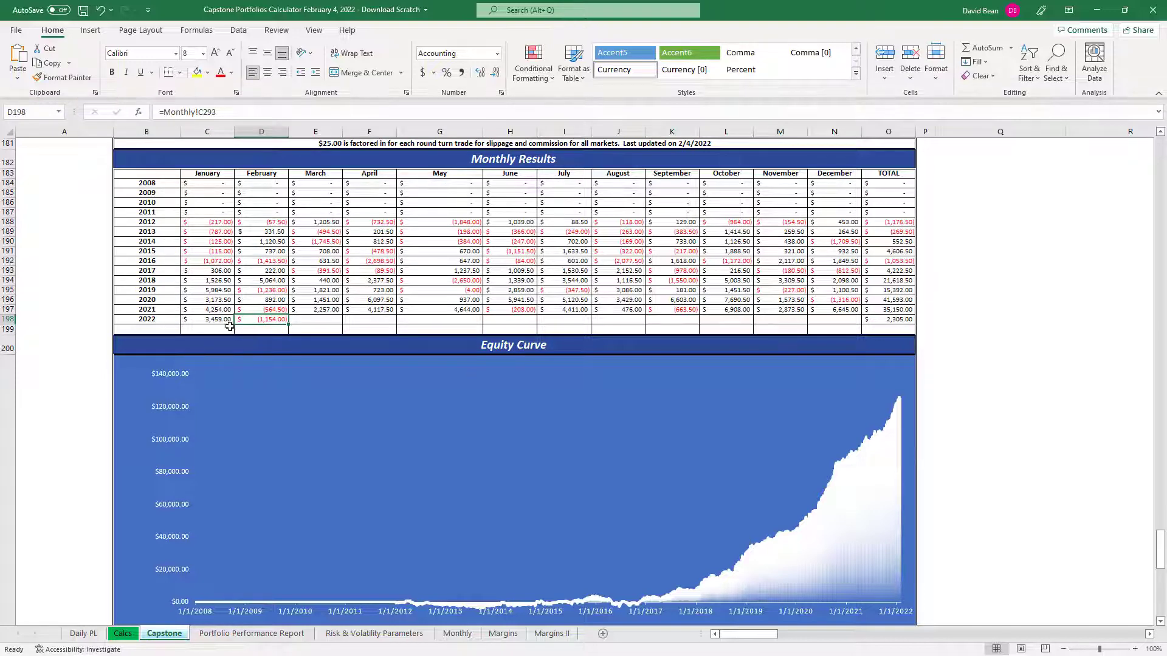
Step: Scroll through the Equity Curve, Drawdown Curve and disclaimer, then back to the sheet top
{"action": "scroll", "scroll_direction": "down", "scroll_amount": 3}
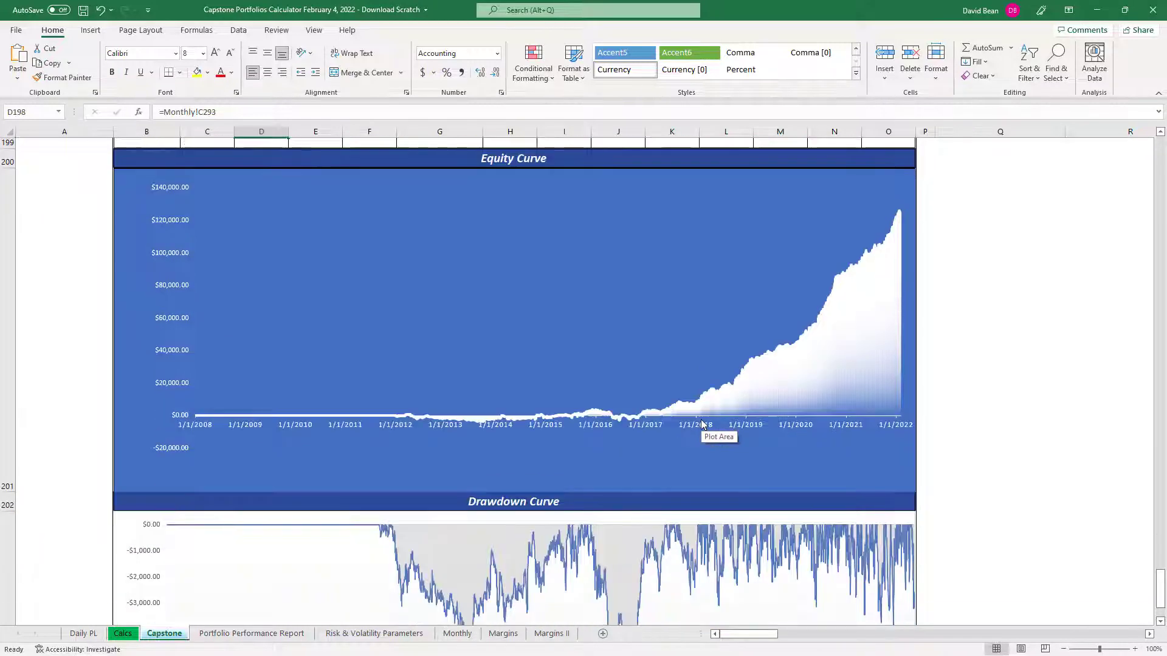
{"action": "scroll", "scroll_direction": "down", "scroll_amount": 3}
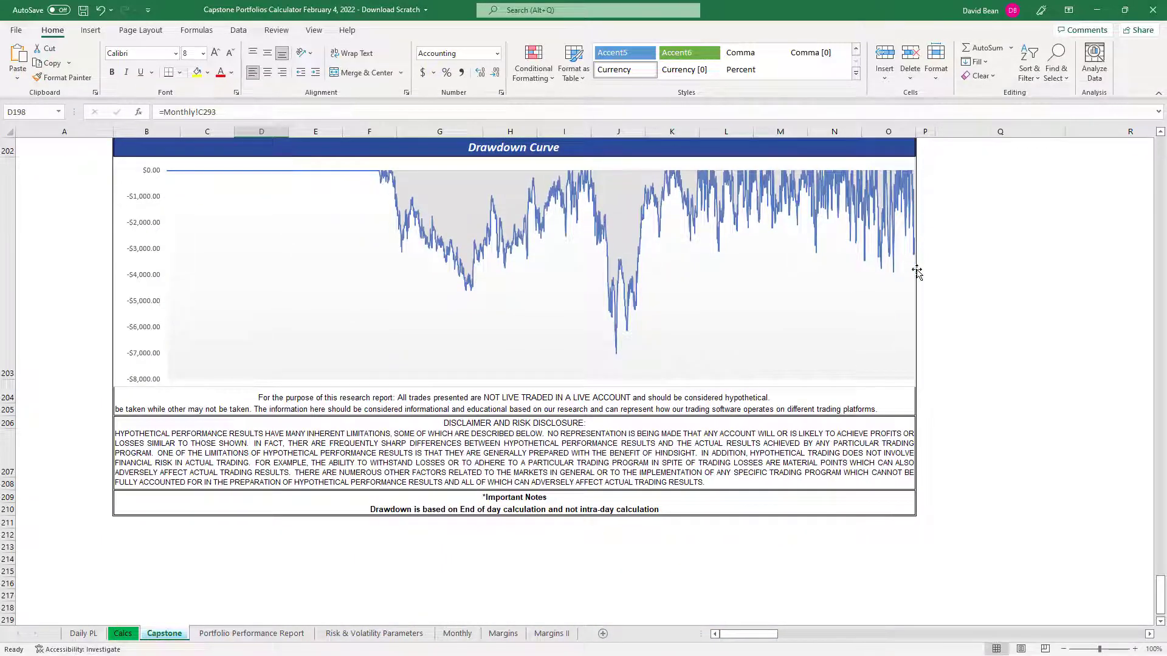
{"action": "mouse_move", "coordinate": [674, 206]}
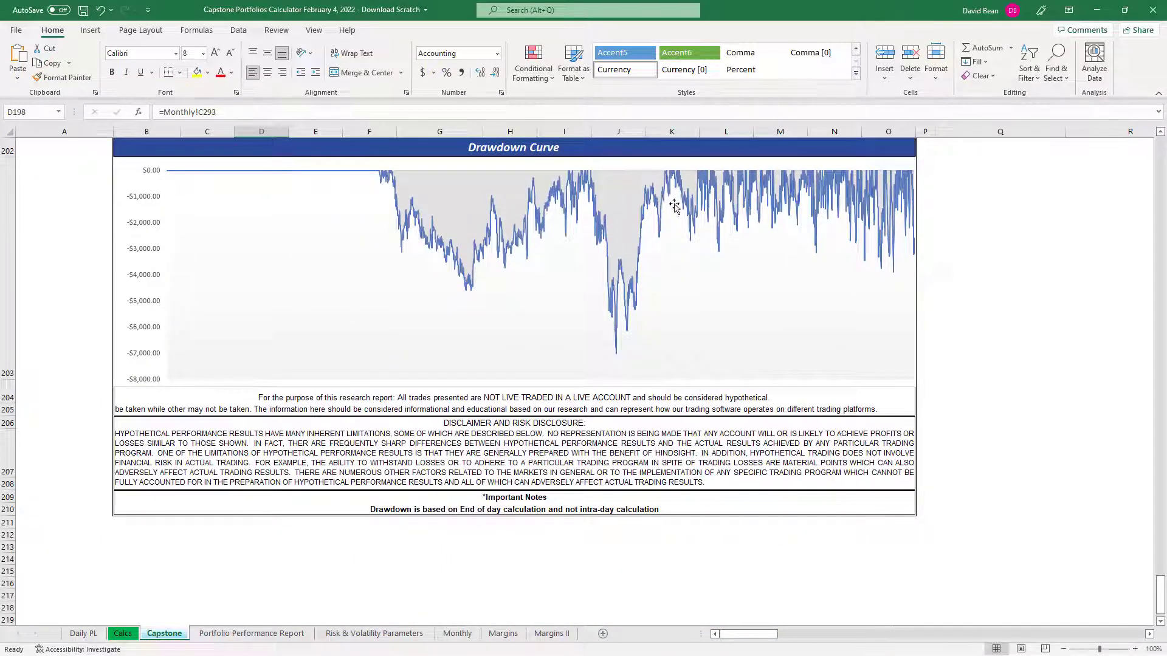
{"action": "mouse_move", "coordinate": [700, 260]}
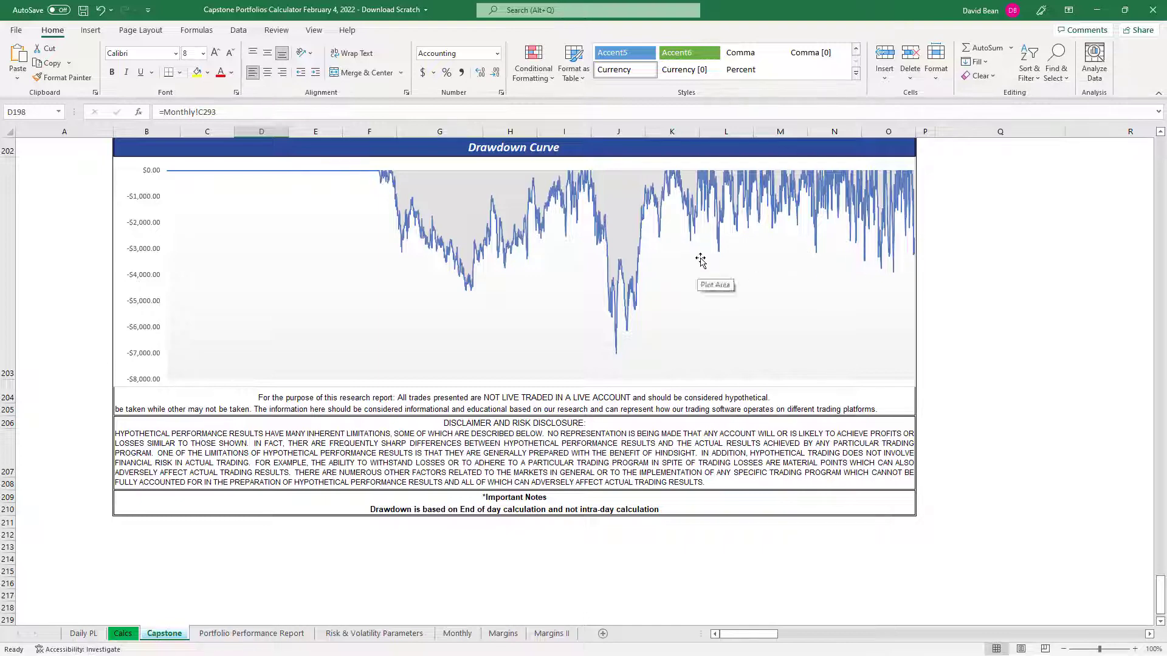
{"action": "scroll", "scroll_direction": "up", "scroll_amount": 3}
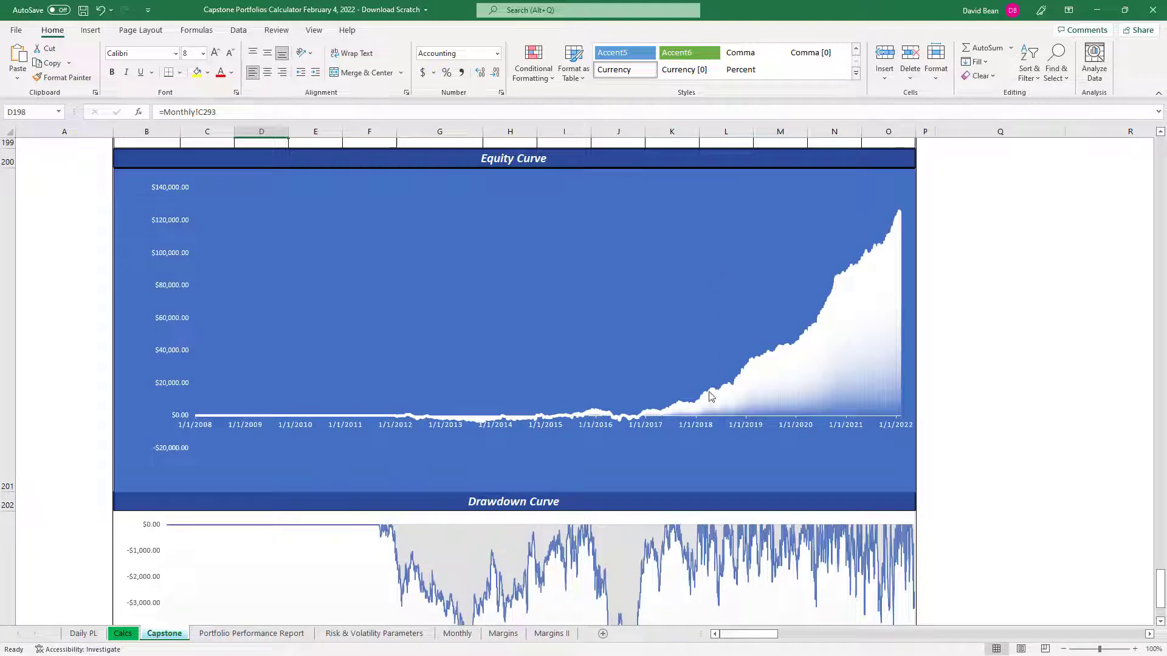
{"action": "mouse_move", "coordinate": [621, 445]}
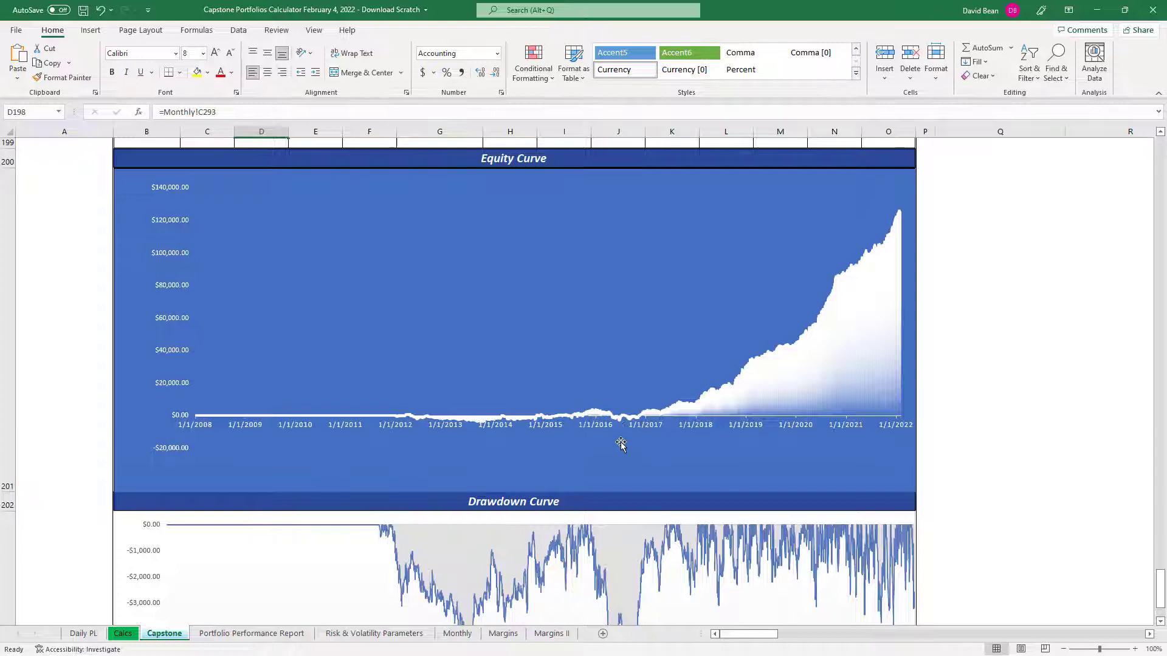
{"action": "scroll", "scroll_direction": "down", "scroll_amount": 3}
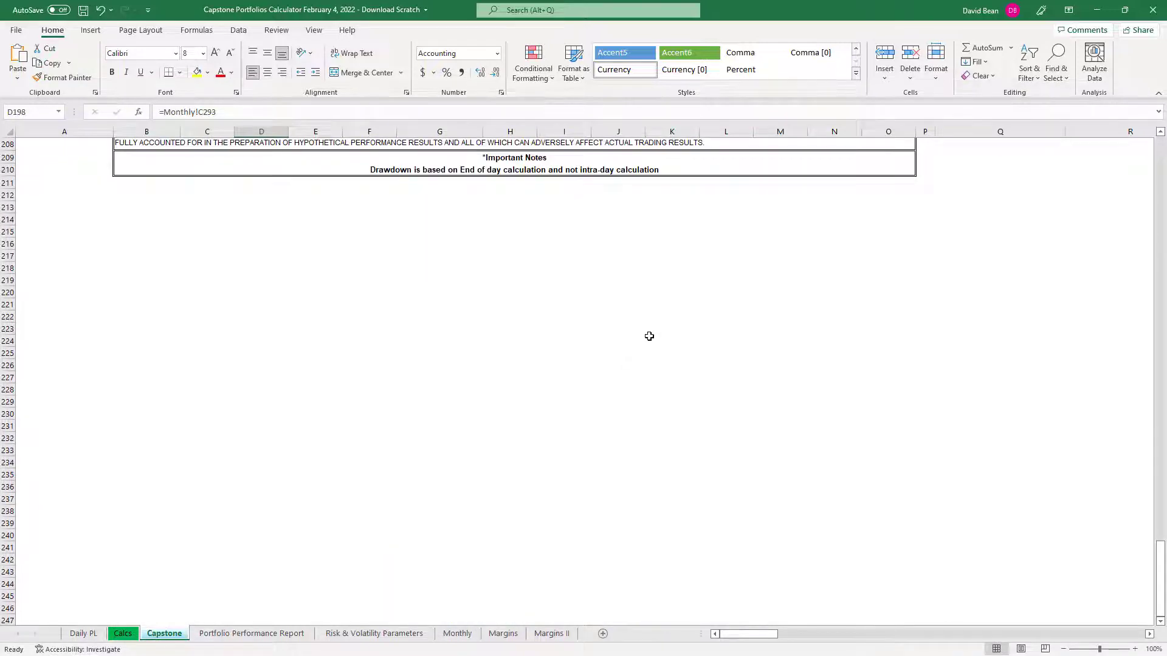
{"action": "scroll", "scroll_direction": "up", "scroll_amount": 3}
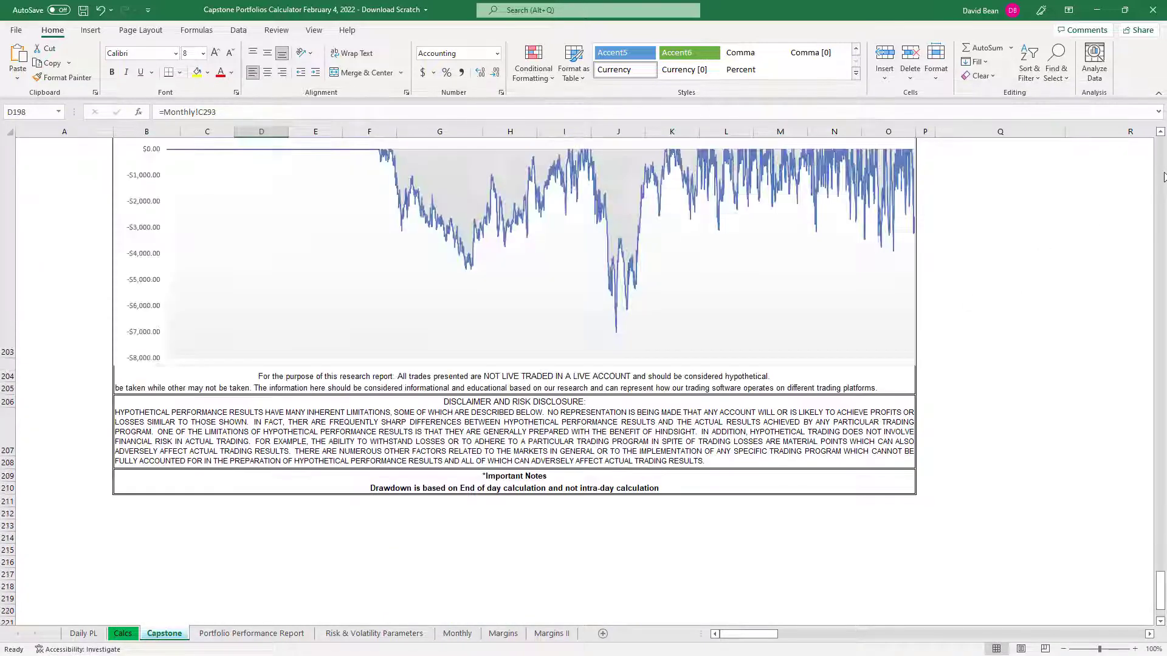
{"action": "scroll", "scroll_direction": "up", "scroll_amount": 3}
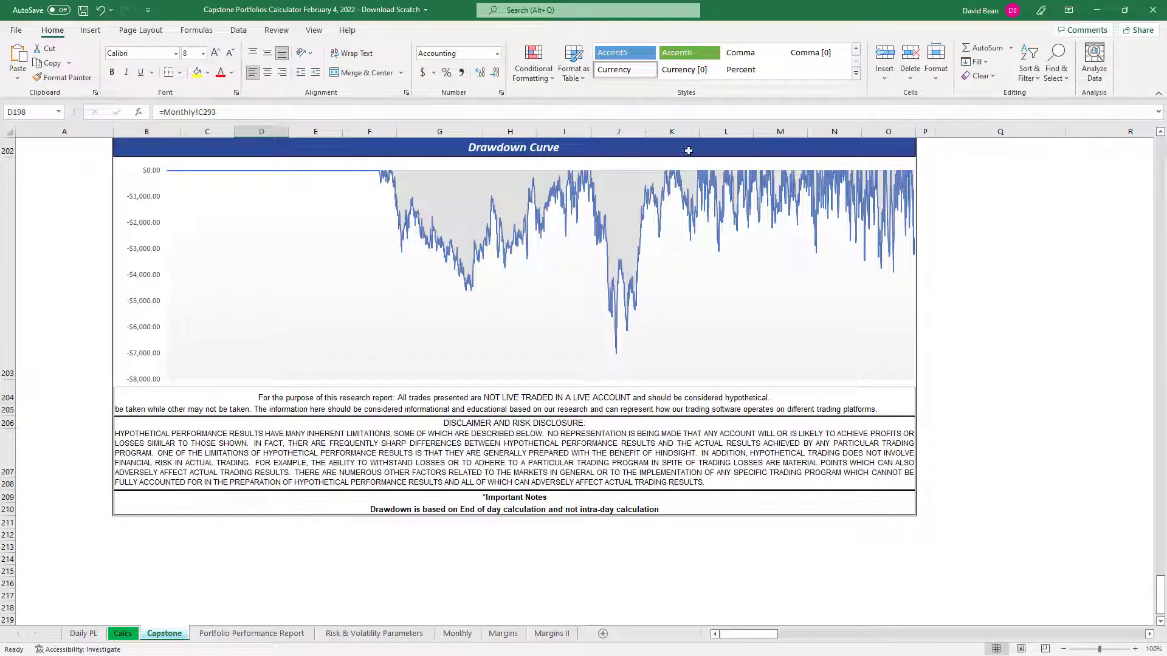
{"action": "mouse_move", "coordinate": [836, 280]}
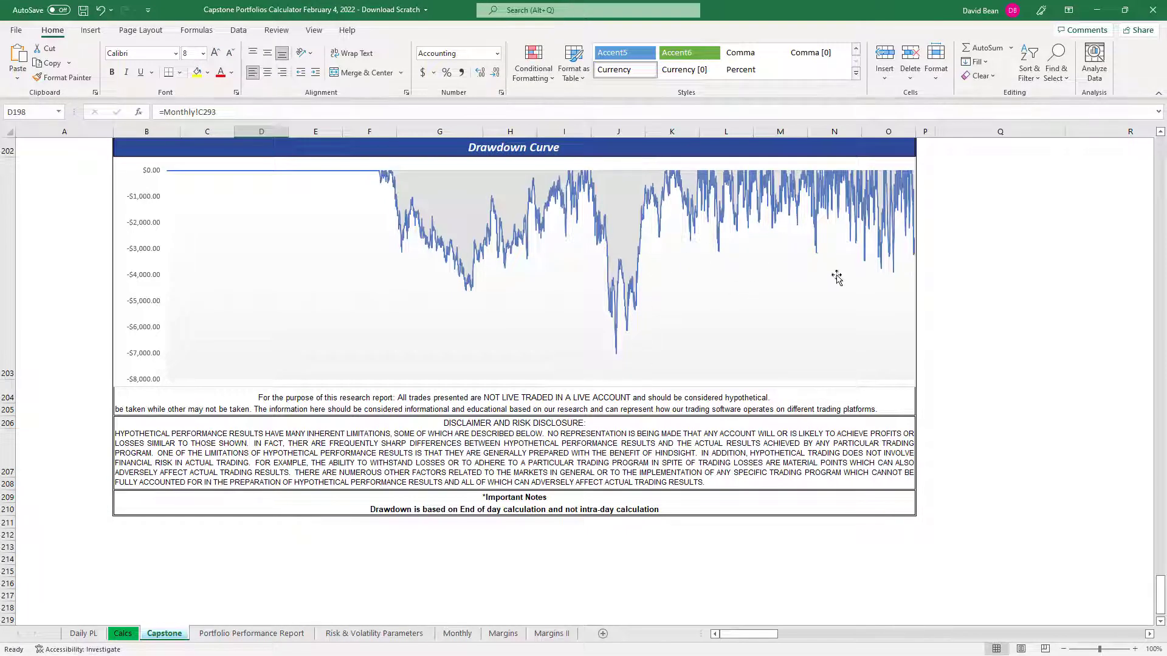
{"action": "mouse_move", "coordinate": [618, 360]}
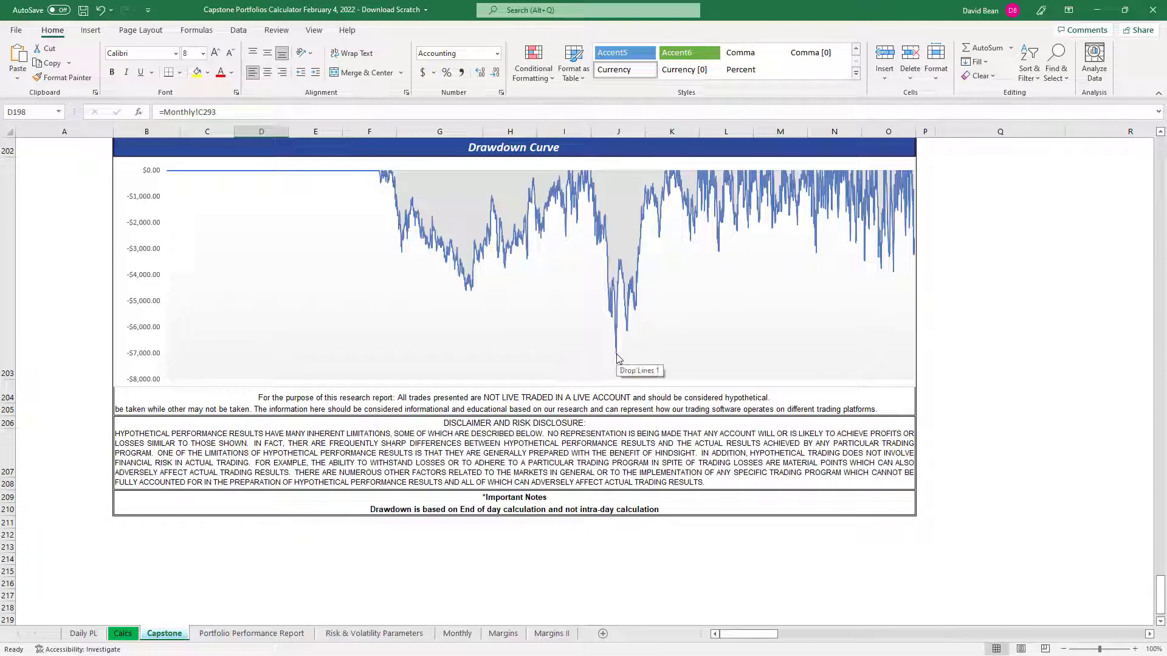
{"action": "mouse_move", "coordinate": [333, 164]}
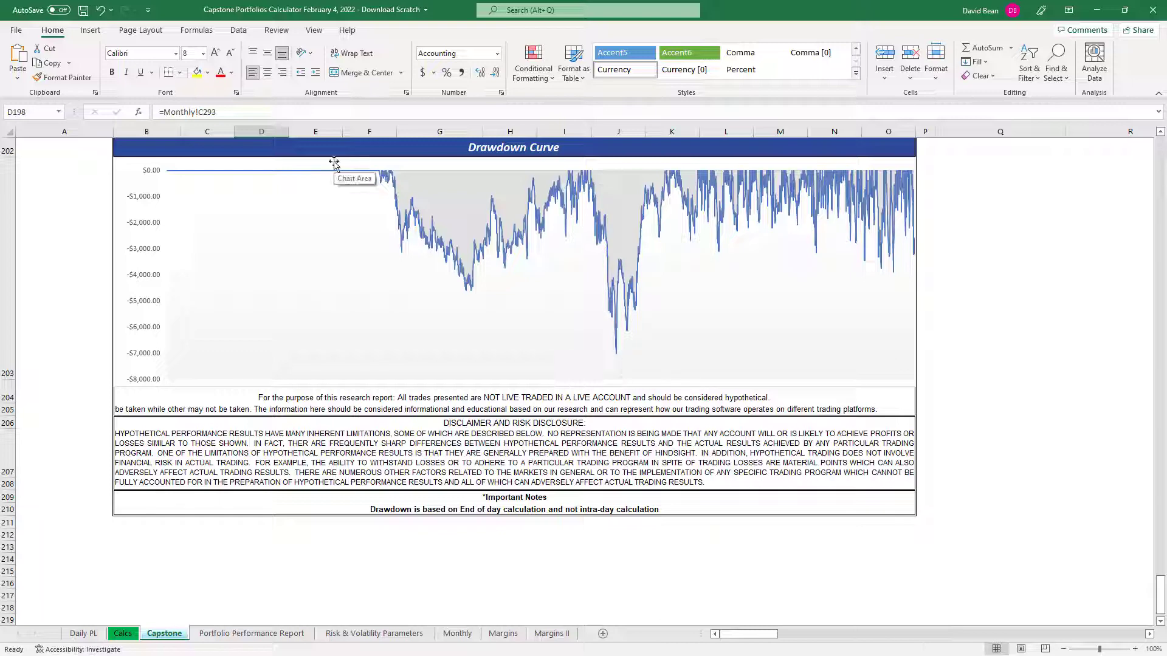
{"action": "mouse_move", "coordinate": [599, 178]}
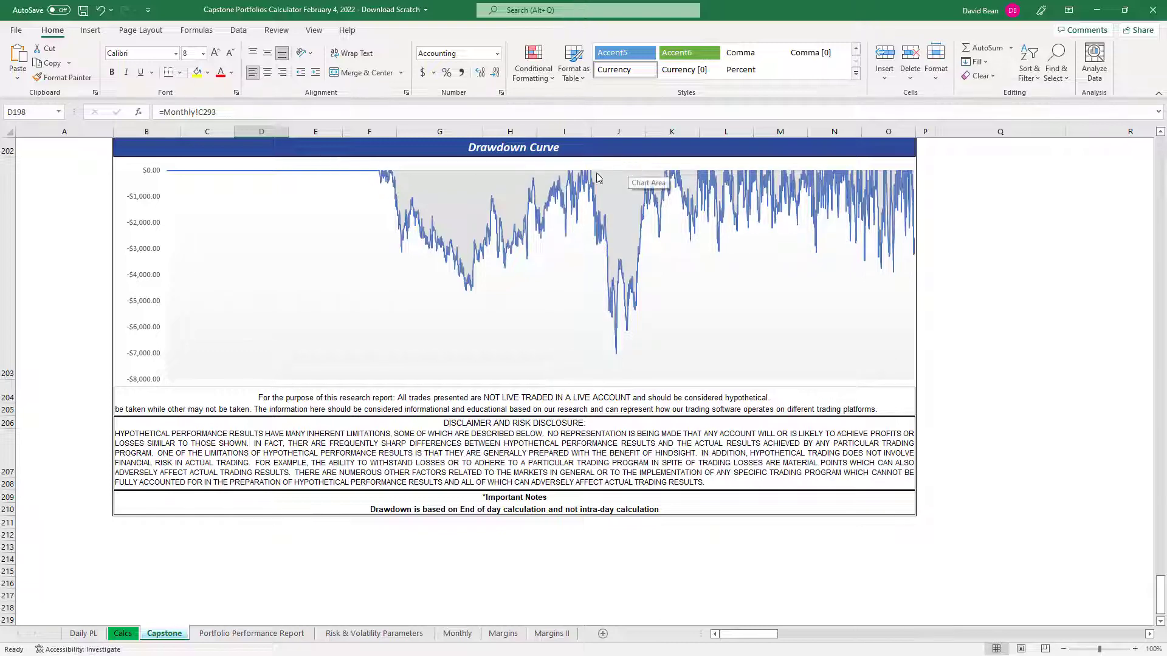
{"action": "scroll", "scroll_direction": "up", "scroll_amount": 3}
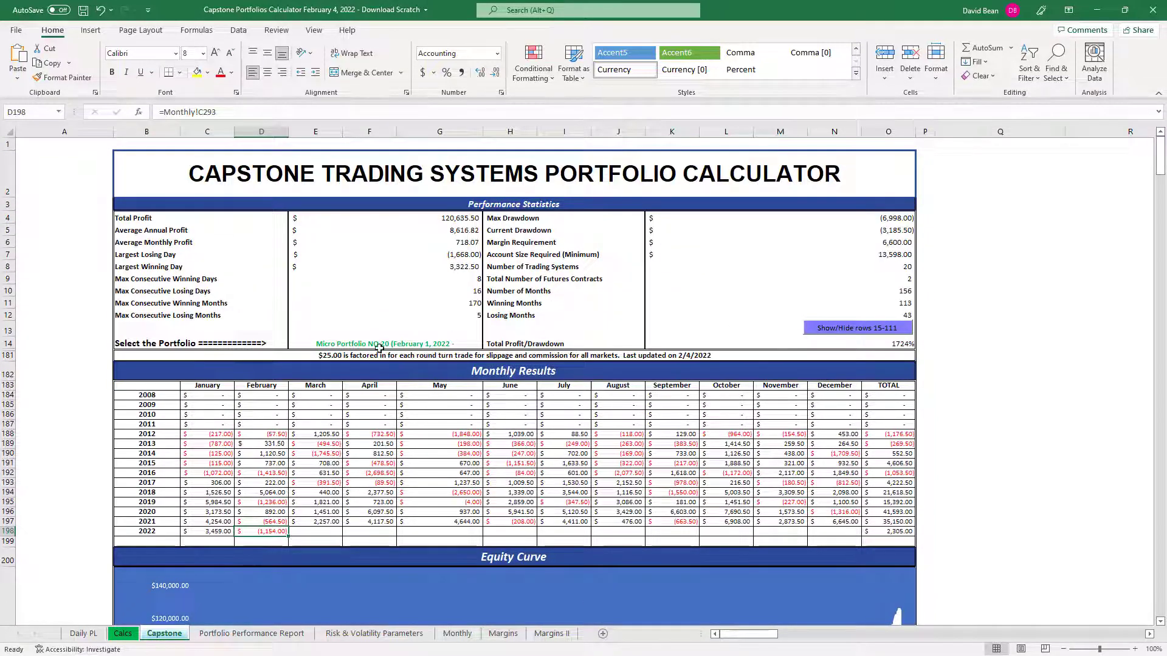
Step: Select Stock Index Portfolio (40) in the portfolio dropdown and inspect the current drawdown figure
{"action": "left_click", "coordinate": [486, 343]}
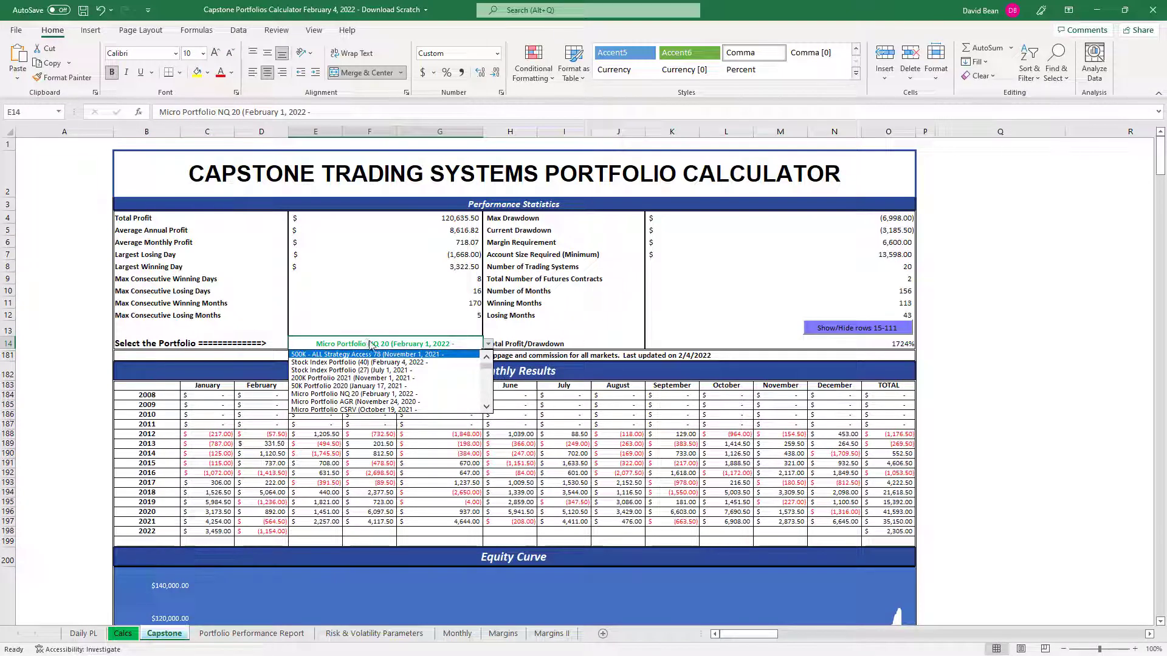
{"action": "mouse_move", "coordinate": [364, 362]}
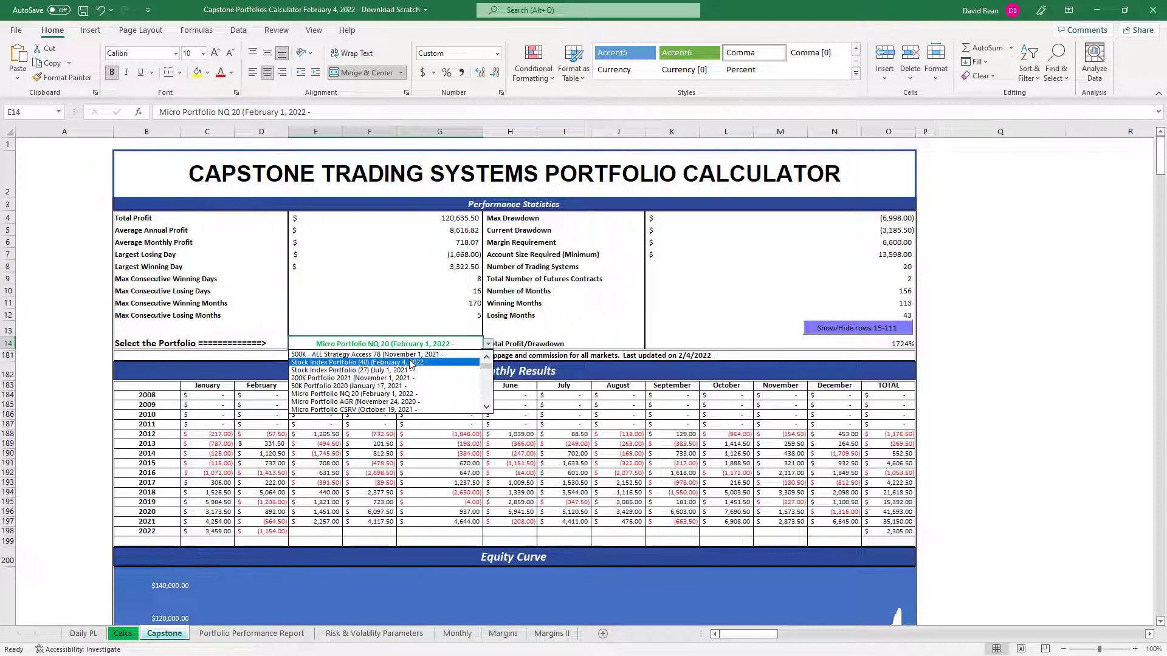
{"action": "left_click", "coordinate": [365, 362]}
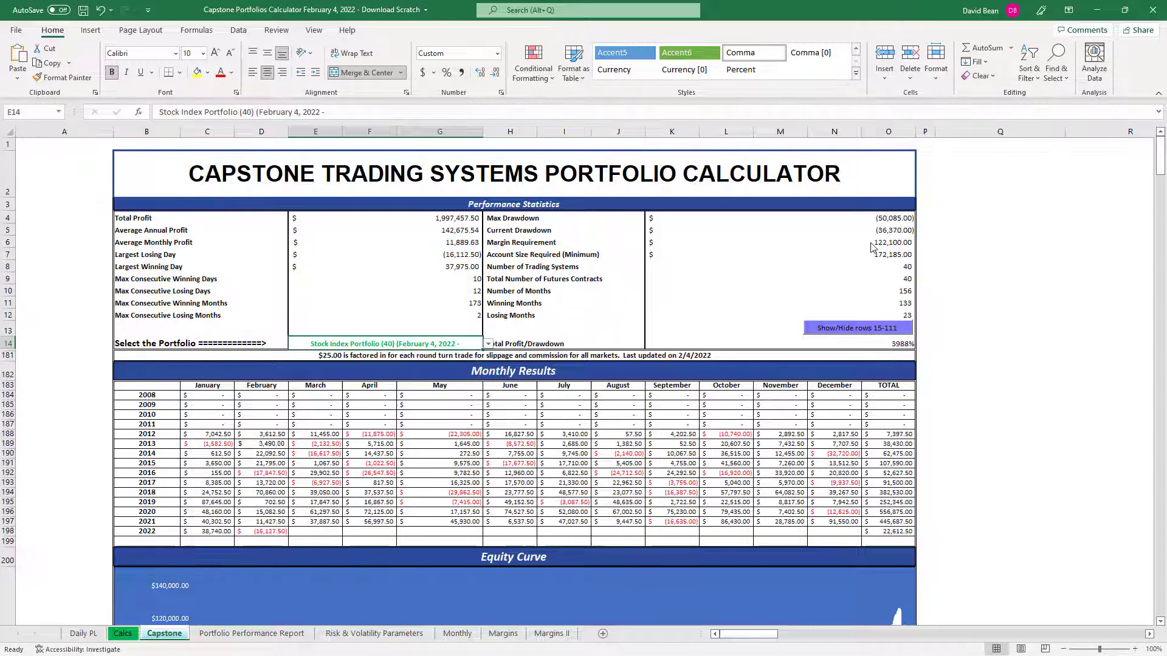
{"action": "left_click", "coordinate": [996, 241]}
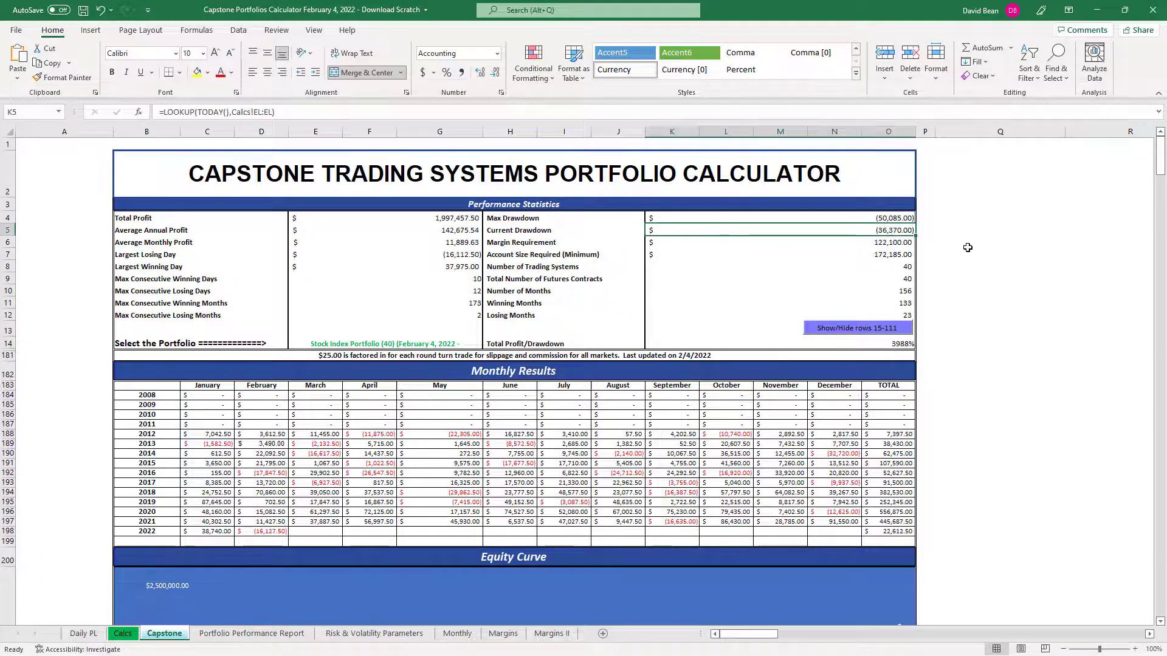
{"action": "mouse_move", "coordinate": [932, 229]}
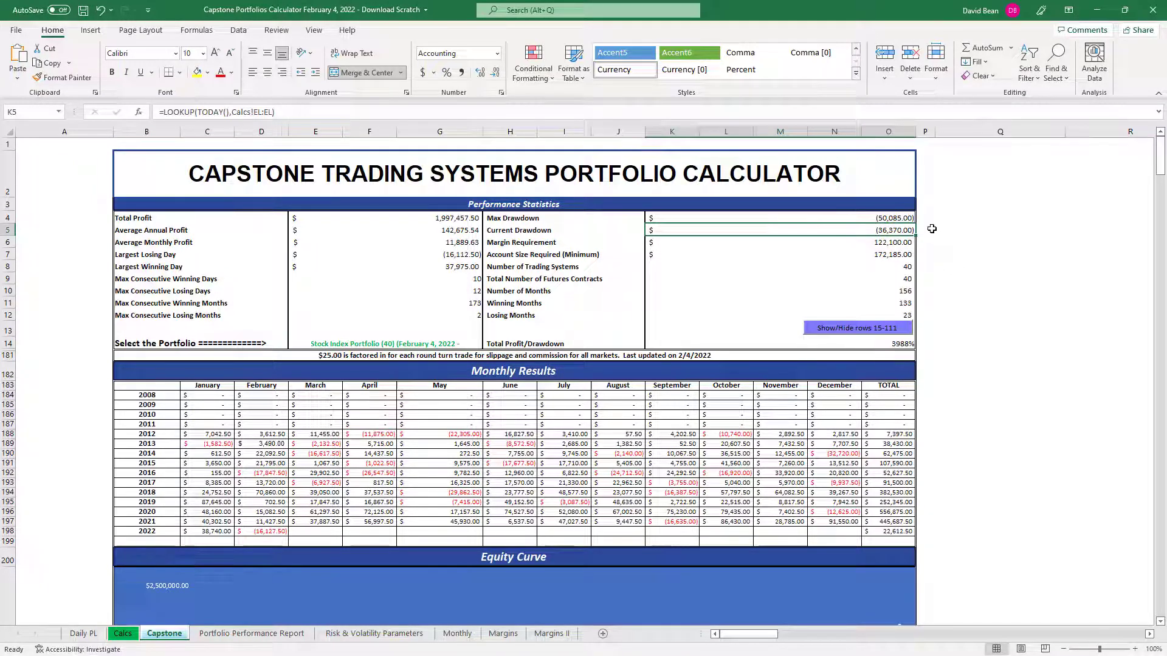
{"action": "mouse_move", "coordinate": [950, 238]}
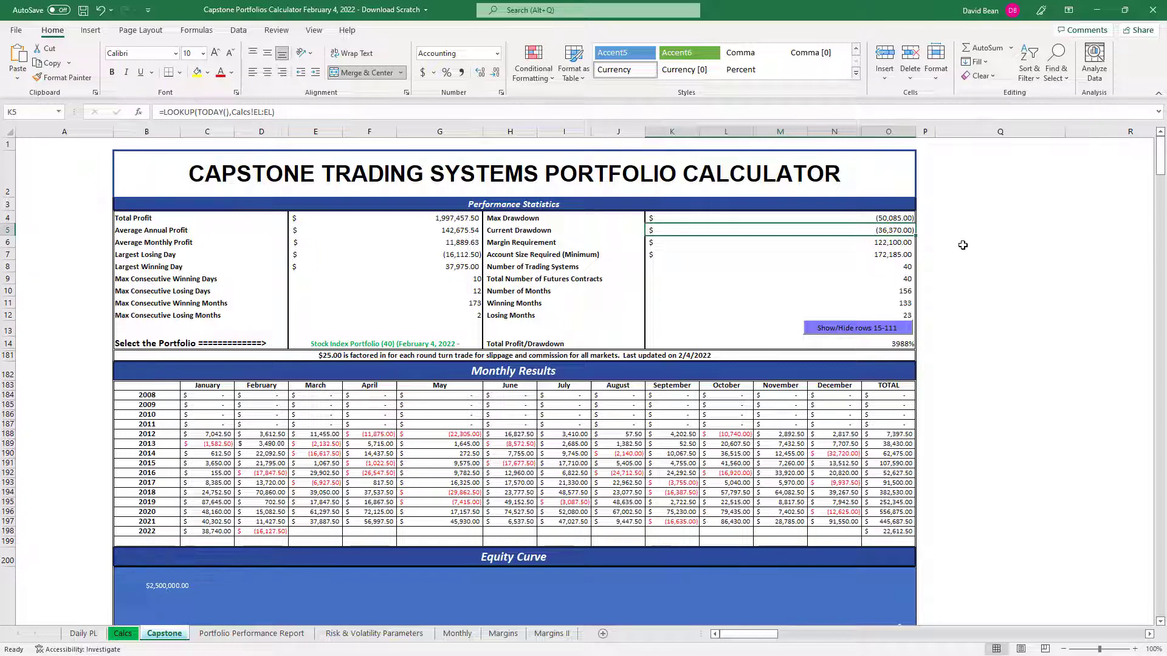
Step: Scroll down to review the Stock Index Portfolio (40) equity and drawdown curves, then back up
{"action": "scroll", "scroll_direction": "down", "scroll_amount": 3}
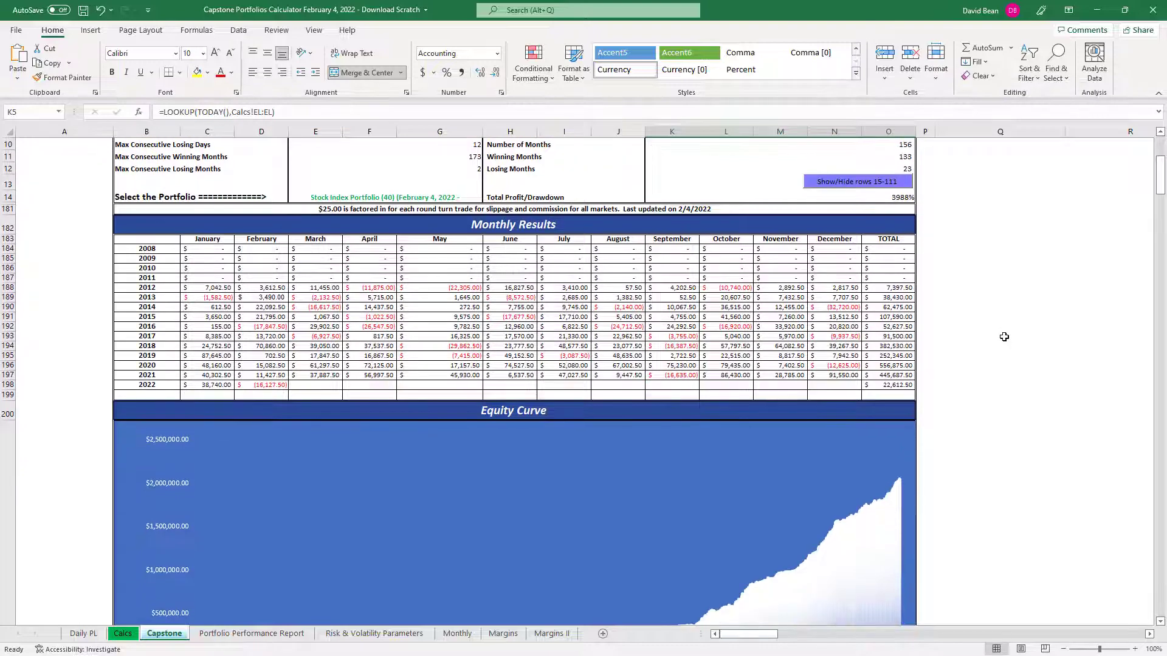
{"action": "scroll", "scroll_direction": "down", "scroll_amount": 3}
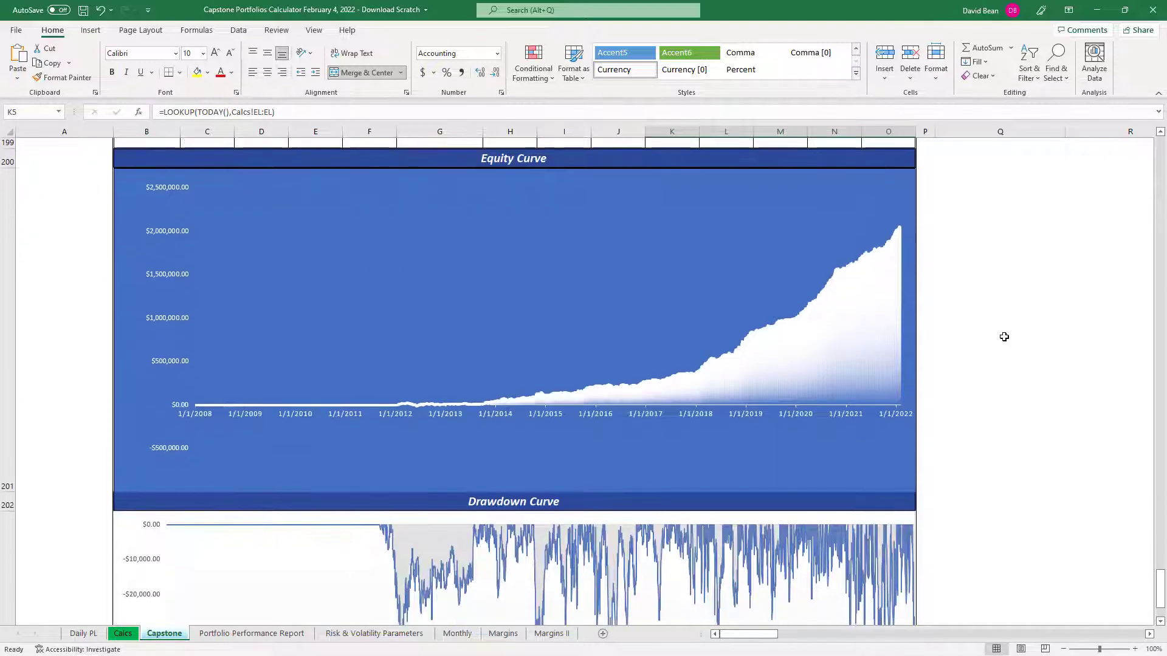
{"action": "scroll", "scroll_direction": "down", "scroll_amount": 3}
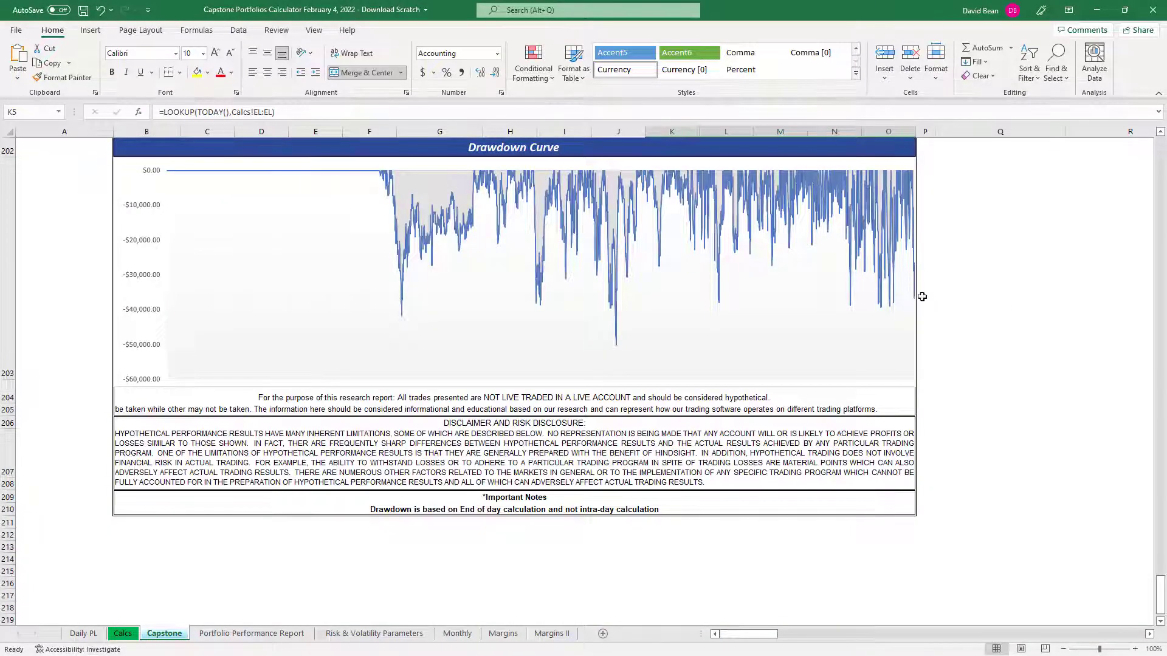
{"action": "mouse_move", "coordinate": [915, 302]}
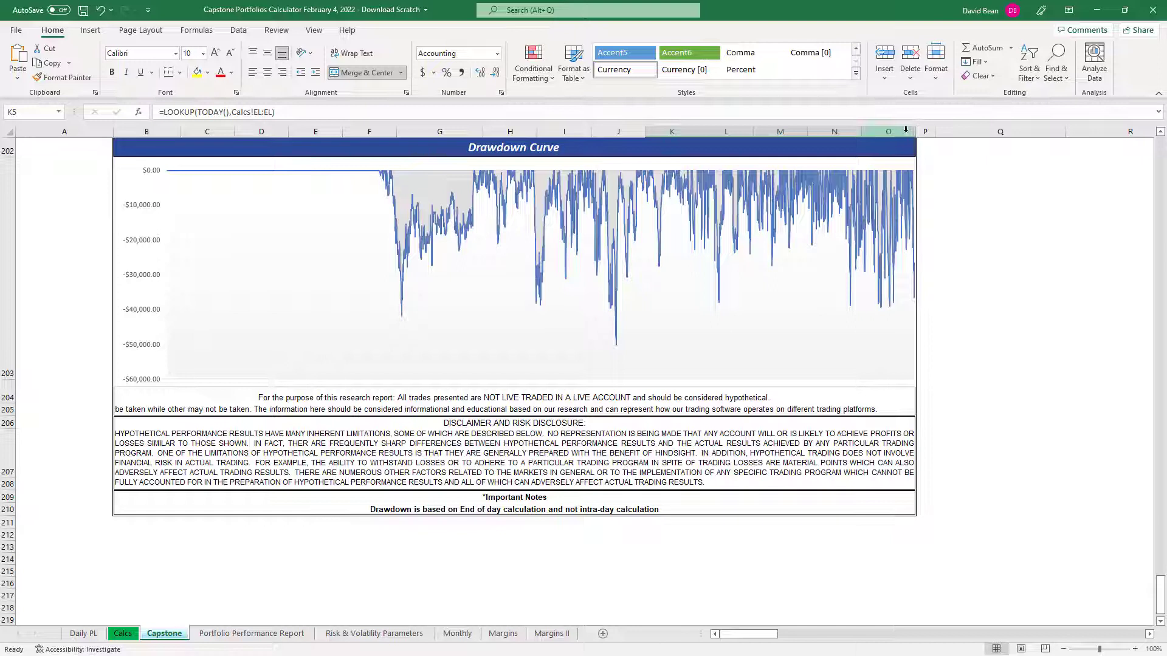
{"action": "mouse_move", "coordinate": [803, 270]}
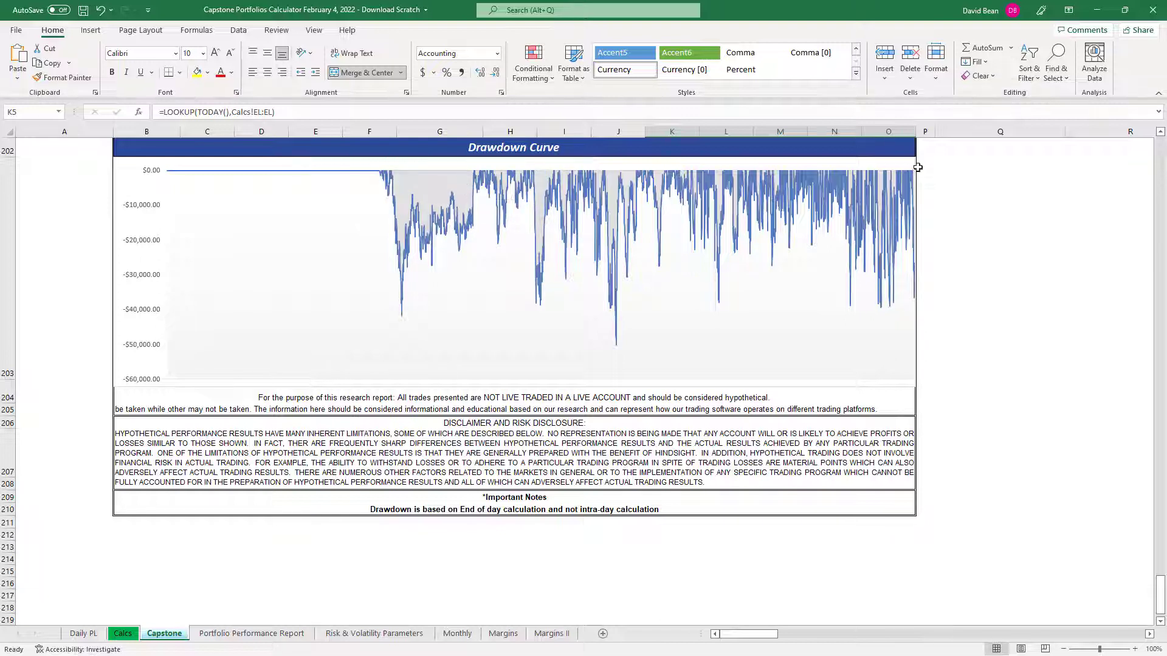
{"action": "mouse_move", "coordinate": [891, 176]}
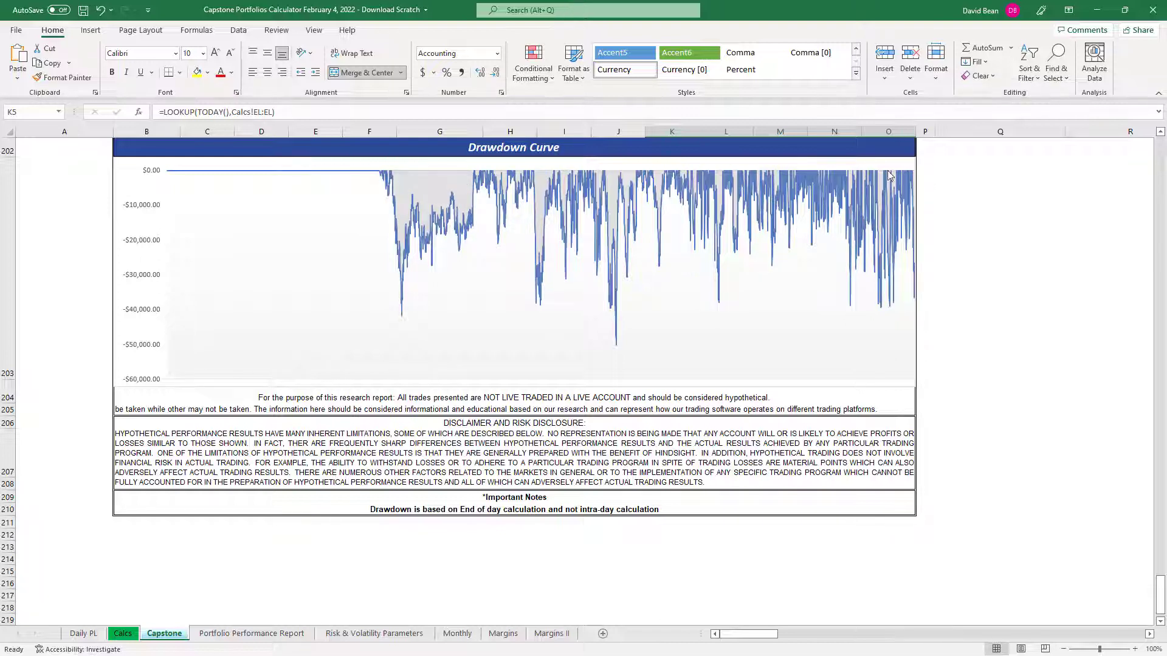
{"action": "mouse_move", "coordinate": [810, 182]}
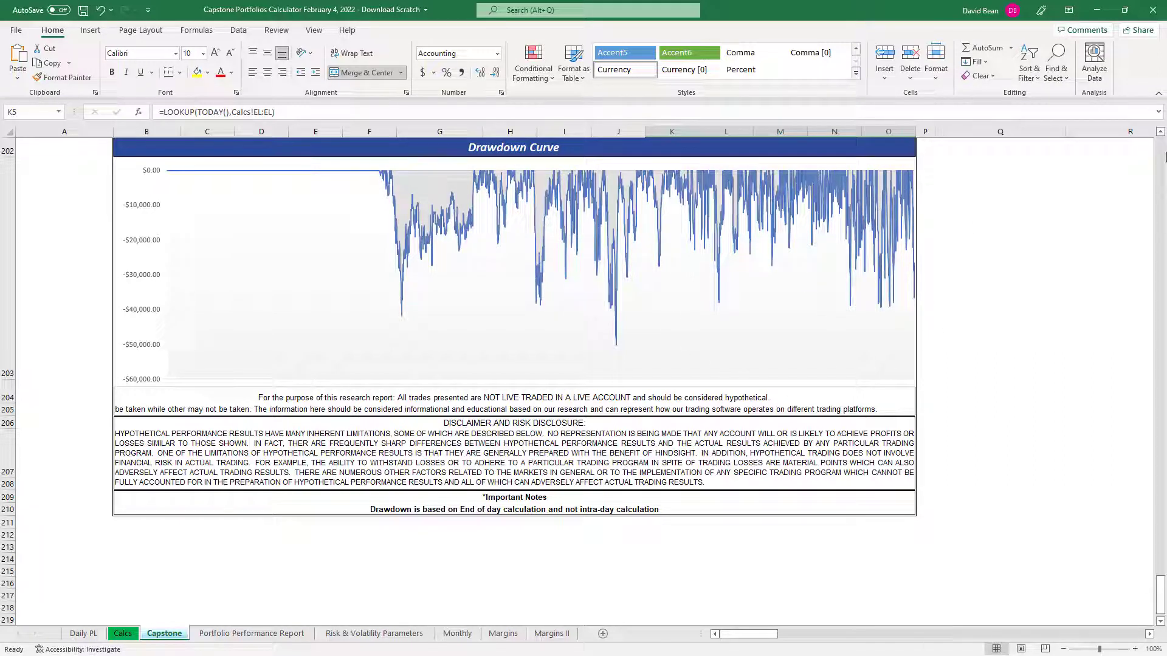
{"action": "mouse_move", "coordinate": [932, 312]}
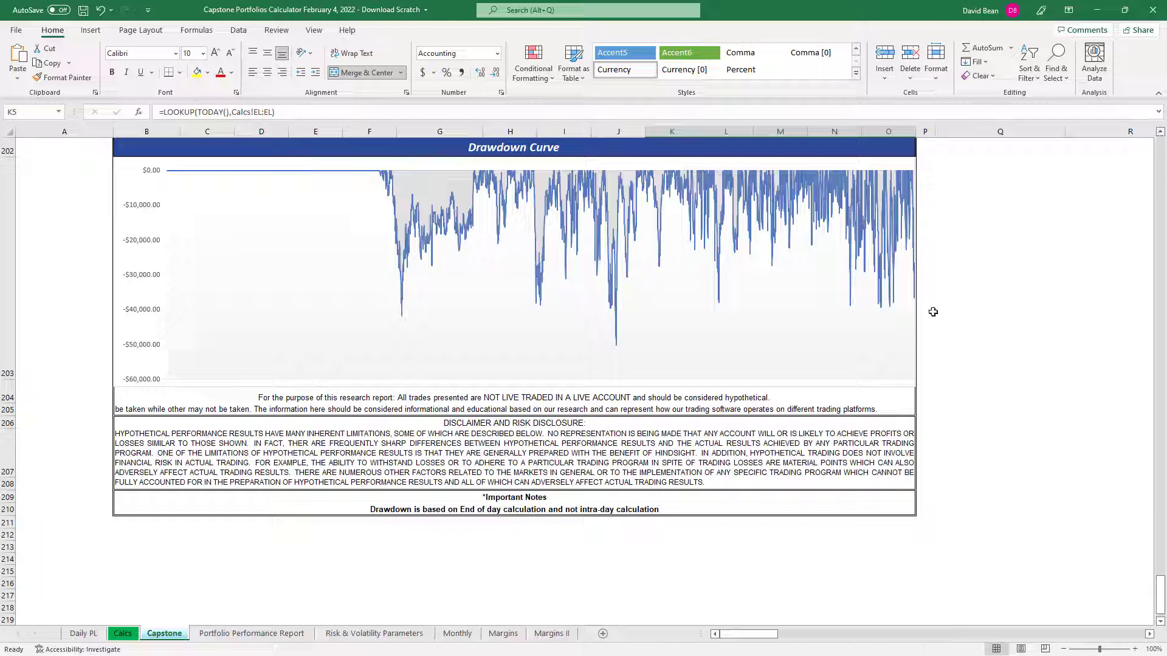
{"action": "mouse_move", "coordinate": [455, 186]}
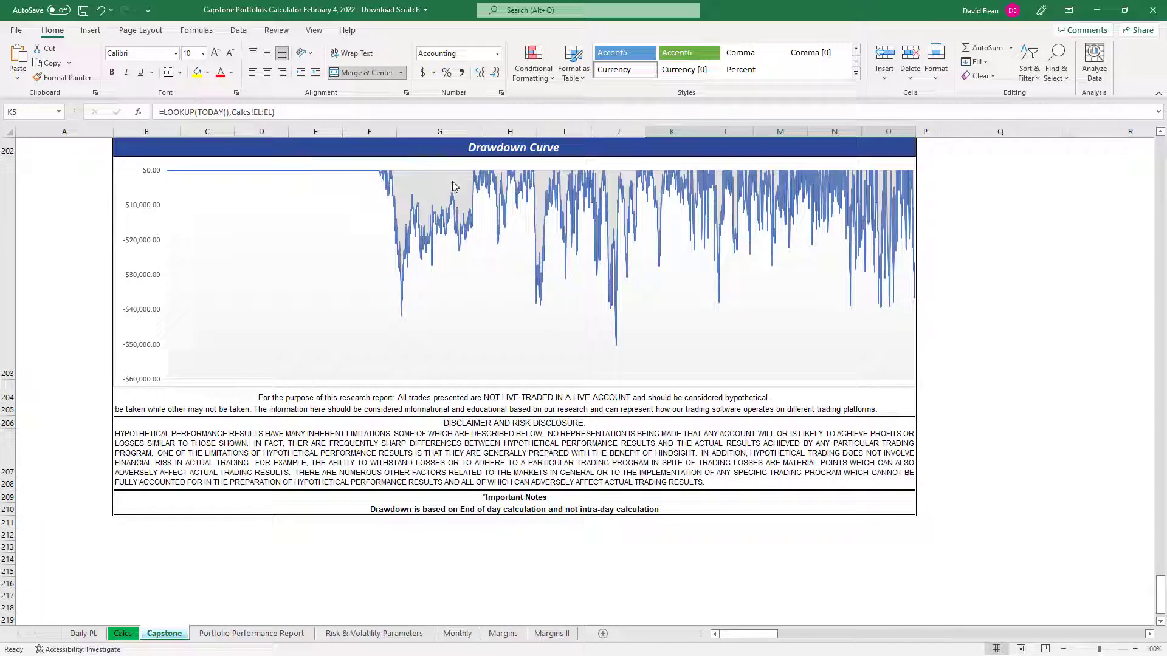
{"action": "mouse_move", "coordinate": [1007, 231]}
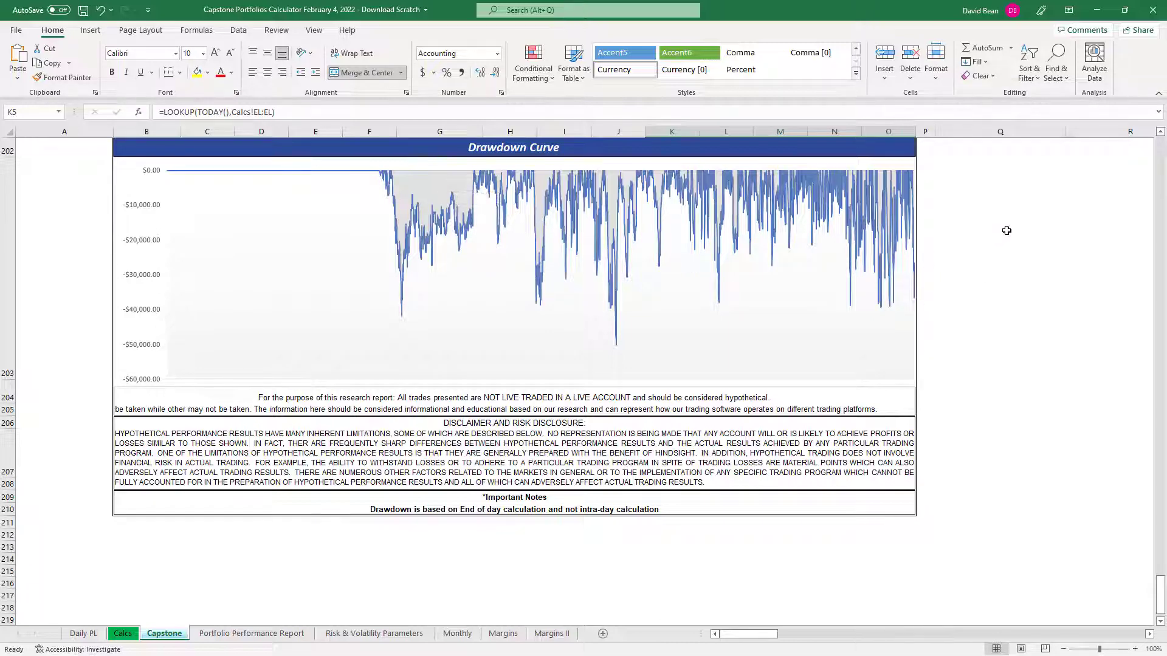
{"action": "scroll", "scroll_direction": "up", "scroll_amount": 3}
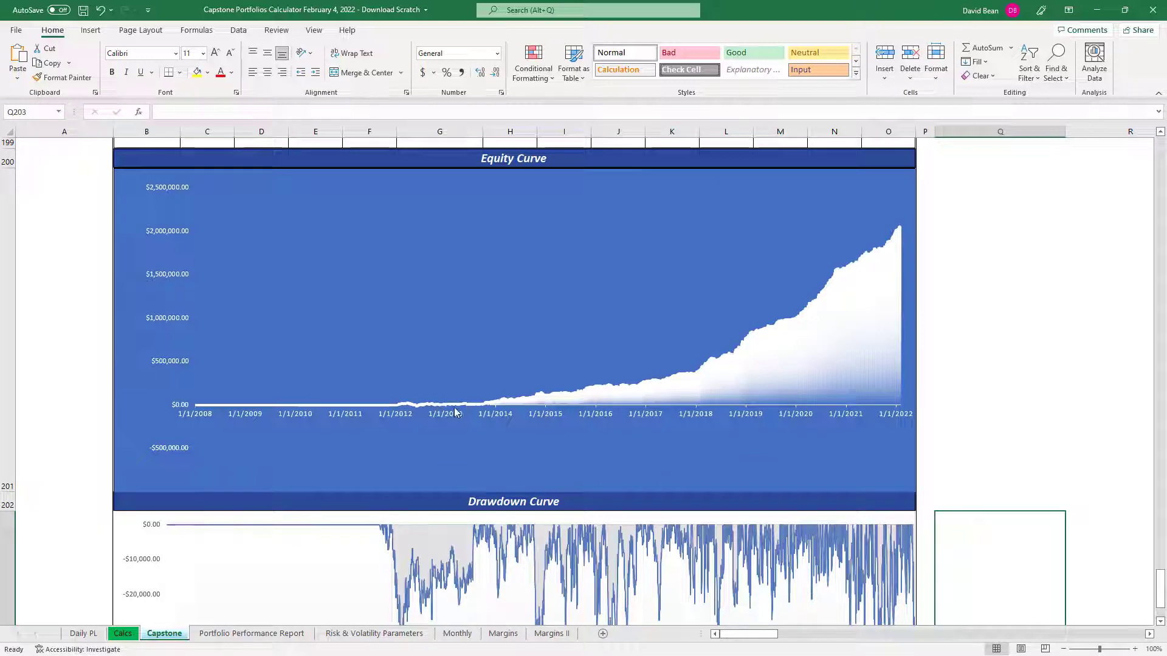
{"action": "scroll", "scroll_direction": "down", "scroll_amount": 3}
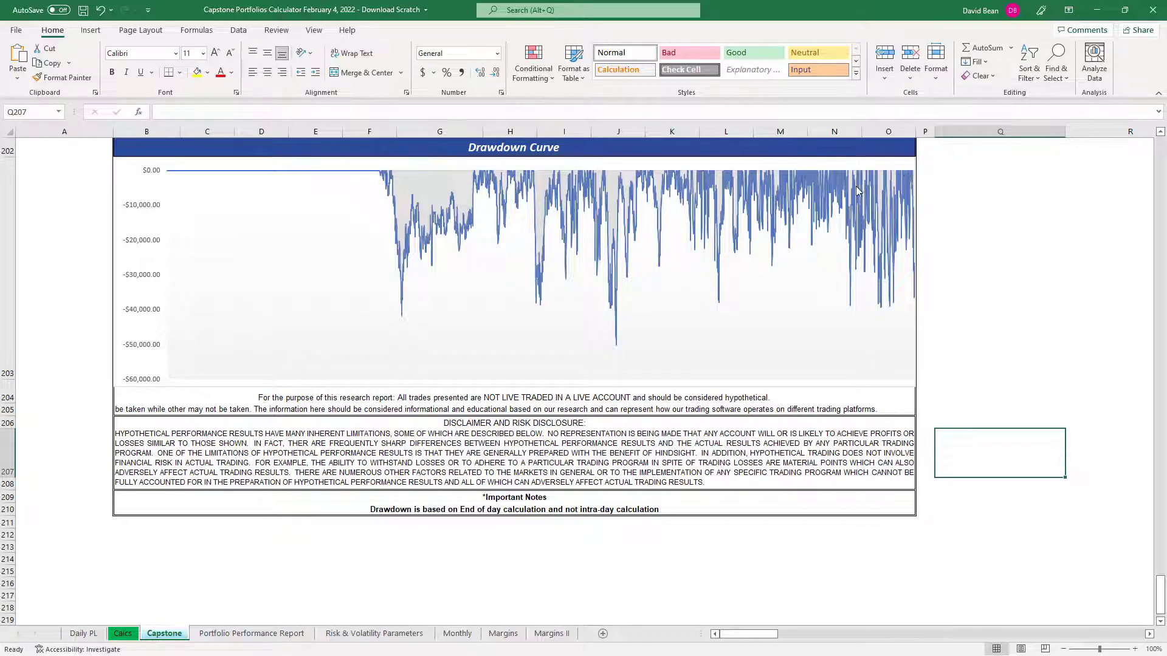
{"action": "mouse_move", "coordinate": [731, 309]}
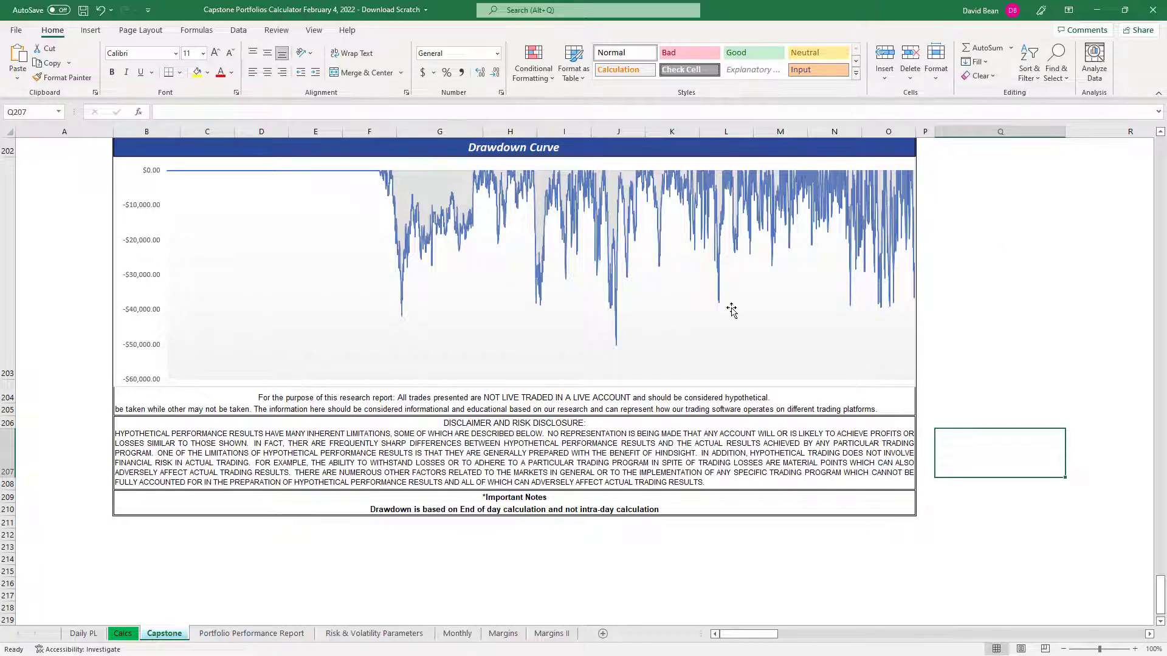
{"action": "mouse_move", "coordinate": [882, 294]}
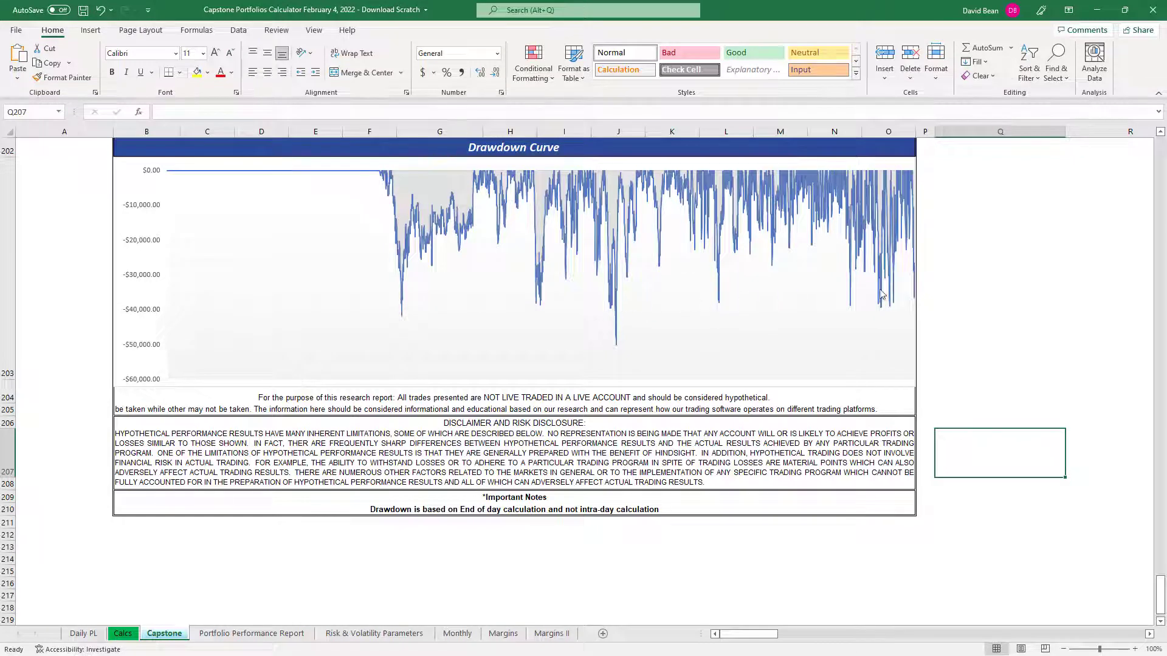
{"action": "mouse_move", "coordinate": [612, 347]}
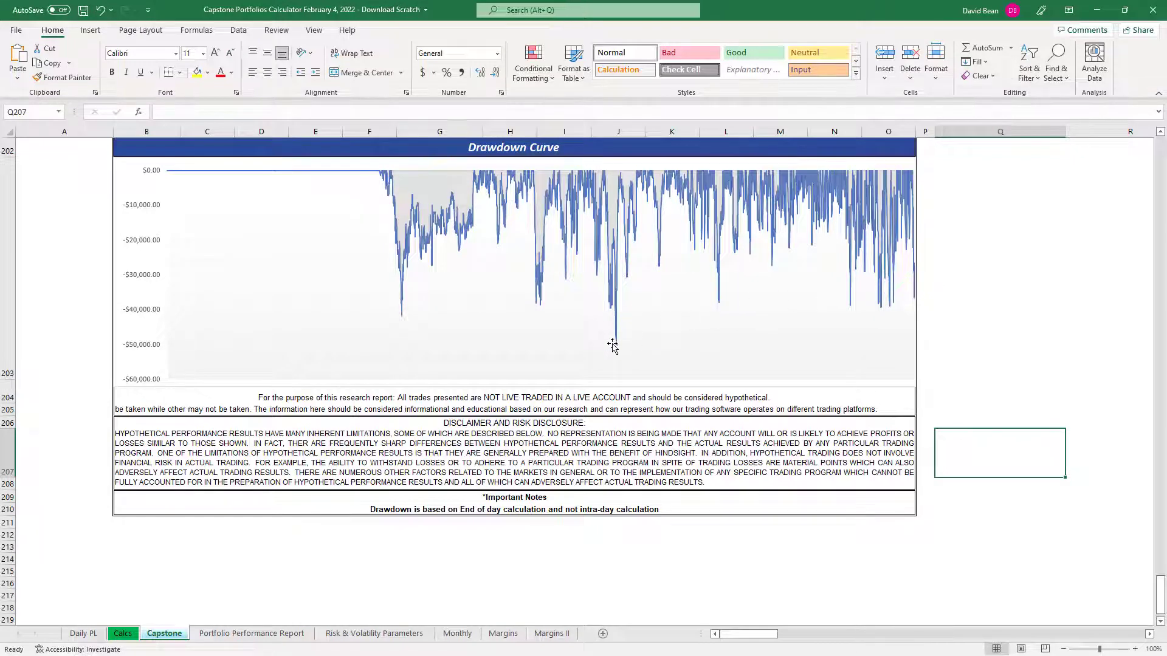
{"action": "mouse_move", "coordinate": [616, 352]}
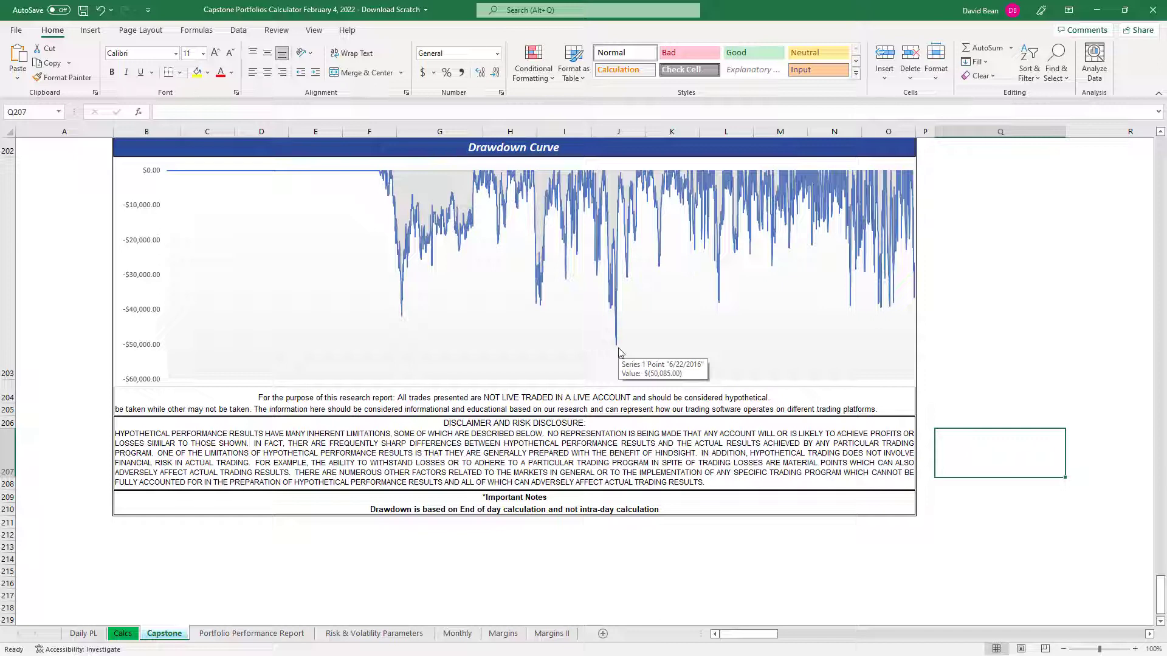
{"action": "mouse_move", "coordinate": [1163, 147]}
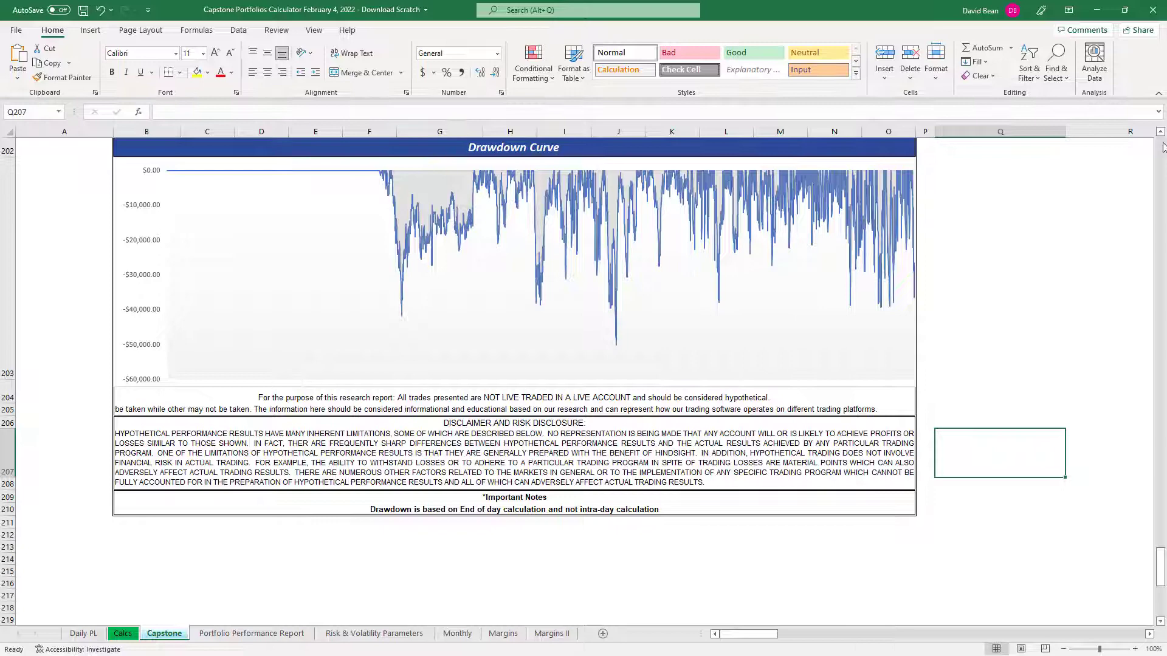
{"action": "scroll", "scroll_direction": "up", "scroll_amount": 3}
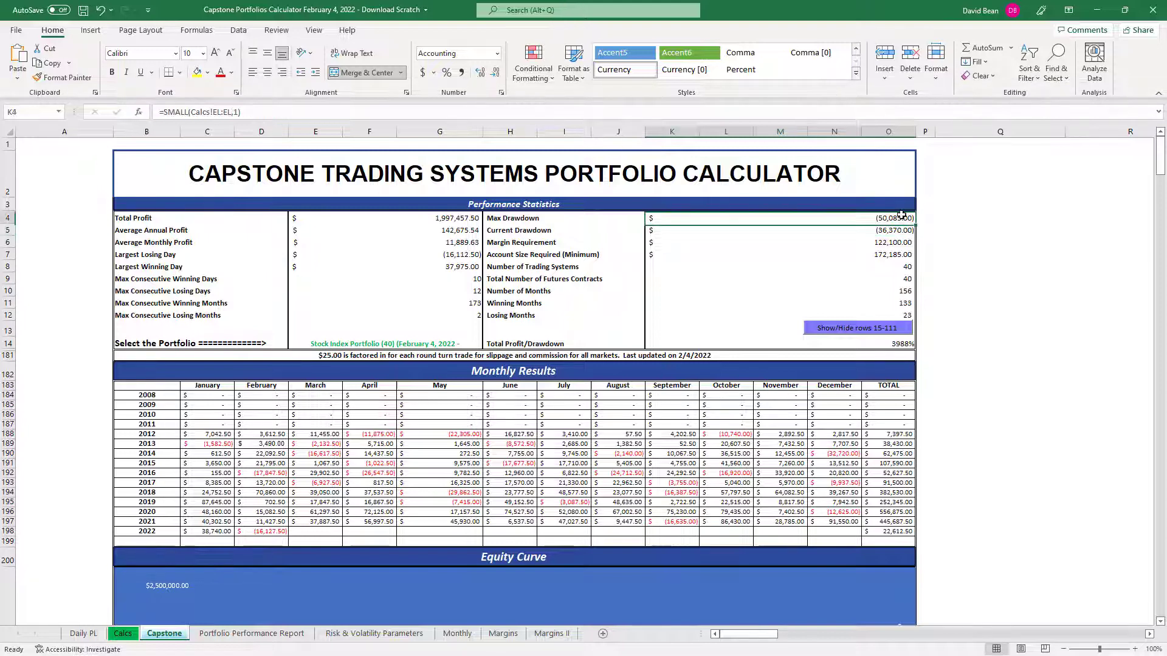
{"action": "mouse_move", "coordinate": [940, 218]}
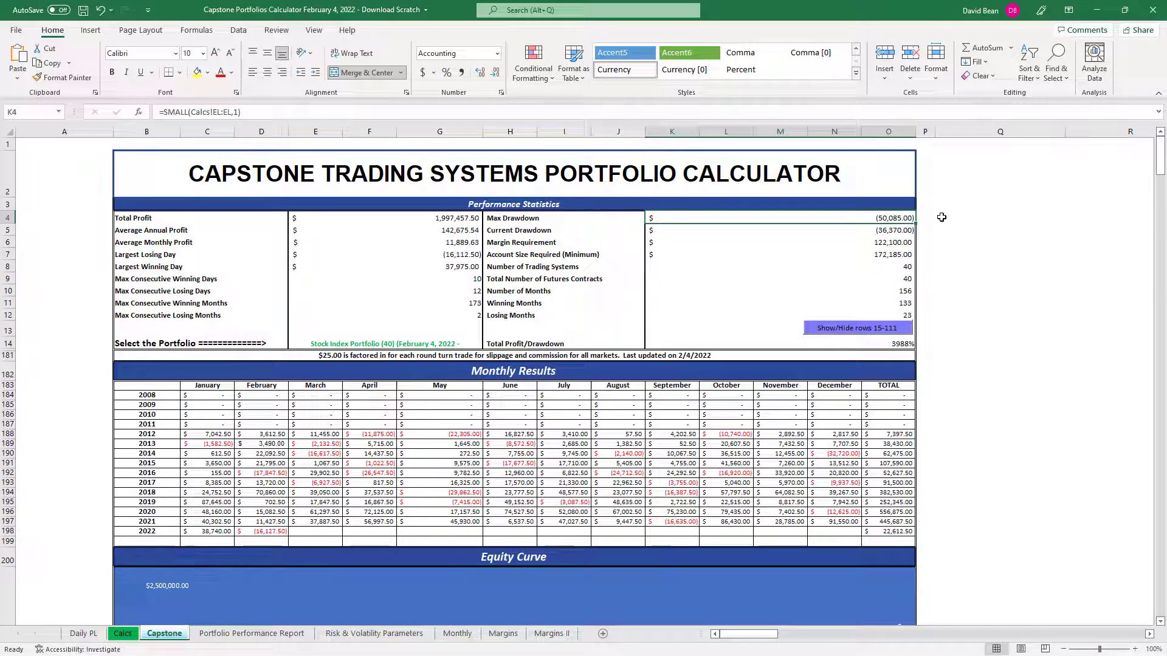
{"action": "mouse_move", "coordinate": [920, 214]}
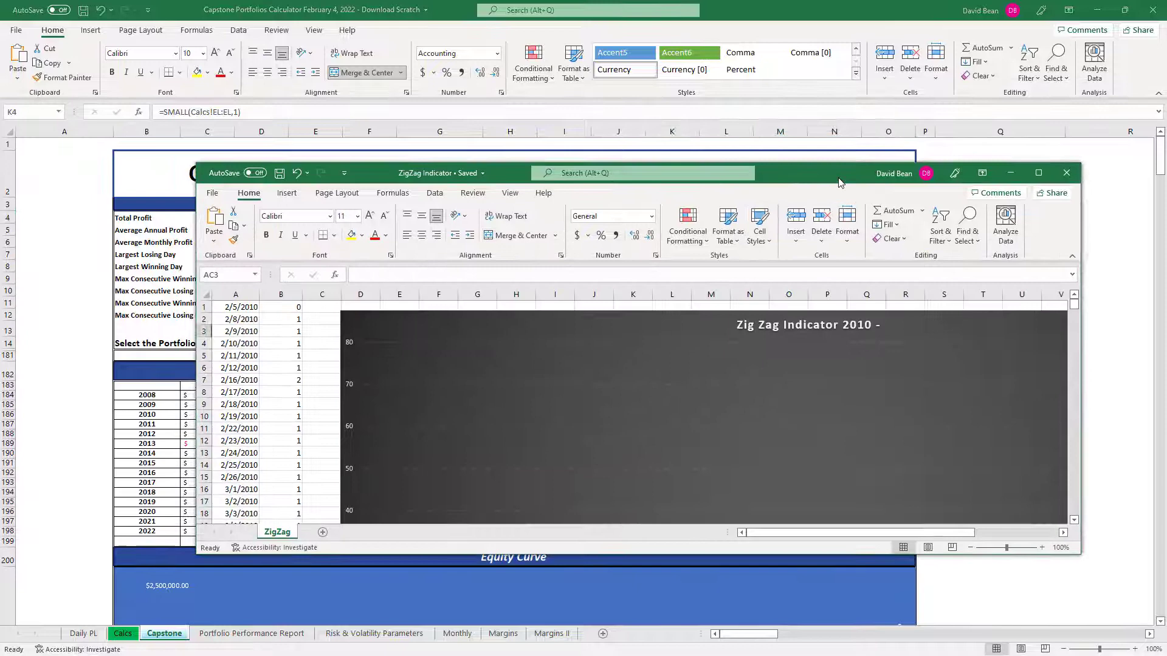
{"action": "left_click", "coordinate": [1036, 173]}
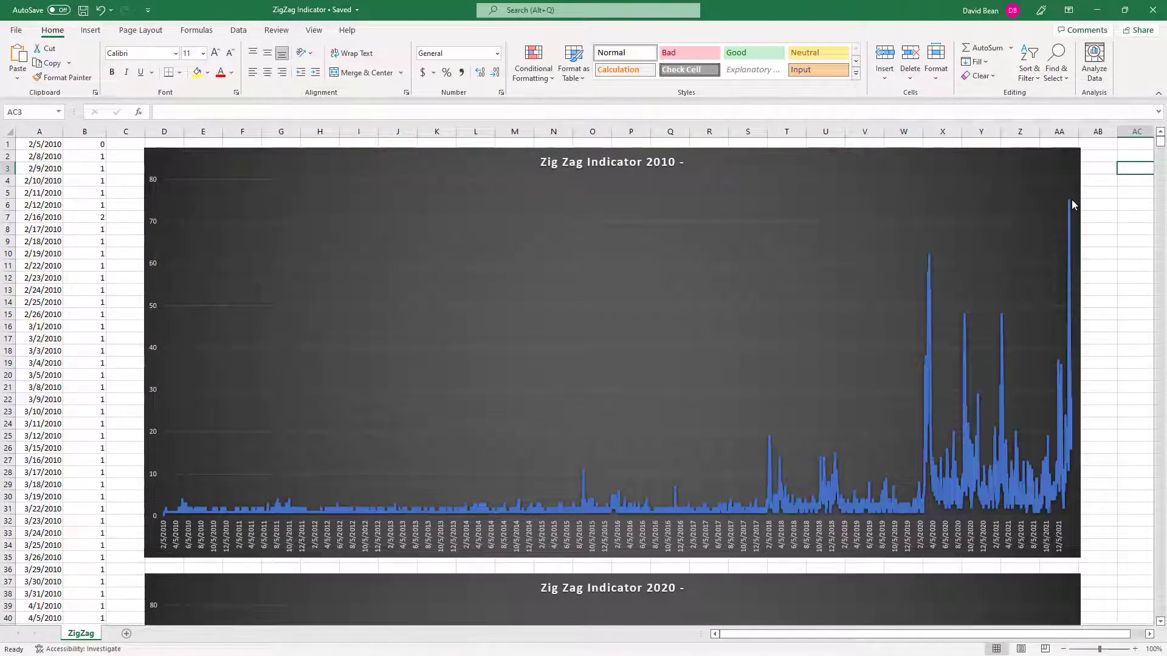
{"action": "mouse_move", "coordinate": [1073, 206]}
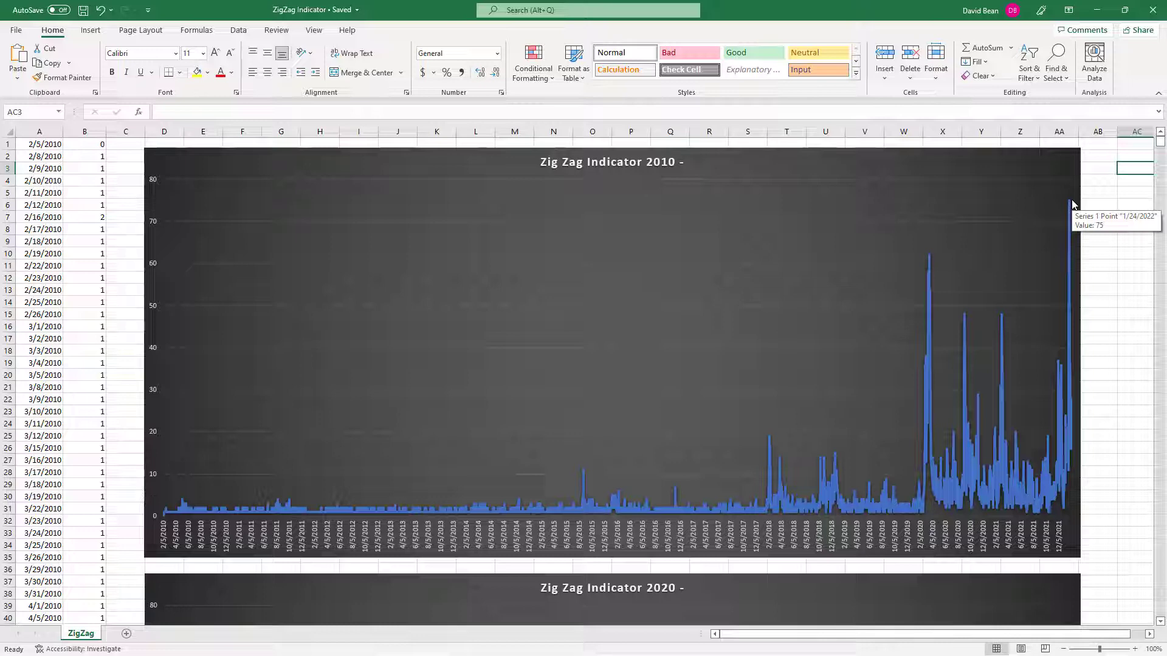
{"action": "mouse_move", "coordinate": [1069, 450]}
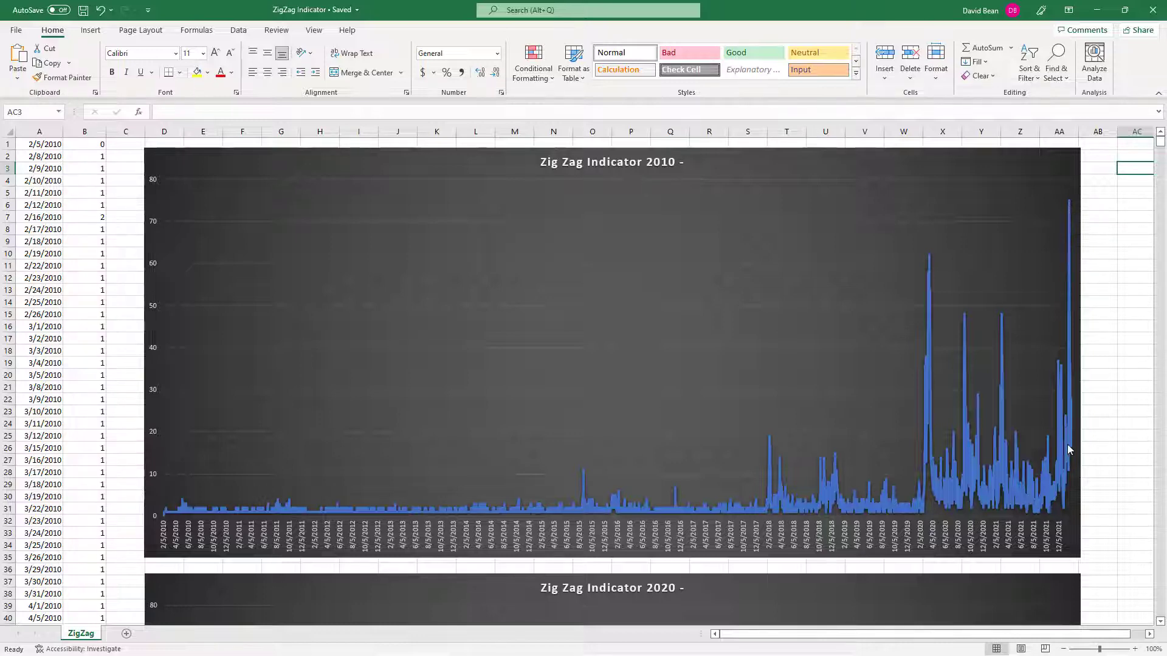
{"action": "mouse_move", "coordinate": [1057, 508]}
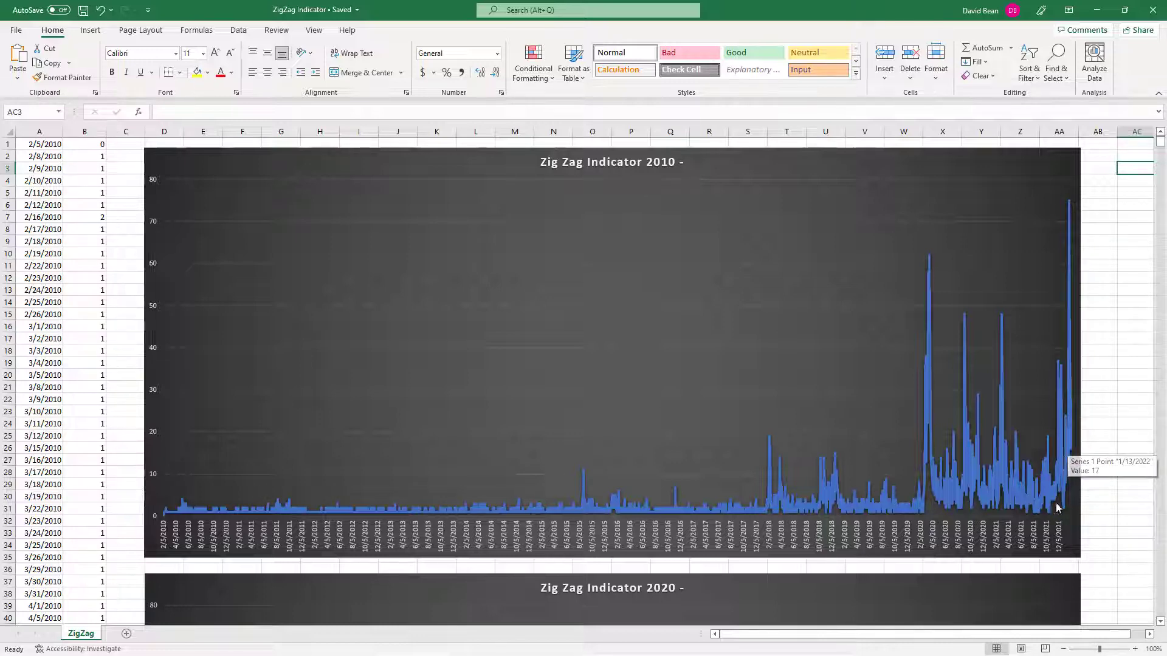
{"action": "mouse_move", "coordinate": [1078, 209]}
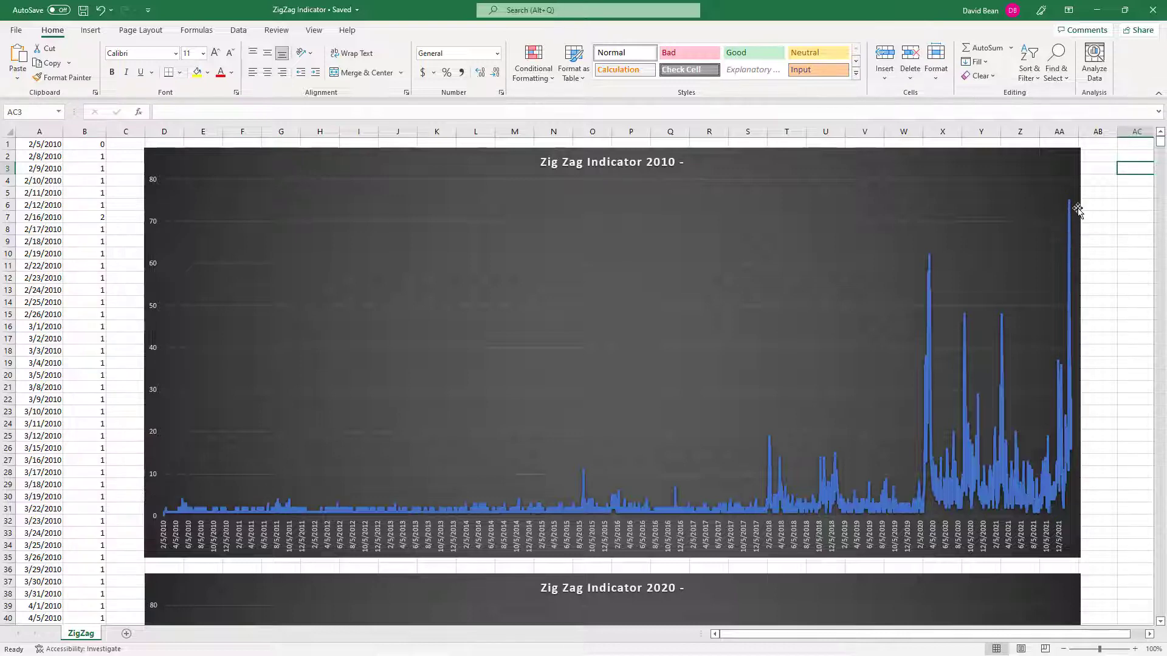
{"action": "mouse_move", "coordinate": [960, 490]}
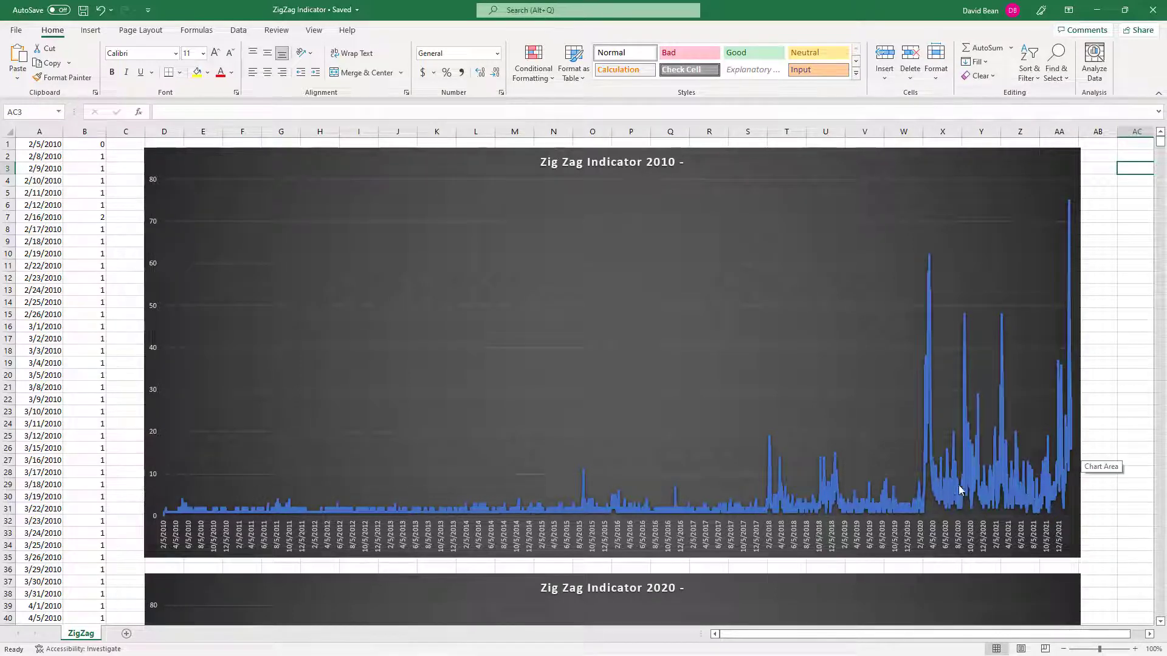
{"action": "mouse_move", "coordinate": [1076, 502]}
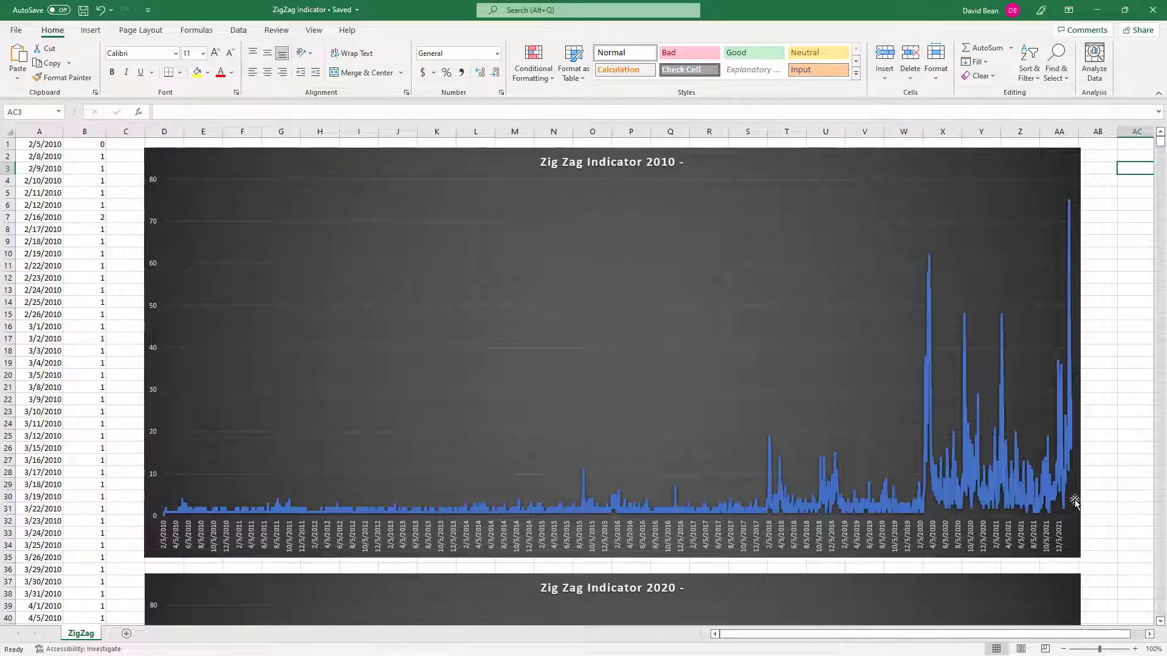
{"action": "mouse_move", "coordinate": [927, 519]}
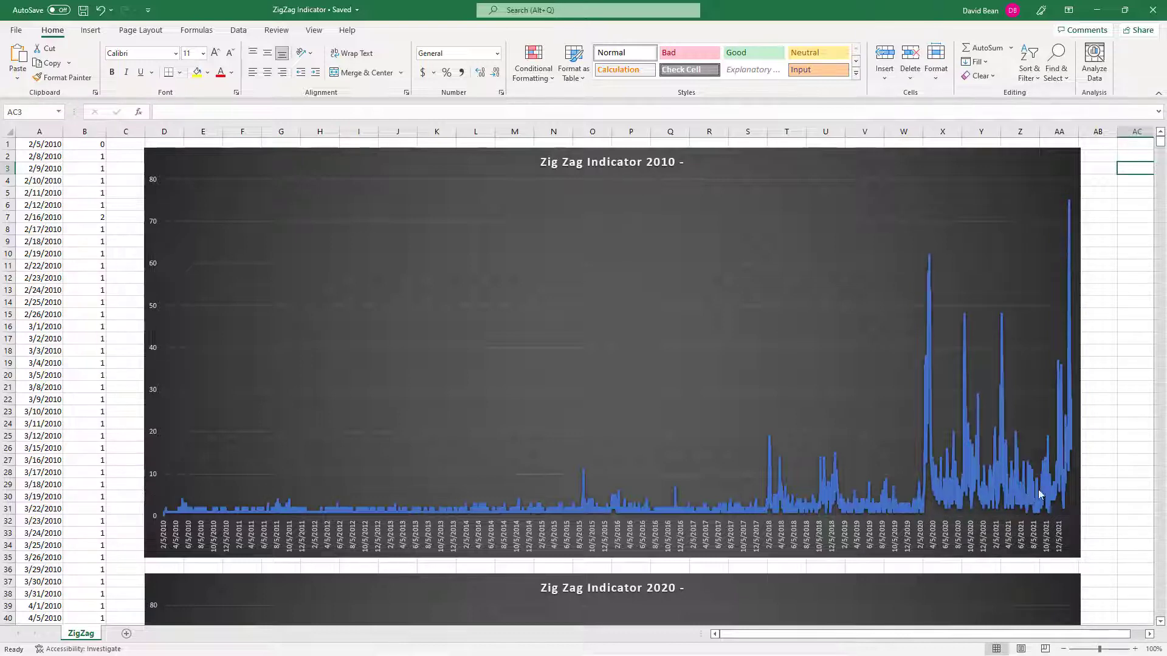
{"action": "mouse_move", "coordinate": [1083, 299]}
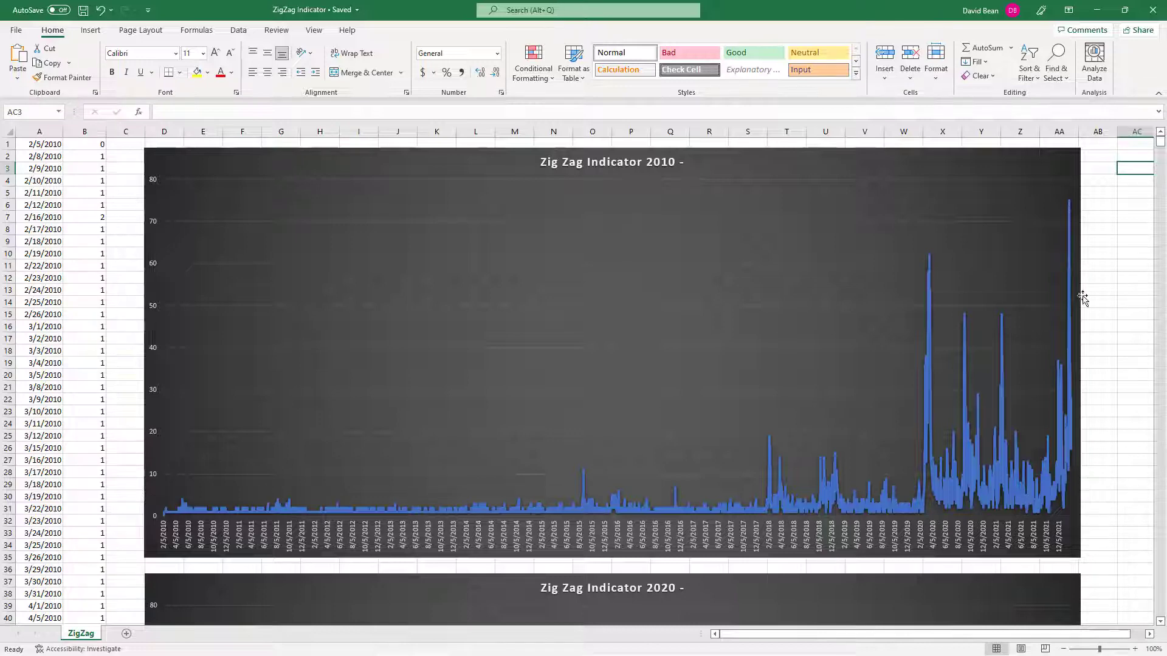
{"action": "mouse_move", "coordinate": [1101, 441]}
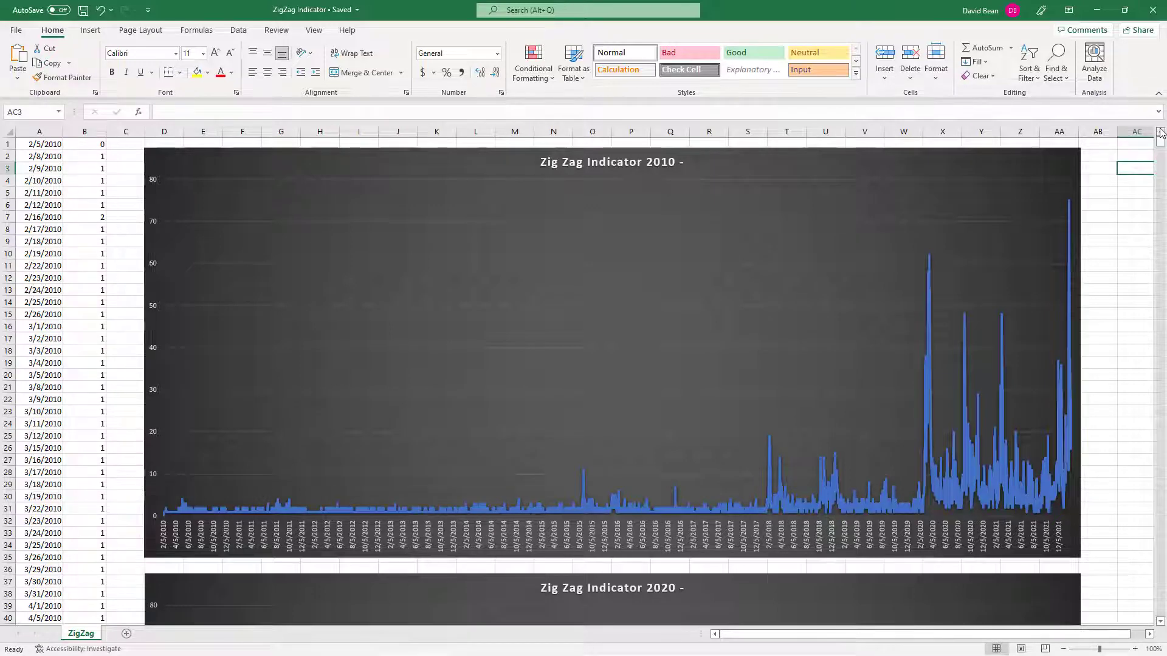
{"action": "mouse_move", "coordinate": [774, 148]}
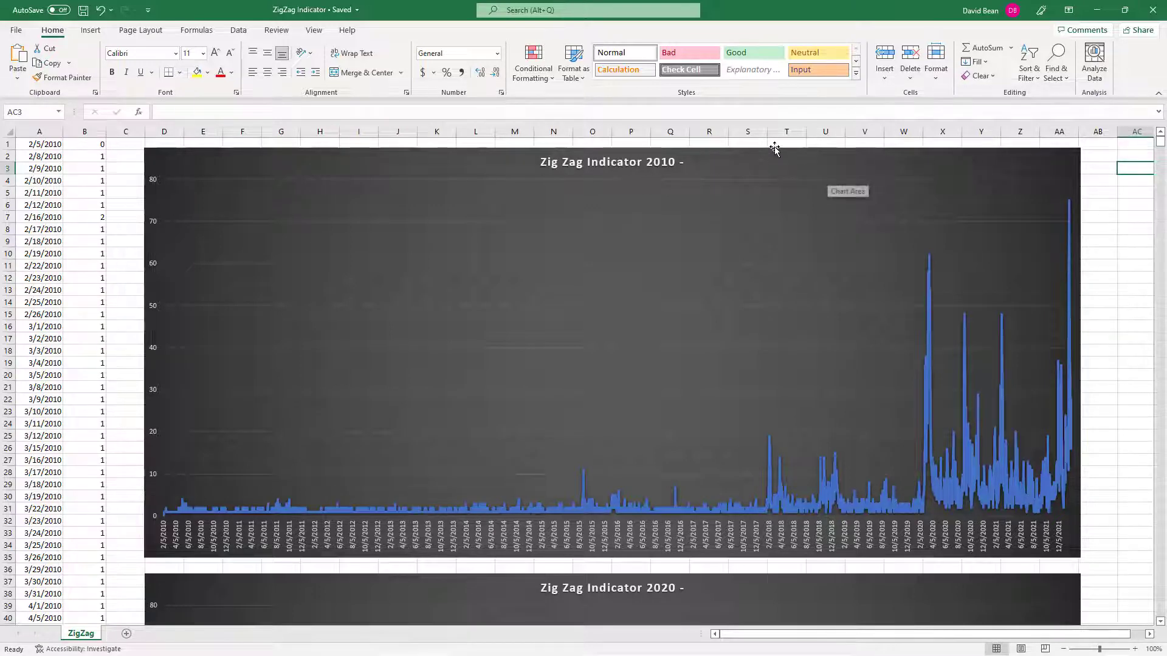
{"action": "mouse_move", "coordinate": [785, 148]}
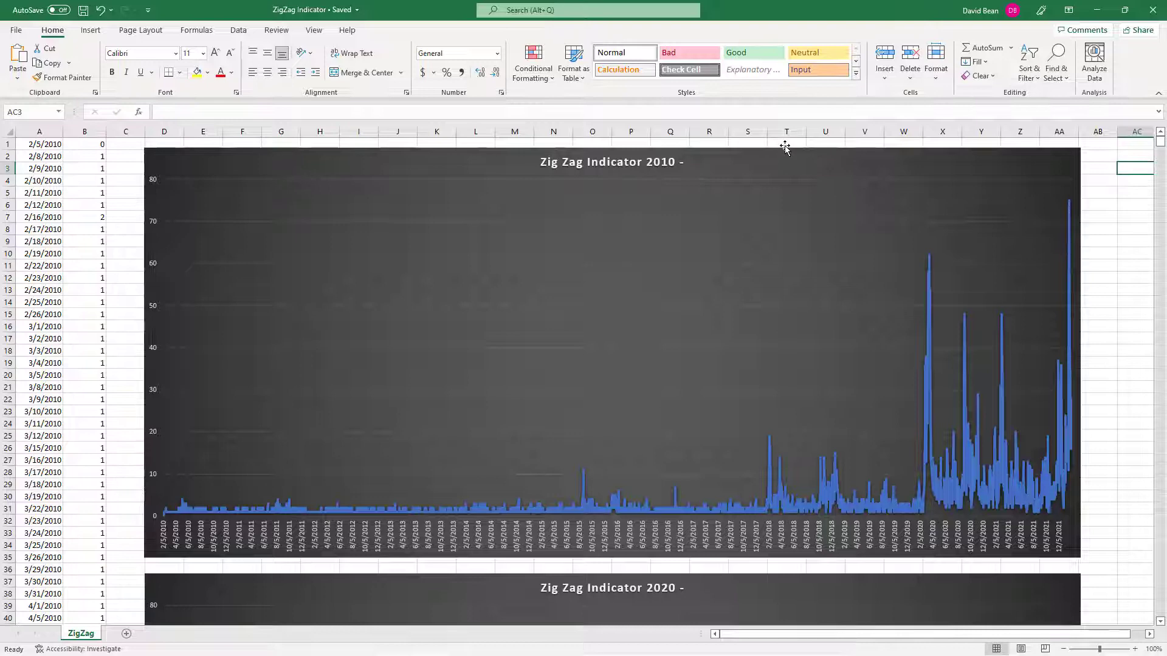
{"action": "left_click", "coordinate": [786, 143]}
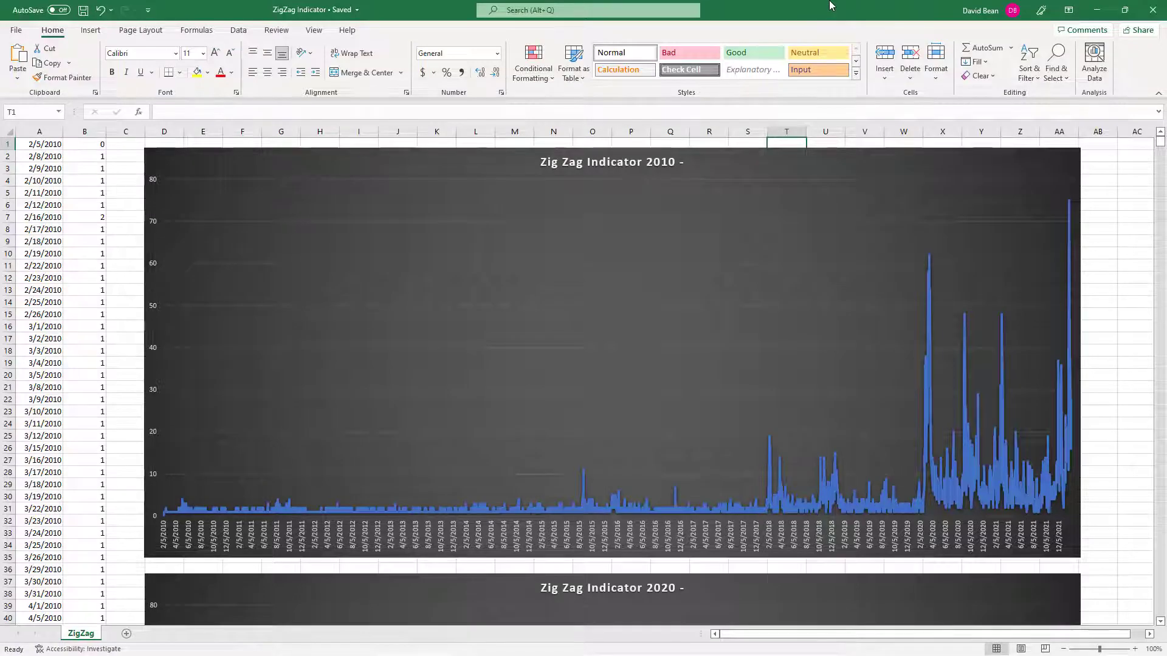
Step: Bring the other Capstone calculator forward, inspect Current Drawdown, and list the portfolio choices in E14
{"action": "left_click", "coordinate": [164, 633]}
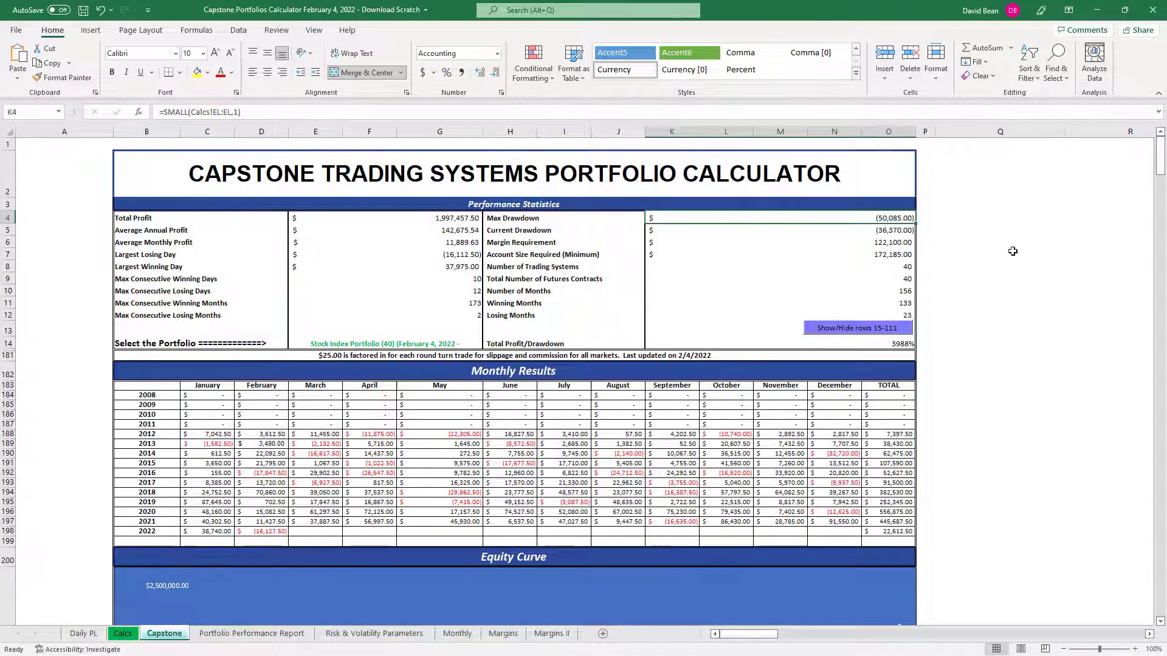
{"action": "left_click", "coordinate": [999, 254]}
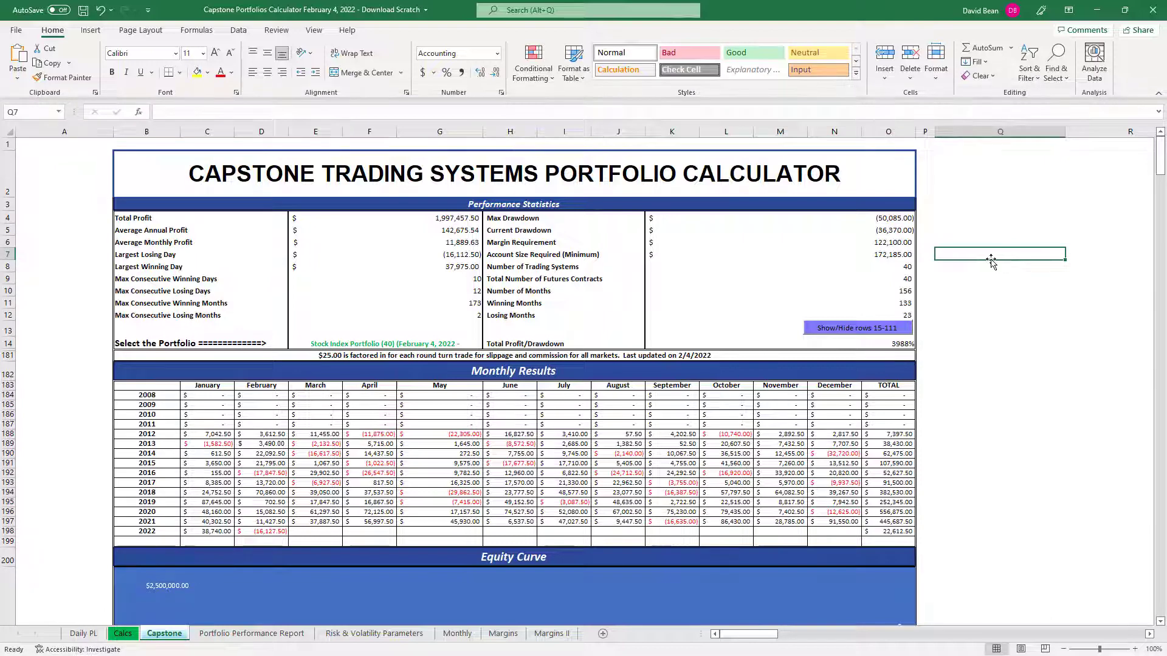
{"action": "mouse_move", "coordinate": [989, 270]}
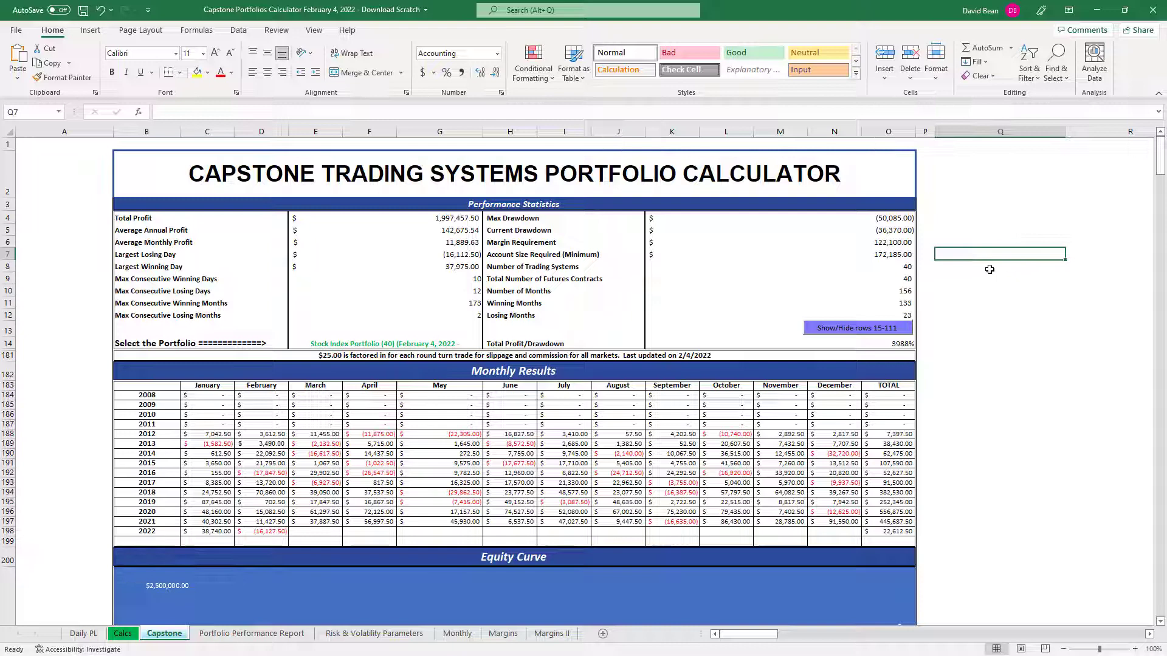
{"action": "mouse_move", "coordinate": [993, 231]}
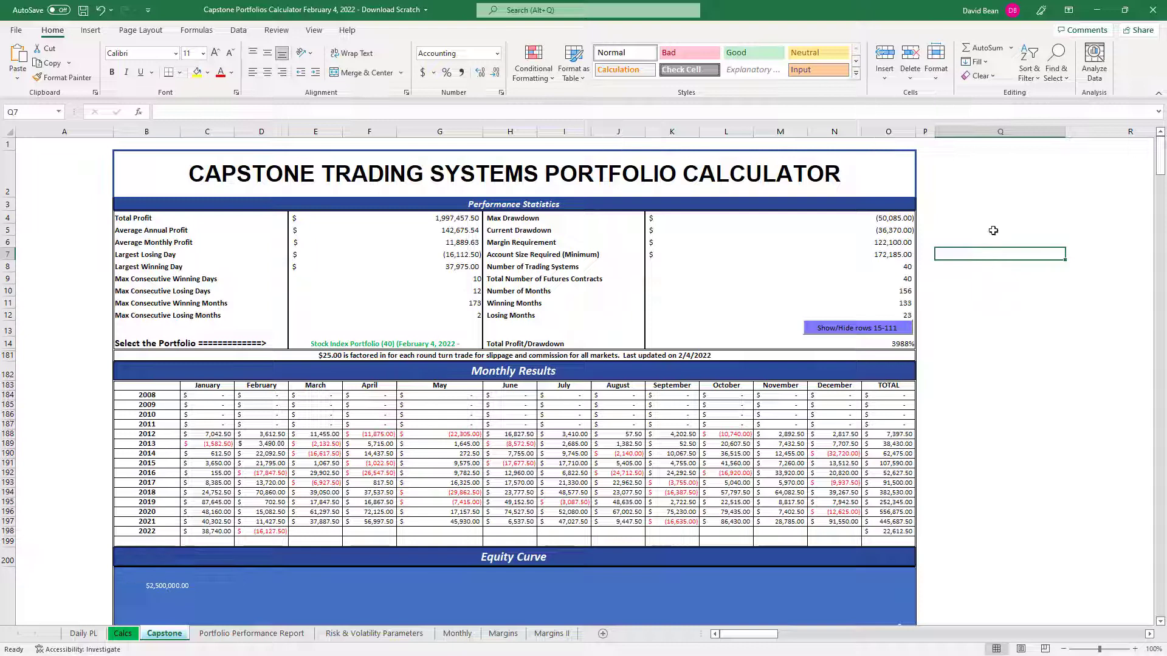
{"action": "left_click", "coordinate": [672, 218]}
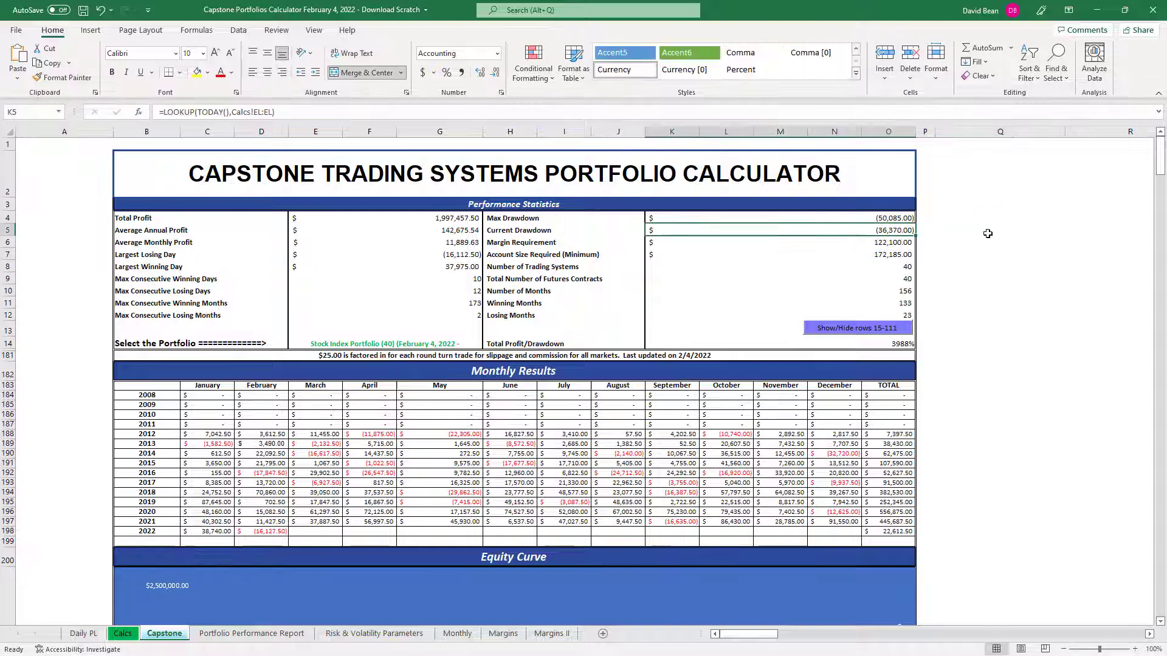
{"action": "left_click", "coordinate": [999, 241]}
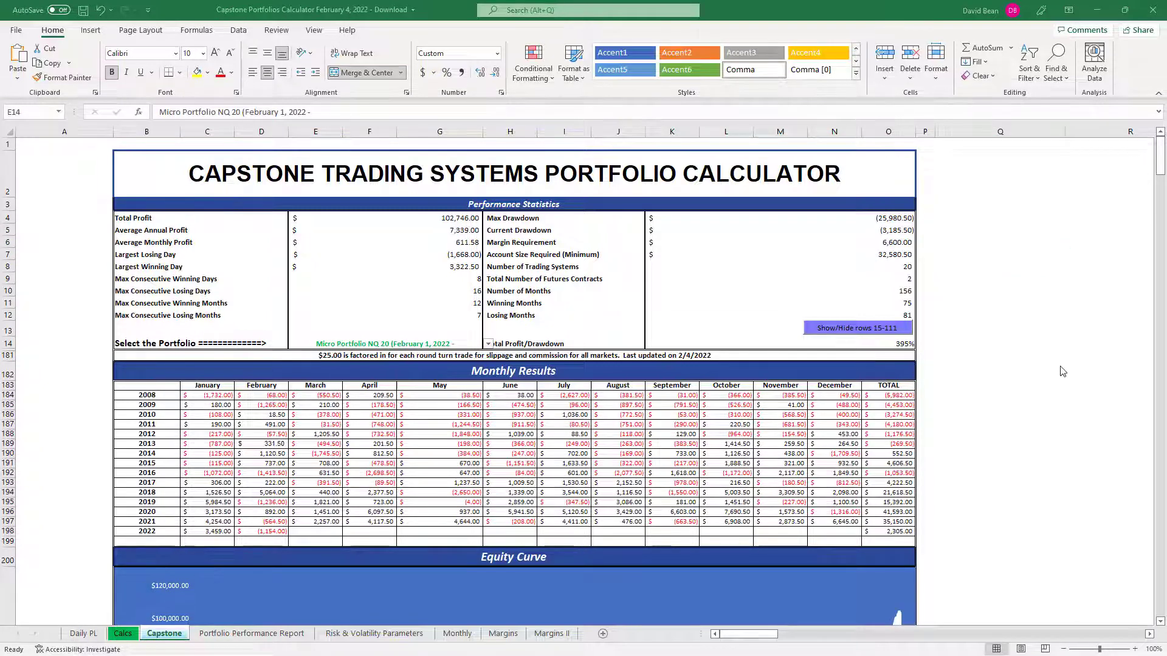
{"action": "left_click", "coordinate": [999, 217]}
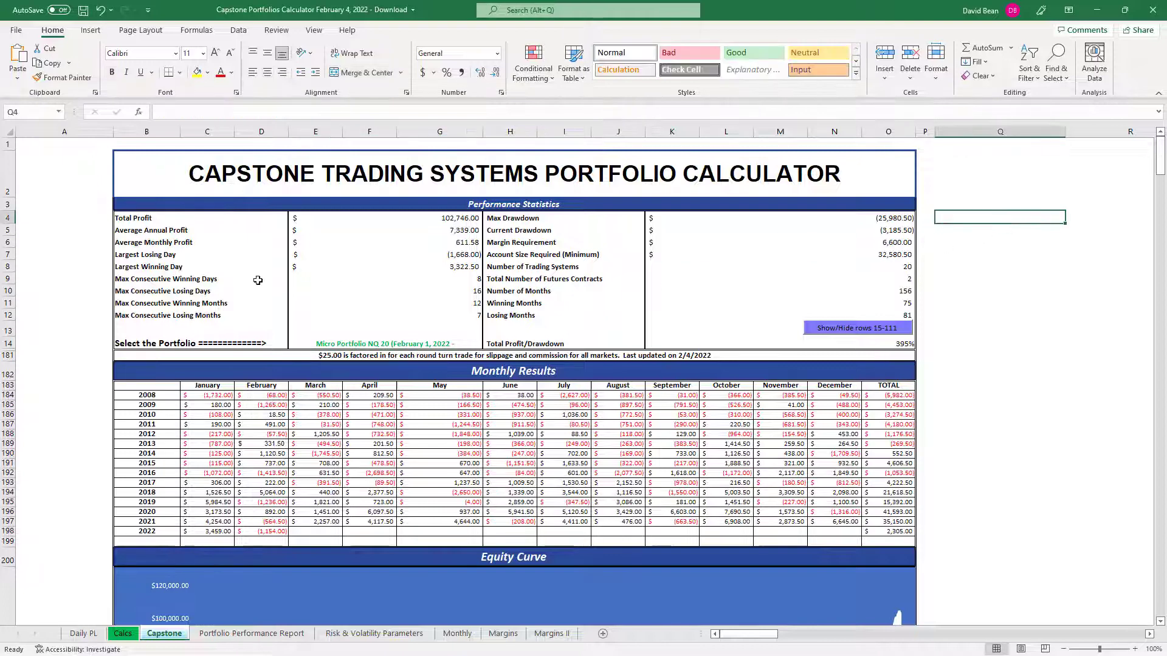
{"action": "left_click", "coordinate": [488, 342]}
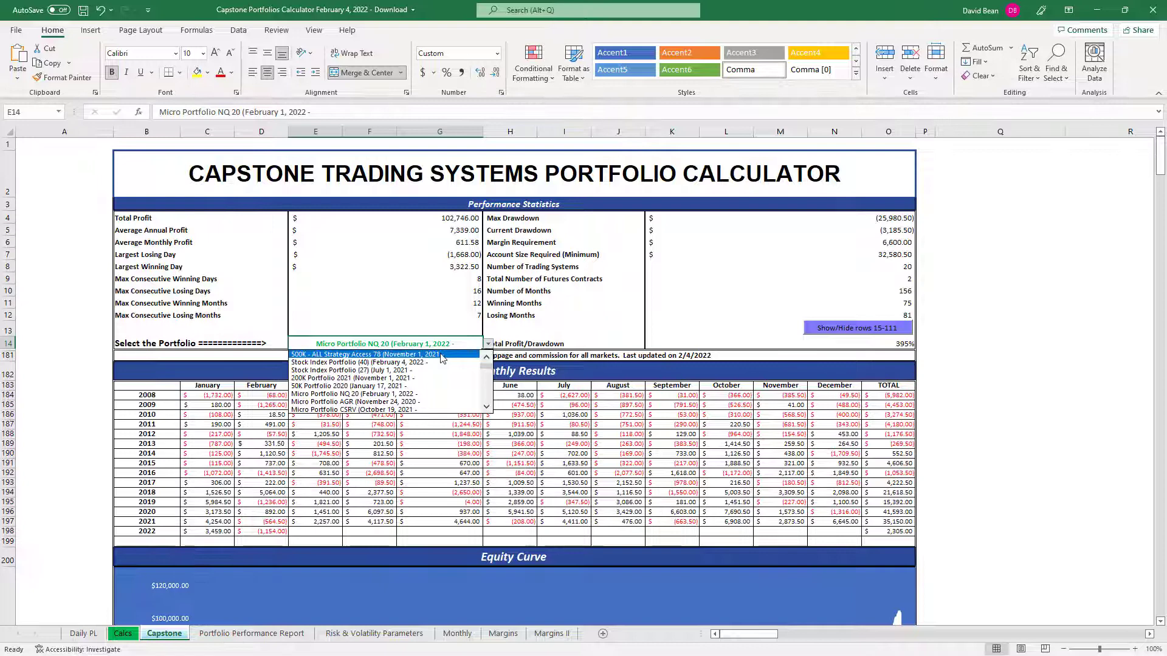
Step: Select 500K - ALL Strategy Access 78 and scroll through its equity and drawdown curves
{"action": "left_click", "coordinate": [362, 354]}
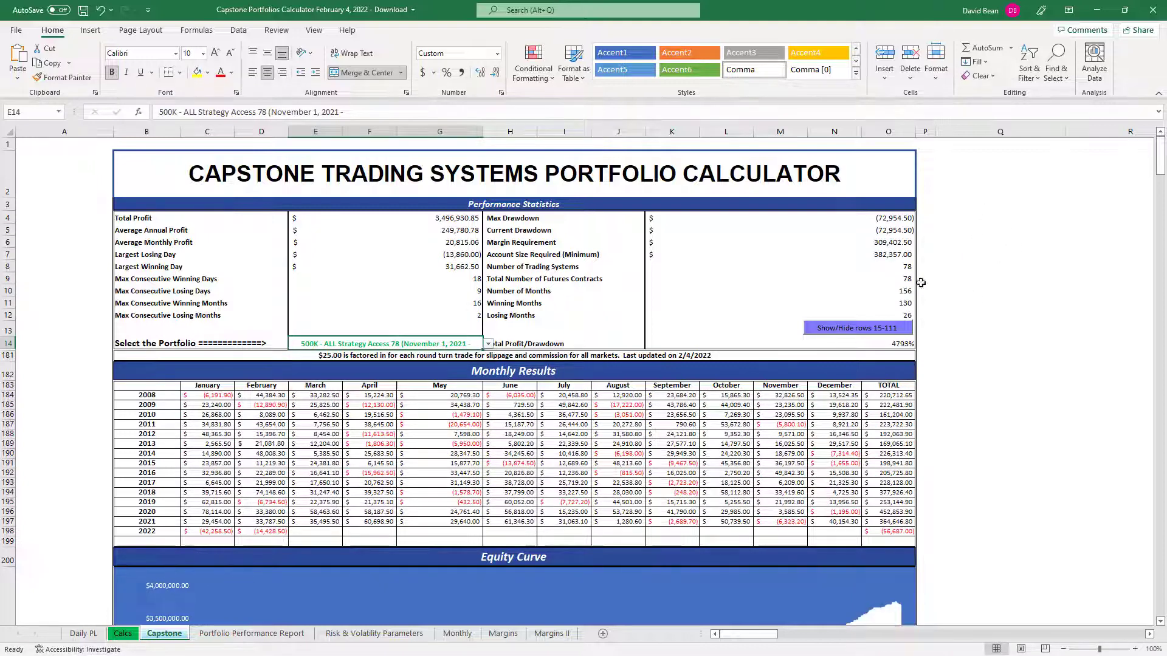
{"action": "scroll", "scroll_direction": "down", "scroll_amount": 3}
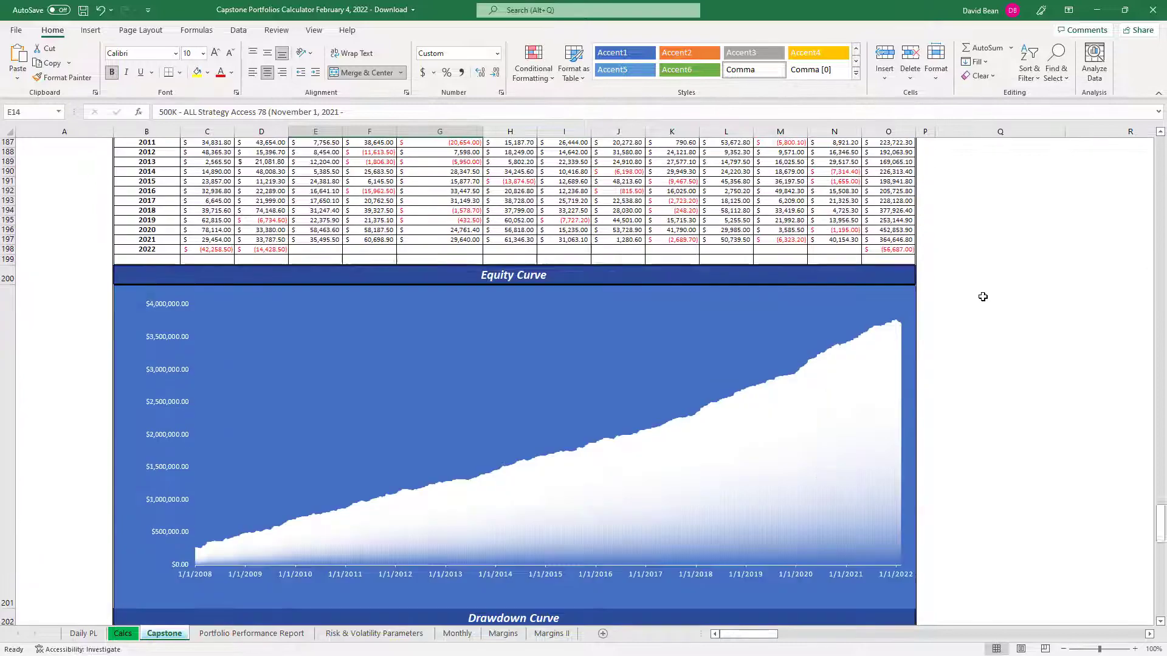
{"action": "scroll", "scroll_direction": "down", "scroll_amount": 3}
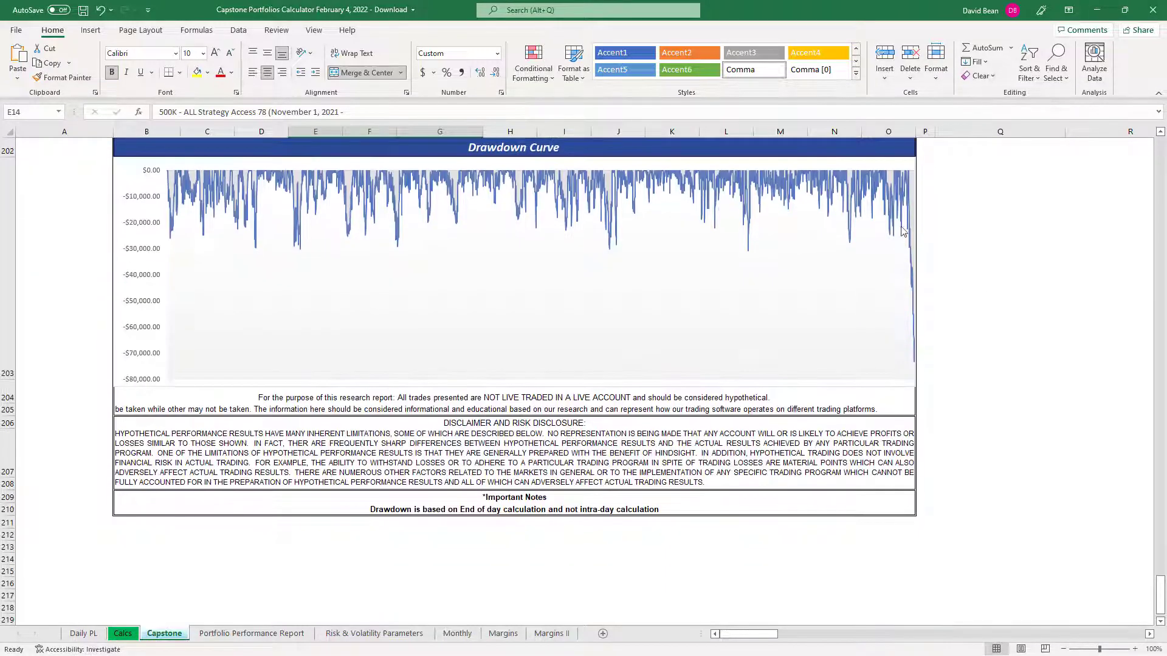
{"action": "mouse_move", "coordinate": [996, 326]}
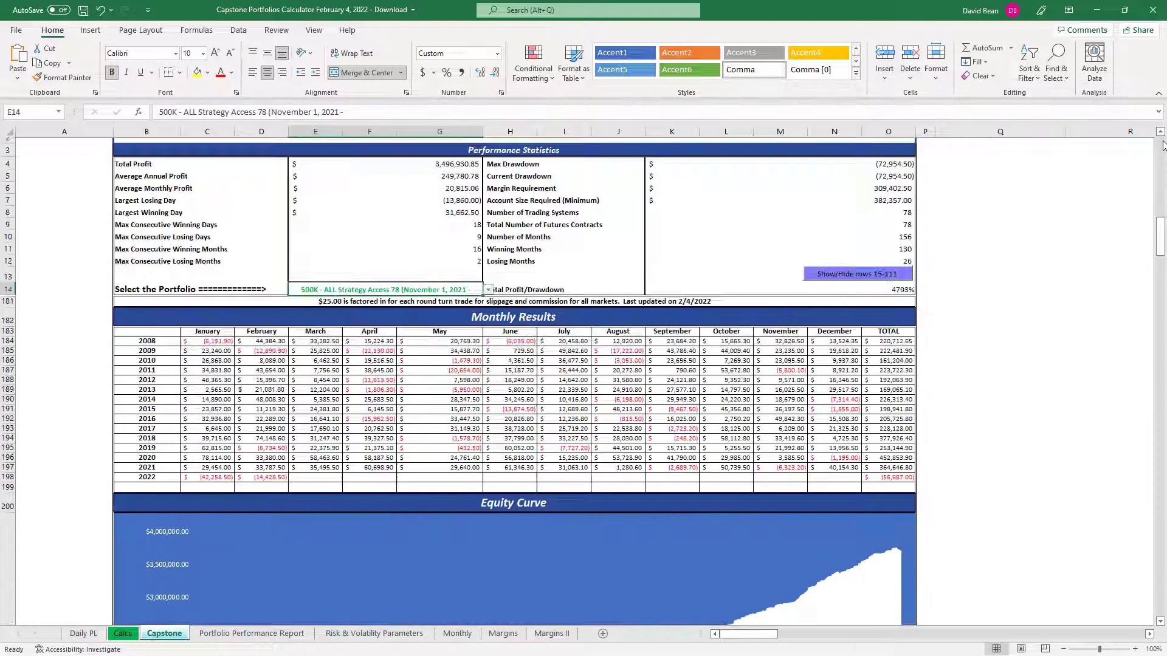
{"action": "scroll", "scroll_direction": "up", "scroll_amount": 3}
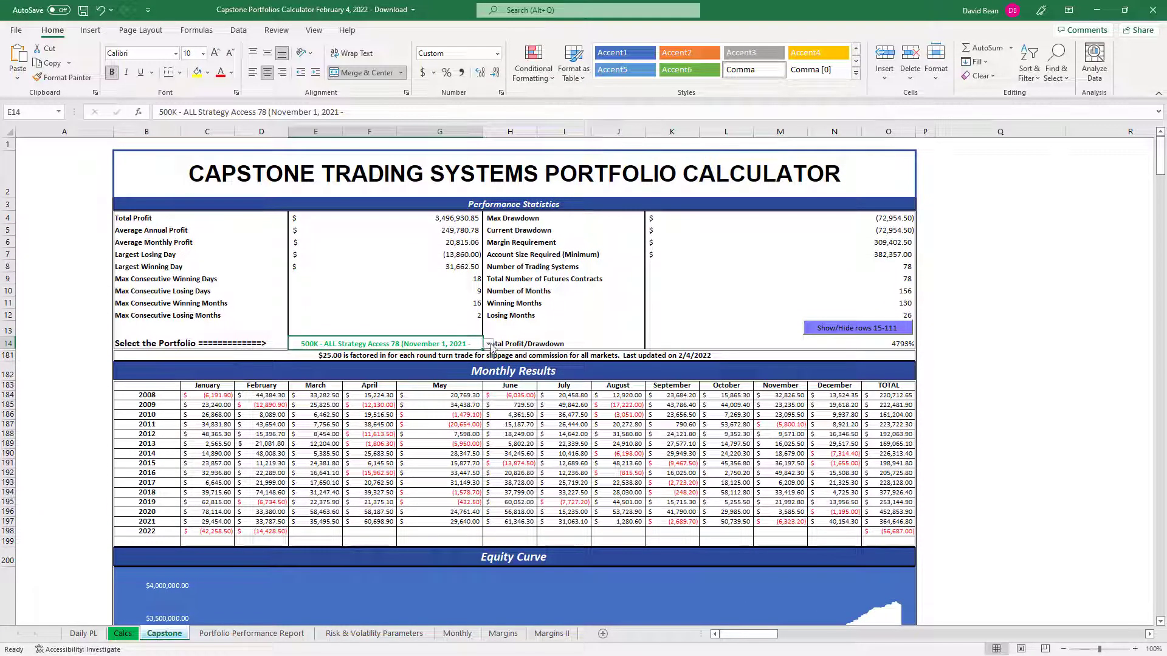
Step: Select Stock Index Portfolio (40) and scroll through its curves, returning to the top
{"action": "left_click", "coordinate": [486, 343]}
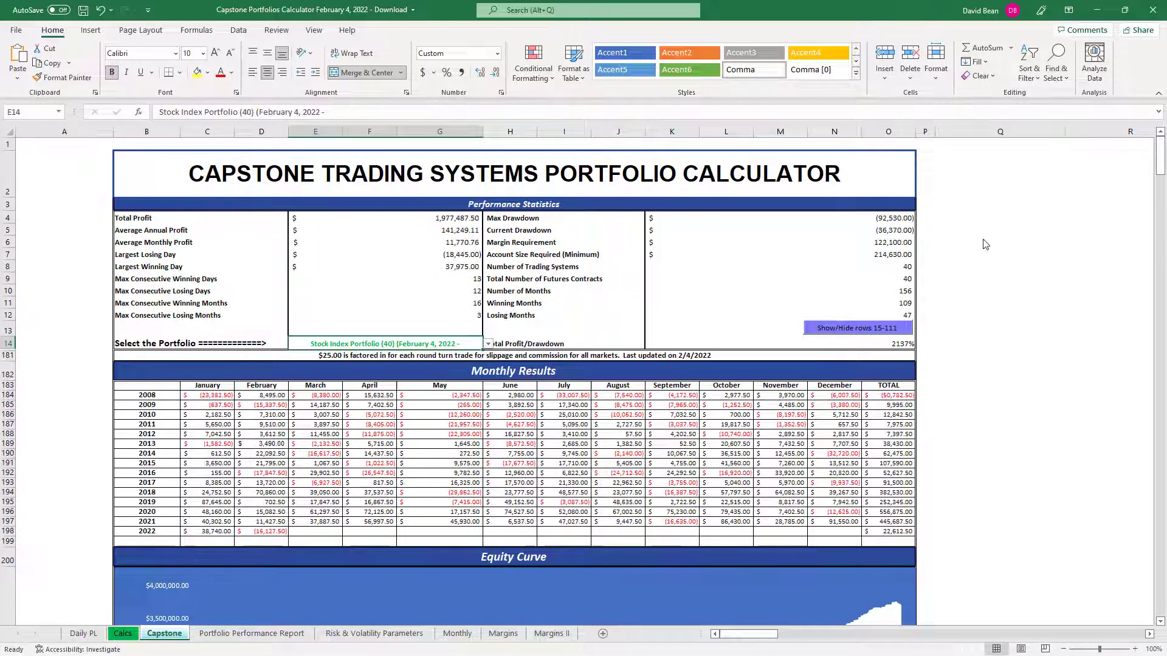
{"action": "scroll", "scroll_direction": "down", "scroll_amount": 3}
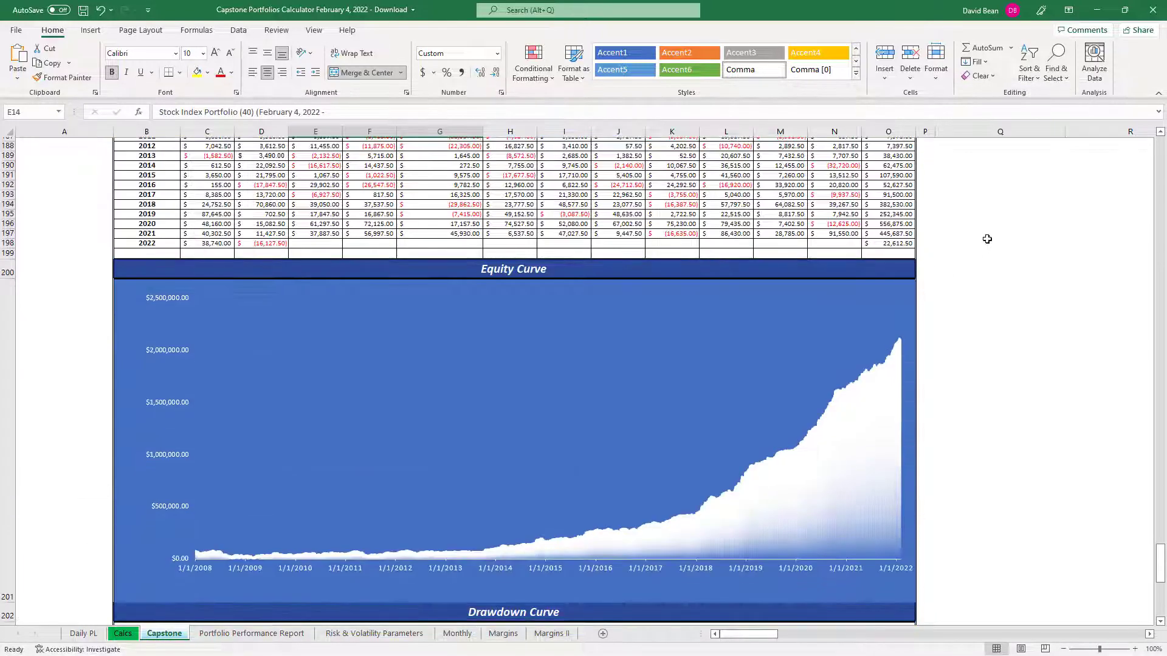
{"action": "scroll", "scroll_direction": "down", "scroll_amount": 3}
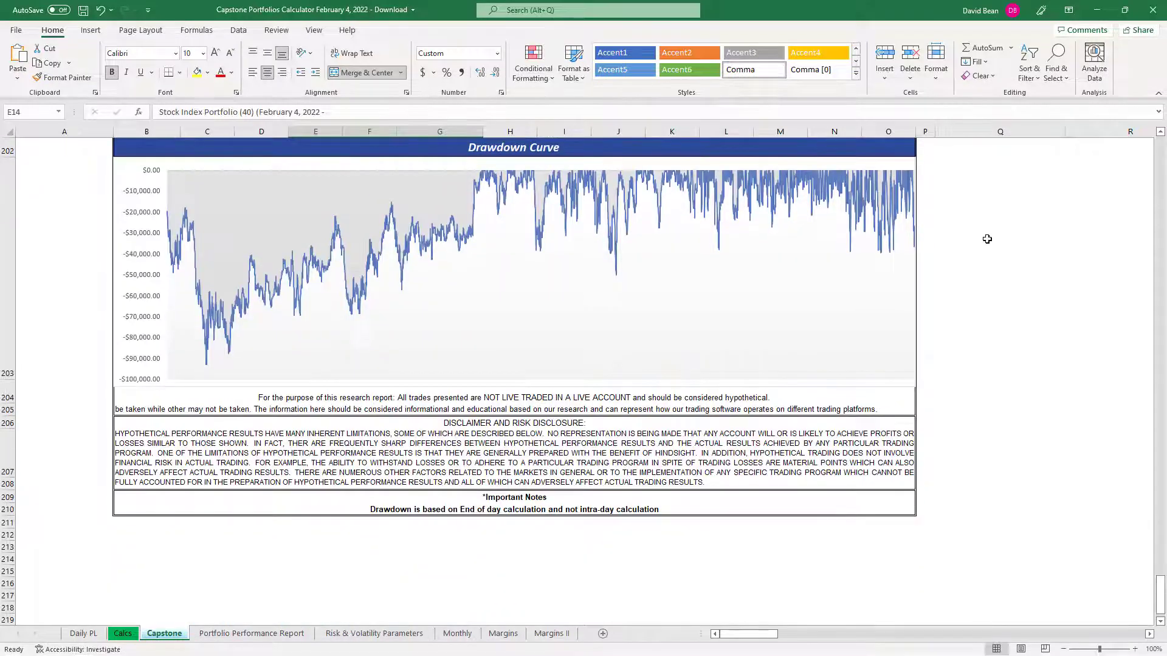
{"action": "mouse_move", "coordinate": [787, 268]}
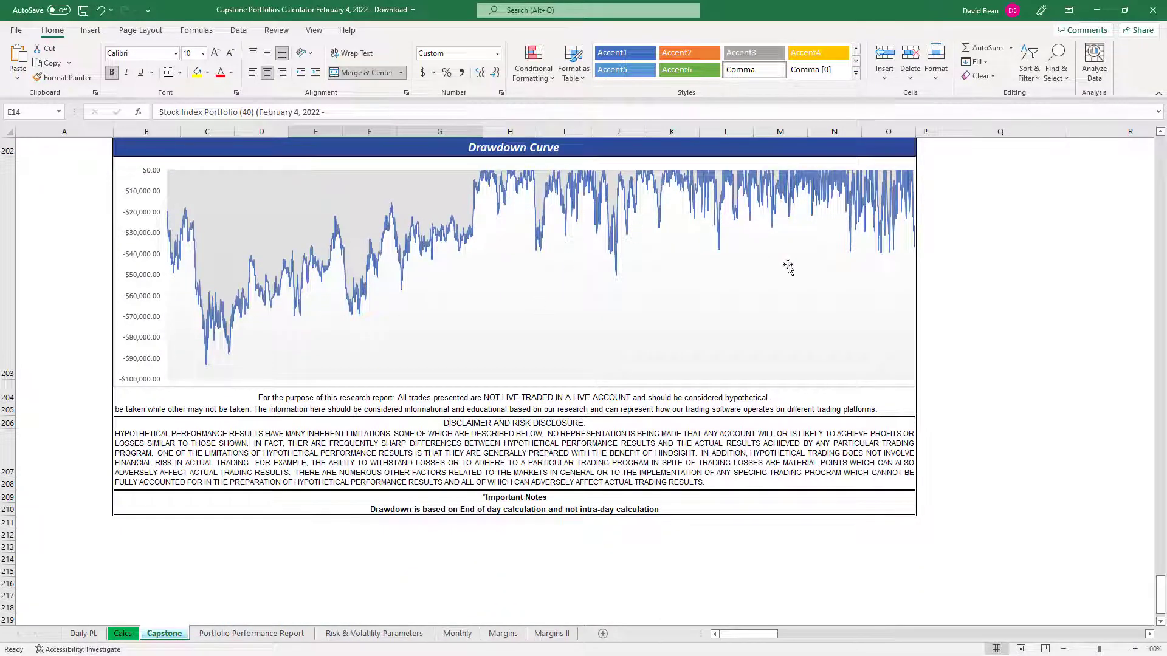
{"action": "mouse_move", "coordinate": [213, 272]}
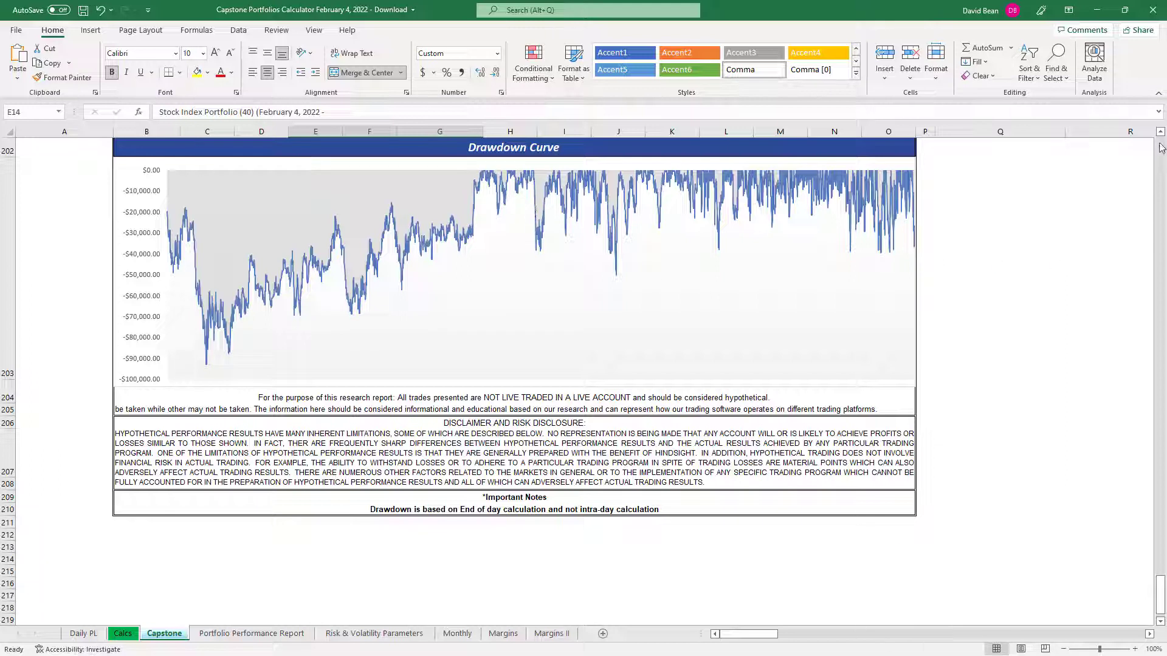
{"action": "mouse_move", "coordinate": [931, 253]}
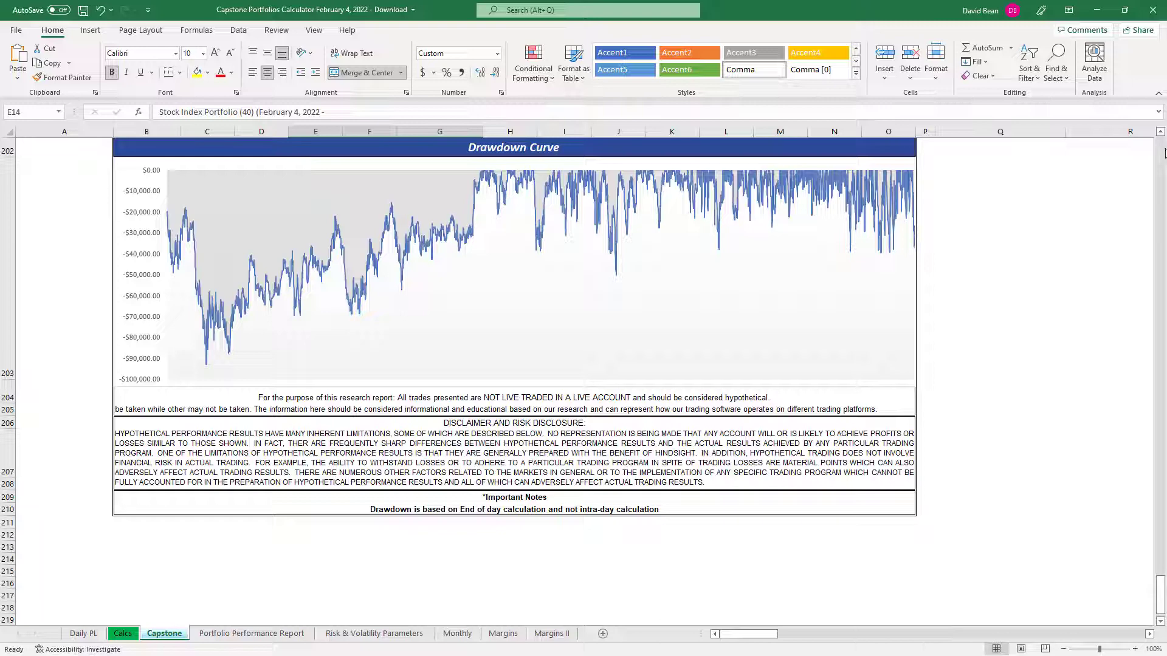
{"action": "scroll", "scroll_direction": "up", "scroll_amount": 3}
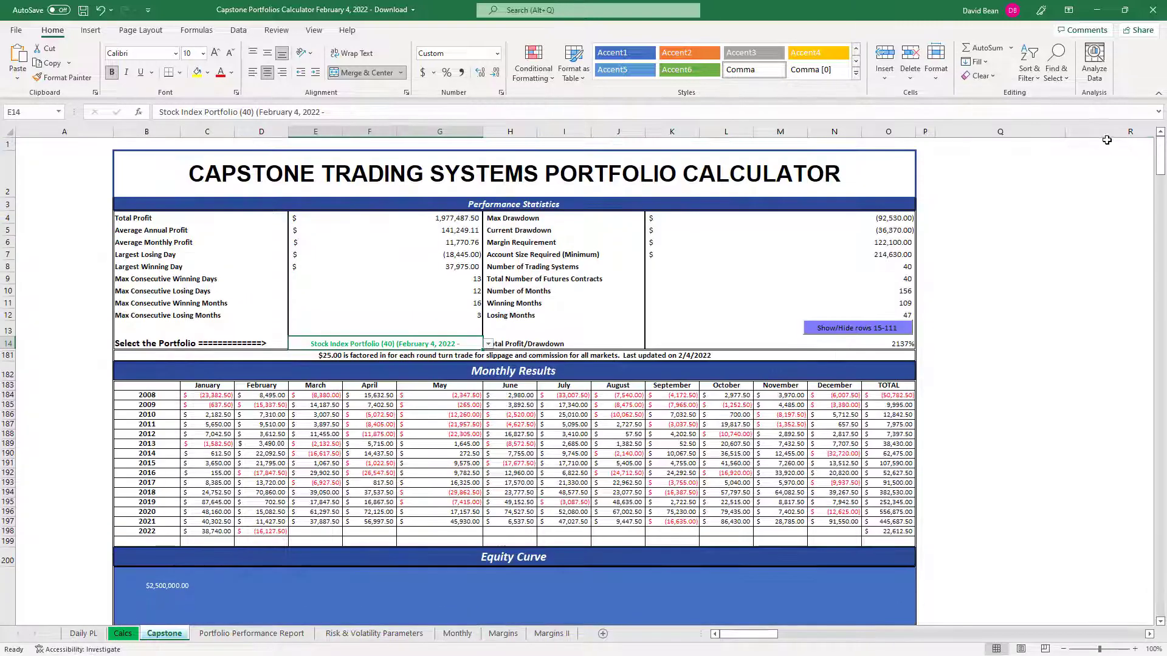
{"action": "left_click", "coordinate": [488, 342]}
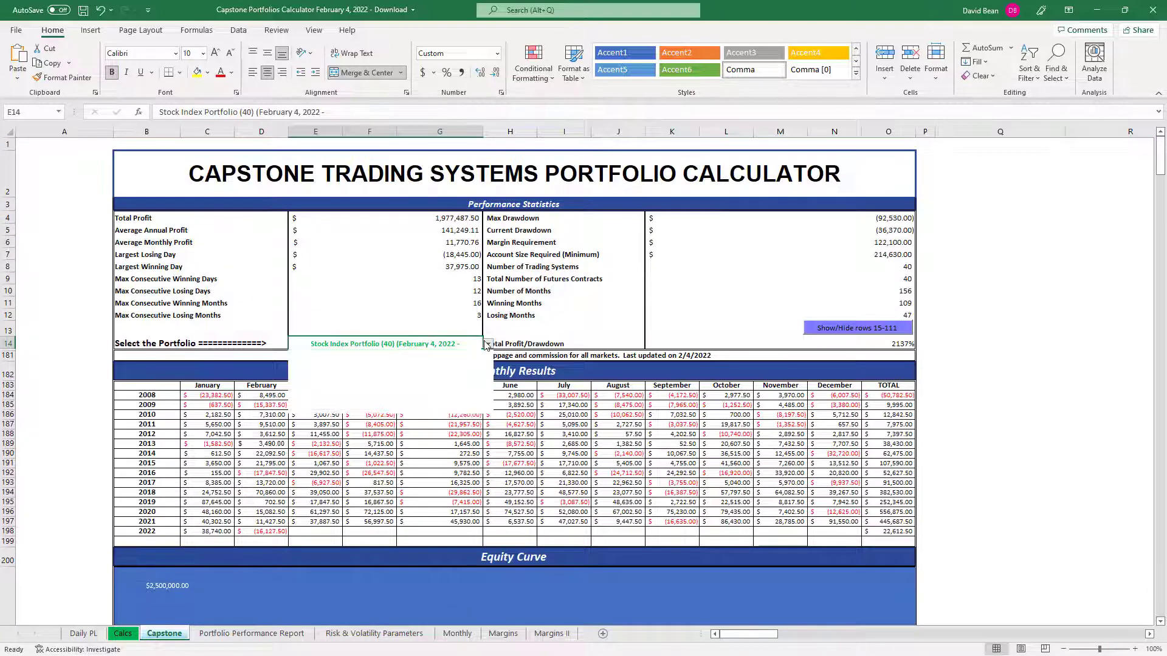
{"action": "left_click", "coordinate": [486, 342]}
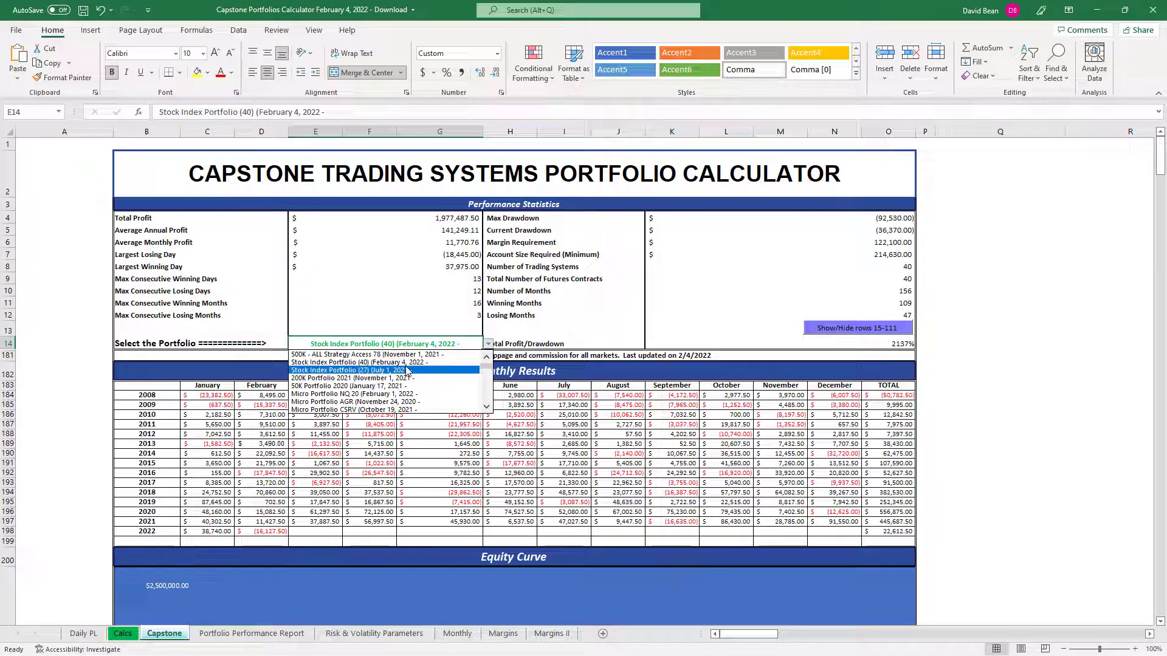
{"action": "left_click", "coordinate": [350, 370]}
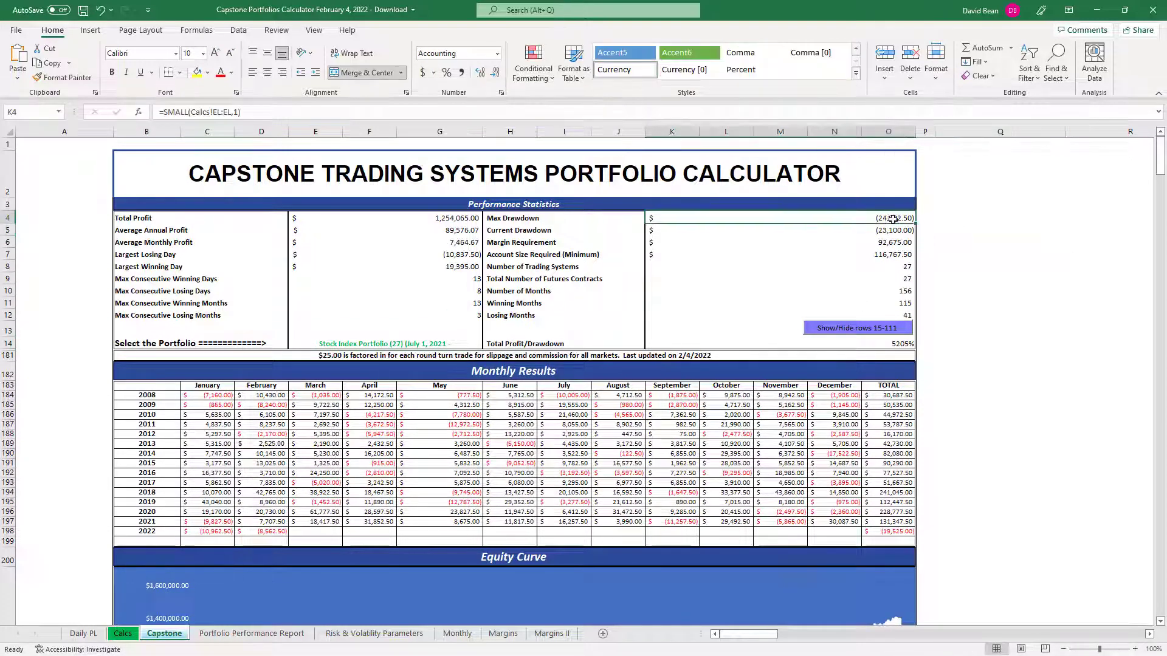
{"action": "mouse_move", "coordinate": [962, 244]}
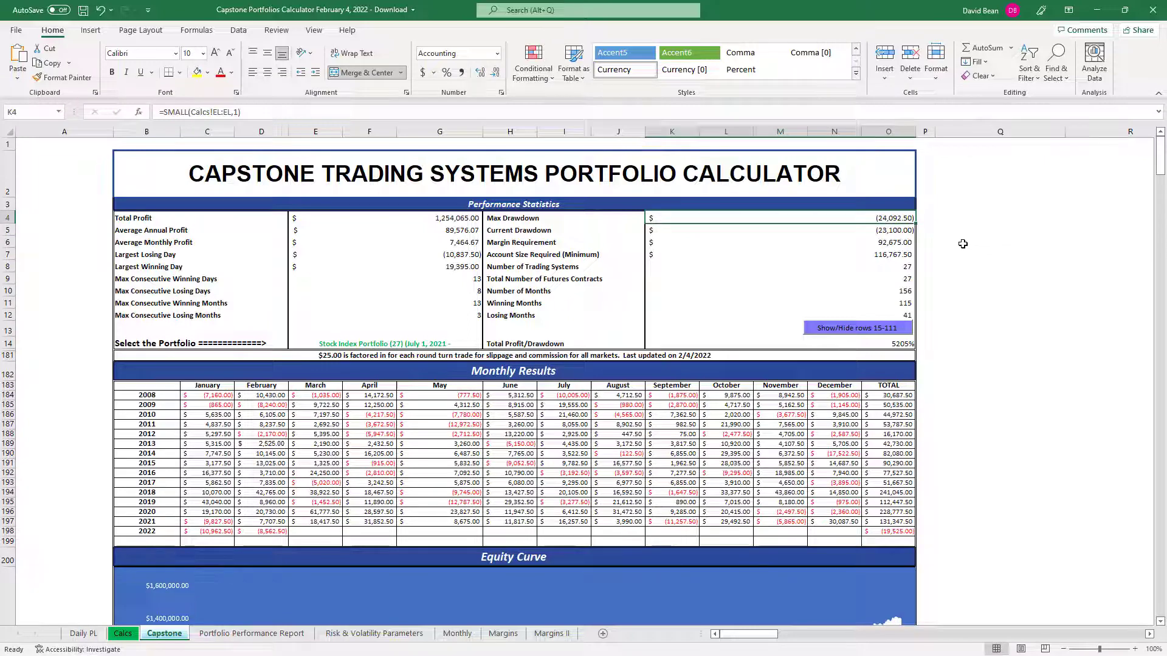
{"action": "scroll", "scroll_direction": "down", "scroll_amount": 3}
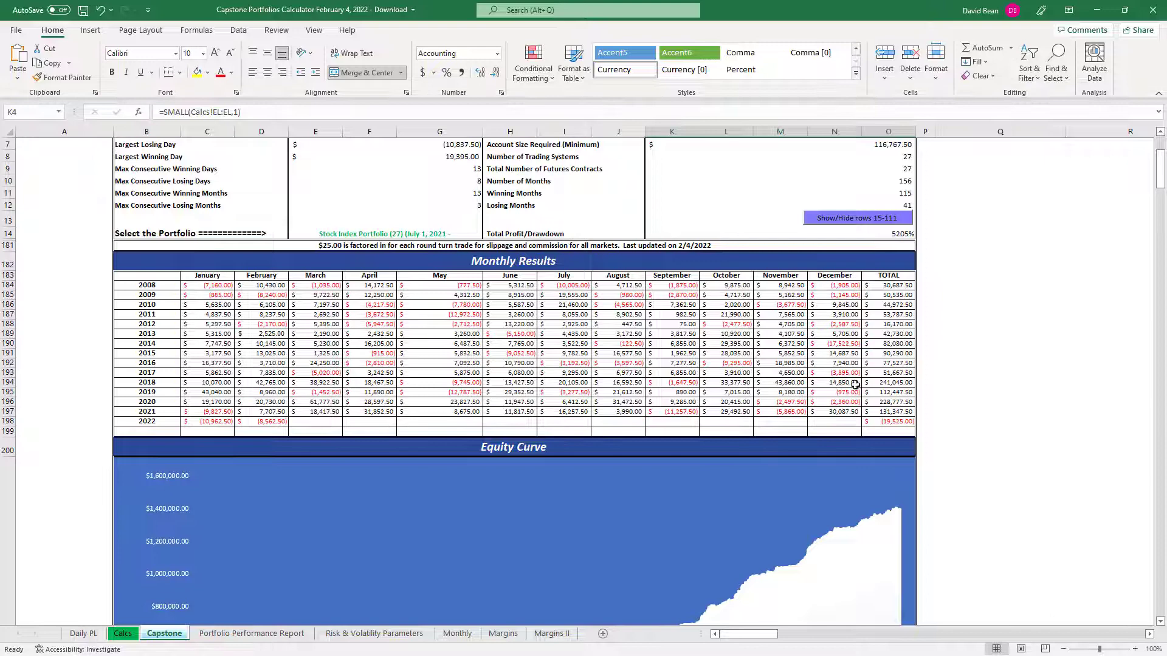
{"action": "mouse_move", "coordinate": [828, 390]}
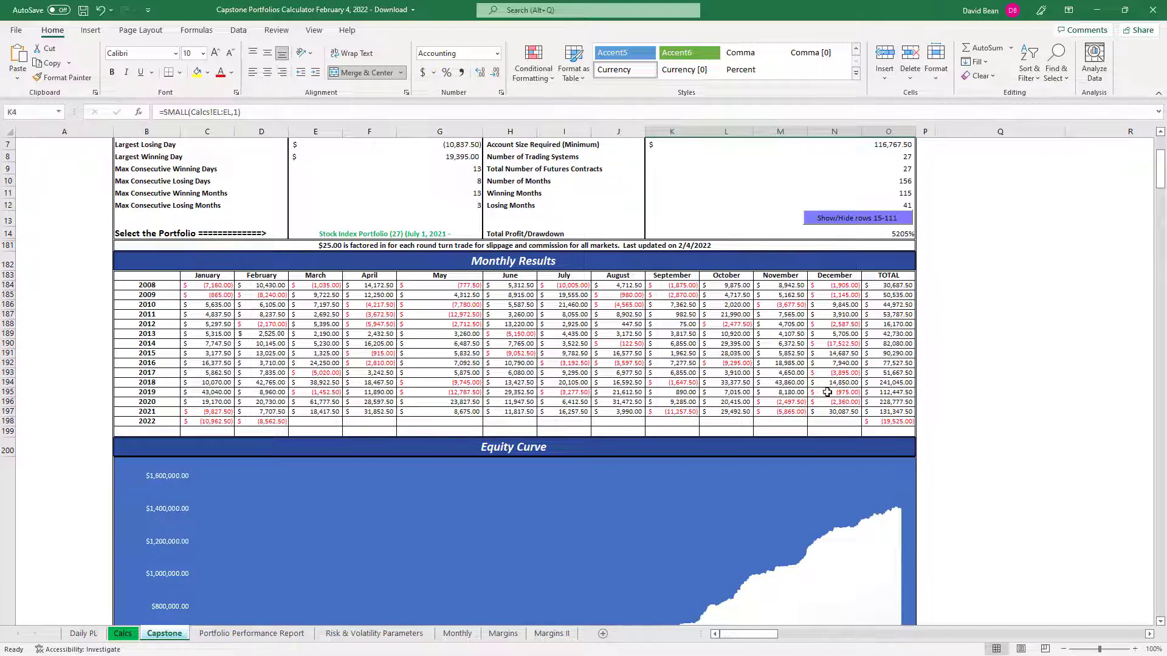
{"action": "left_click", "coordinate": [887, 411]}
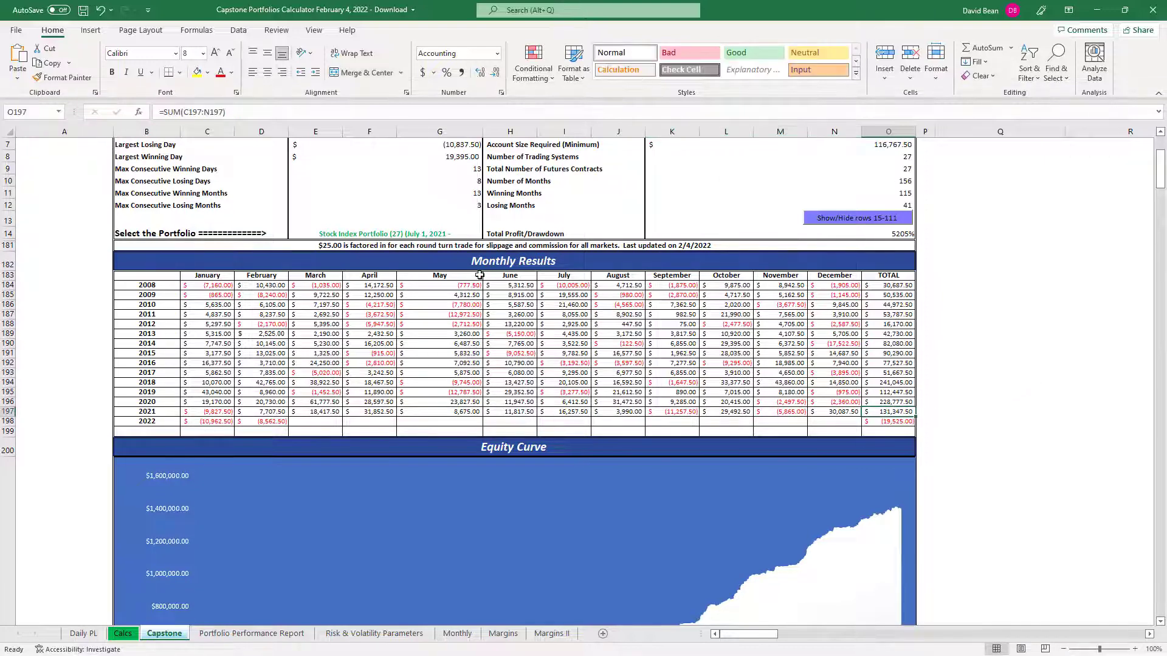
{"action": "mouse_move", "coordinate": [582, 416]}
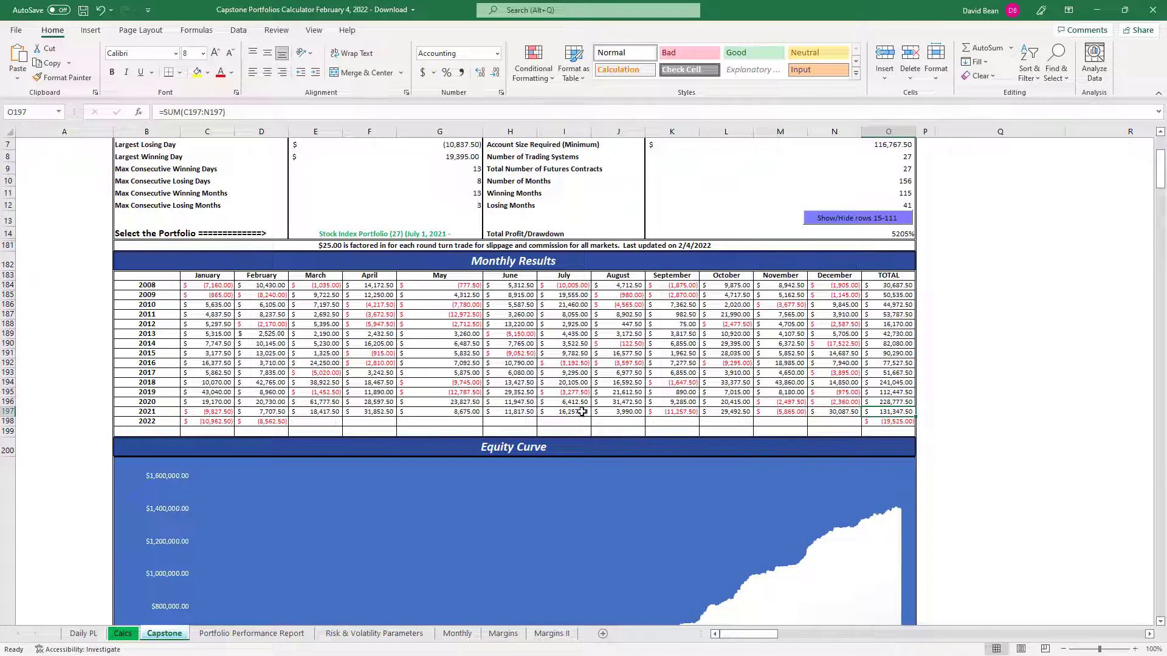
{"action": "left_click", "coordinate": [563, 412]}
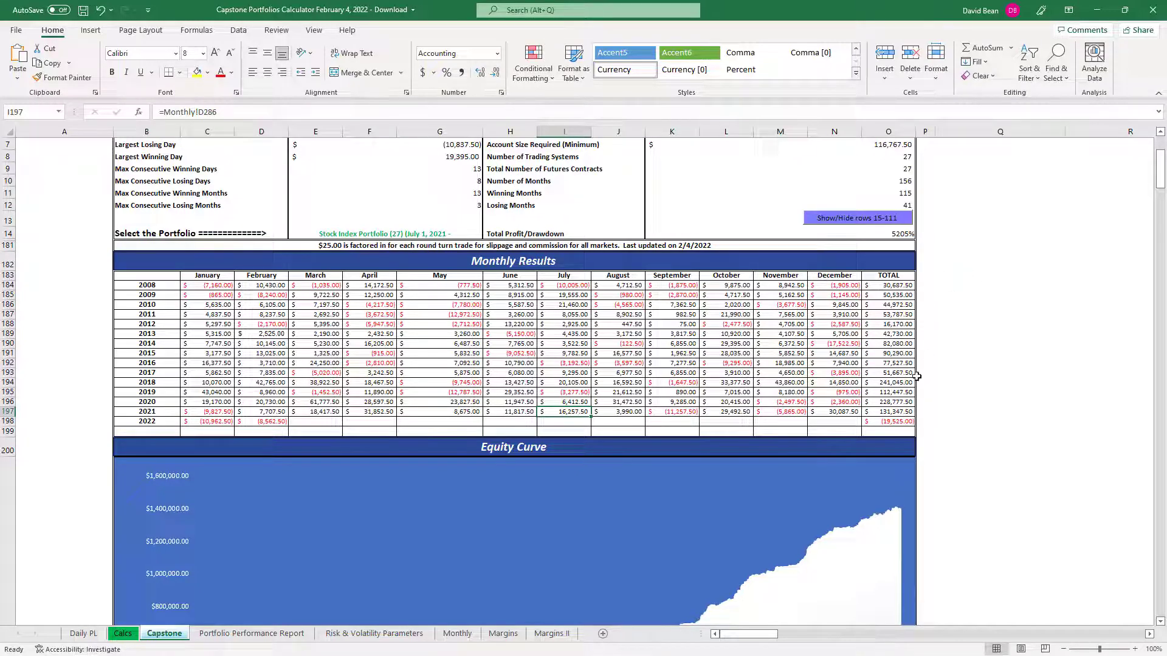
{"action": "scroll", "scroll_direction": "down", "scroll_amount": 3}
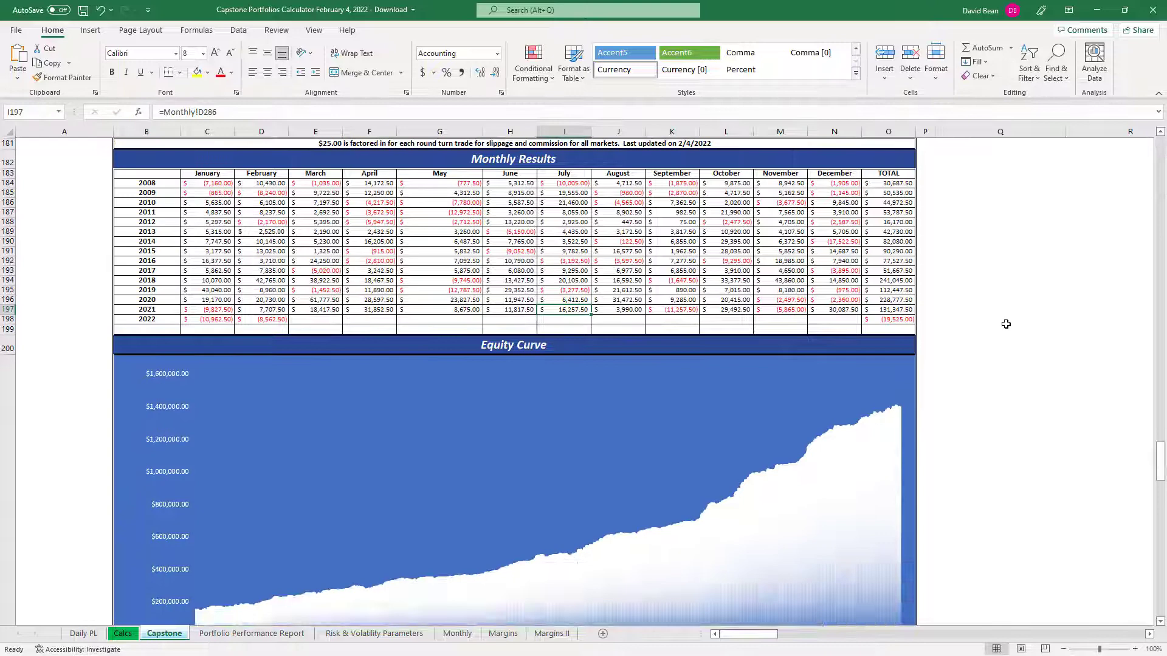
{"action": "scroll", "scroll_direction": "down", "scroll_amount": 3}
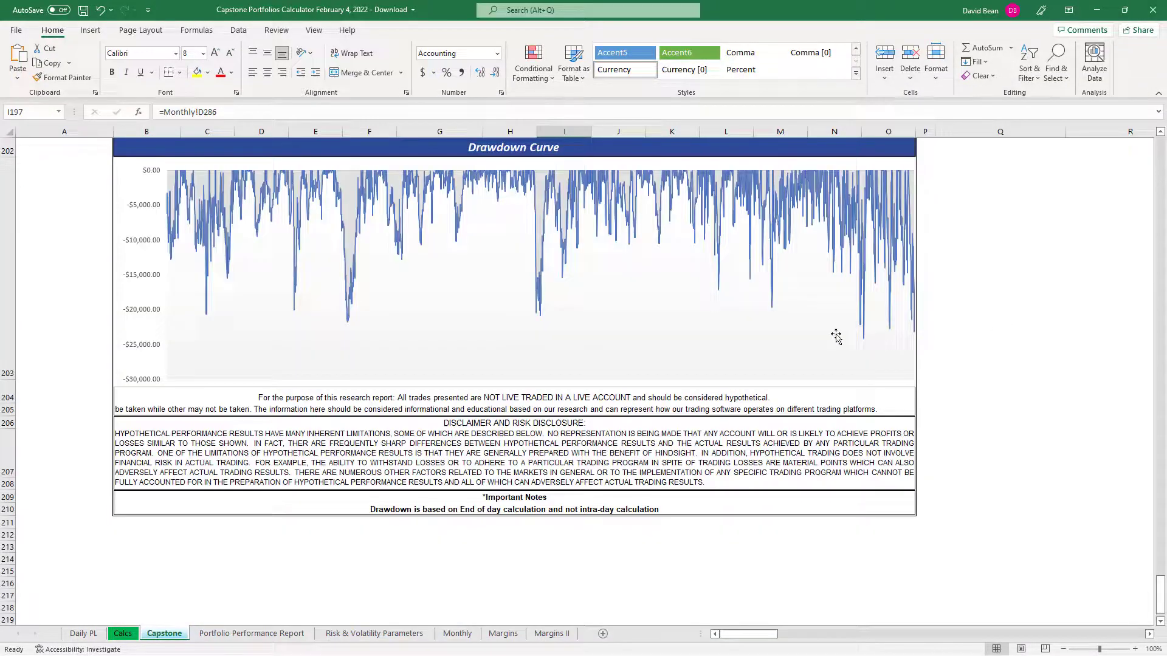
{"action": "mouse_move", "coordinate": [906, 373]}
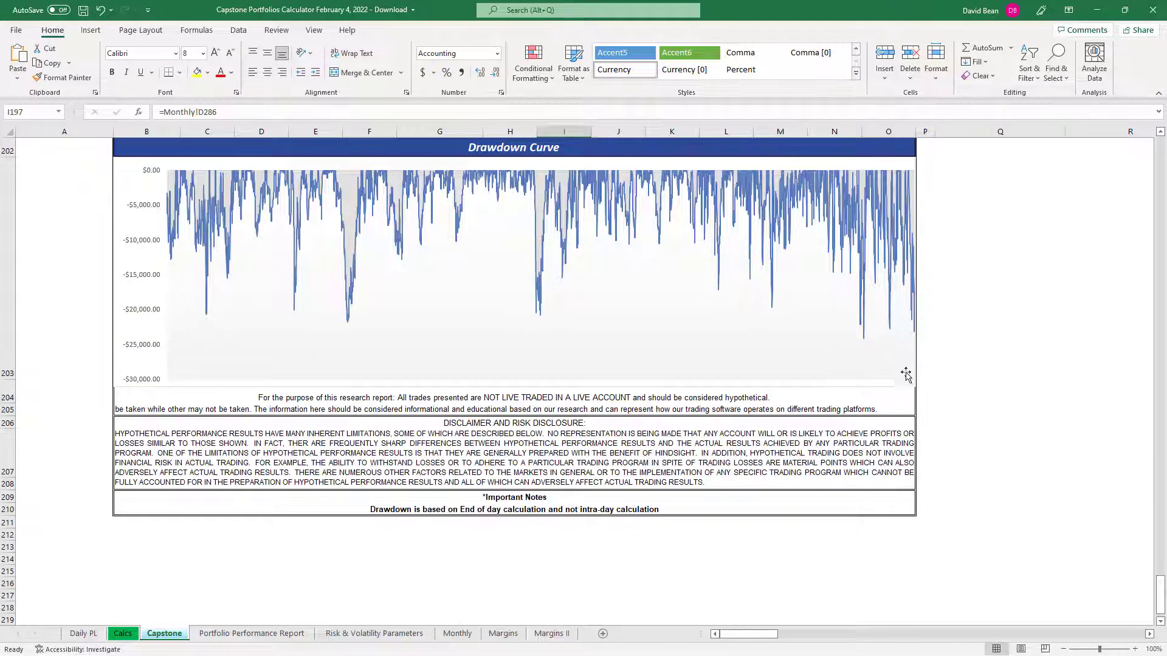
{"action": "scroll", "scroll_direction": "up", "scroll_amount": 3}
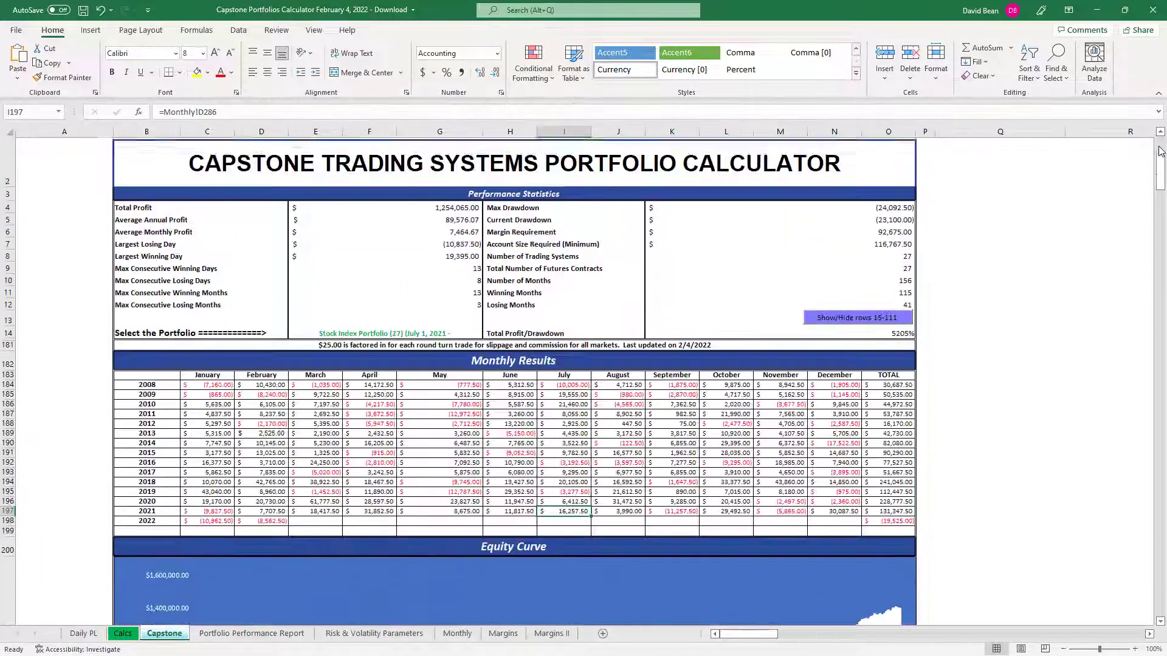
{"action": "scroll", "scroll_direction": "up", "scroll_amount": 3}
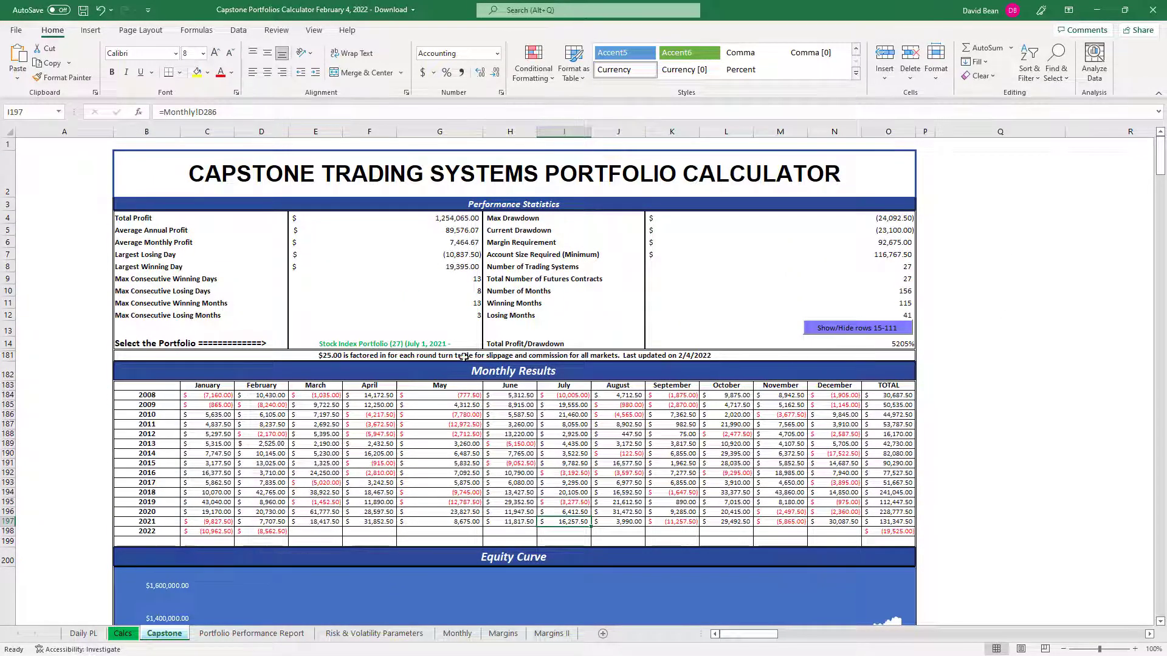
Step: Select 200K Portfolio 2021, check the January 2022 result source, and scroll through its curves
{"action": "left_click", "coordinate": [380, 343]}
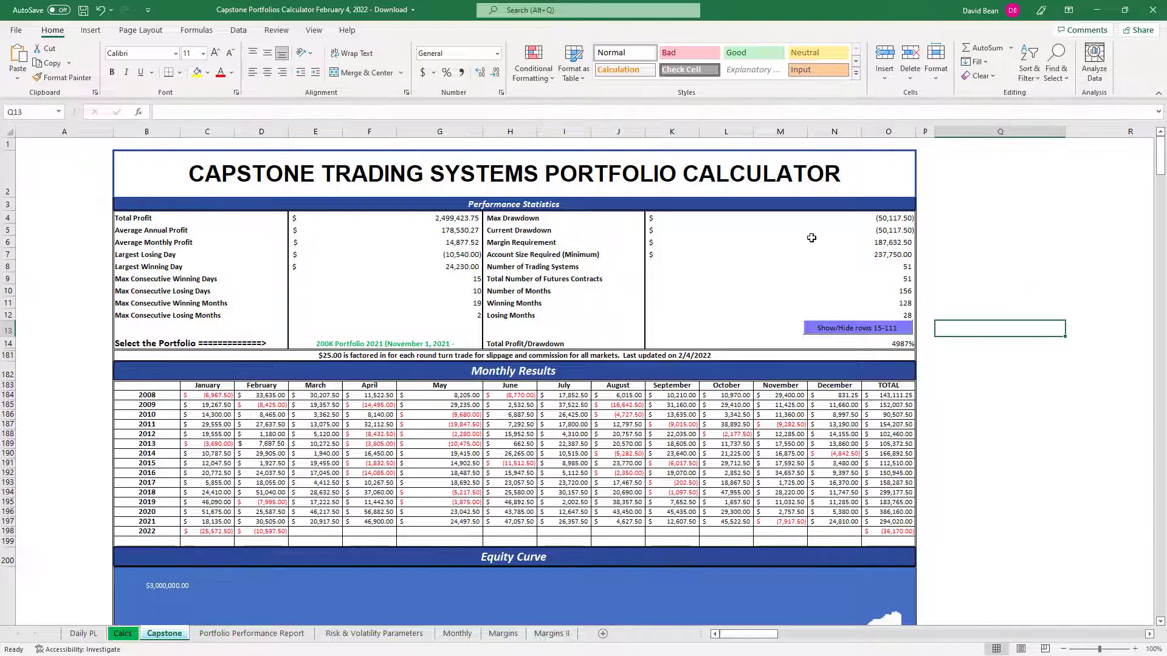
{"action": "mouse_move", "coordinate": [437, 343]}
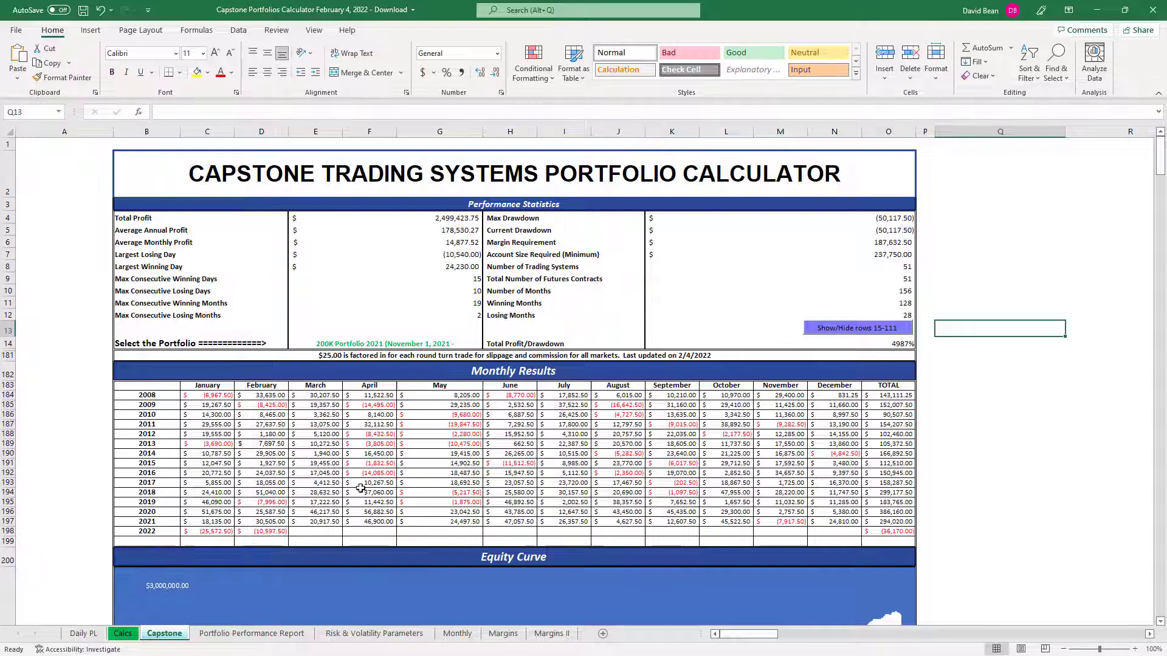
{"action": "left_click", "coordinate": [261, 531]}
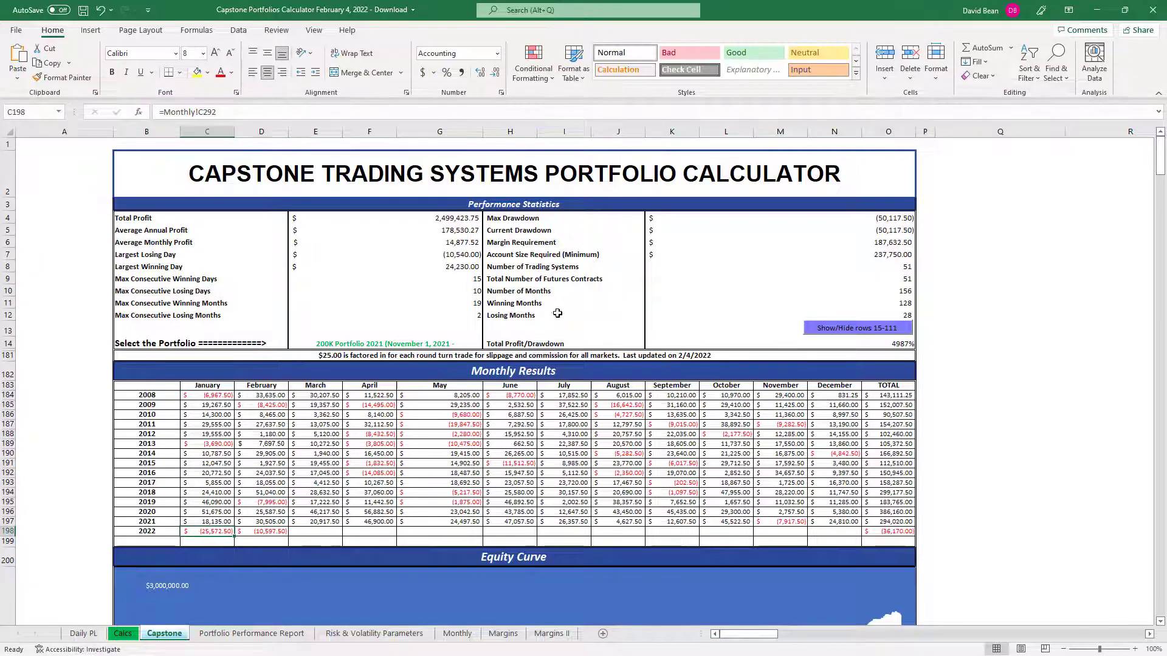
{"action": "scroll", "scroll_direction": "down", "scroll_amount": 3}
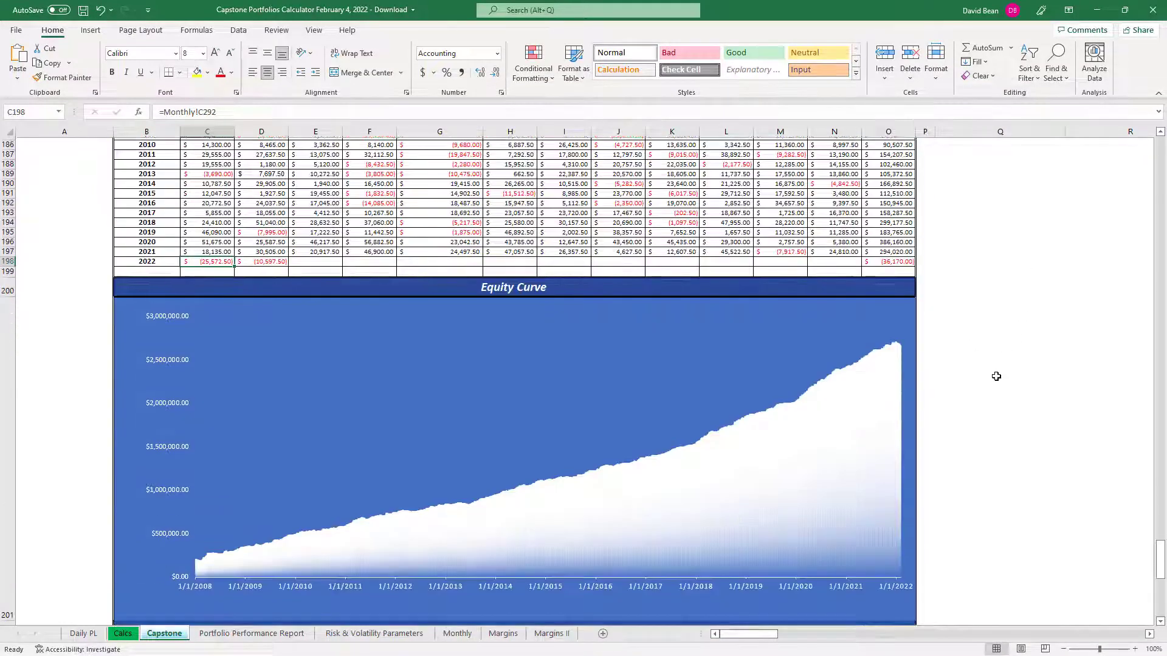
{"action": "scroll", "scroll_direction": "down", "scroll_amount": 3}
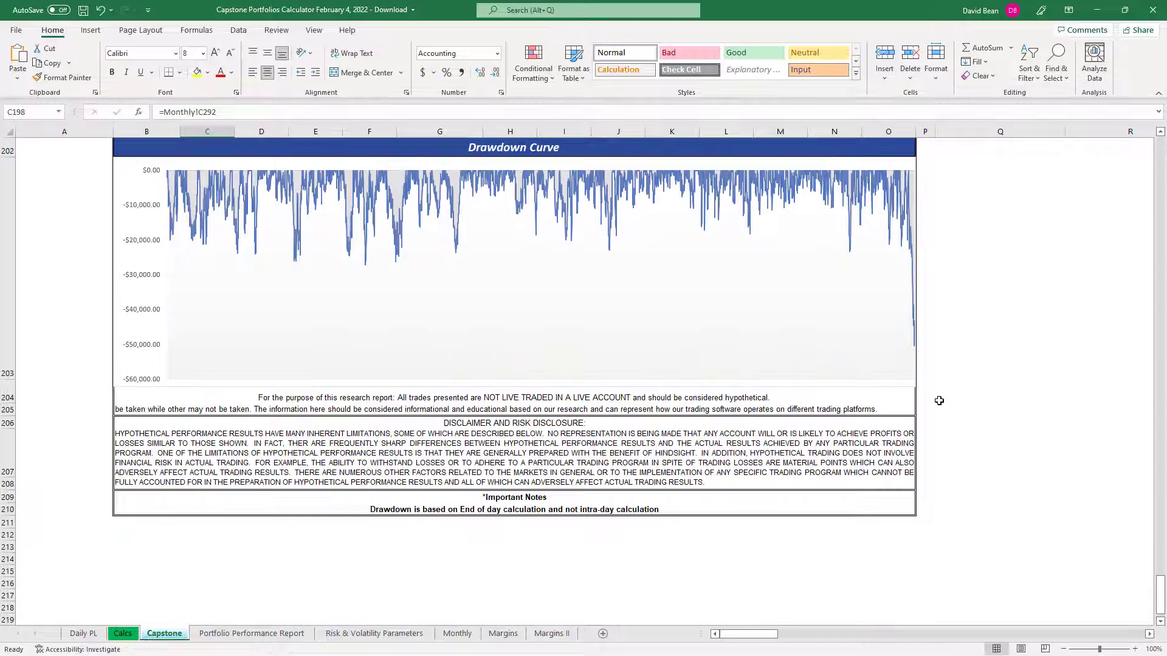
{"action": "scroll", "scroll_direction": "up", "scroll_amount": 3}
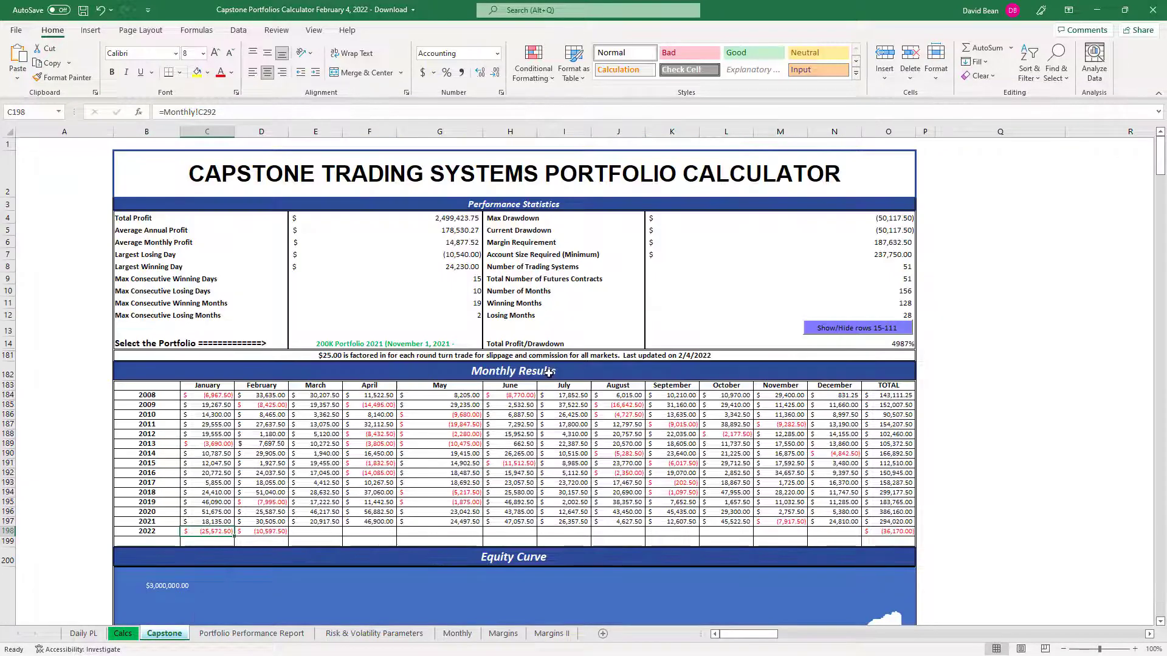
Step: Reveal the hidden market filter rows and restrict the portfolio to E-mini S&P and Nasdaq systems
{"action": "left_click", "coordinate": [383, 342]}
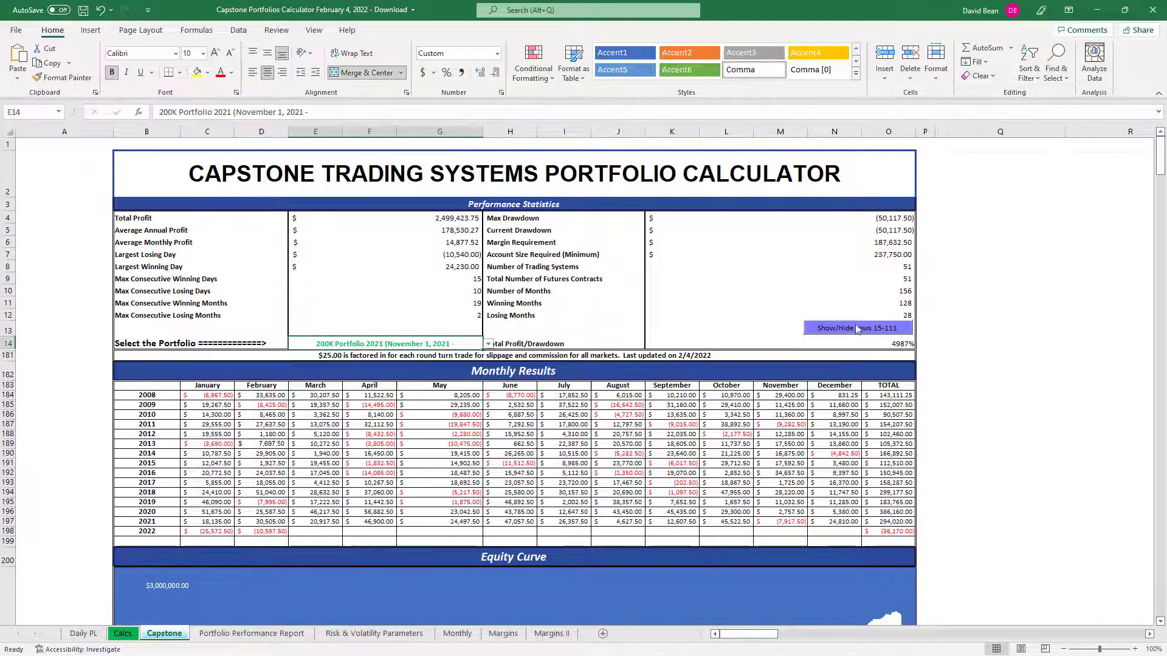
{"action": "left_click", "coordinate": [857, 328]}
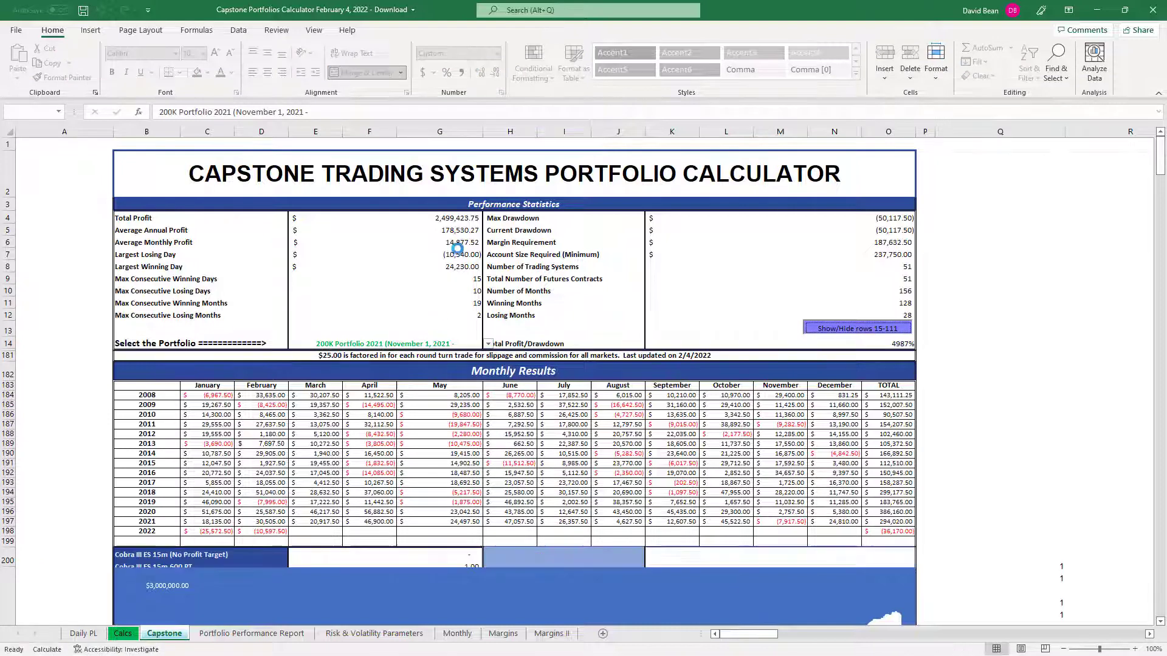
{"action": "left_click", "coordinate": [856, 328]}
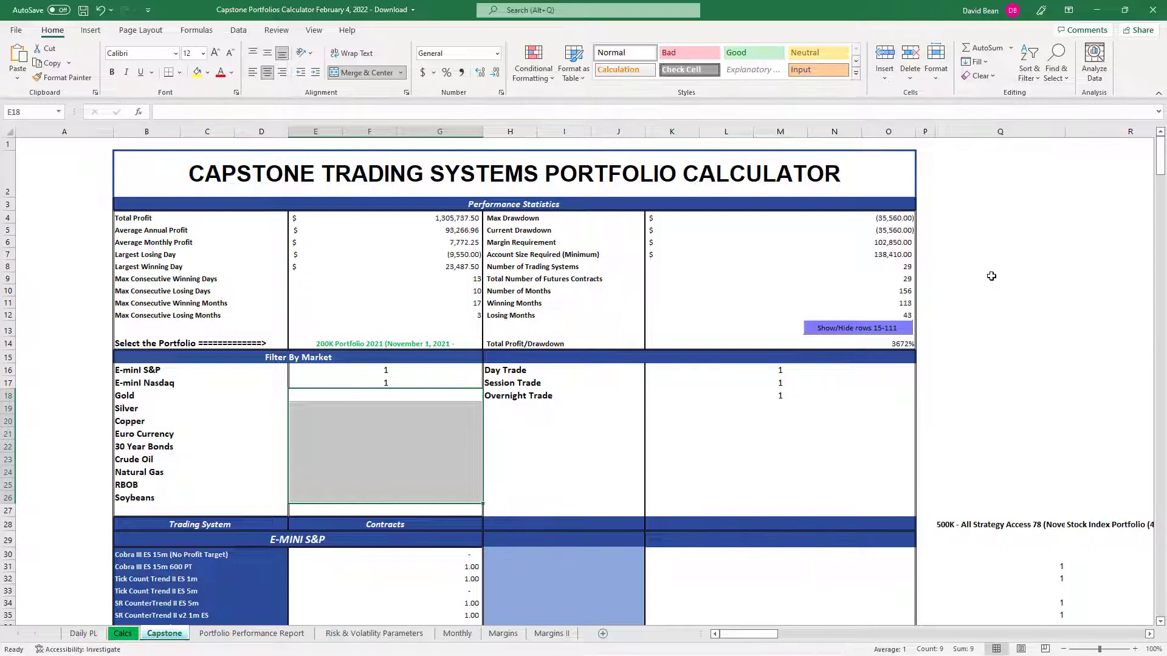
Step: Scroll through the systems list, monthly results and curves, then back to the top
{"action": "scroll", "scroll_direction": "down", "scroll_amount": 3}
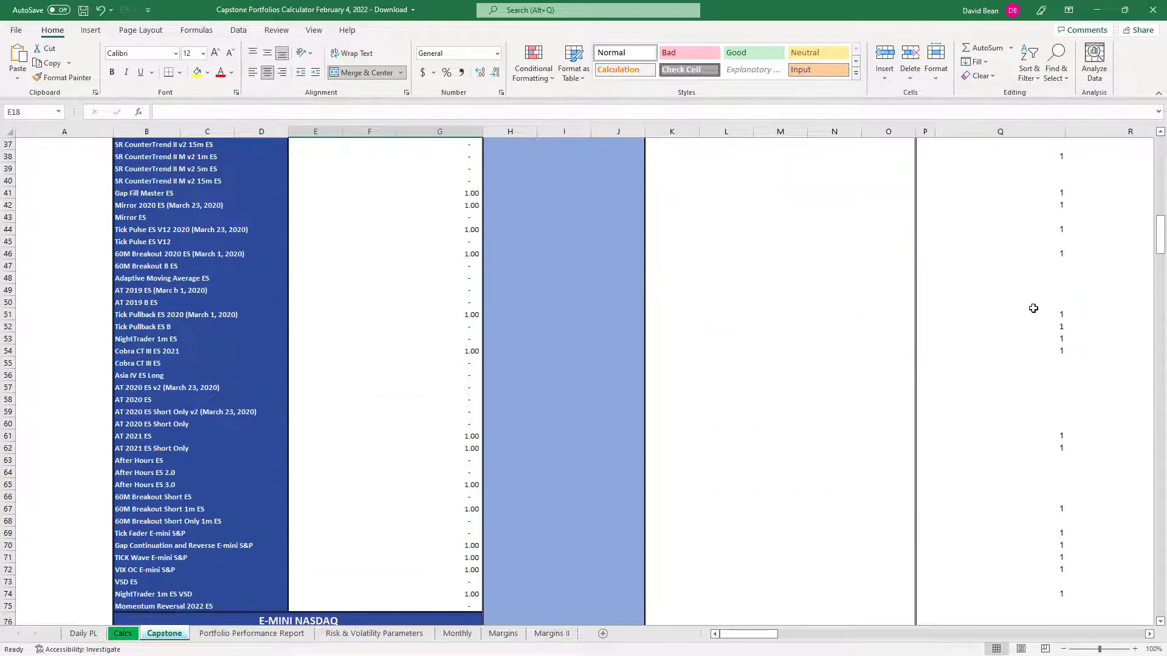
{"action": "scroll", "scroll_direction": "down", "scroll_amount": 3}
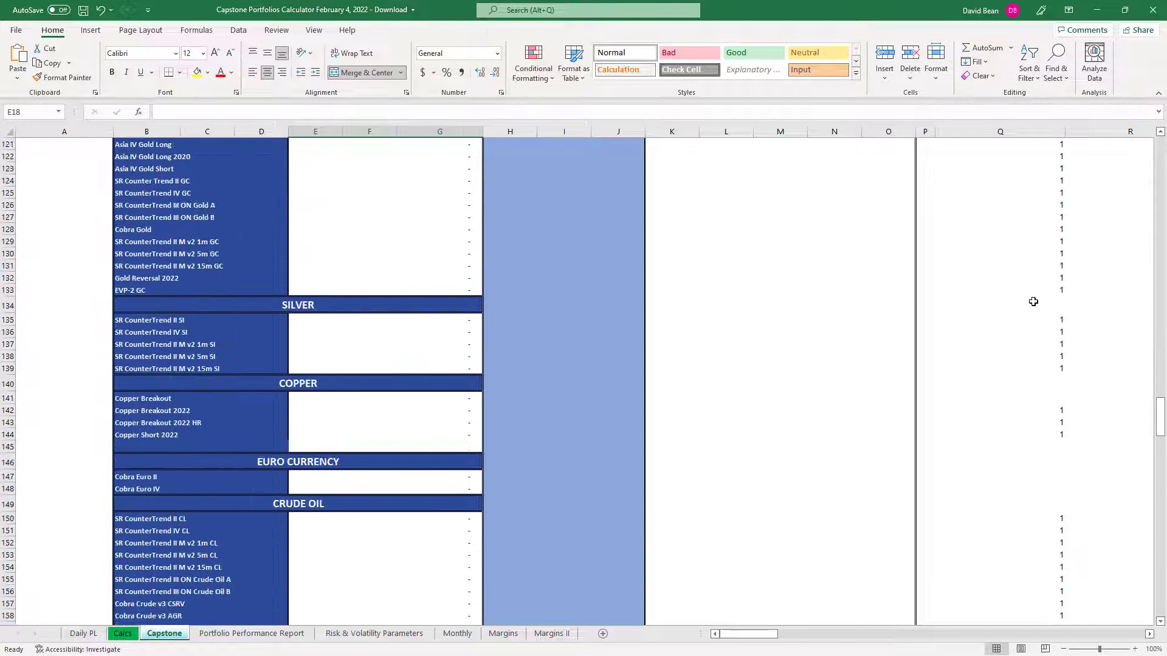
{"action": "scroll", "scroll_direction": "down", "scroll_amount": 3}
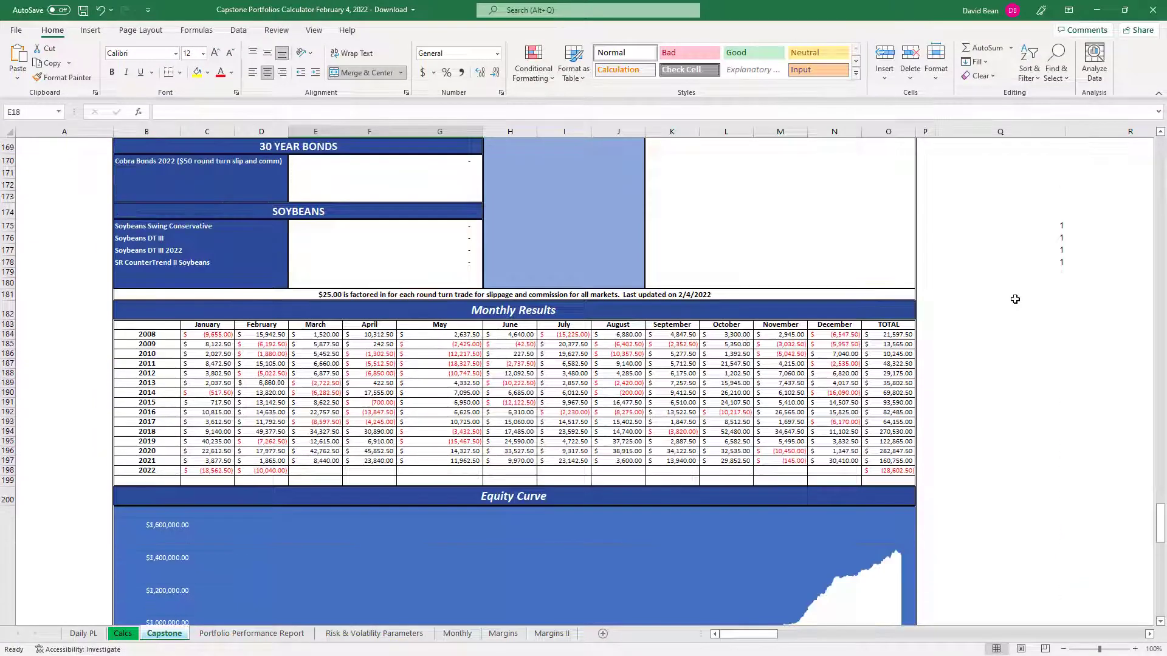
{"action": "scroll", "scroll_direction": "down", "scroll_amount": 3}
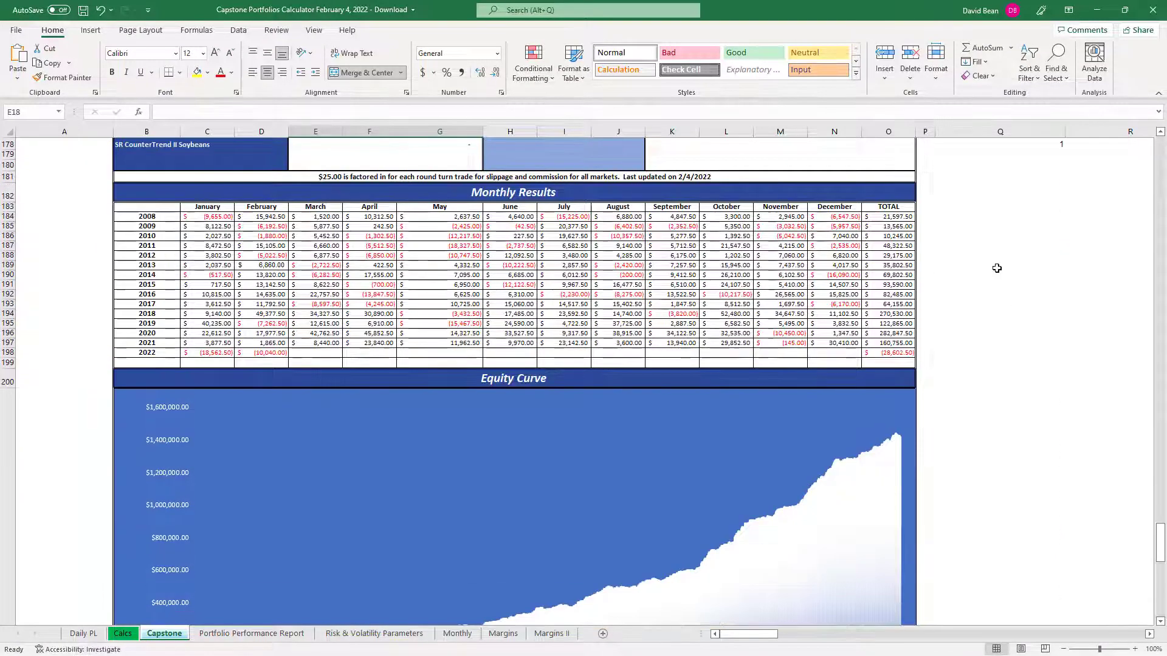
{"action": "mouse_move", "coordinate": [973, 330]}
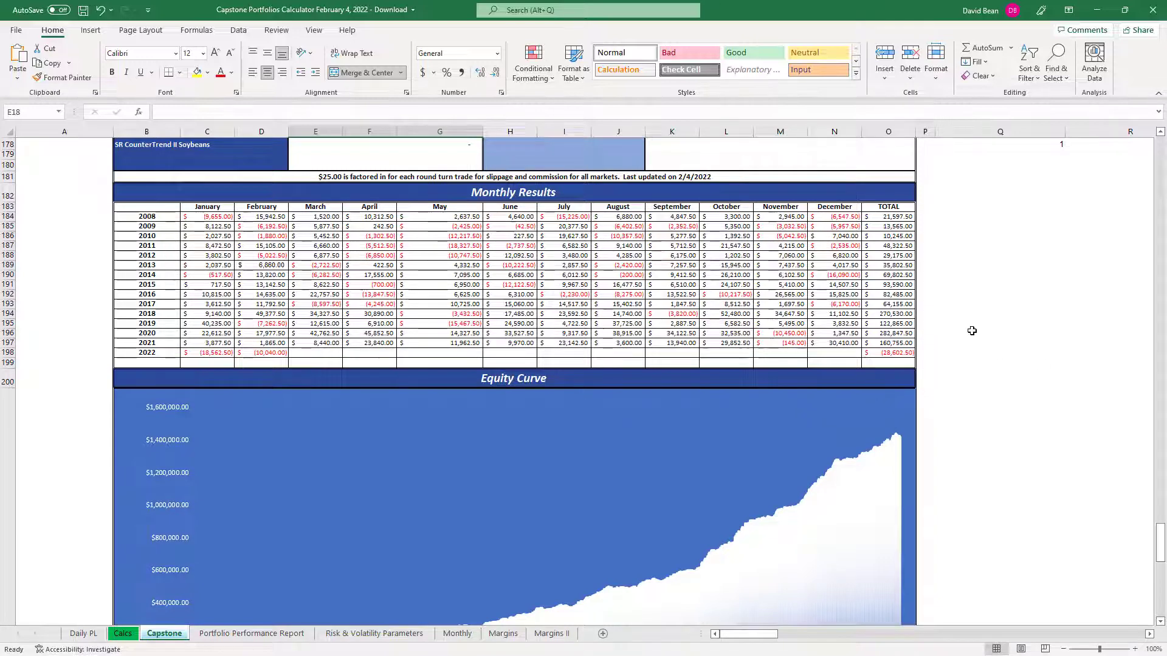
{"action": "scroll", "scroll_direction": "down", "scroll_amount": 3}
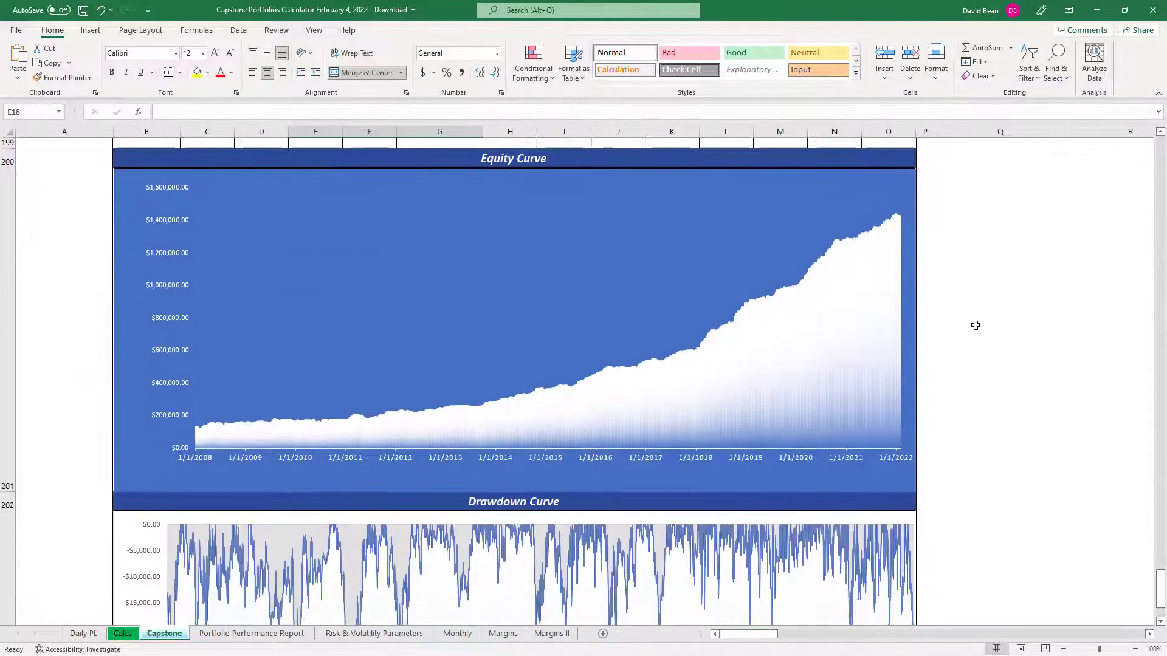
{"action": "scroll", "scroll_direction": "down", "scroll_amount": 3}
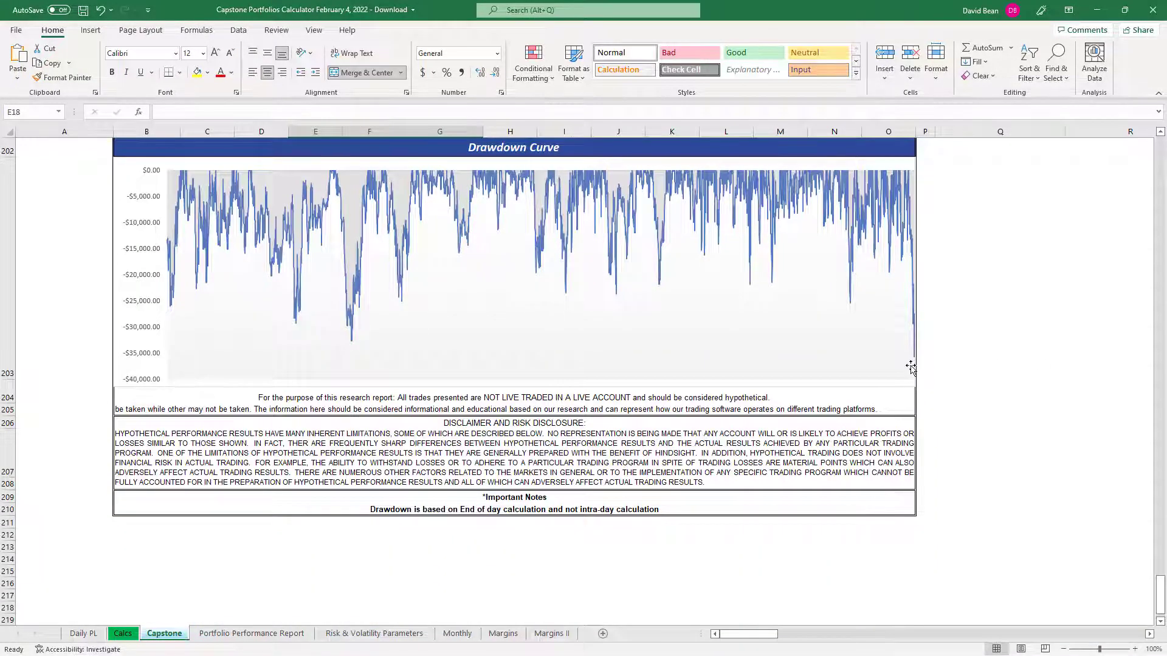
{"action": "mouse_move", "coordinate": [914, 363]}
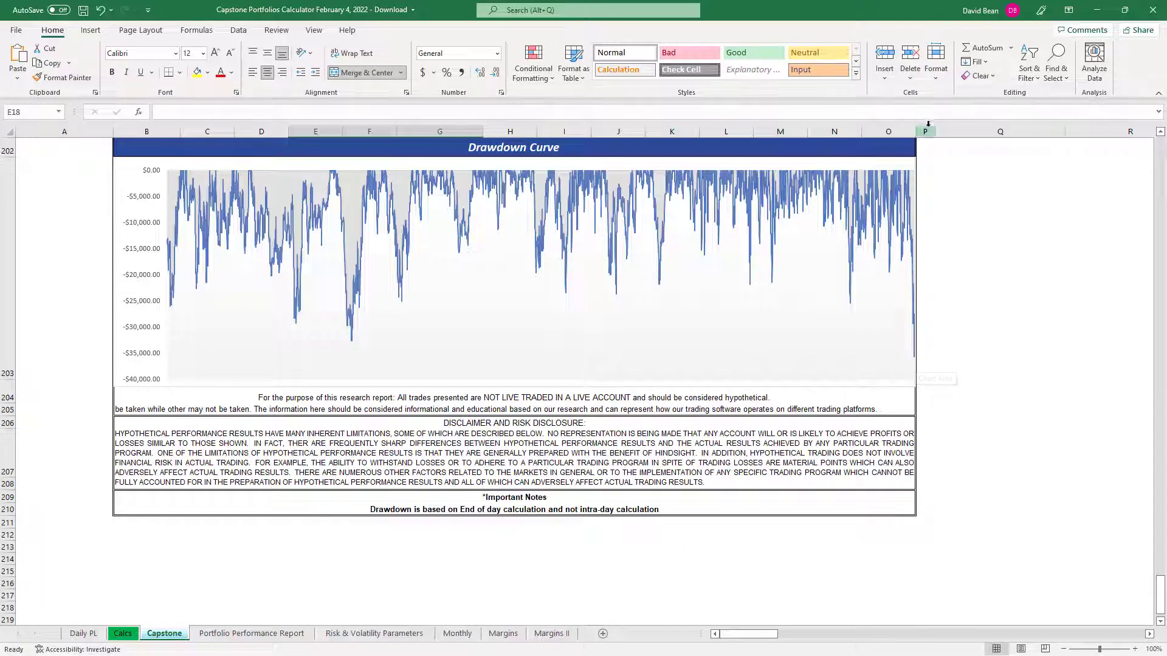
{"action": "scroll", "scroll_direction": "up", "scroll_amount": 3}
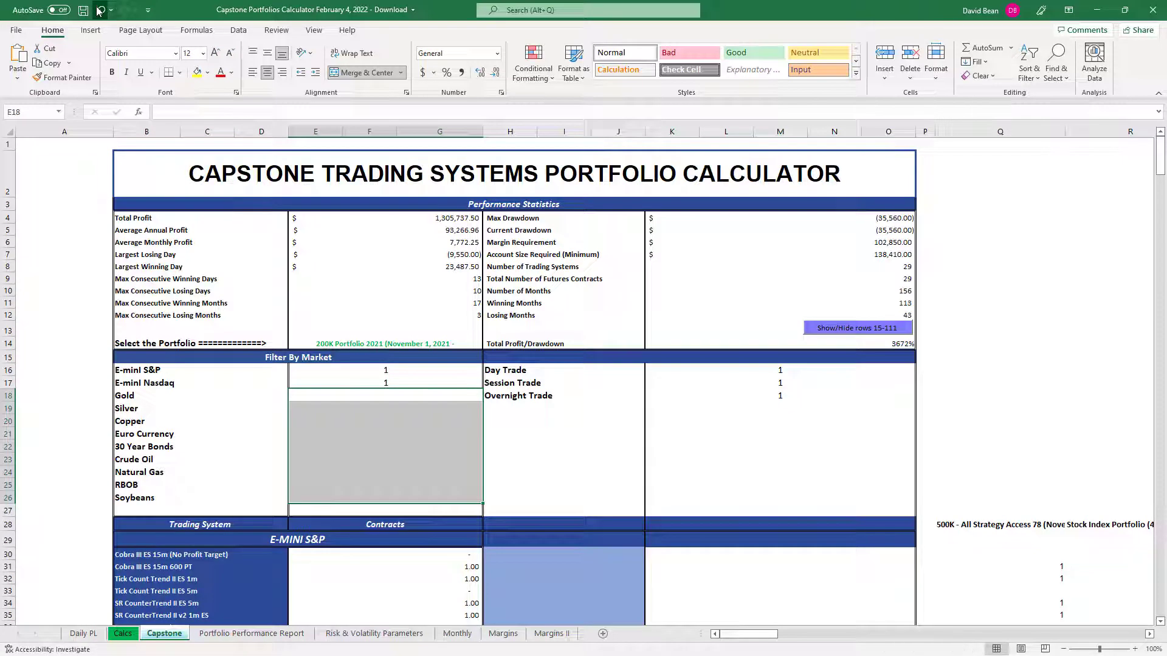
Step: Restore all markets, collapse rows 15-111, and review the 50K Portfolio 2020 equity and drawdown curves
{"action": "left_click", "coordinate": [385, 343]}
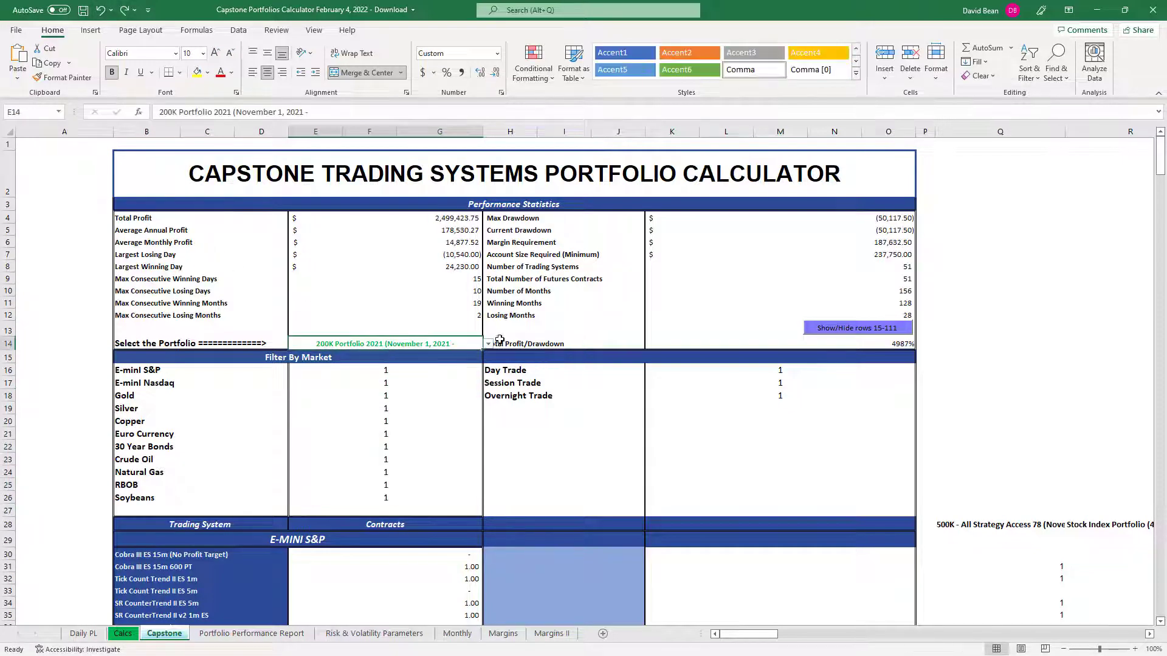
{"action": "mouse_move", "coordinate": [490, 342]}
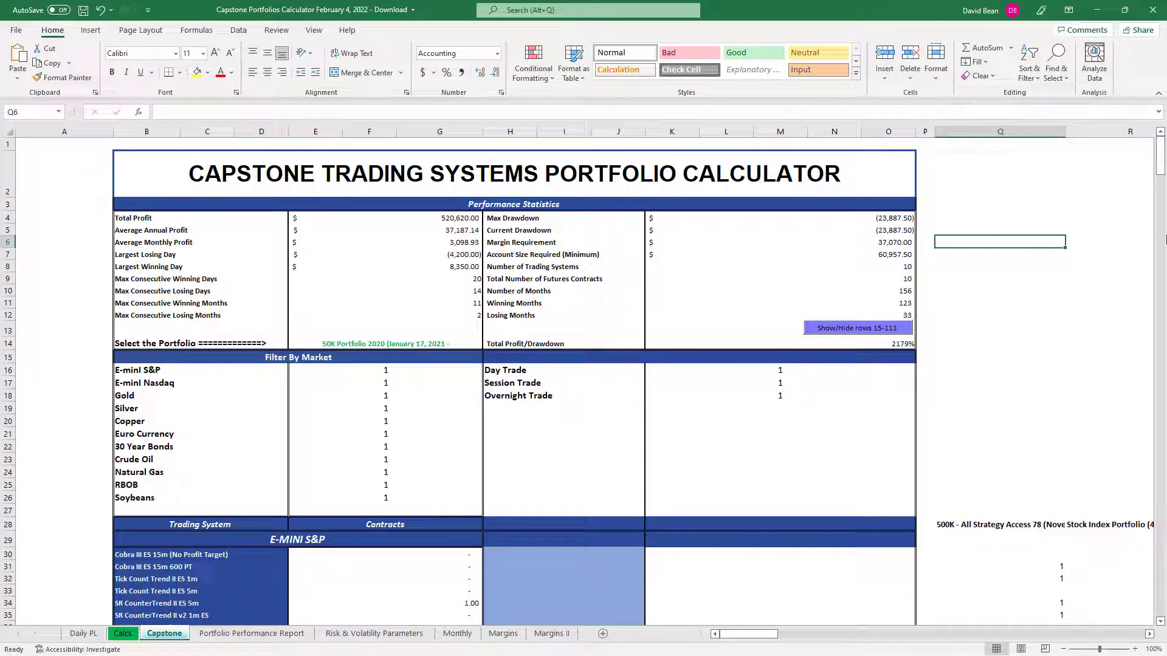
{"action": "mouse_move", "coordinate": [837, 336]}
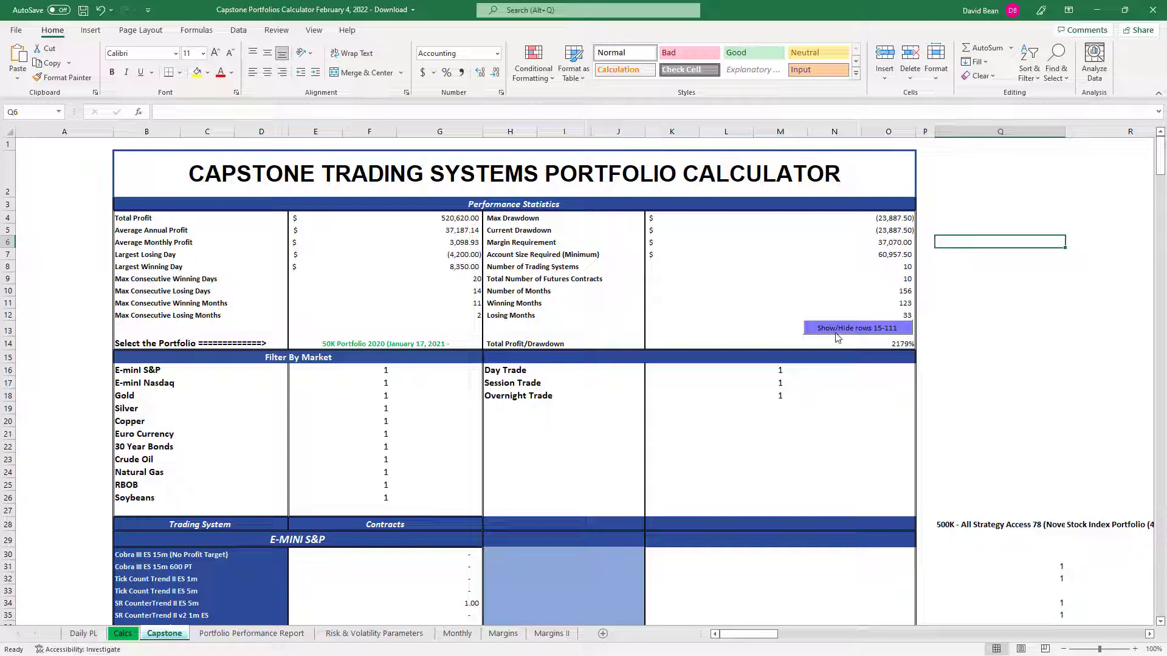
{"action": "left_click", "coordinate": [857, 327]}
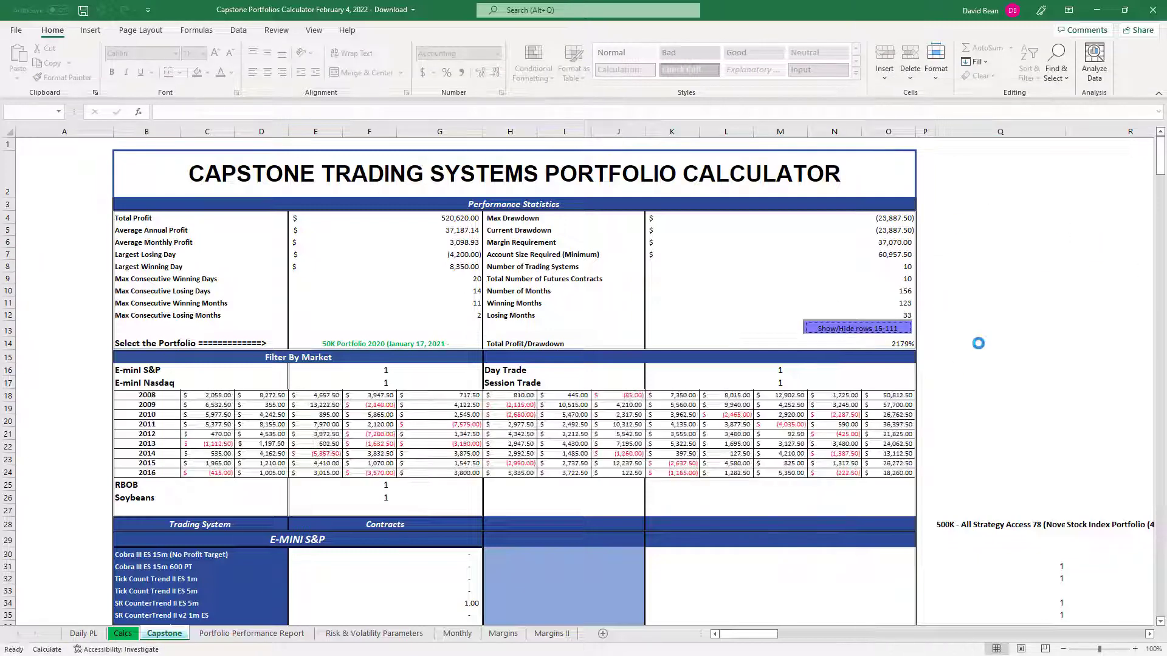
{"action": "left_click", "coordinate": [856, 328]}
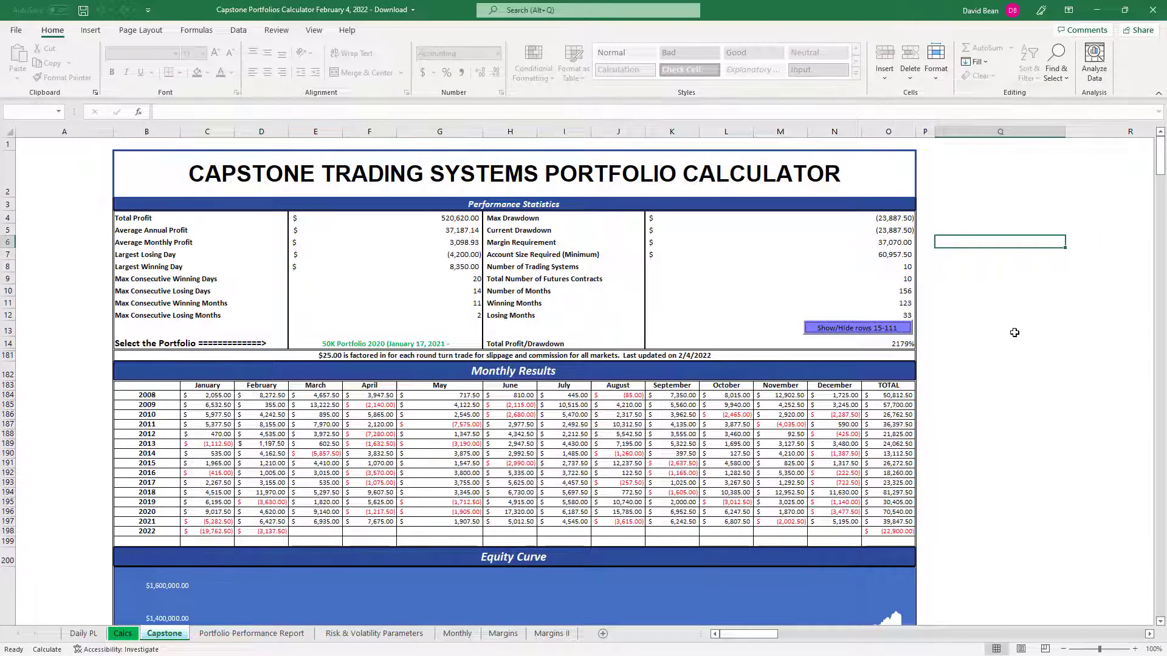
{"action": "scroll", "scroll_direction": "down", "scroll_amount": 3}
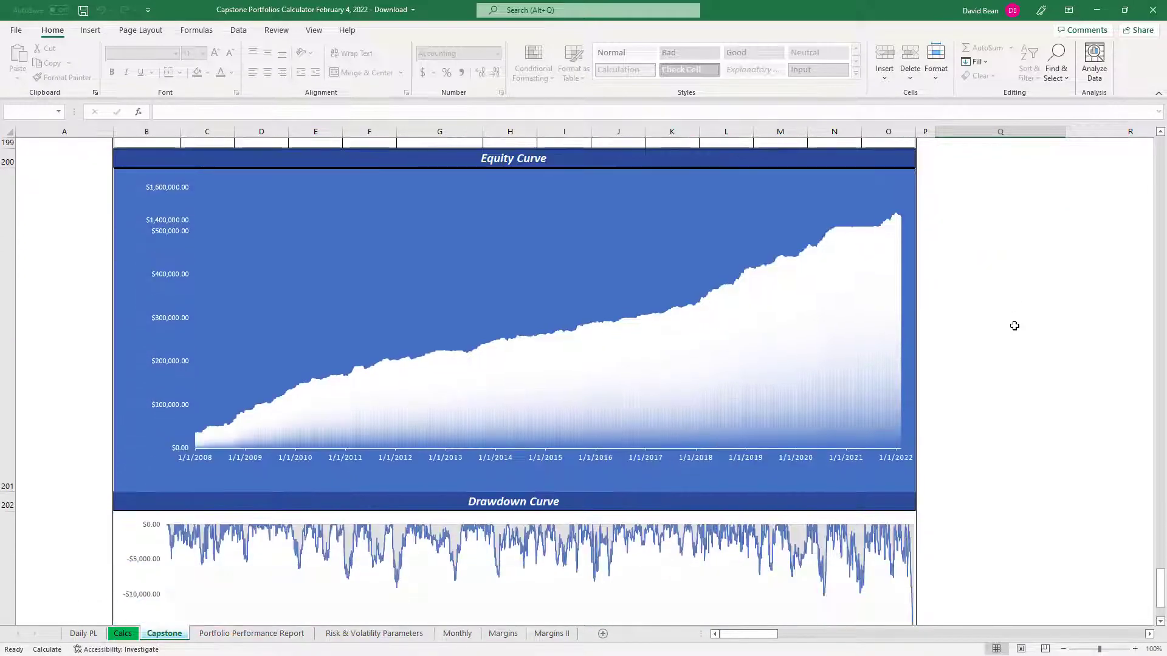
{"action": "scroll", "scroll_direction": "down", "scroll_amount": 3}
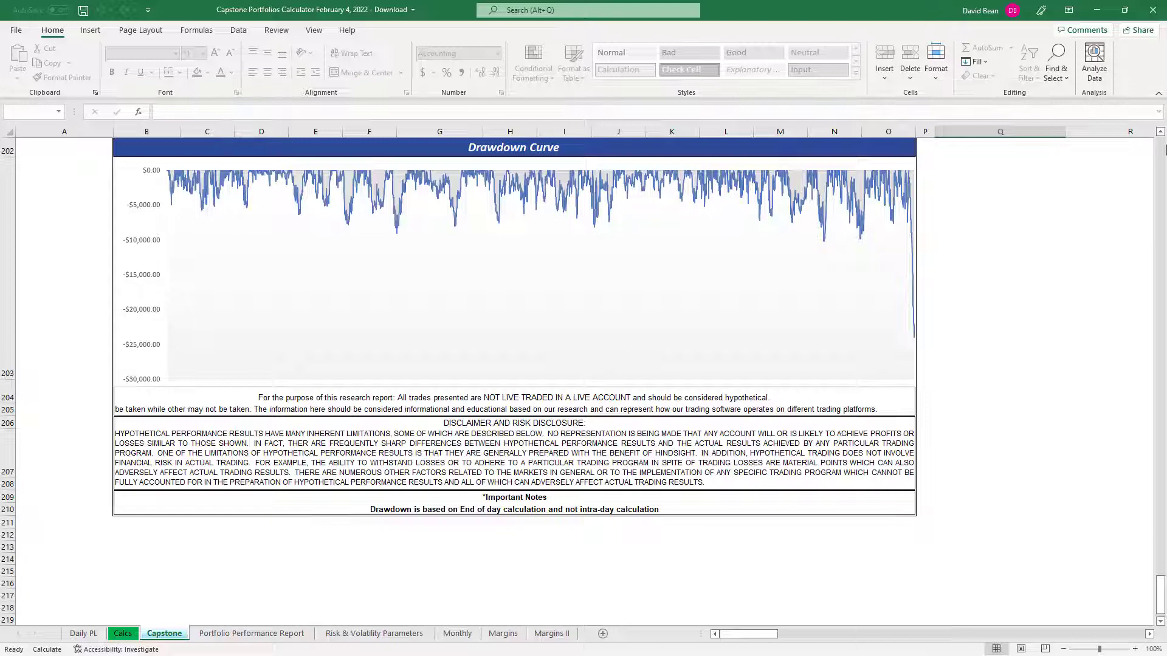
{"action": "scroll", "scroll_direction": "up", "scroll_amount": 3}
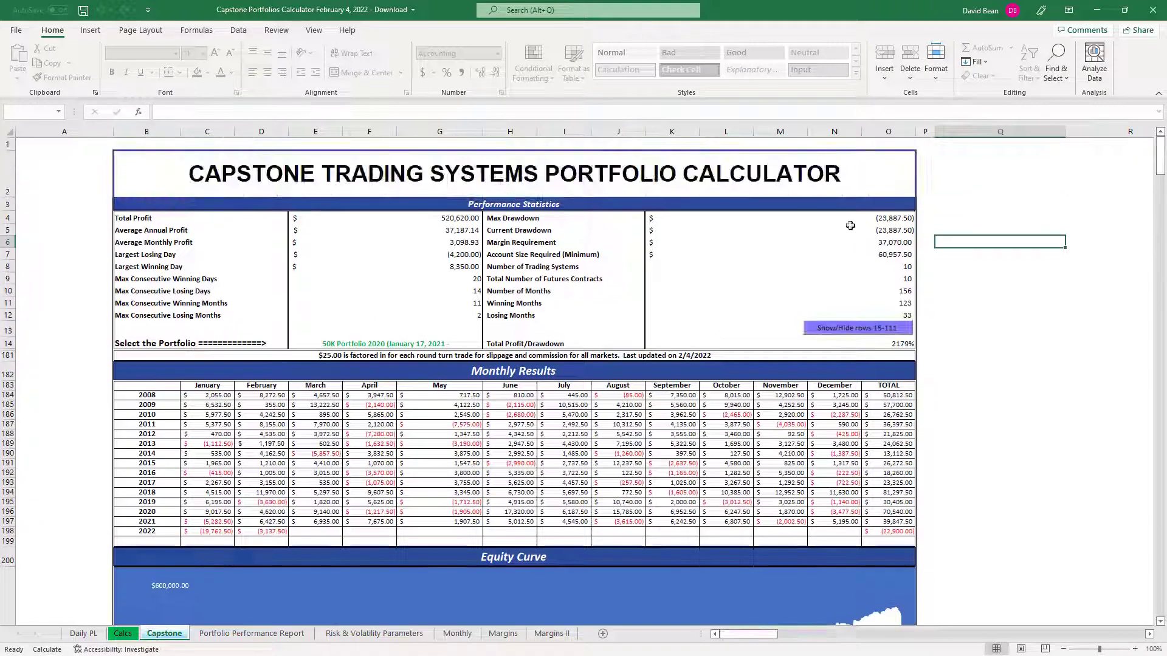
Step: Select Micro Portfolio AGR (November 24, 2020) from the portfolio list in E14
{"action": "left_click", "coordinate": [487, 343]}
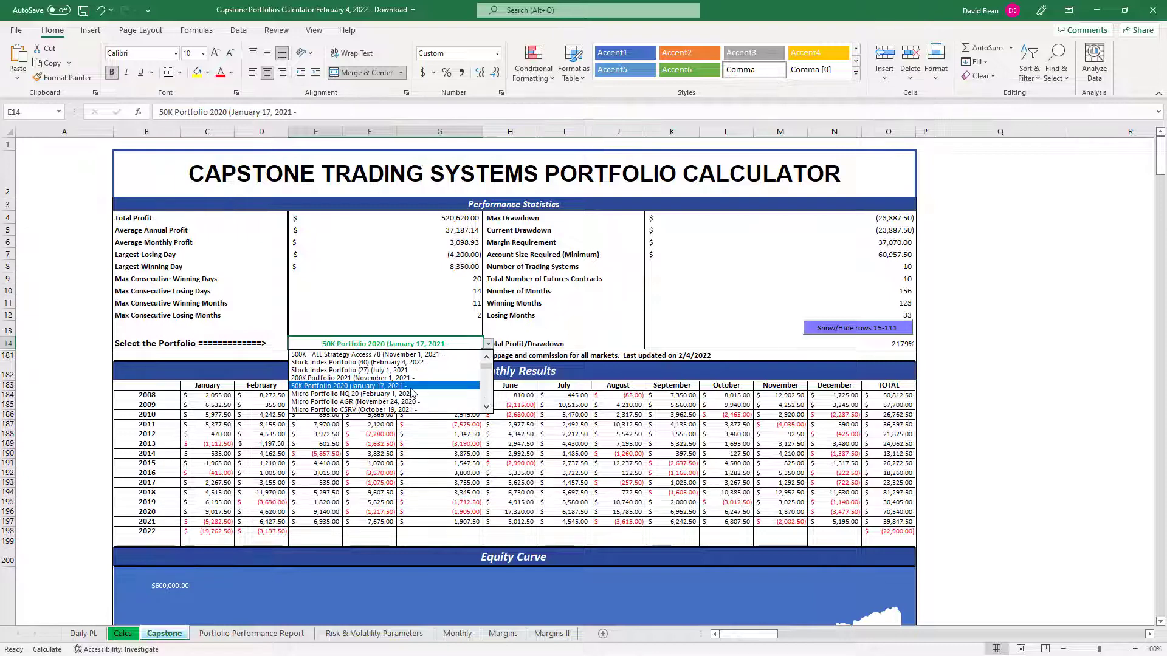
{"action": "mouse_move", "coordinate": [383, 402]}
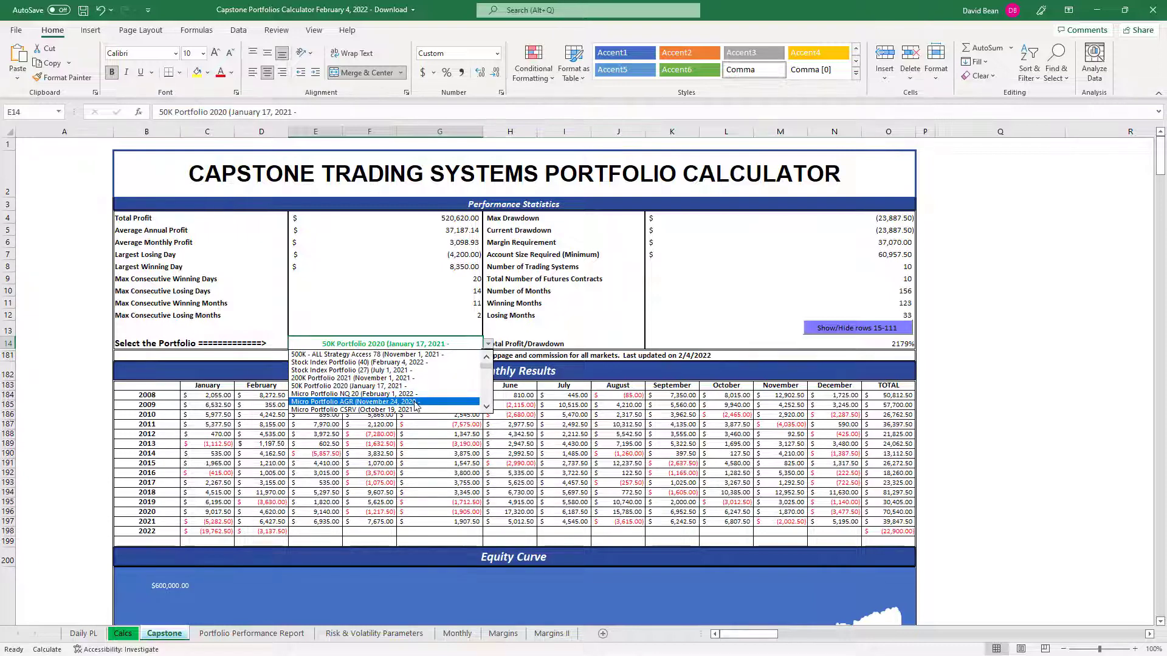
{"action": "left_click", "coordinate": [352, 402]}
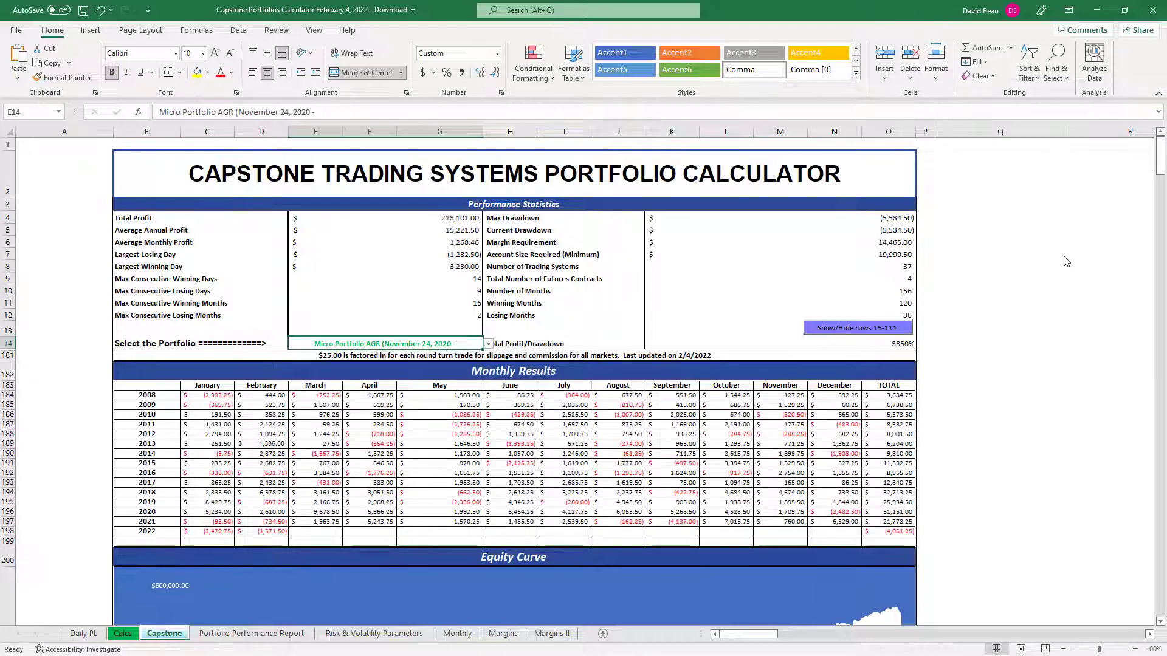
{"action": "scroll", "scroll_direction": "down", "scroll_amount": 3}
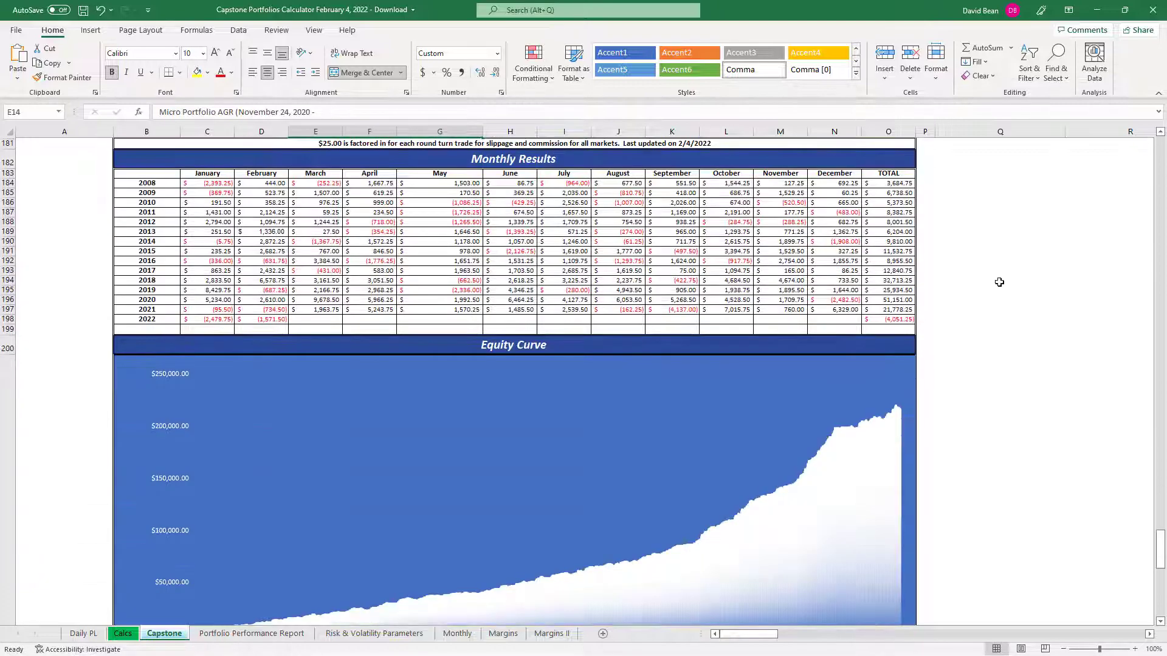
{"action": "left_click", "coordinate": [857, 314]}
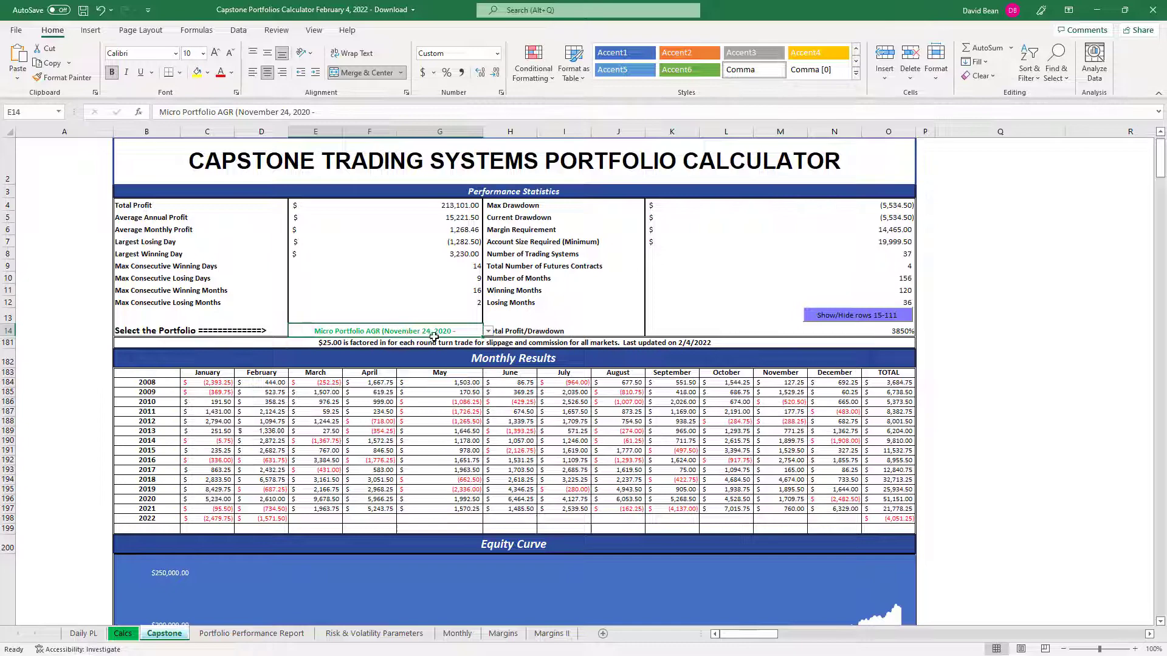
Step: Review the Micro Portfolio AGR equity and drawdown curves before bringing up the ZigZag Indicator workbook
{"action": "scroll", "scroll_direction": "down", "scroll_amount": 3}
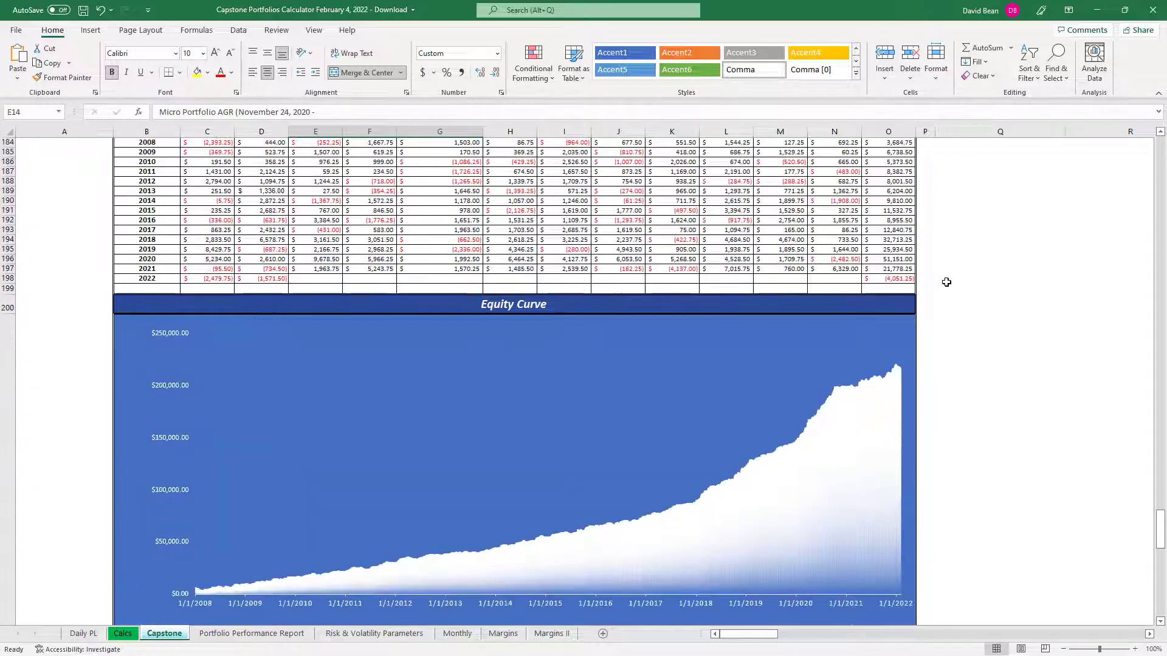
{"action": "scroll", "scroll_direction": "down", "scroll_amount": 3}
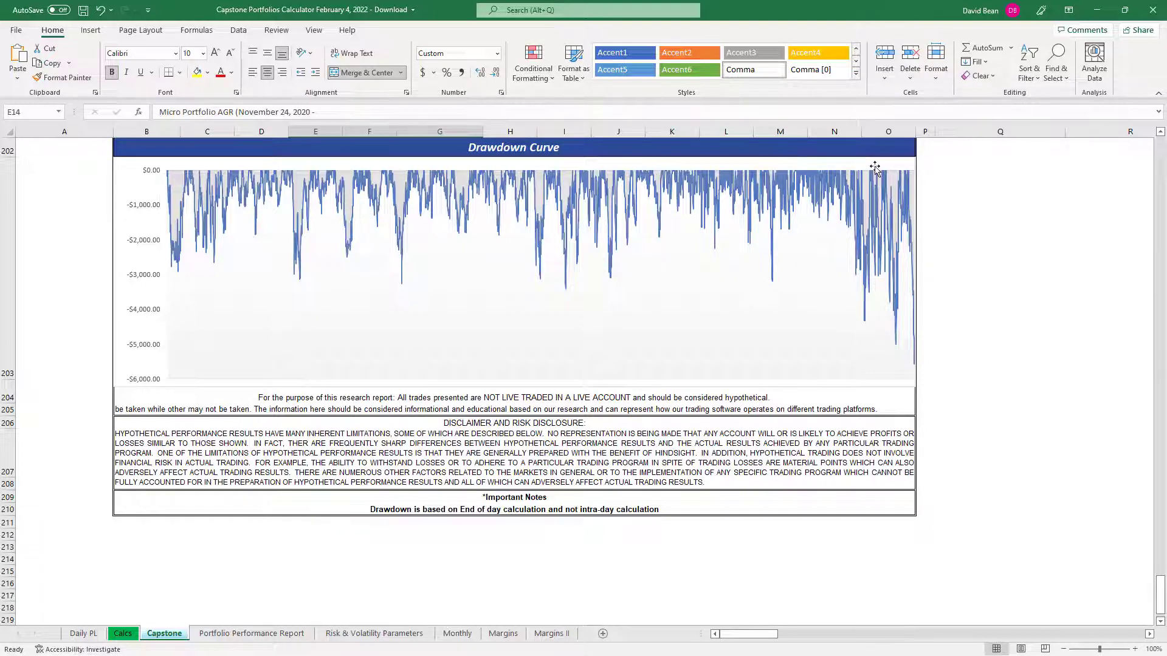
{"action": "mouse_move", "coordinate": [887, 257]}
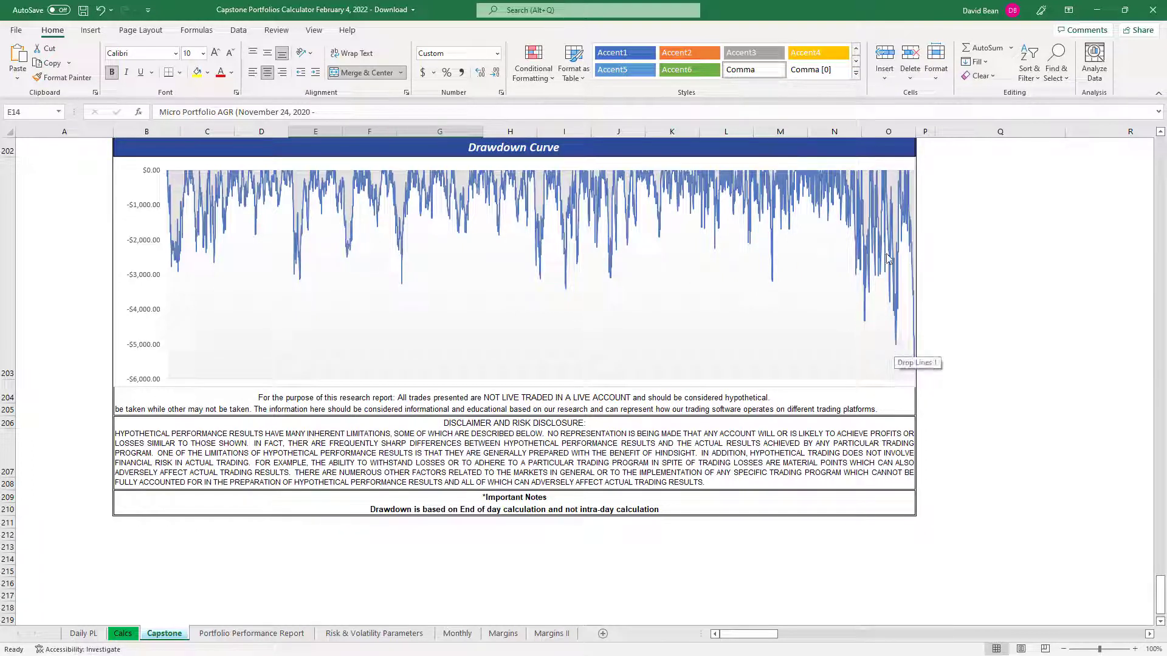
{"action": "mouse_move", "coordinate": [915, 375]}
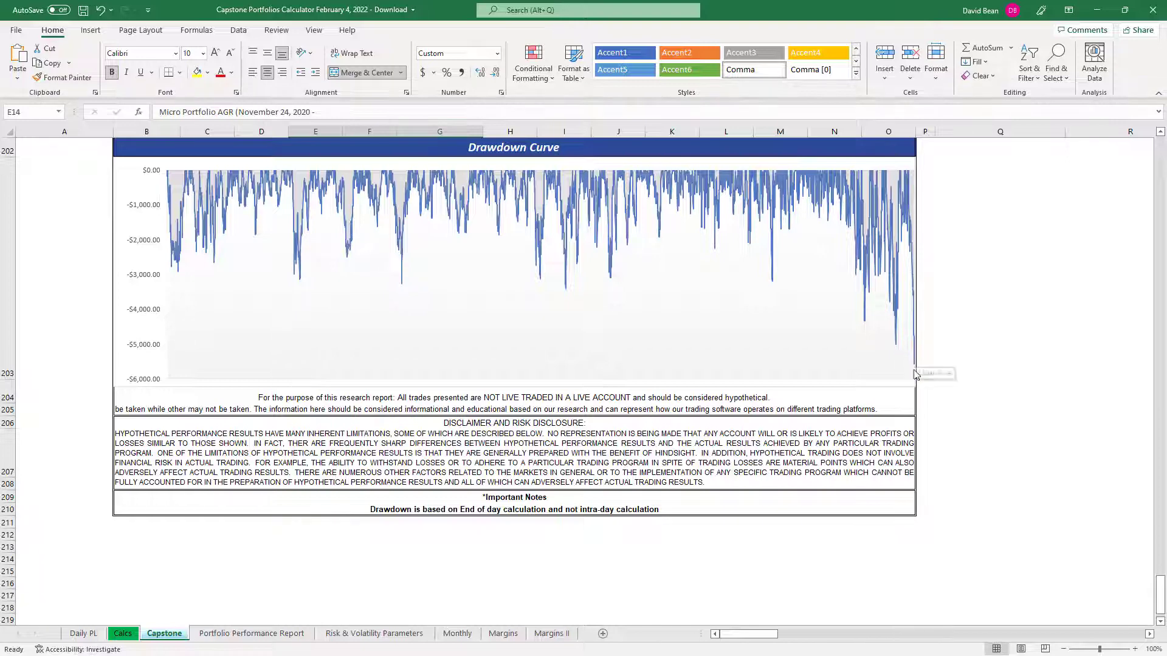
{"action": "mouse_move", "coordinate": [916, 374]}
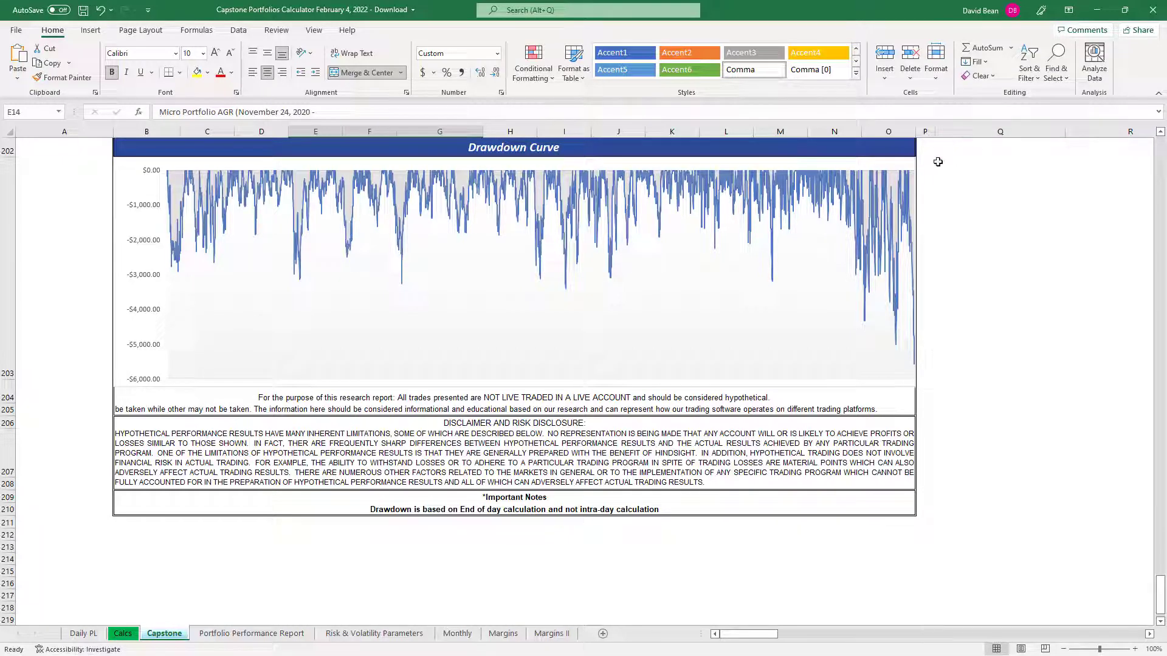
{"action": "mouse_move", "coordinate": [772, 285]}
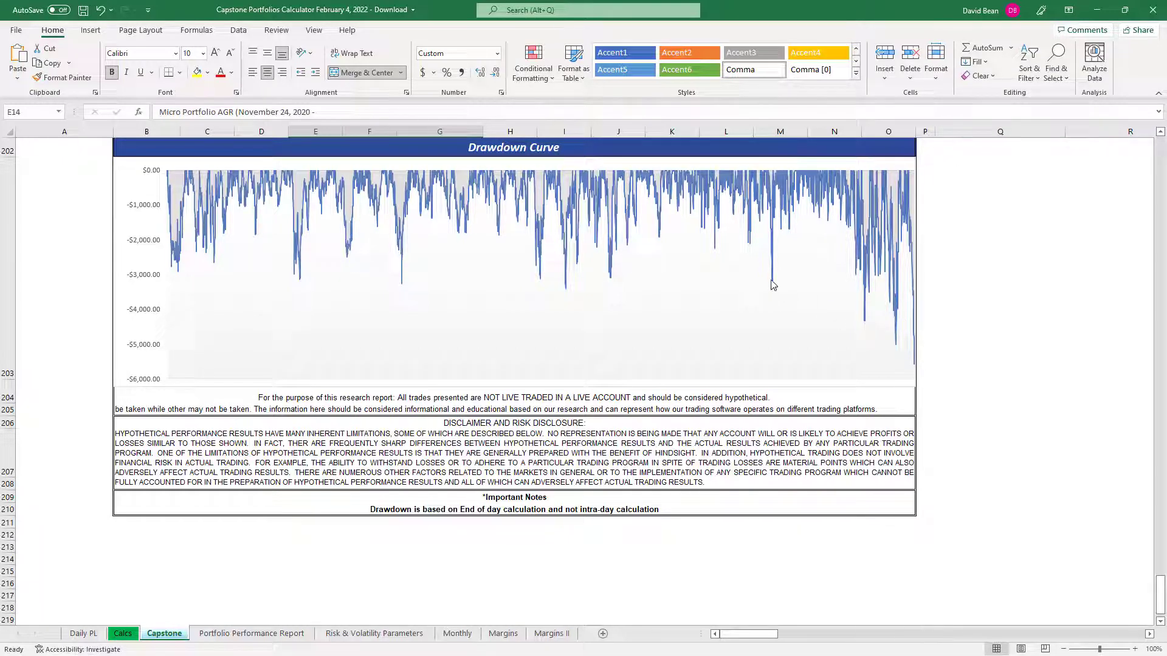
{"action": "mouse_move", "coordinate": [928, 381]}
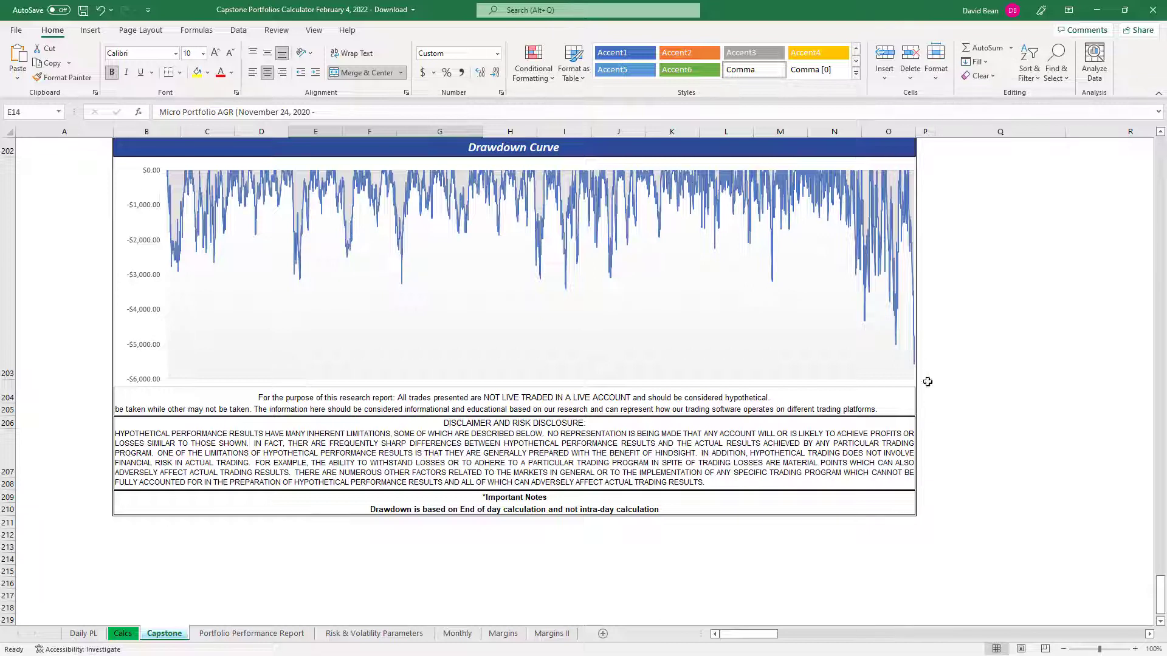
{"action": "mouse_move", "coordinate": [1056, 208]}
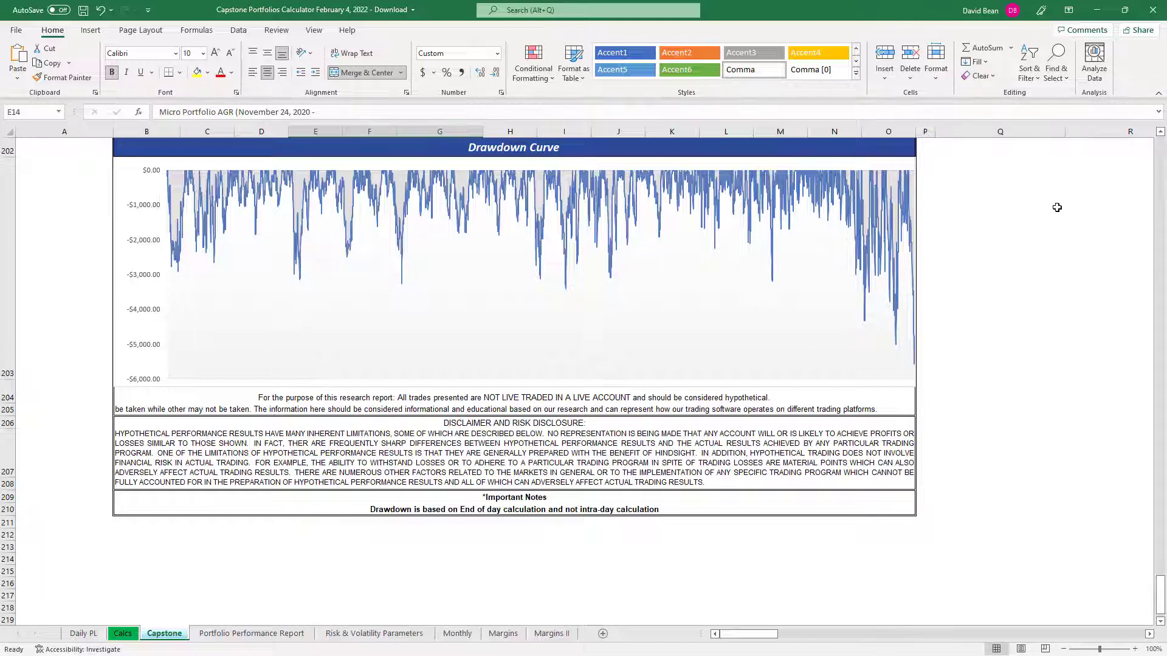
{"action": "mouse_move", "coordinate": [966, 250]}
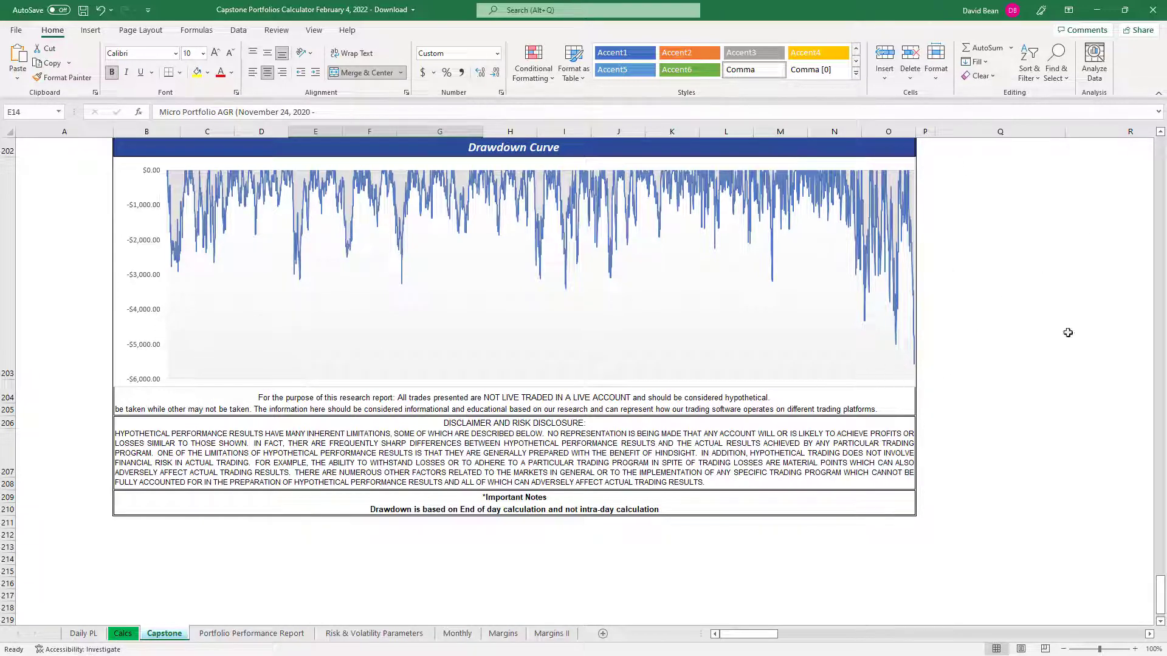
{"action": "scroll", "scroll_direction": "up", "scroll_amount": 3}
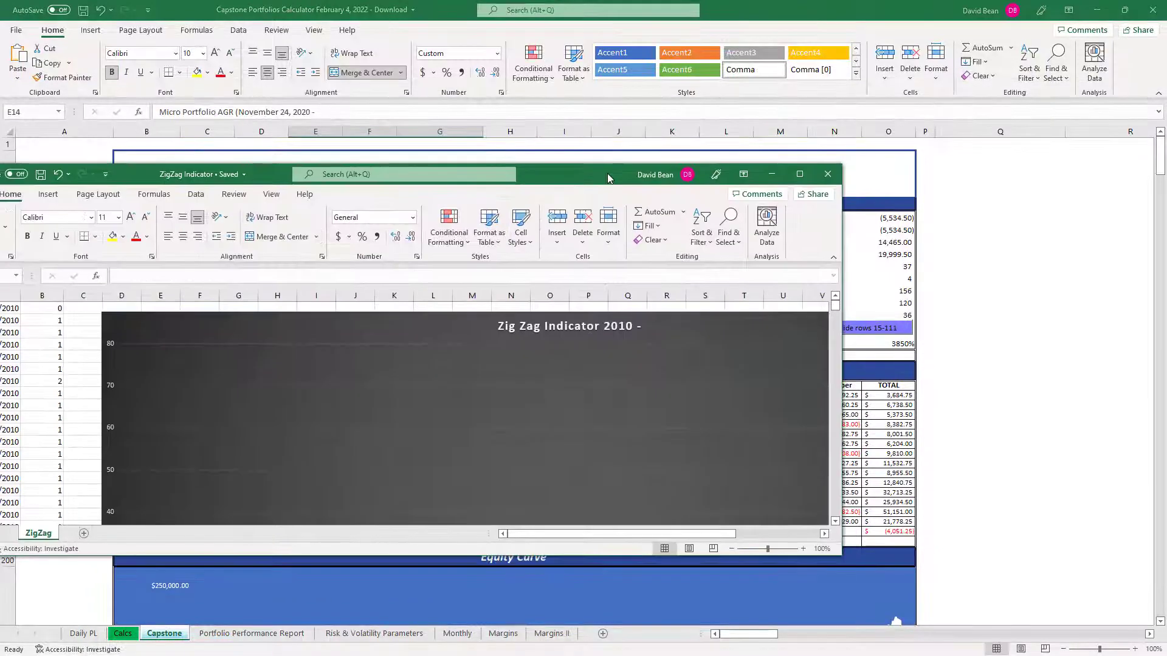
Step: Maximize the ZigZag Indicator workbook to view its Zig Zag Indicator 2010 chart
{"action": "left_click", "coordinate": [799, 174]}
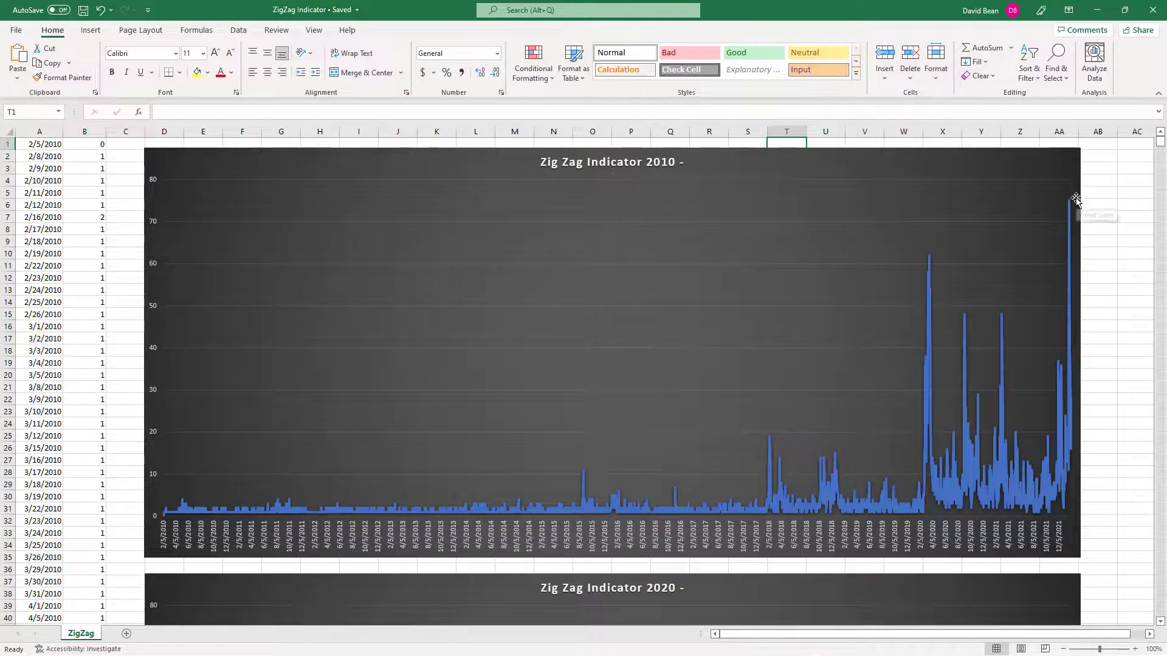
{"action": "mouse_move", "coordinate": [1105, 203]}
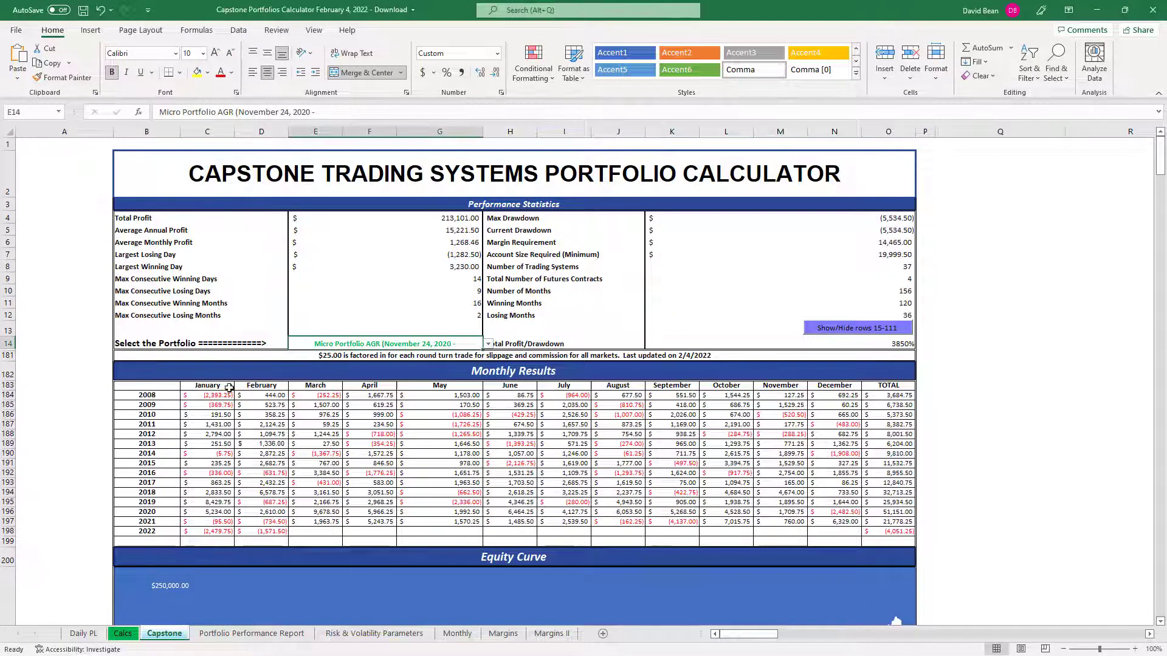
Step: Select Micro Portfolio CSRV (October 19, 2021) in E14 and review its equity and drawdown curves
{"action": "left_click", "coordinate": [488, 343]}
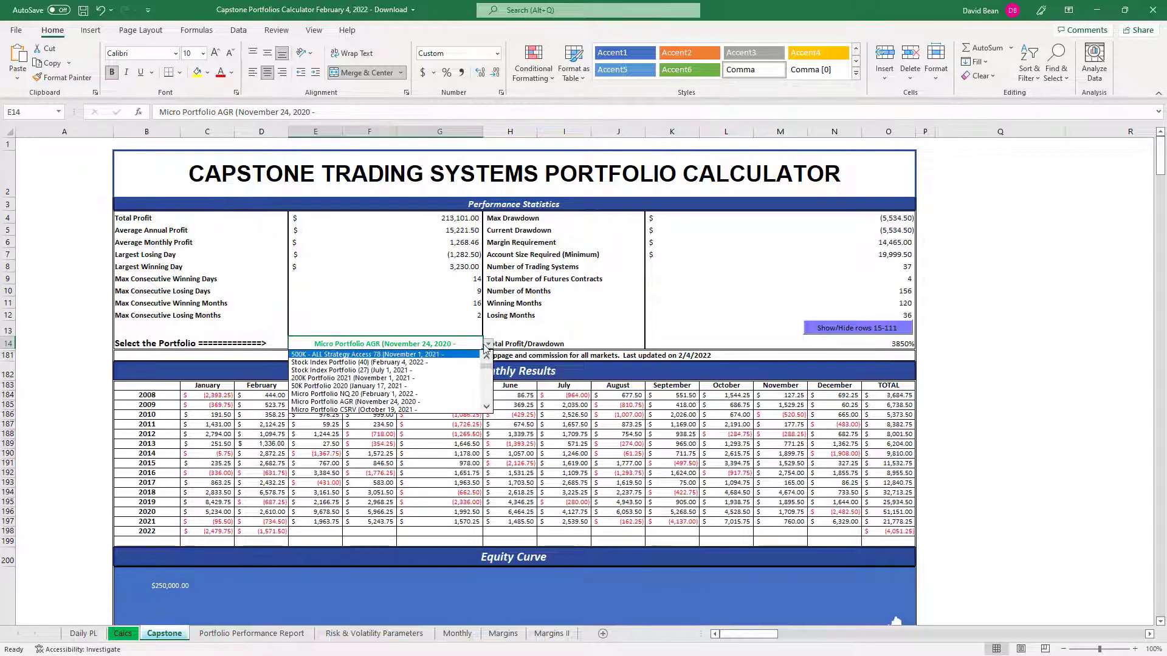
{"action": "left_click", "coordinate": [357, 408]}
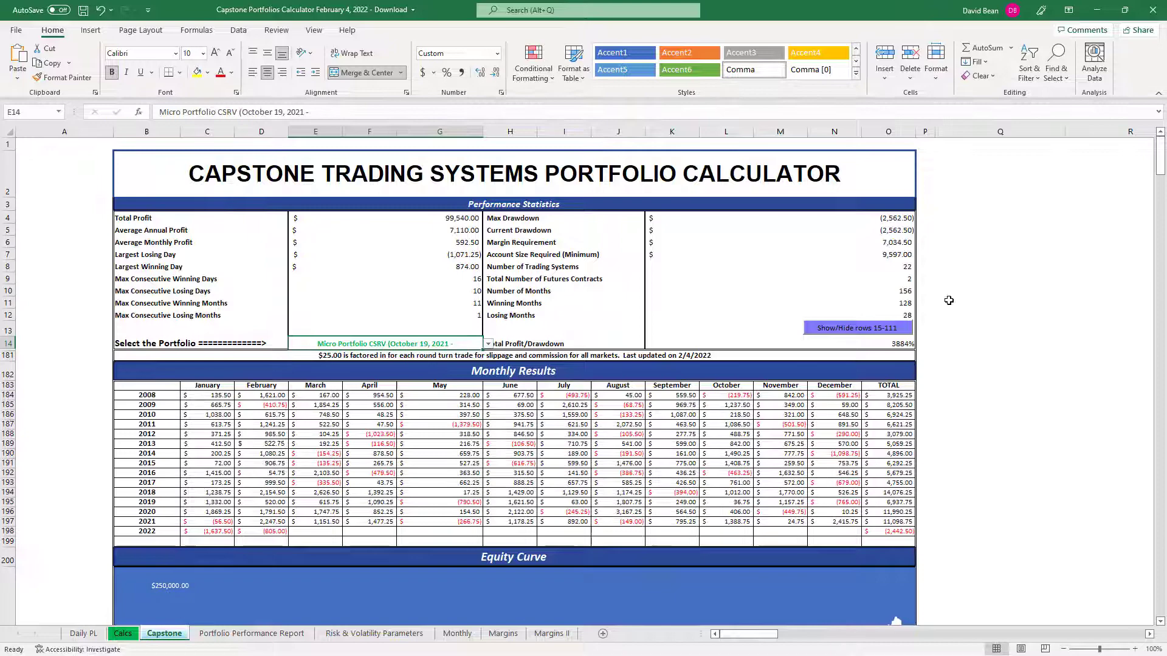
{"action": "scroll", "scroll_direction": "down", "scroll_amount": 3}
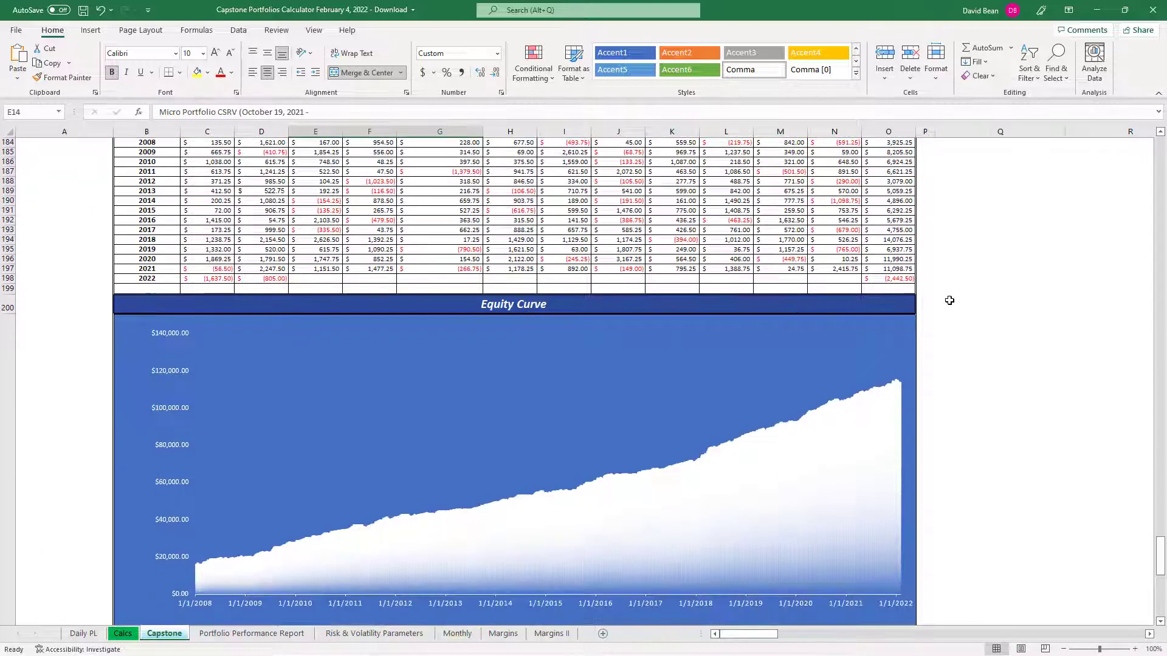
{"action": "scroll", "scroll_direction": "down", "scroll_amount": 3}
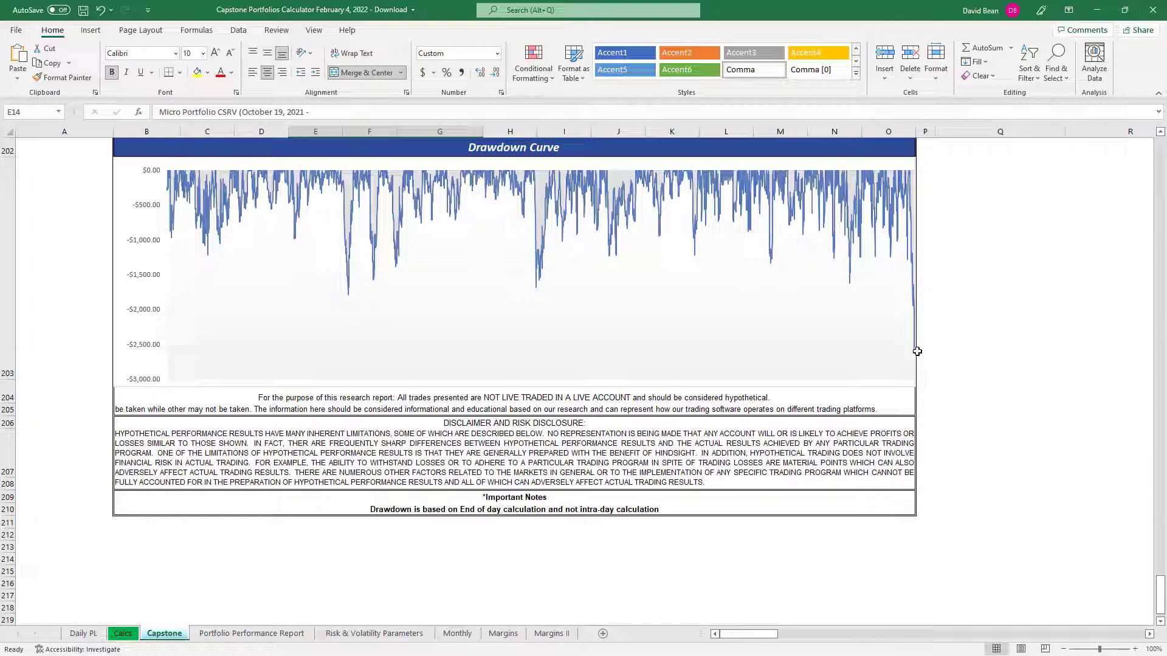
{"action": "mouse_move", "coordinate": [926, 167]}
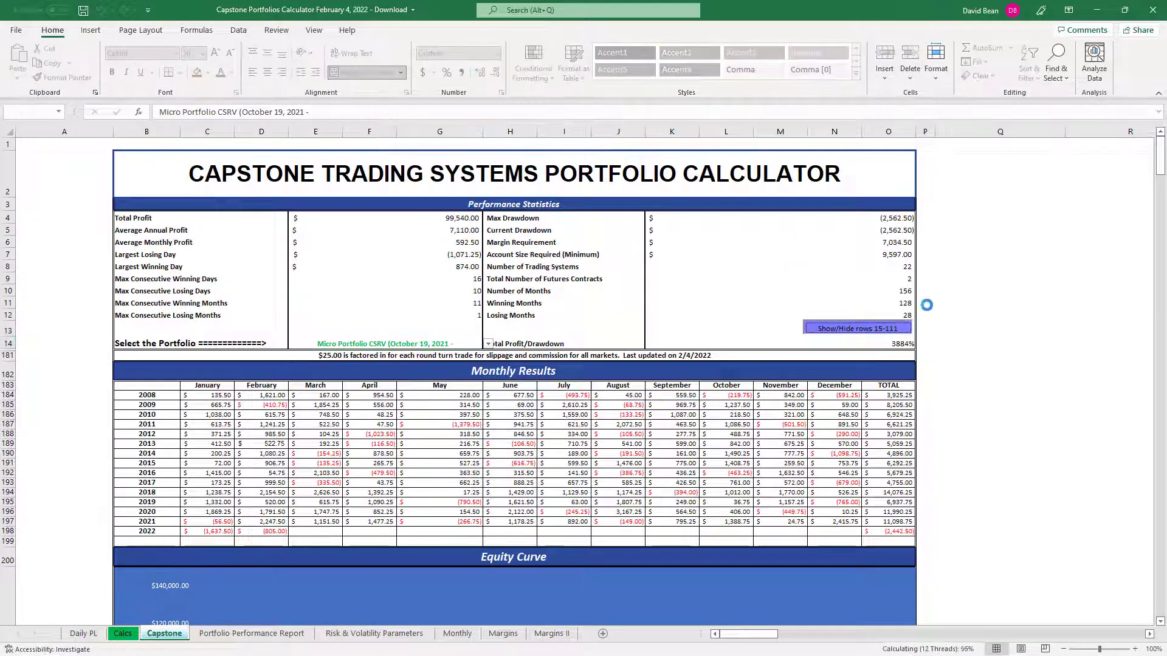
Step: Toggle rows 15-111 and scroll through the trading system list for Stock Index Portfolio (40)
{"action": "left_click", "coordinate": [857, 328]}
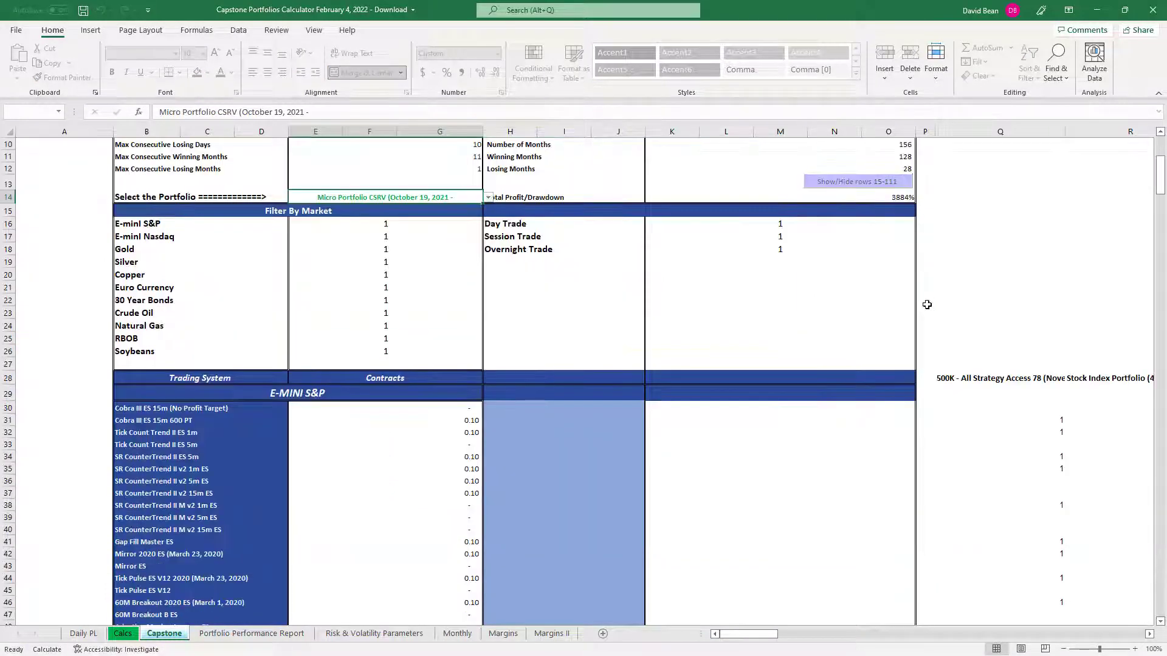
{"action": "scroll", "scroll_direction": "down", "scroll_amount": 3}
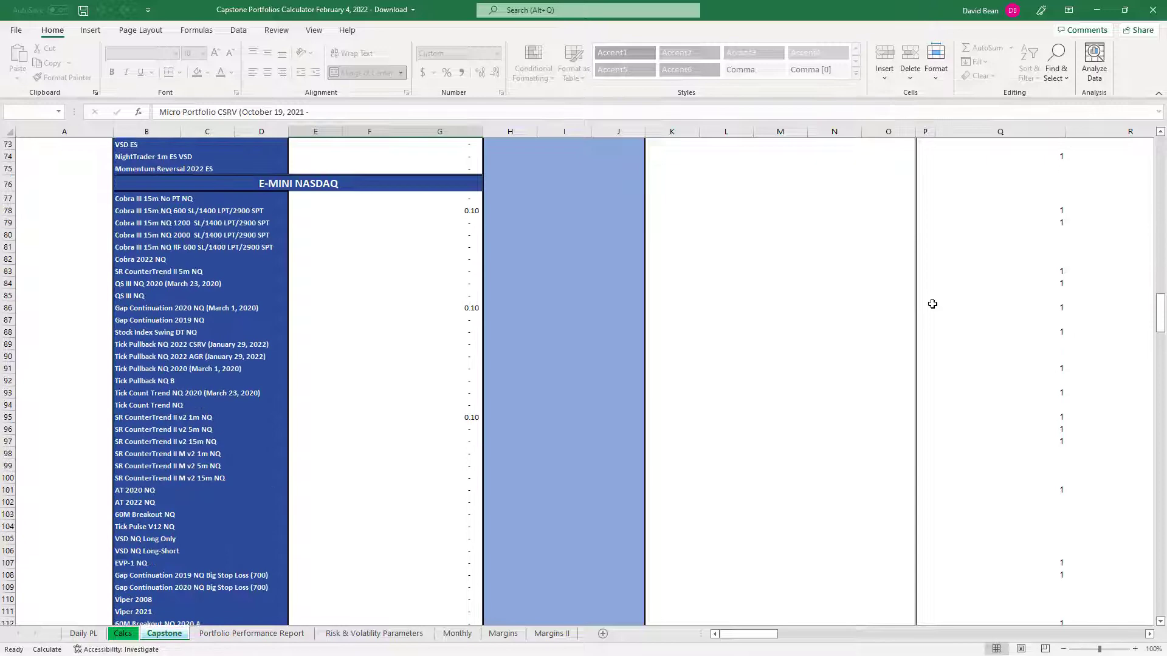
{"action": "scroll", "scroll_direction": "down", "scroll_amount": 3}
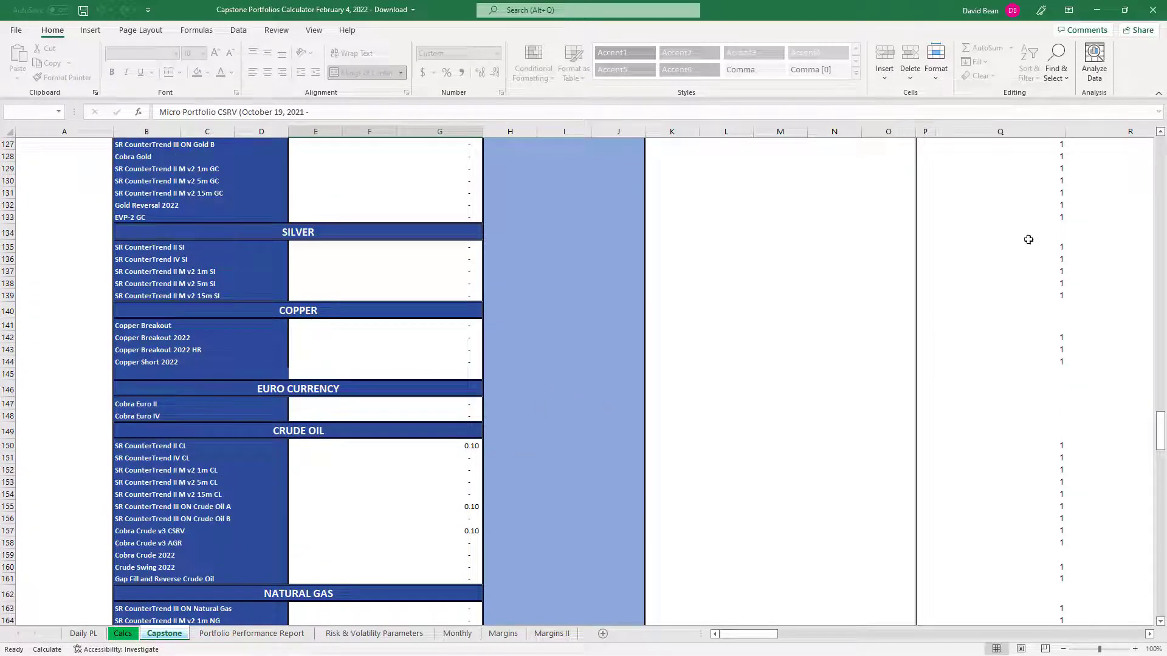
{"action": "scroll", "scroll_direction": "up", "scroll_amount": 3}
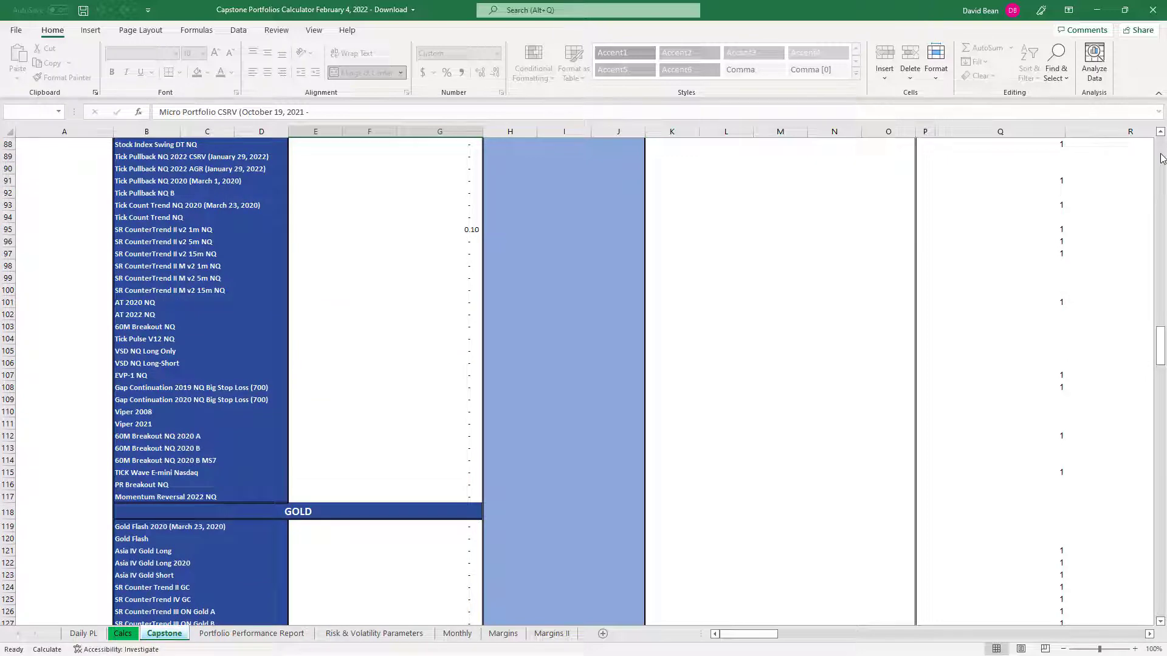
{"action": "scroll", "scroll_direction": "up", "scroll_amount": 3}
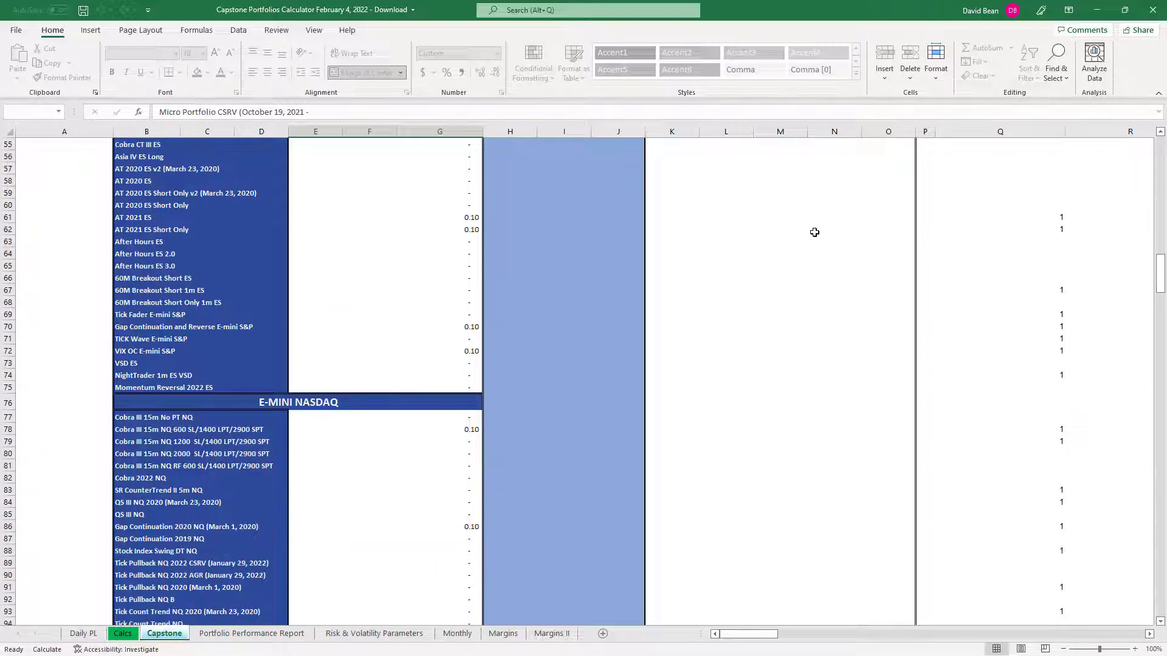
{"action": "scroll", "scroll_direction": "down", "scroll_amount": 3}
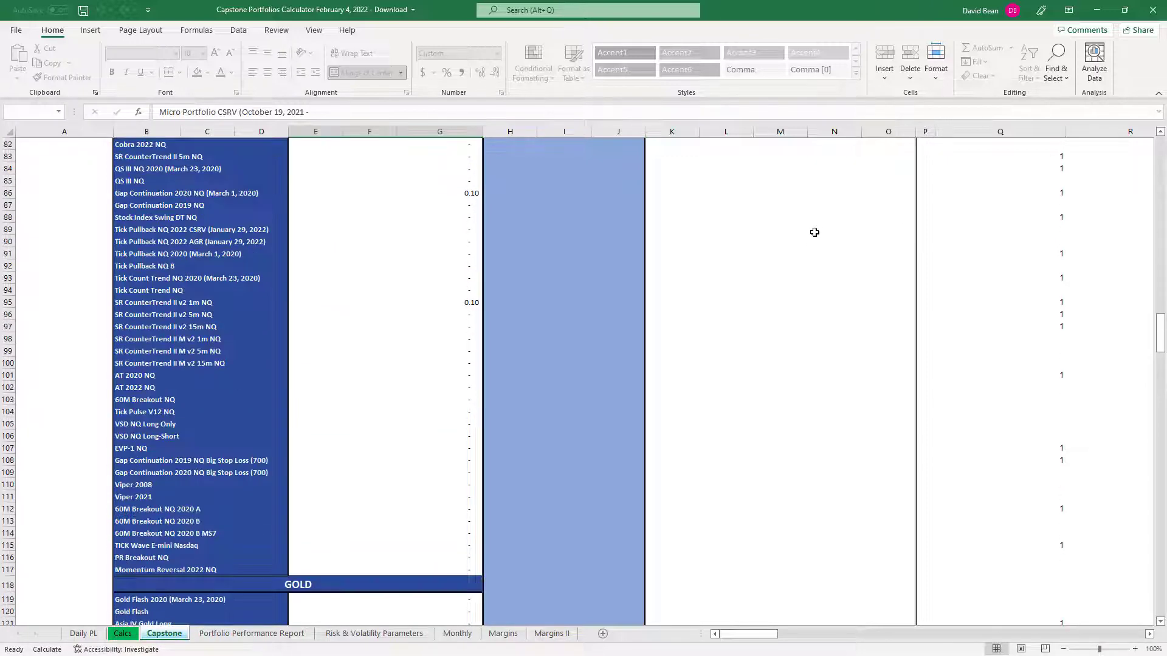
{"action": "scroll", "scroll_direction": "up", "scroll_amount": 3}
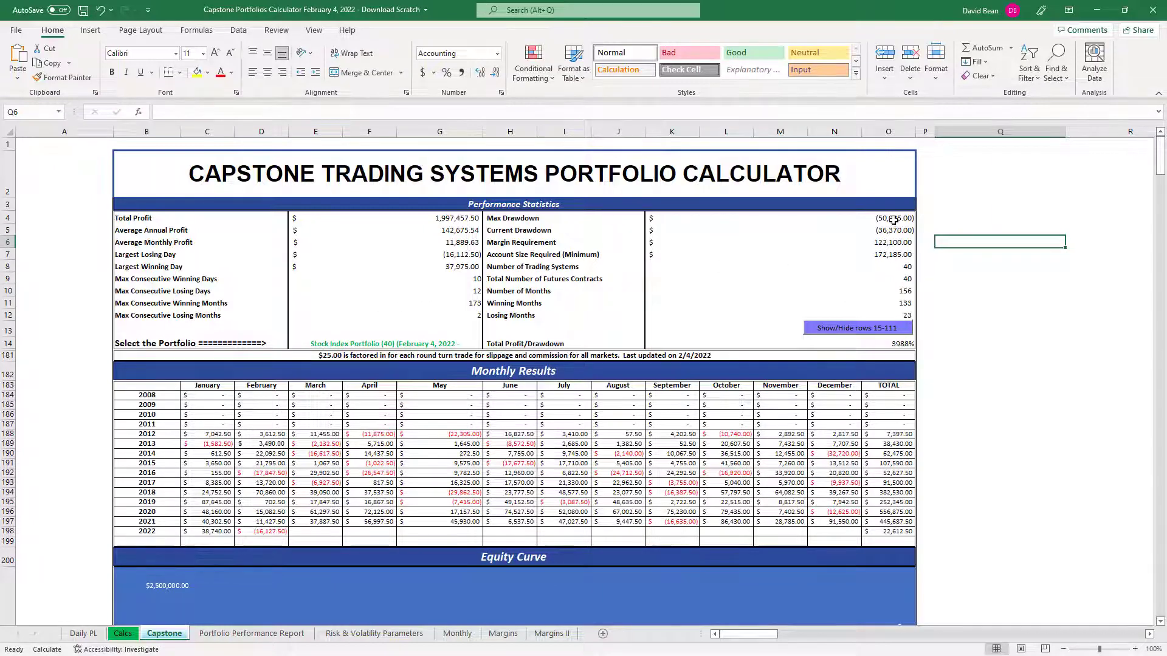
{"action": "left_click", "coordinate": [383, 343]}
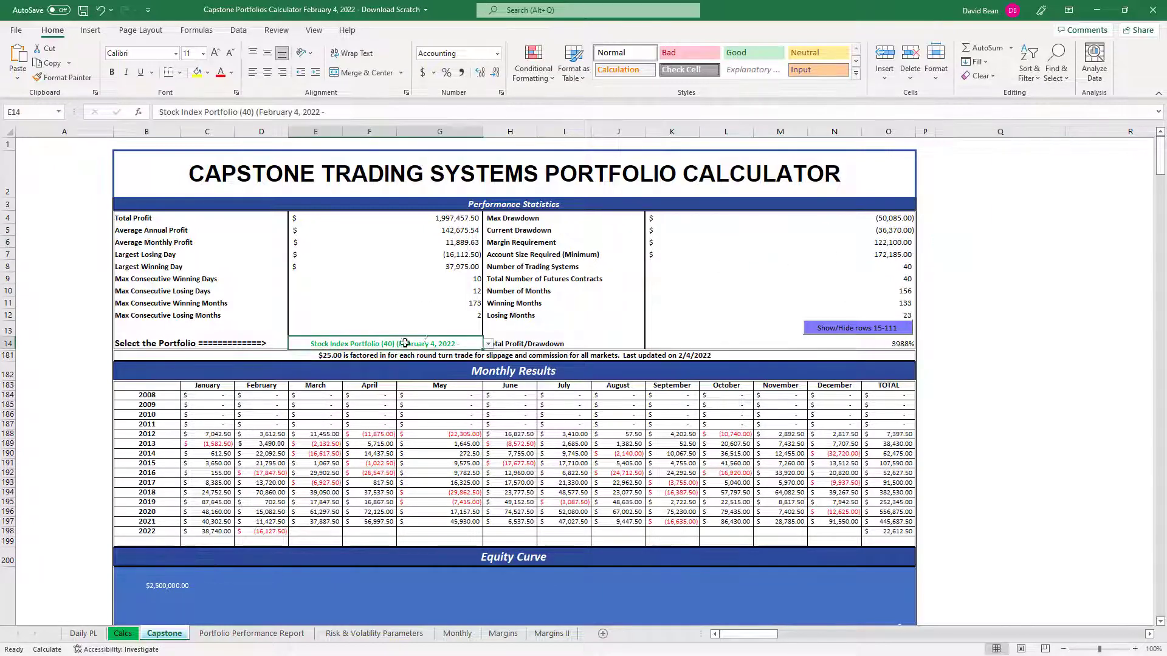
{"action": "left_click", "coordinate": [486, 343]}
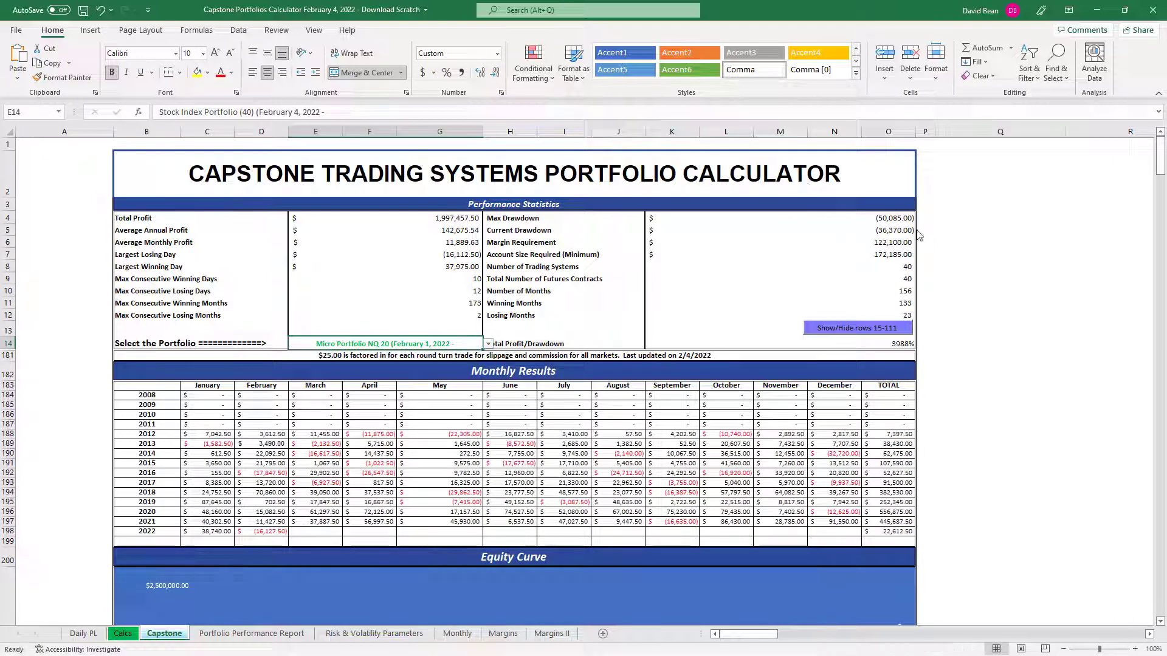
{"action": "left_click", "coordinate": [488, 343]}
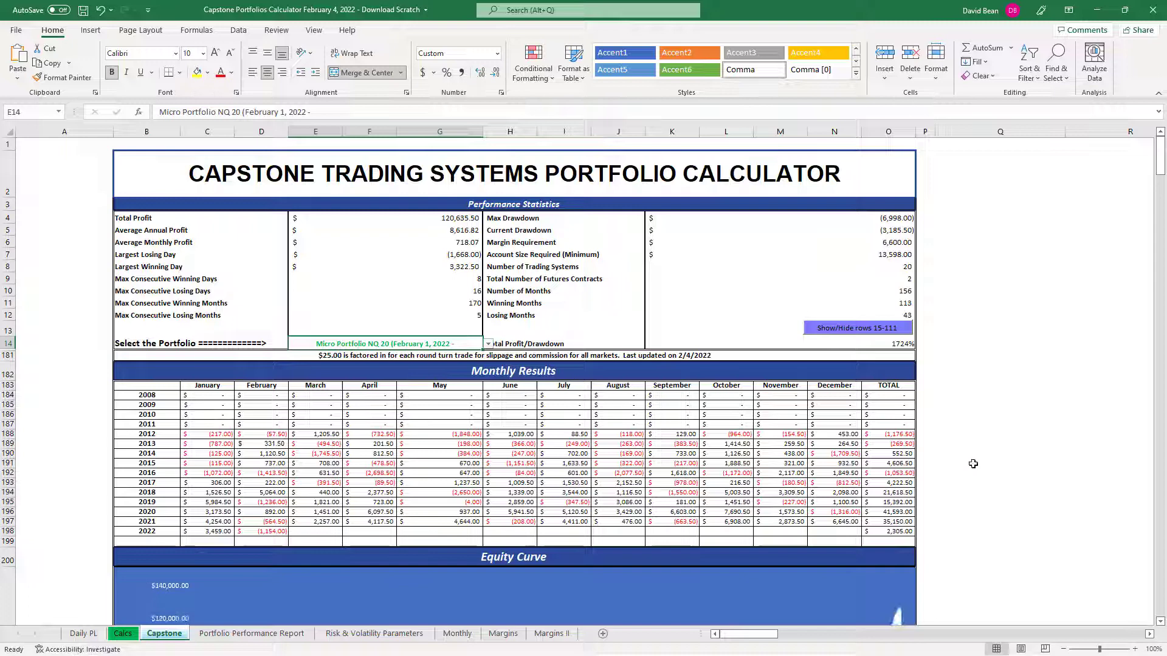
{"action": "scroll", "scroll_direction": "down", "scroll_amount": 3}
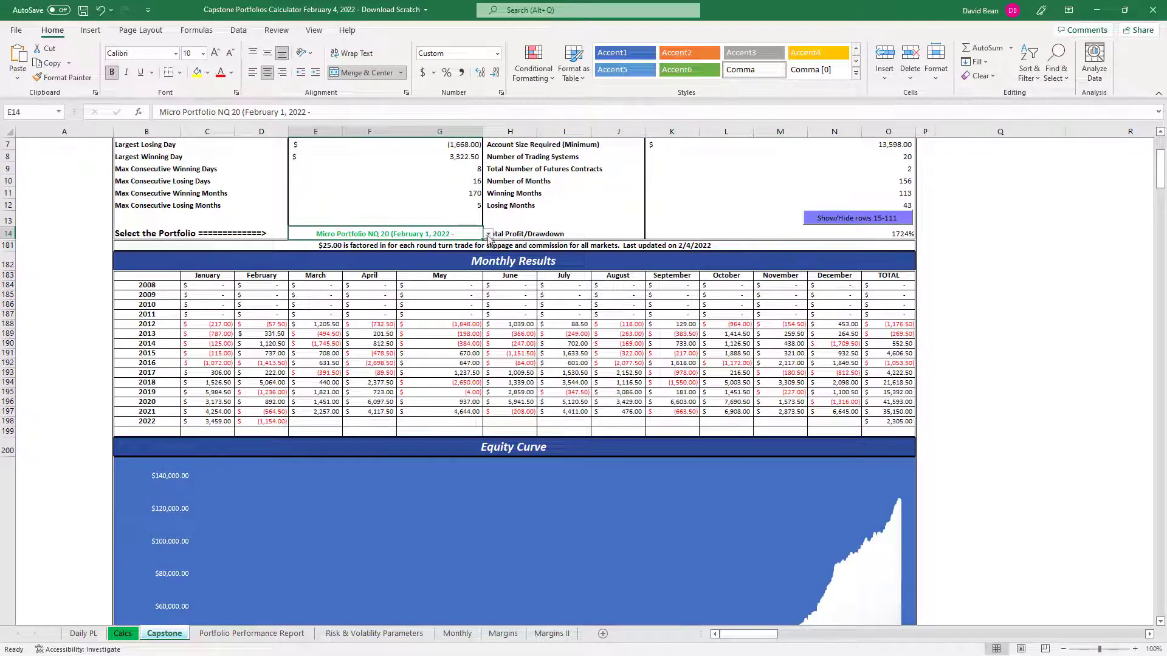
{"action": "left_click", "coordinate": [488, 233]}
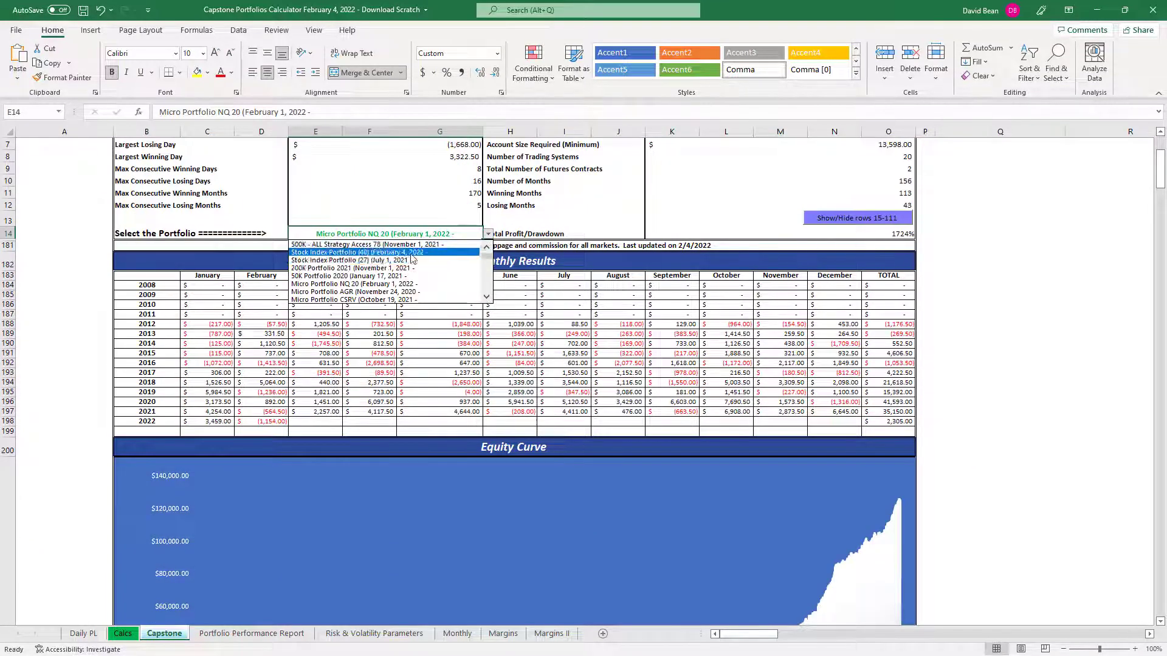
{"action": "left_click", "coordinate": [357, 251]}
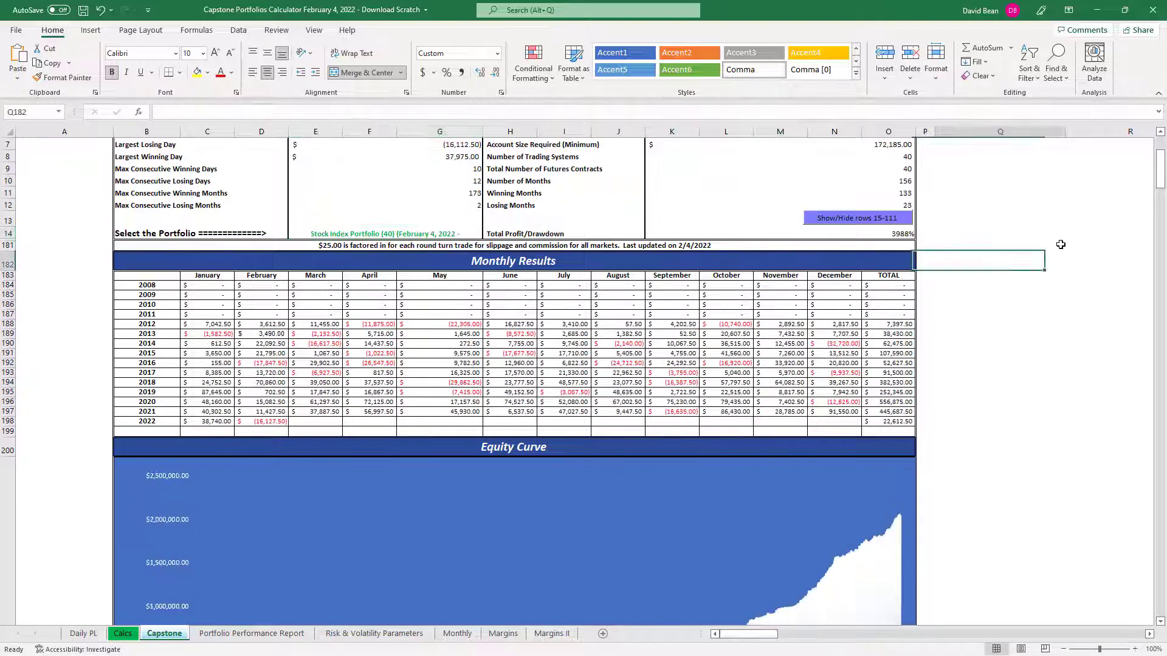
{"action": "scroll", "scroll_direction": "up", "scroll_amount": 3}
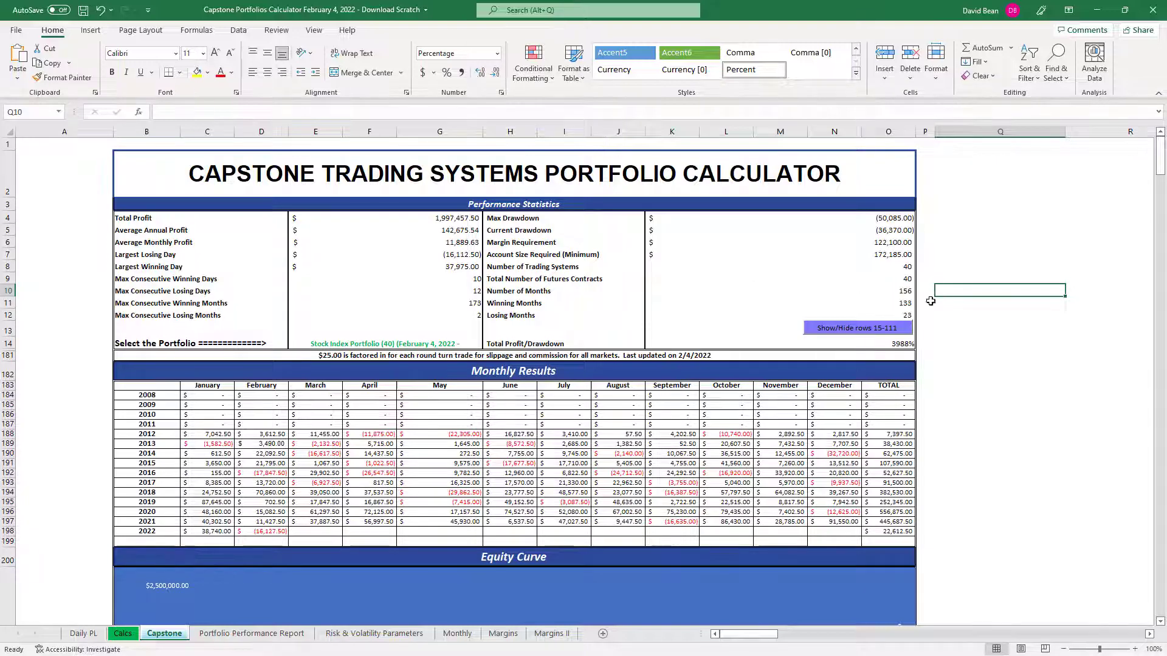
{"action": "mouse_move", "coordinate": [877, 260]}
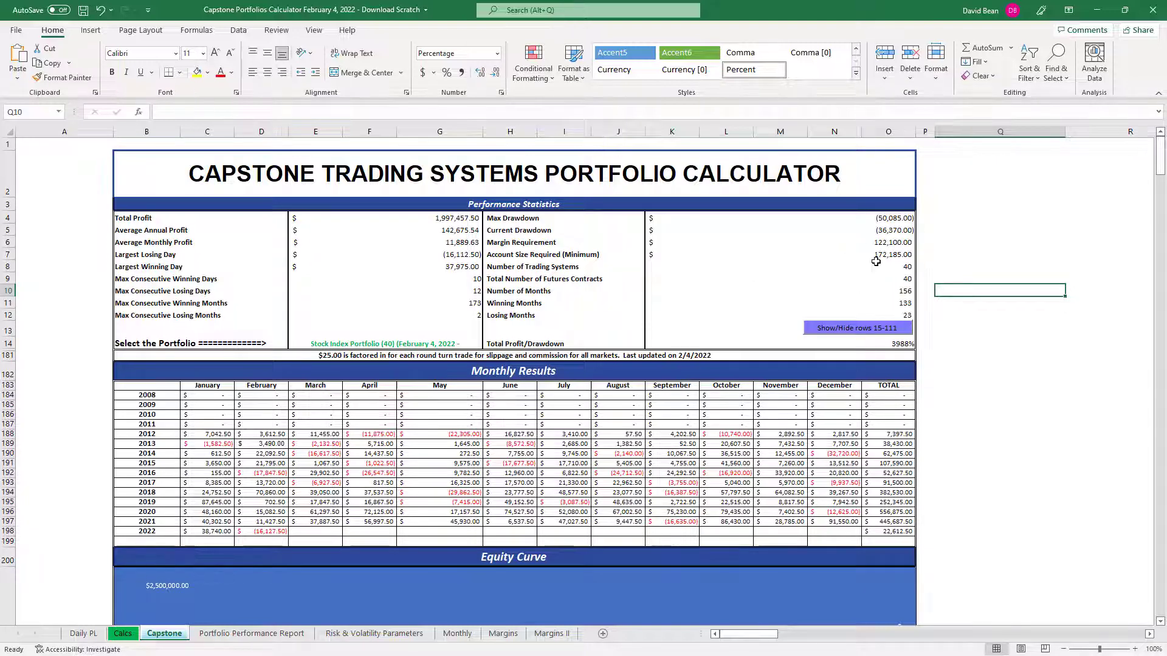
{"action": "scroll", "scroll_direction": "down", "scroll_amount": 3}
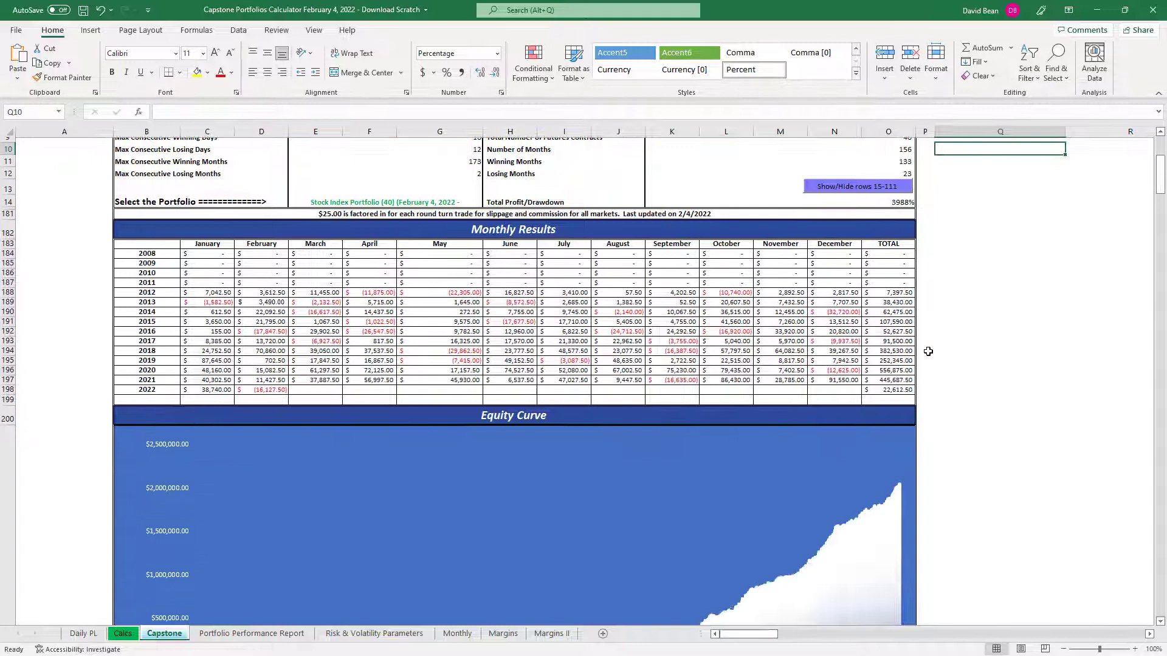
{"action": "left_click", "coordinate": [887, 366]}
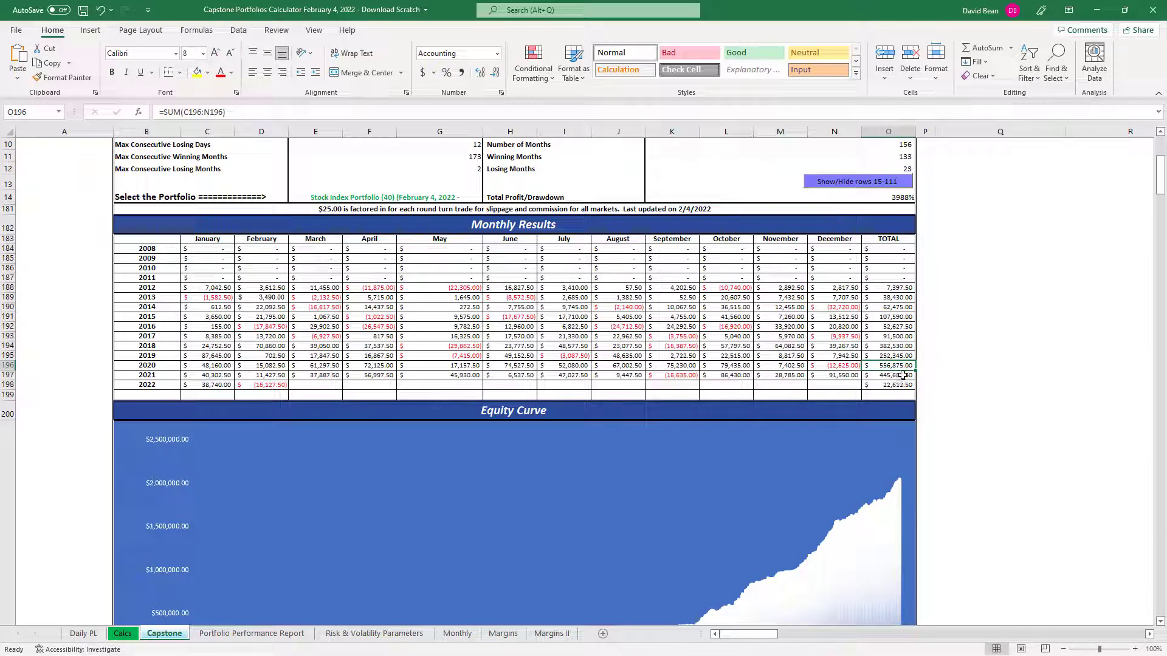
{"action": "left_click", "coordinate": [887, 375]}
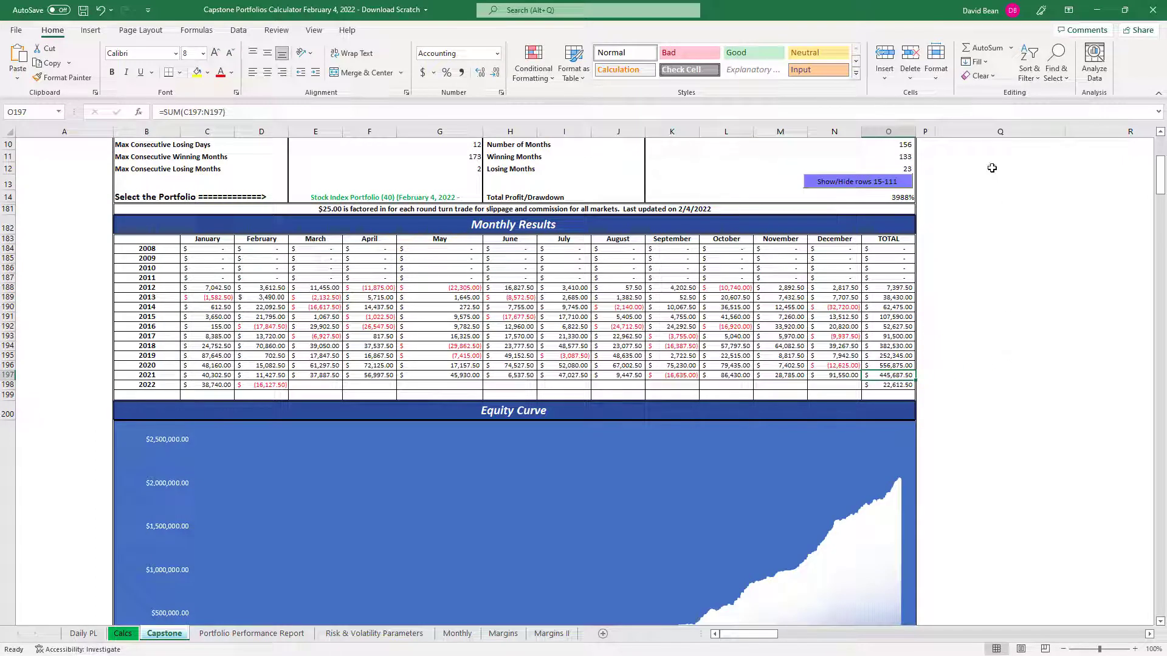
{"action": "mouse_move", "coordinate": [1010, 189]}
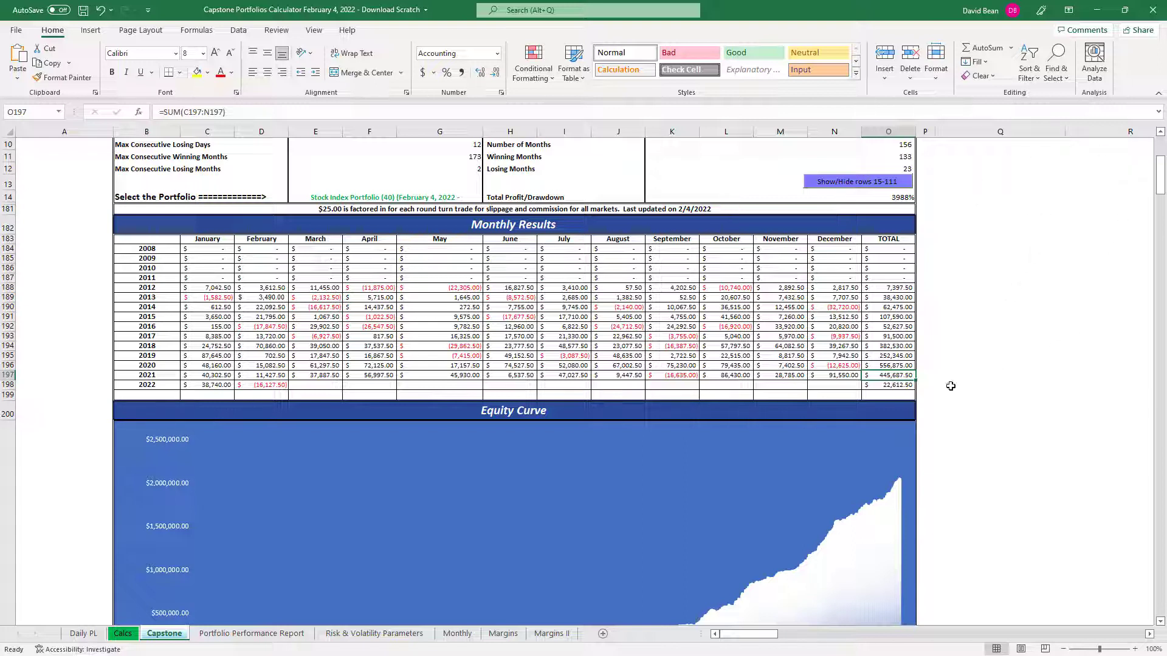
{"action": "left_click", "coordinate": [887, 386]}
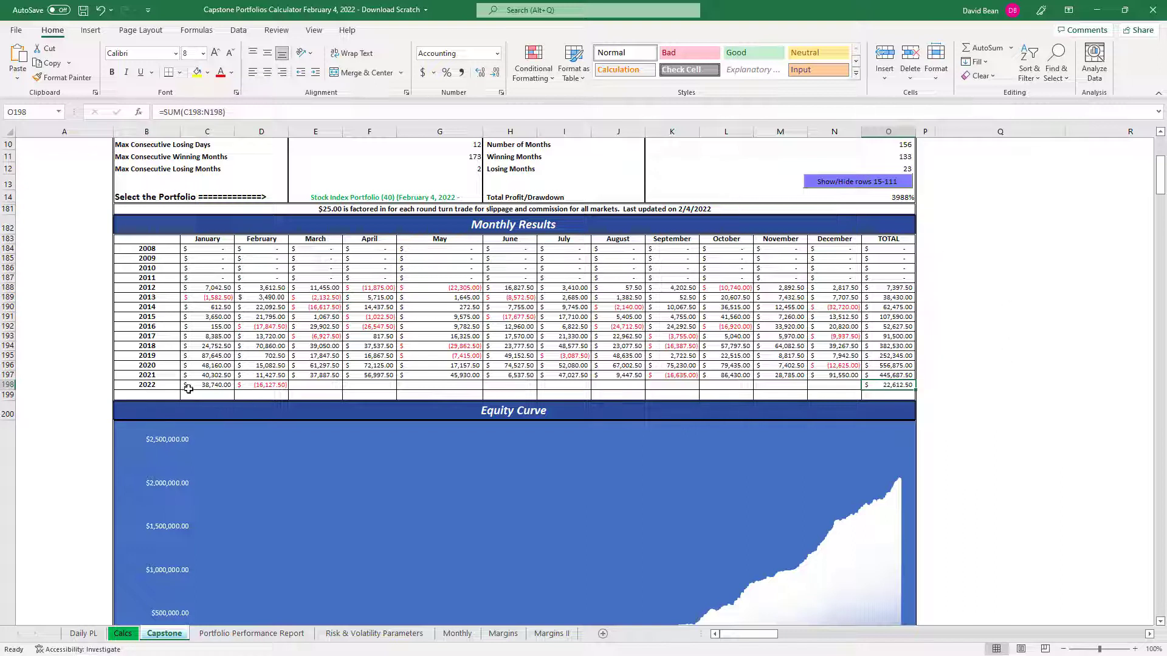
{"action": "mouse_move", "coordinate": [240, 392]}
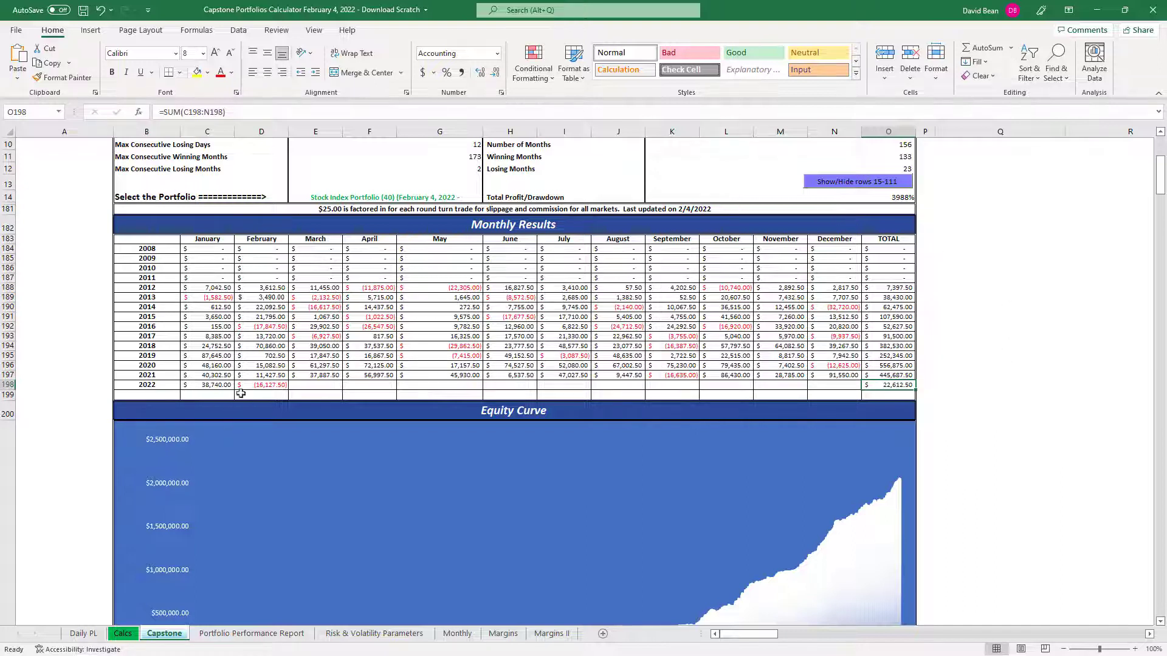
{"action": "left_click", "coordinate": [383, 197]}
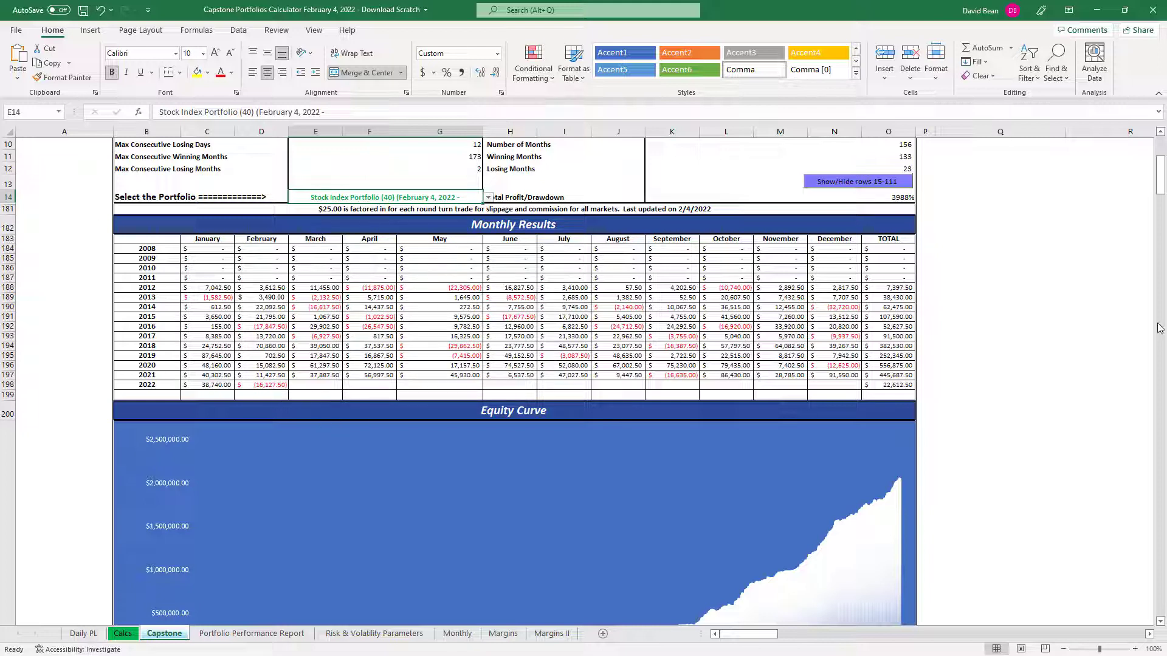
{"action": "left_click", "coordinate": [999, 268]}
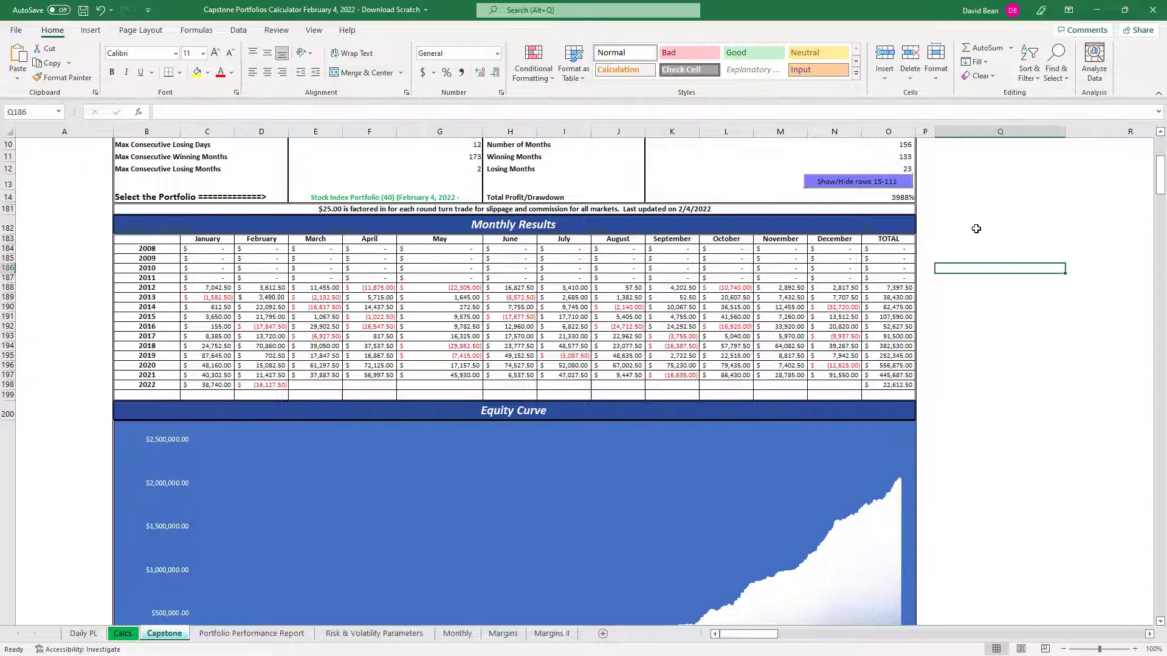
{"action": "mouse_move", "coordinate": [1012, 314]}
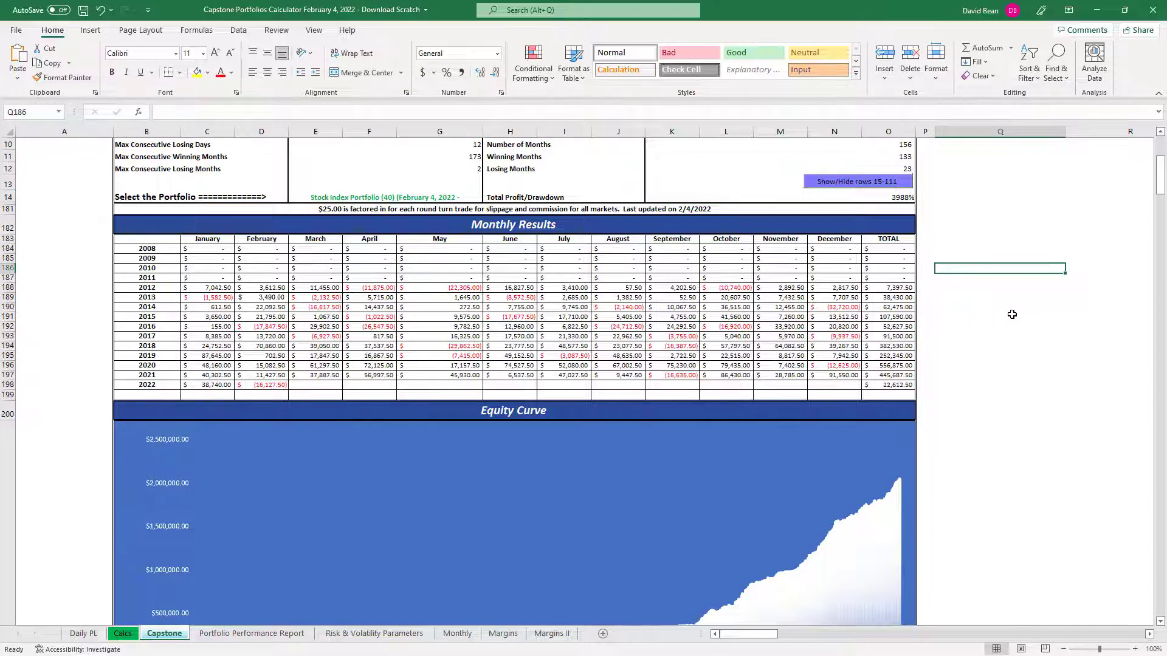
{"action": "scroll", "scroll_direction": "up", "scroll_amount": 3}
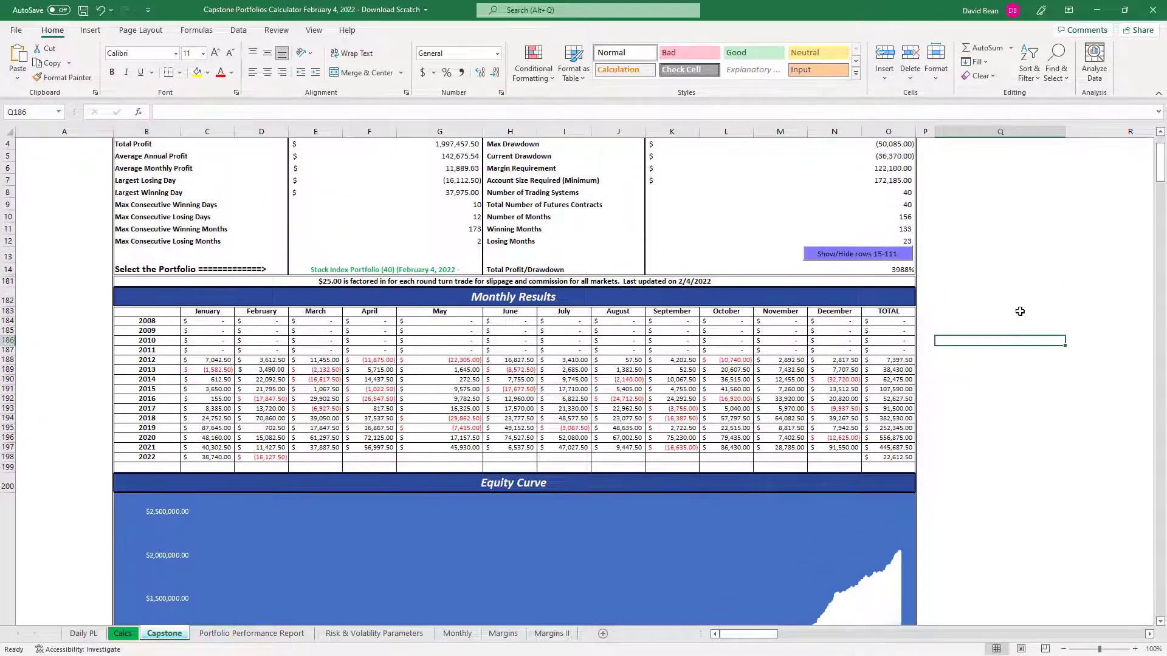
{"action": "scroll", "scroll_direction": "up", "scroll_amount": 3}
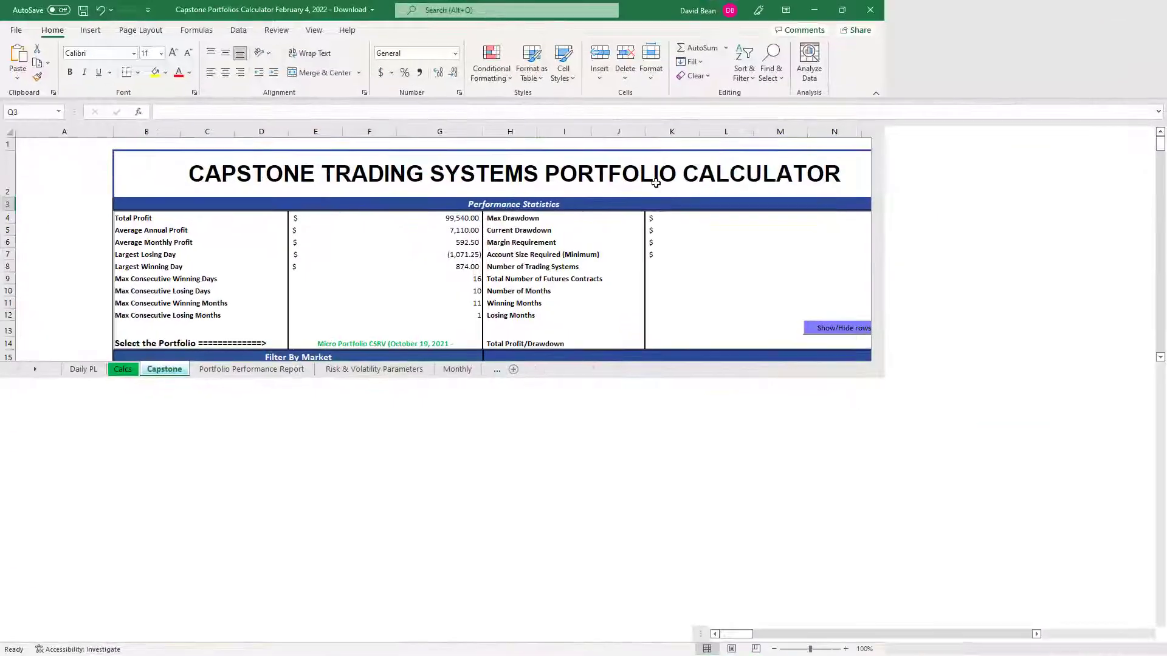
{"action": "left_click", "coordinate": [835, 327]}
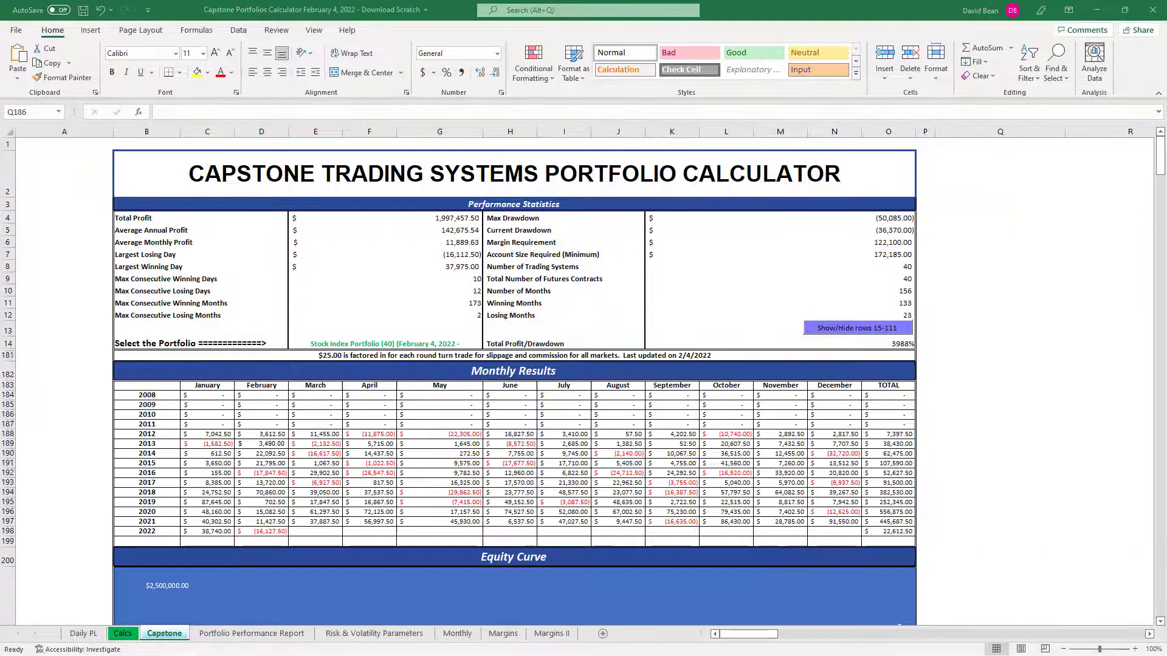
{"action": "left_click", "coordinate": [999, 242]}
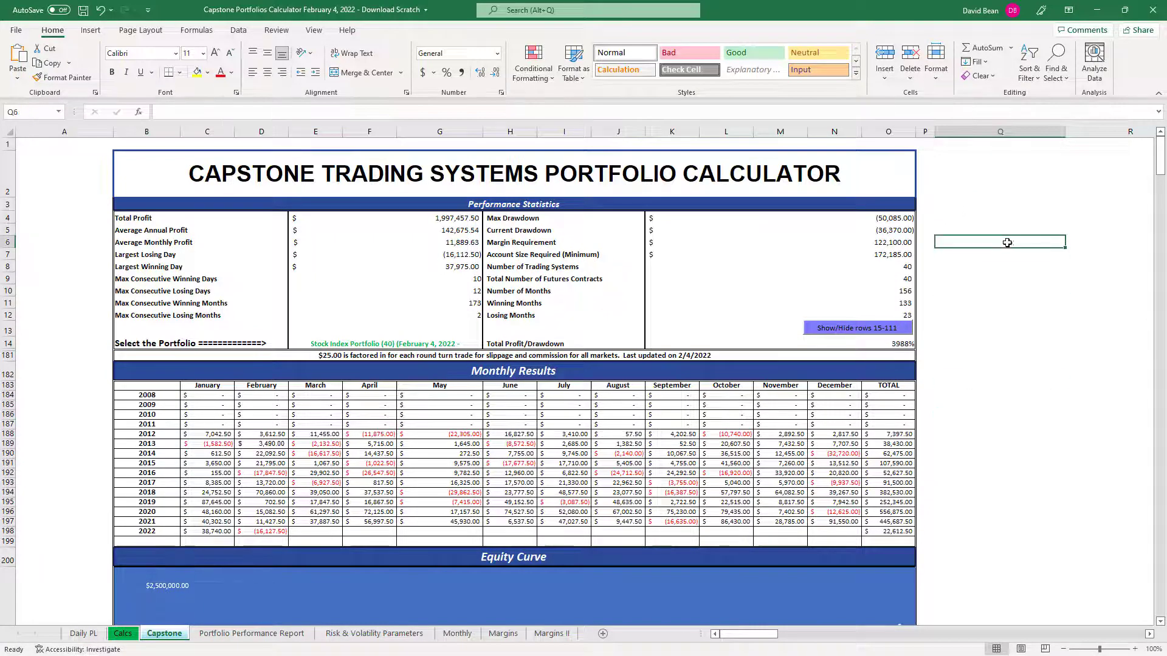